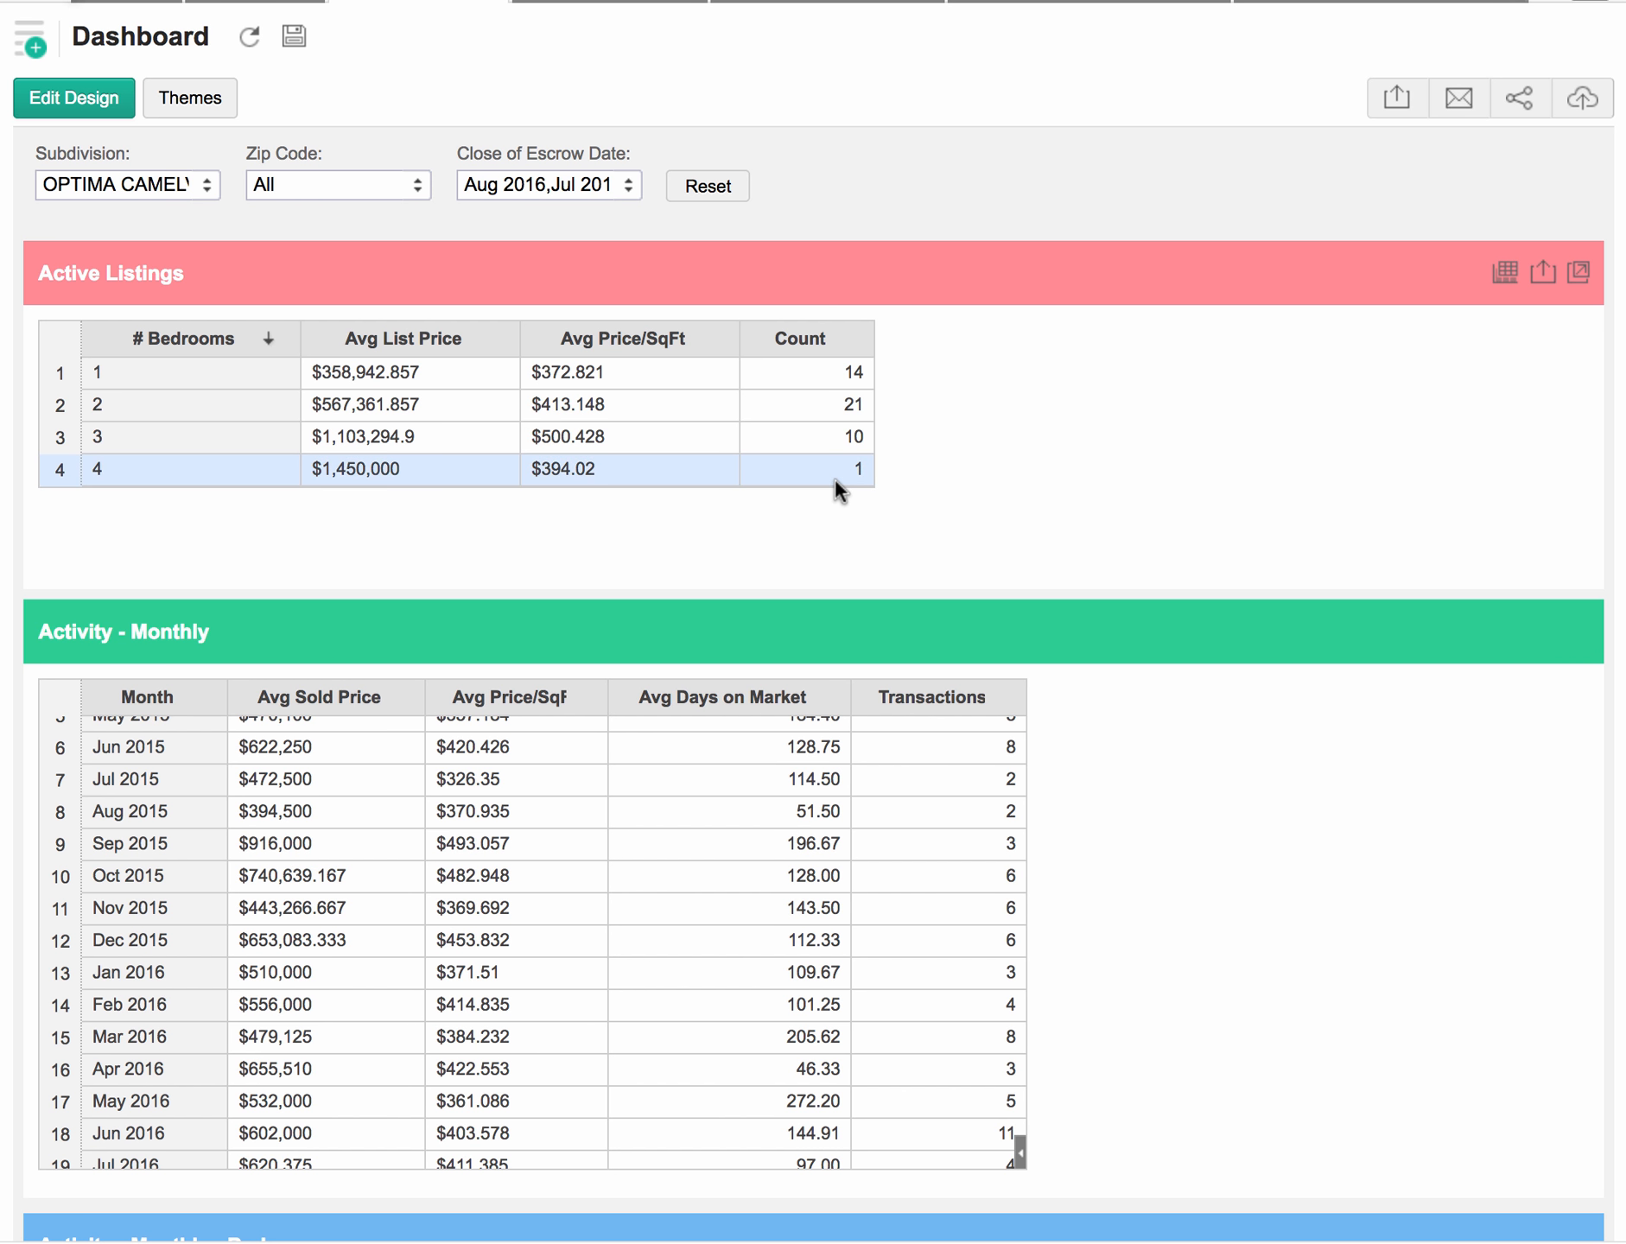
pyautogui.moveTo(850, 484)
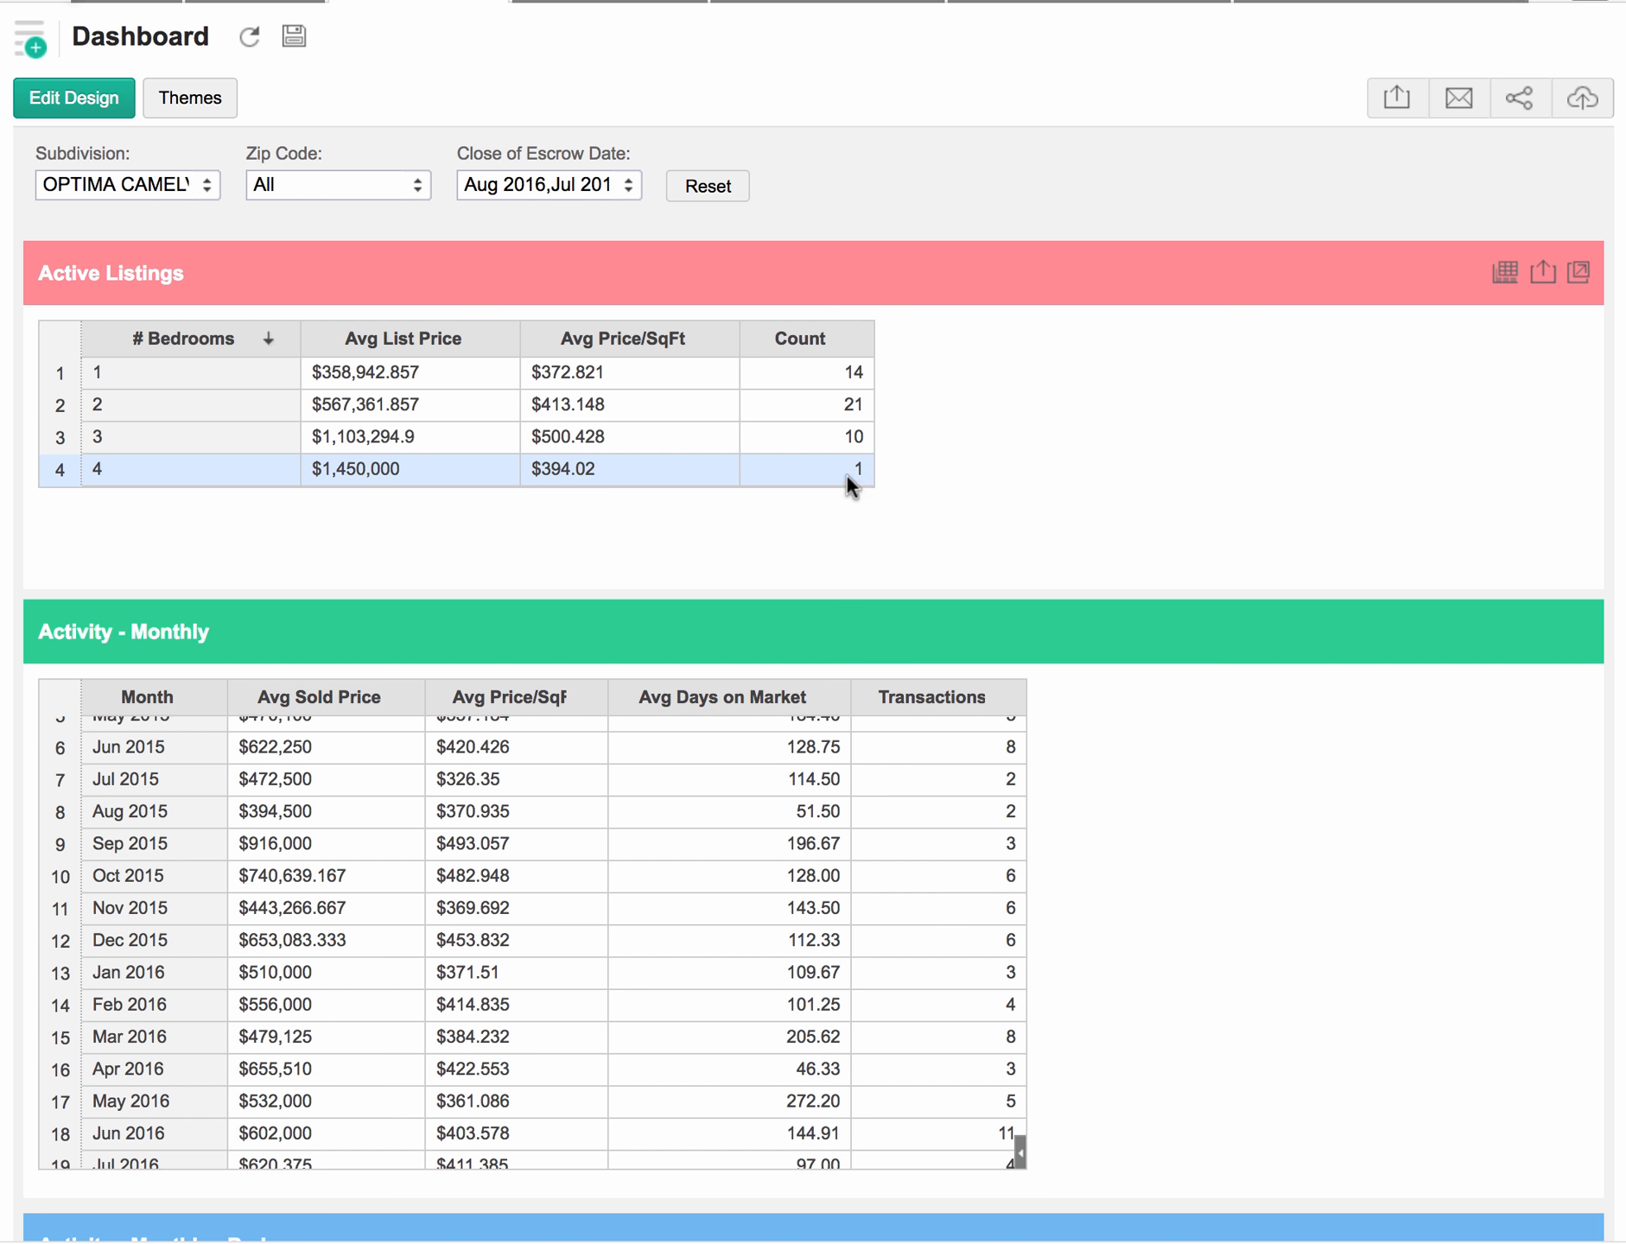
pyautogui.moveTo(961, 422)
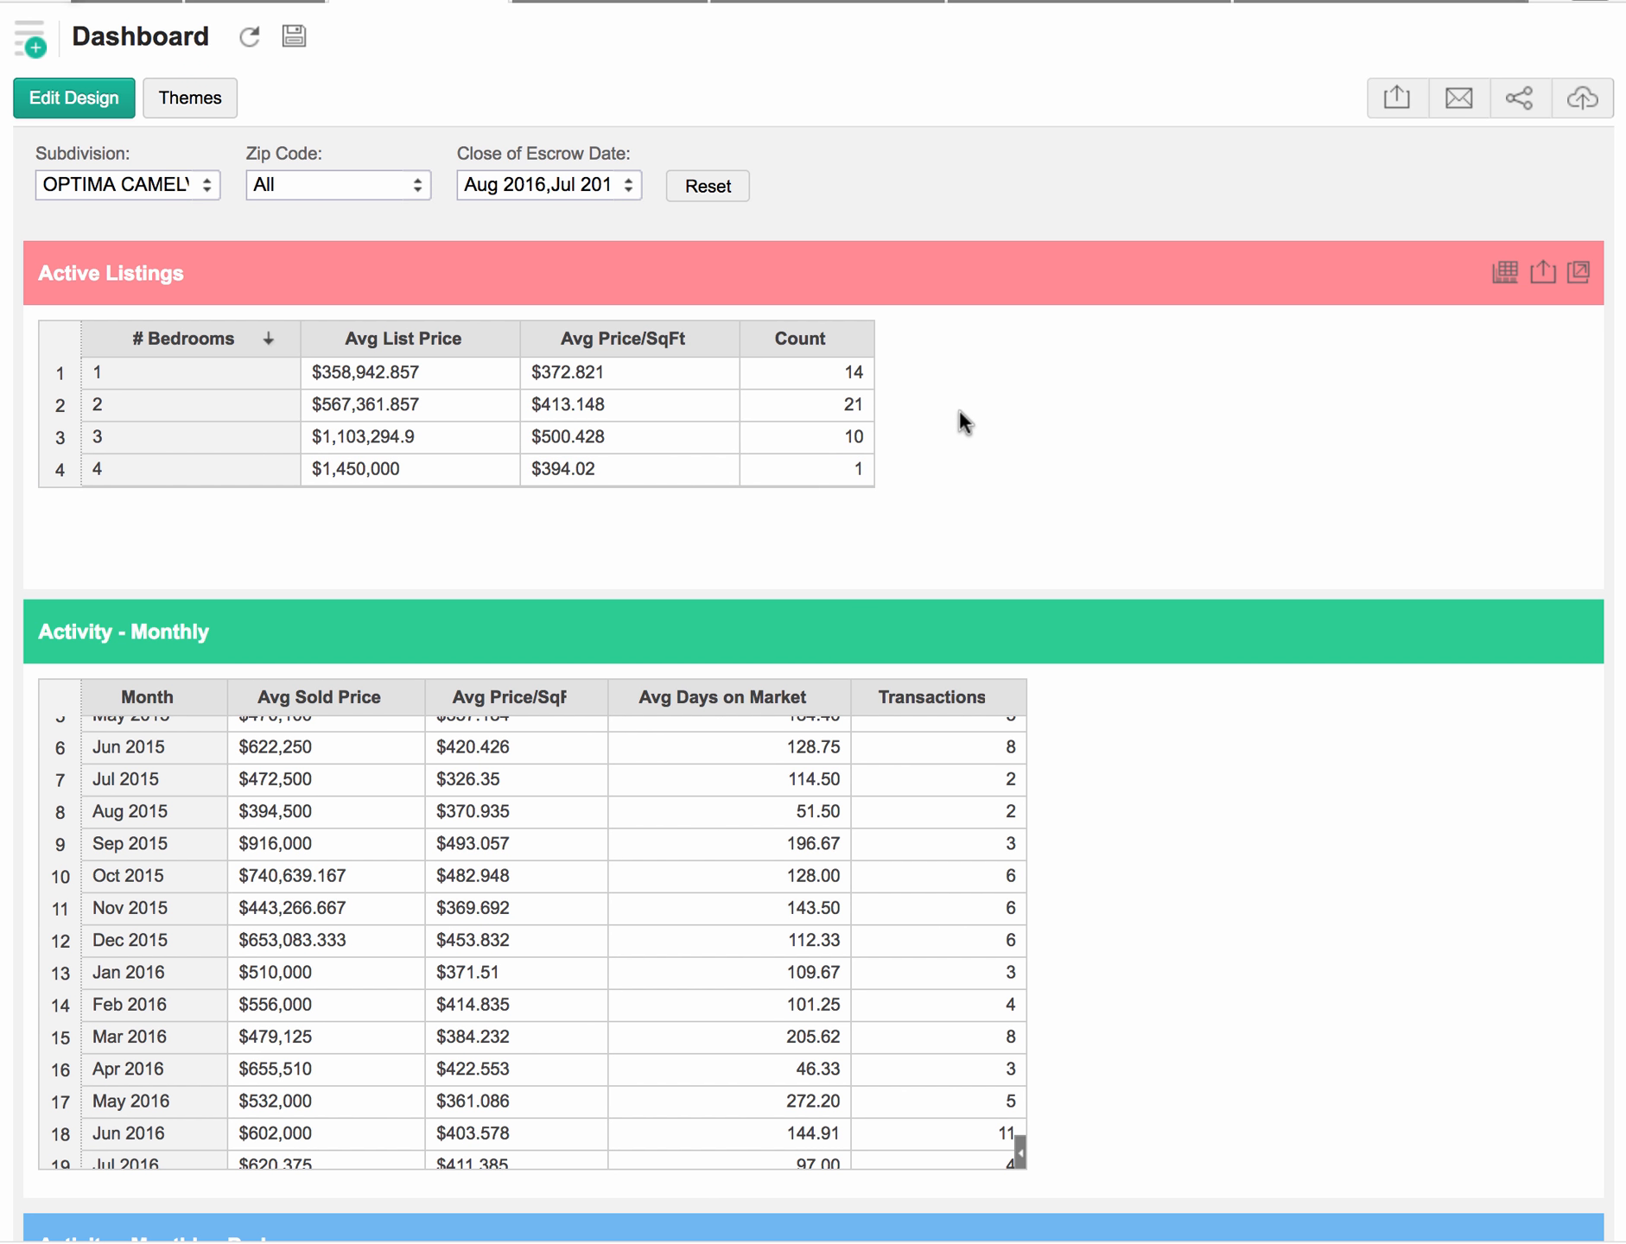
pyautogui.moveTo(909, 376)
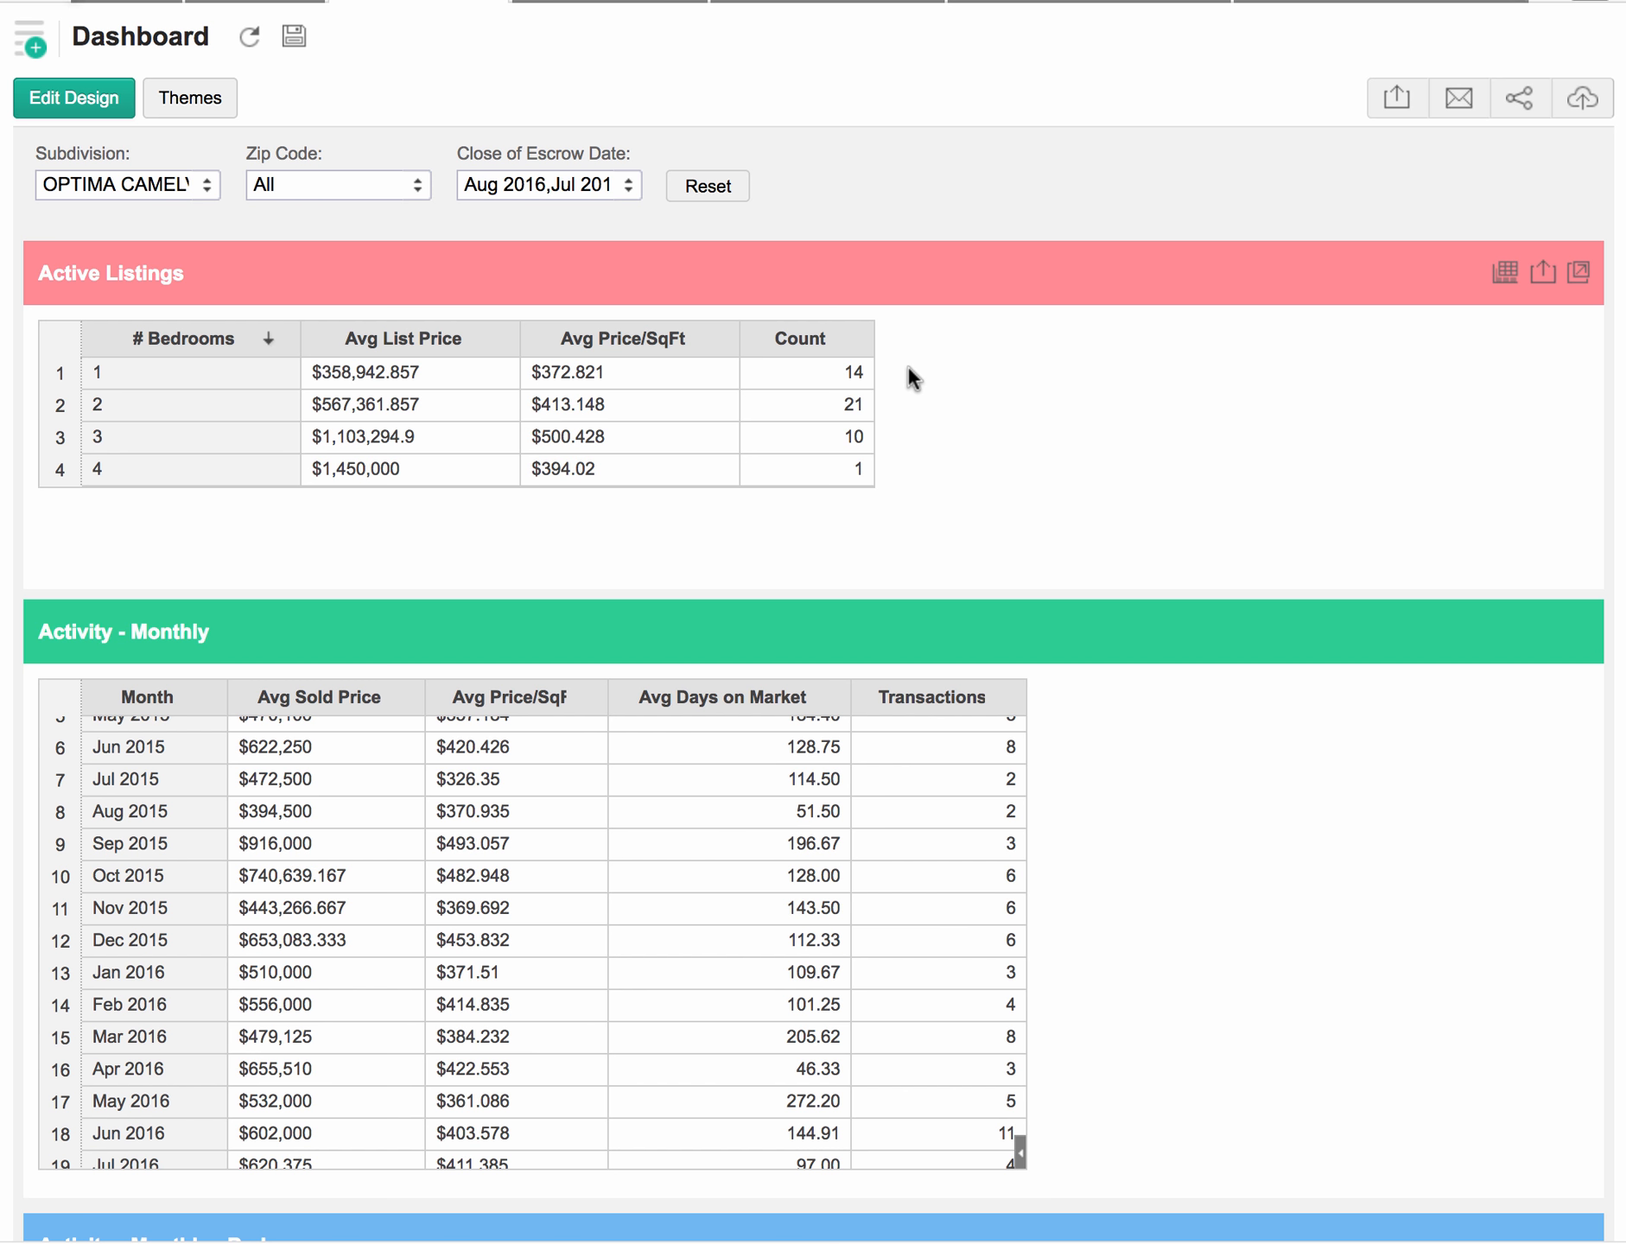
pyautogui.moveTo(367, 320)
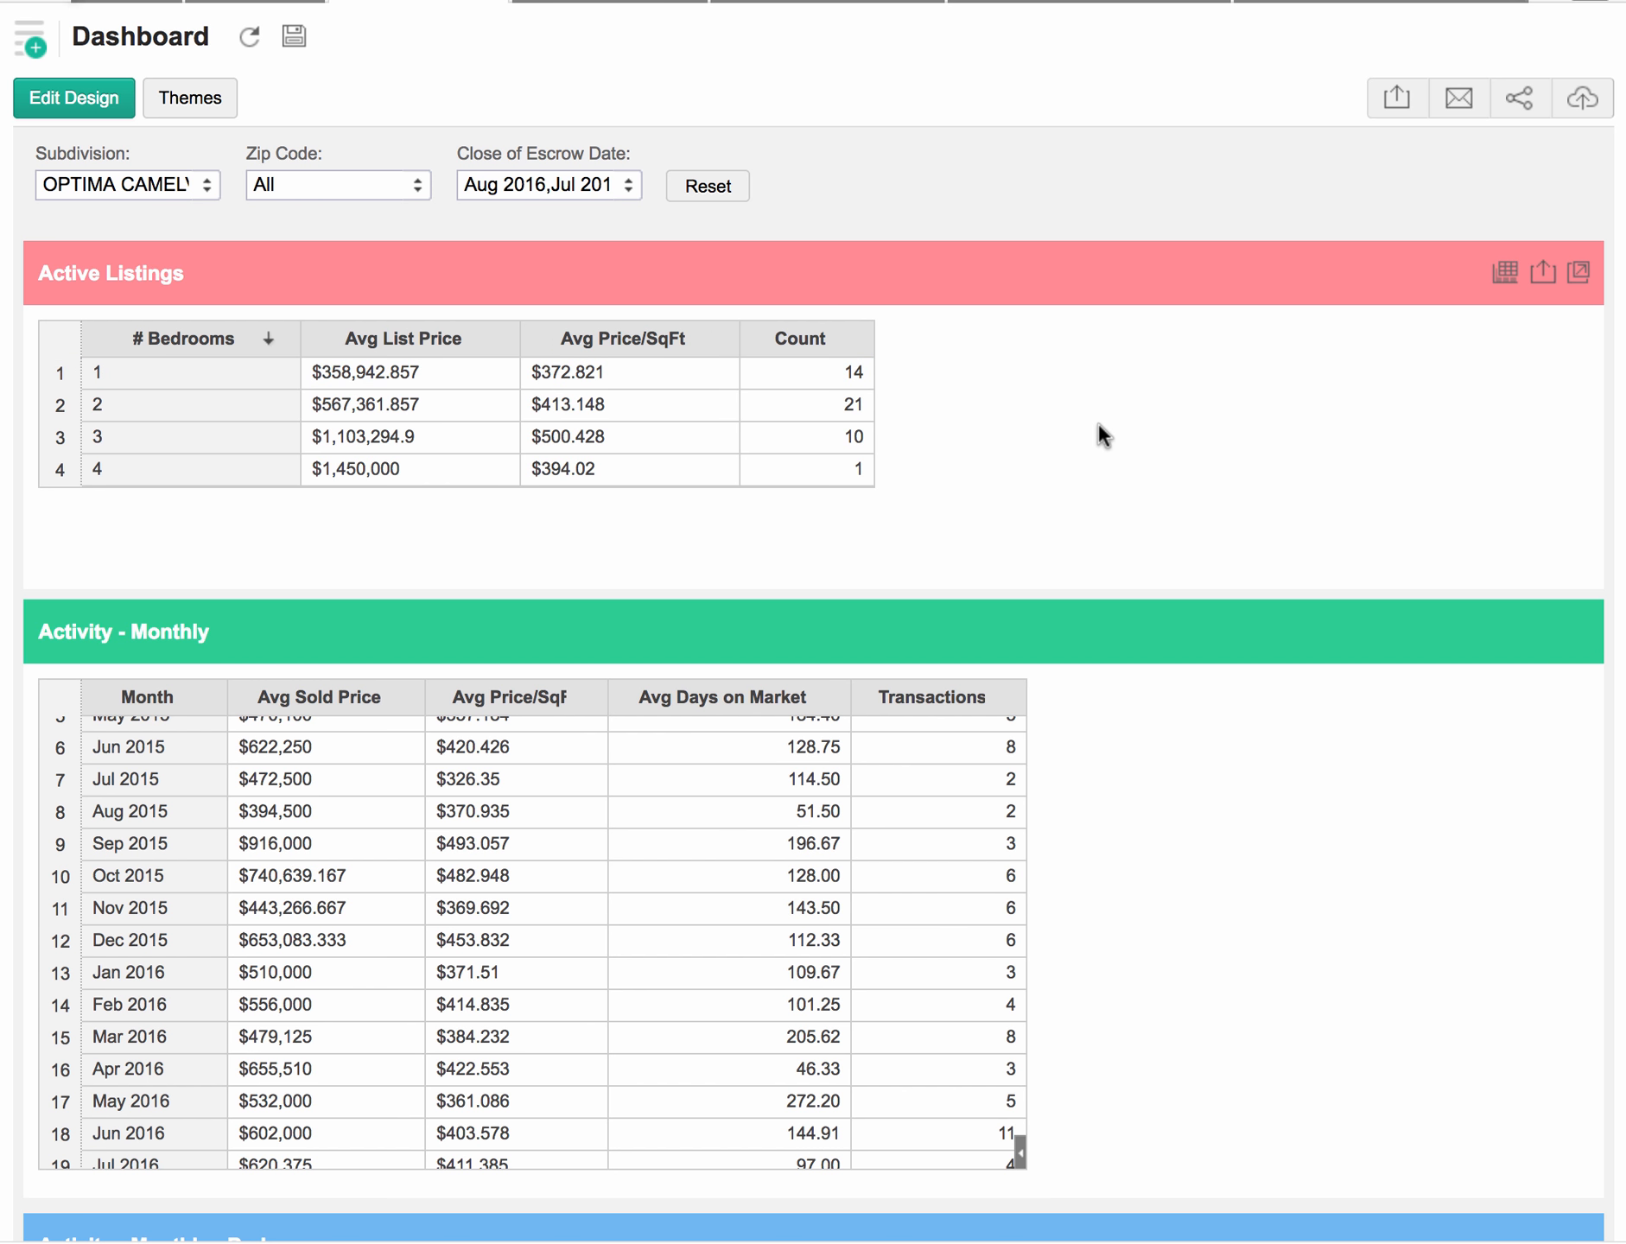
# Scroll the dashboard down to the Activity - Monthly - Beds table
pyautogui.click(771, 420)
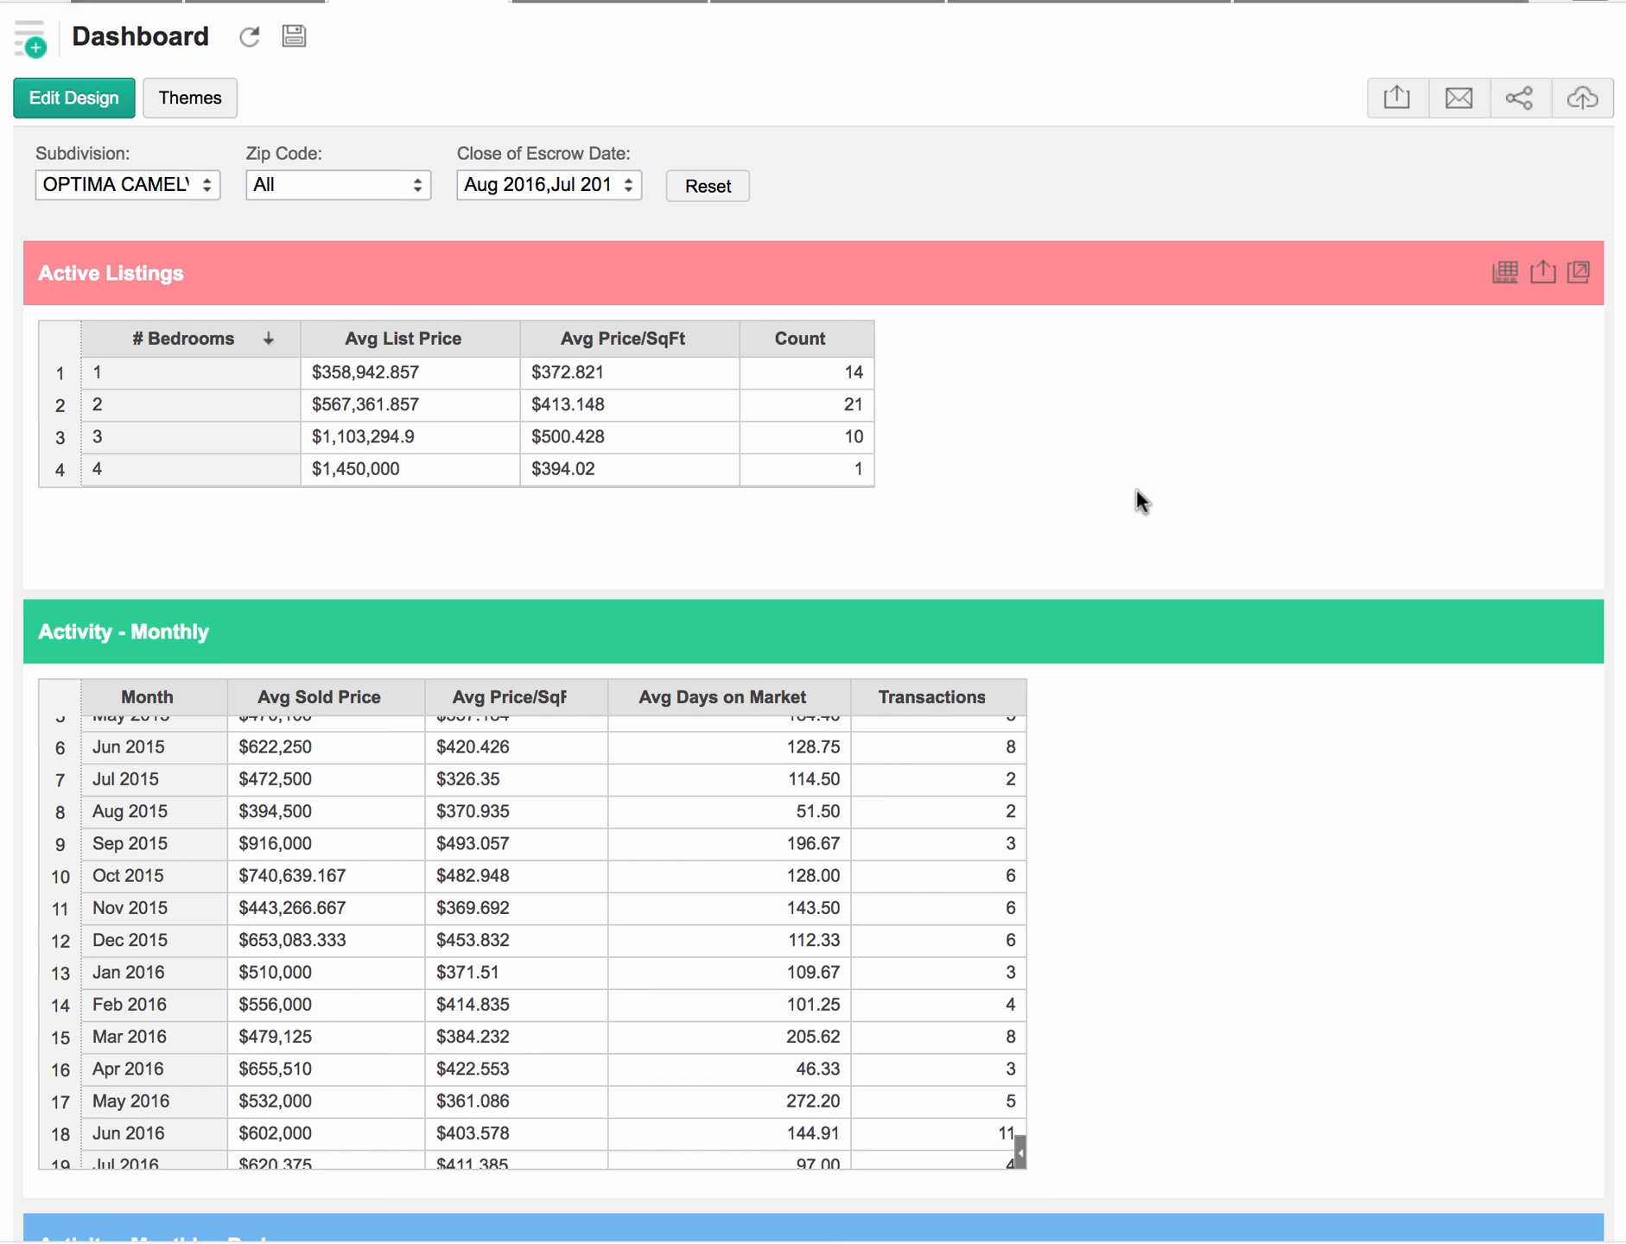
pyautogui.moveTo(905, 438)
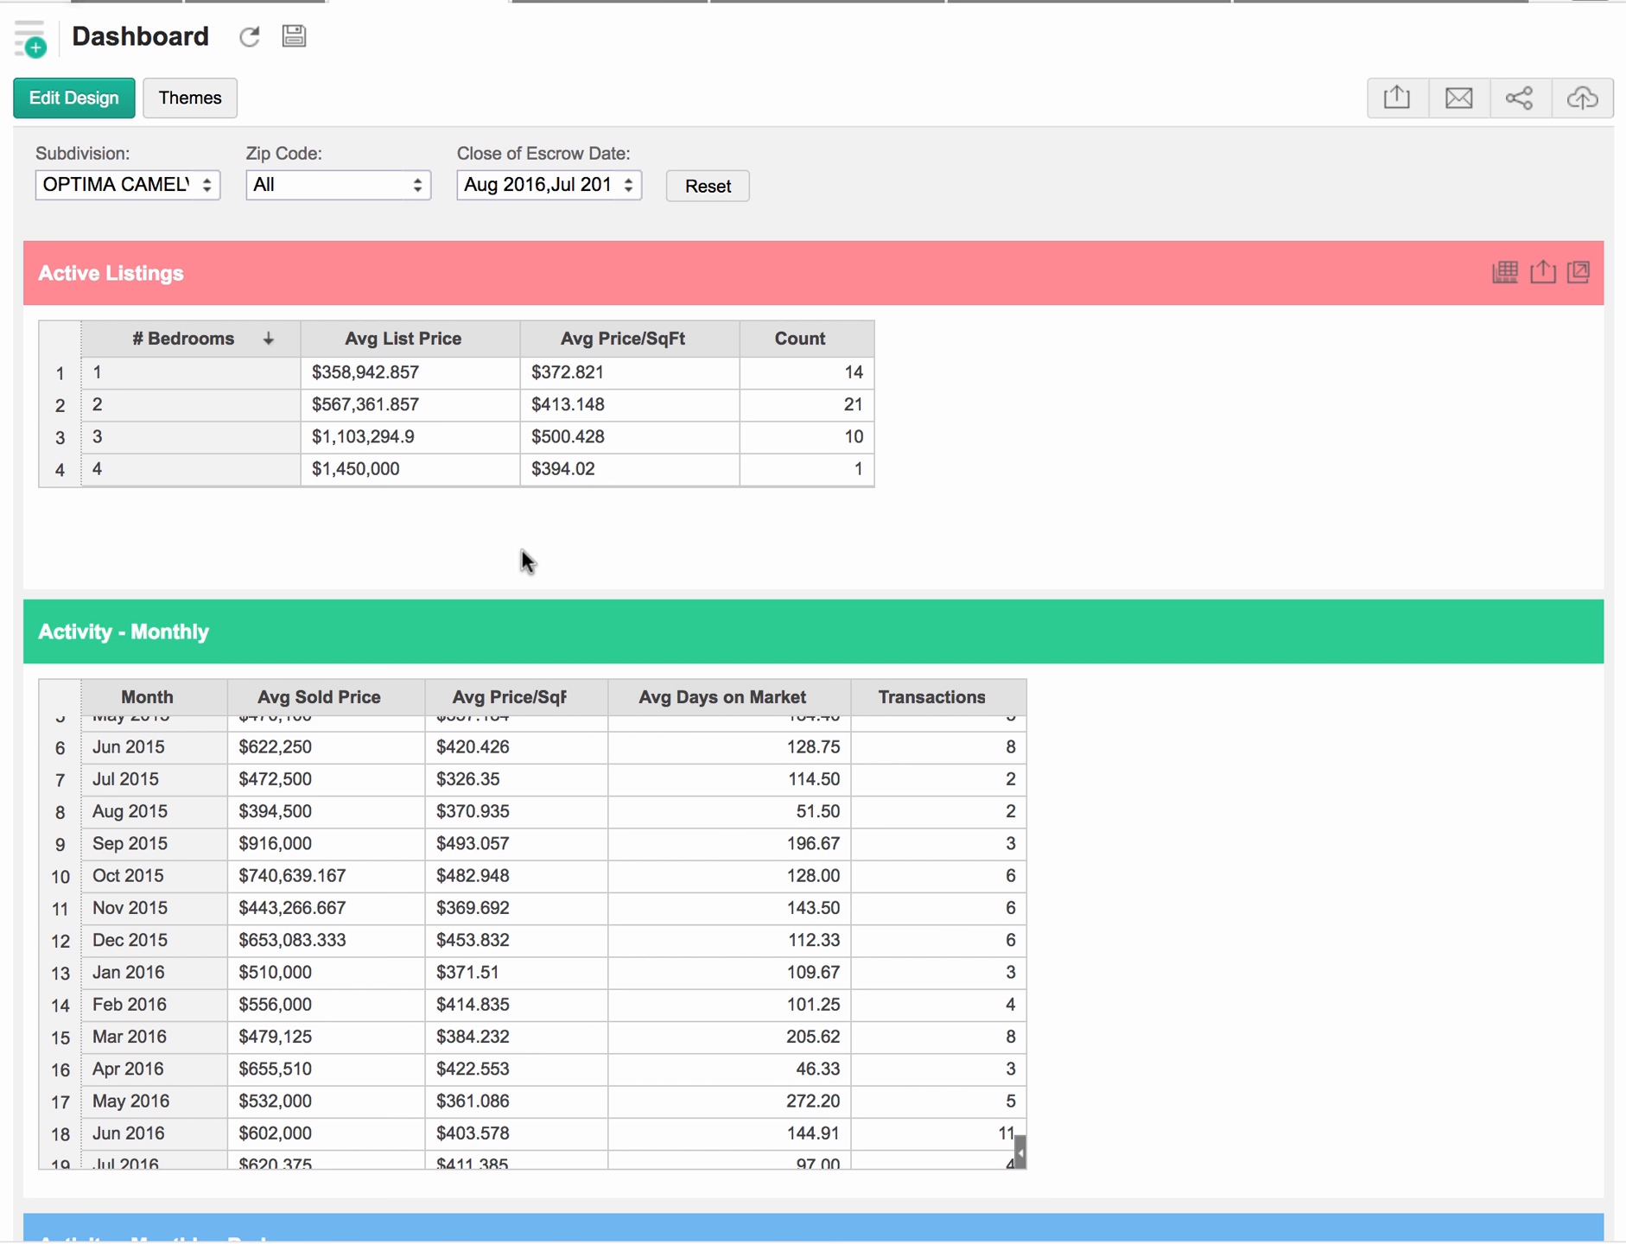
pyautogui.moveTo(992, 439)
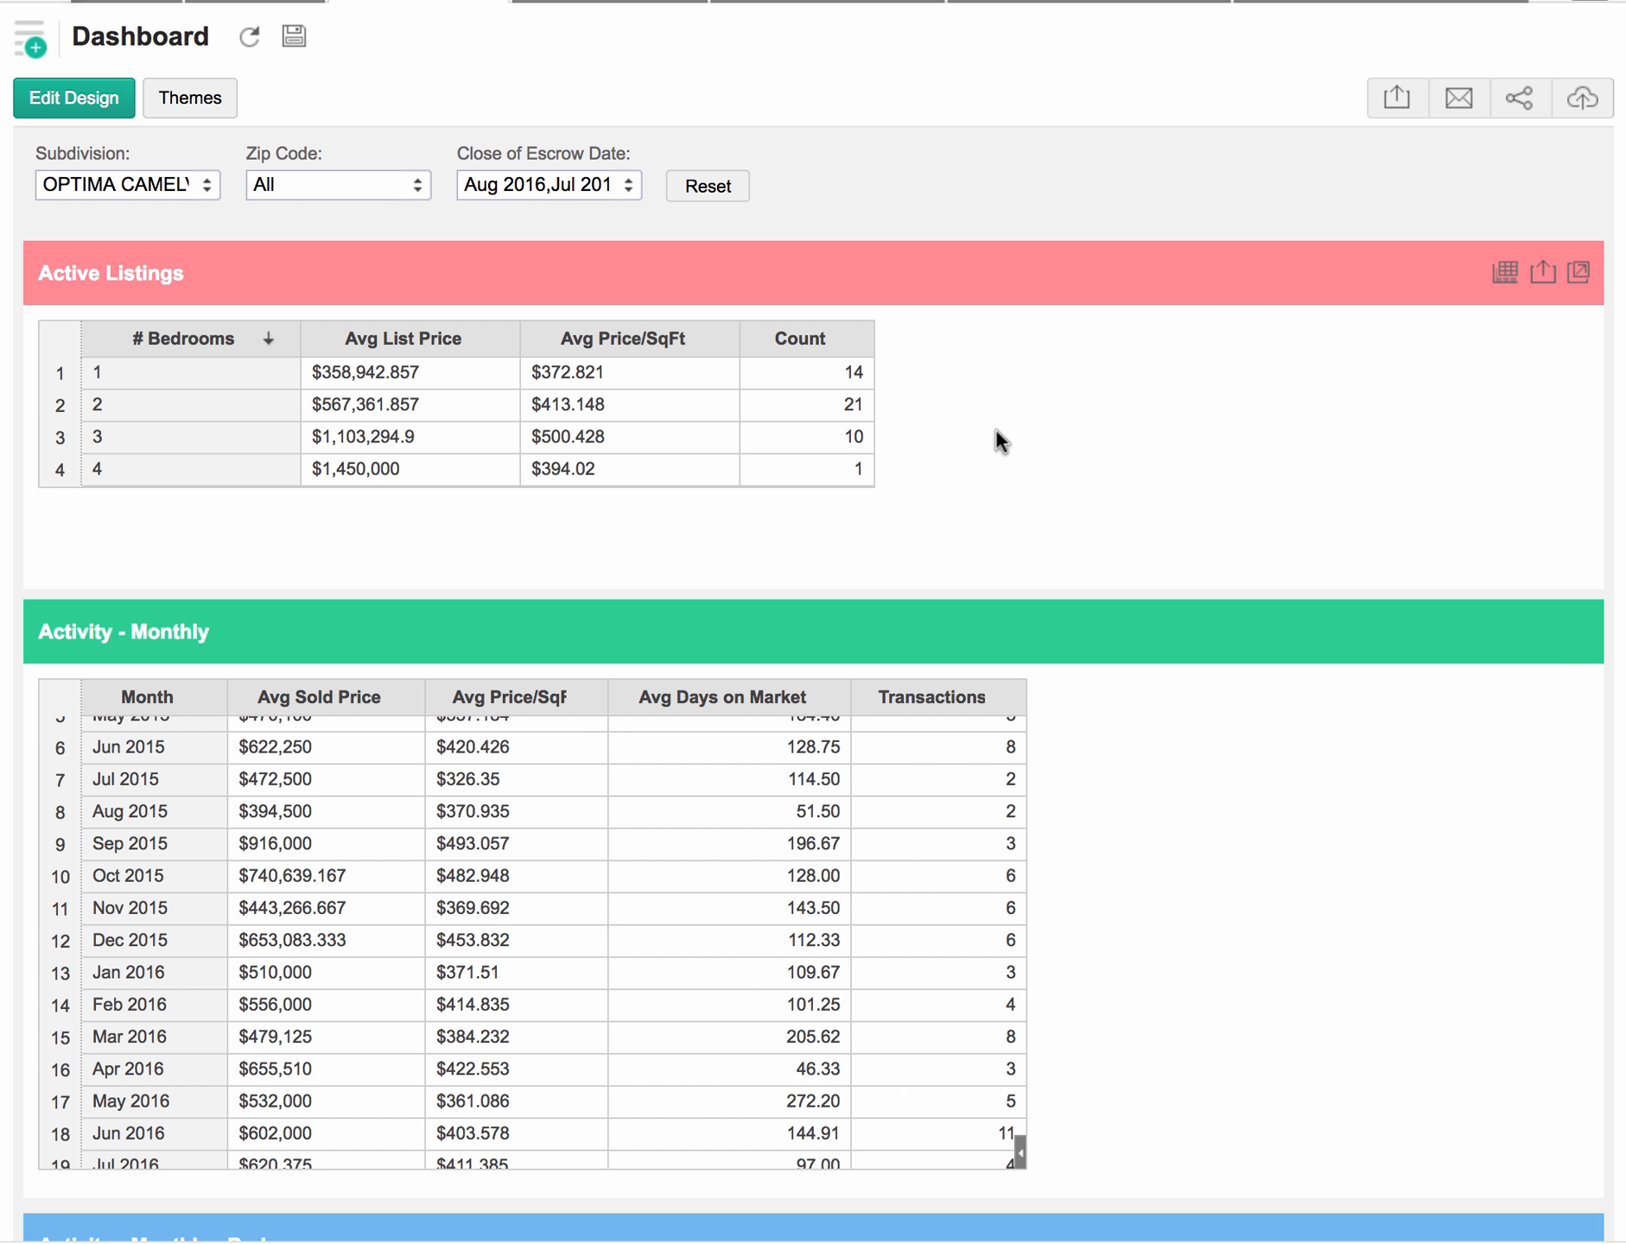
pyautogui.moveTo(940, 500)
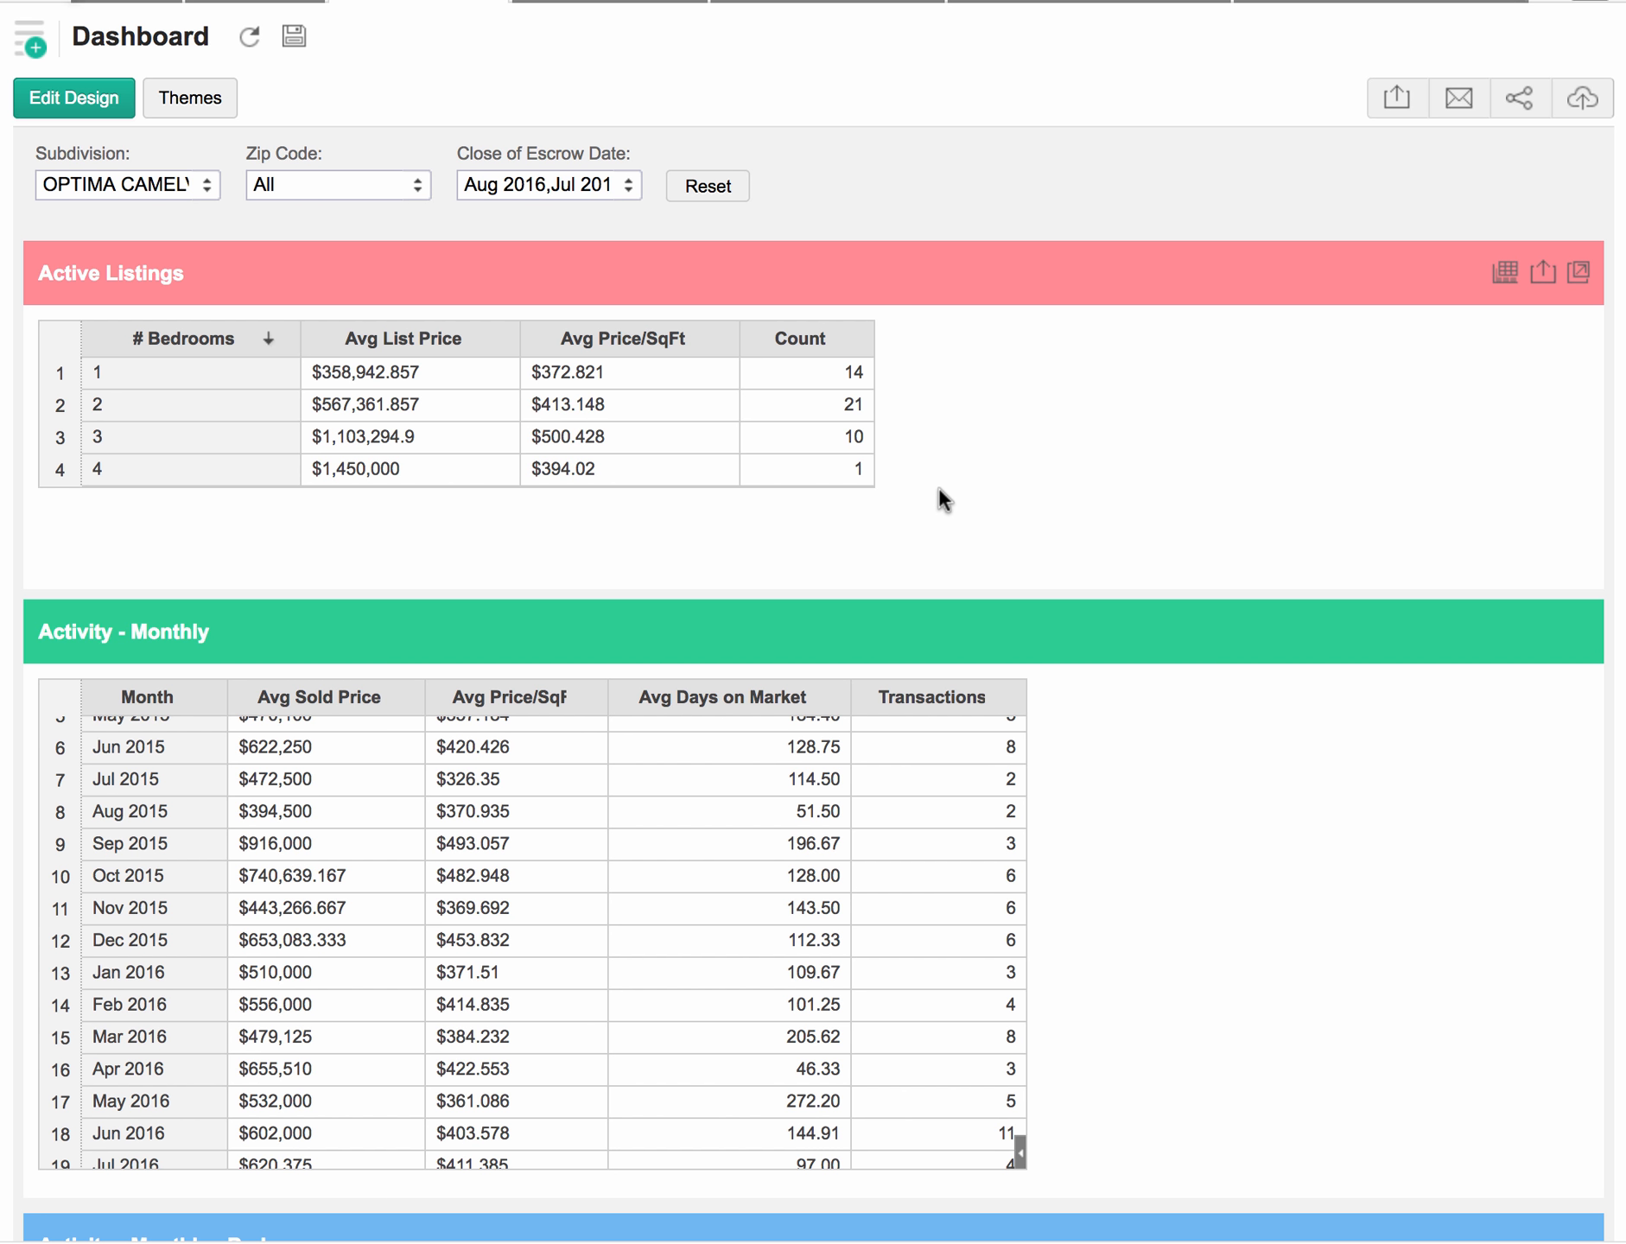
pyautogui.moveTo(384, 508)
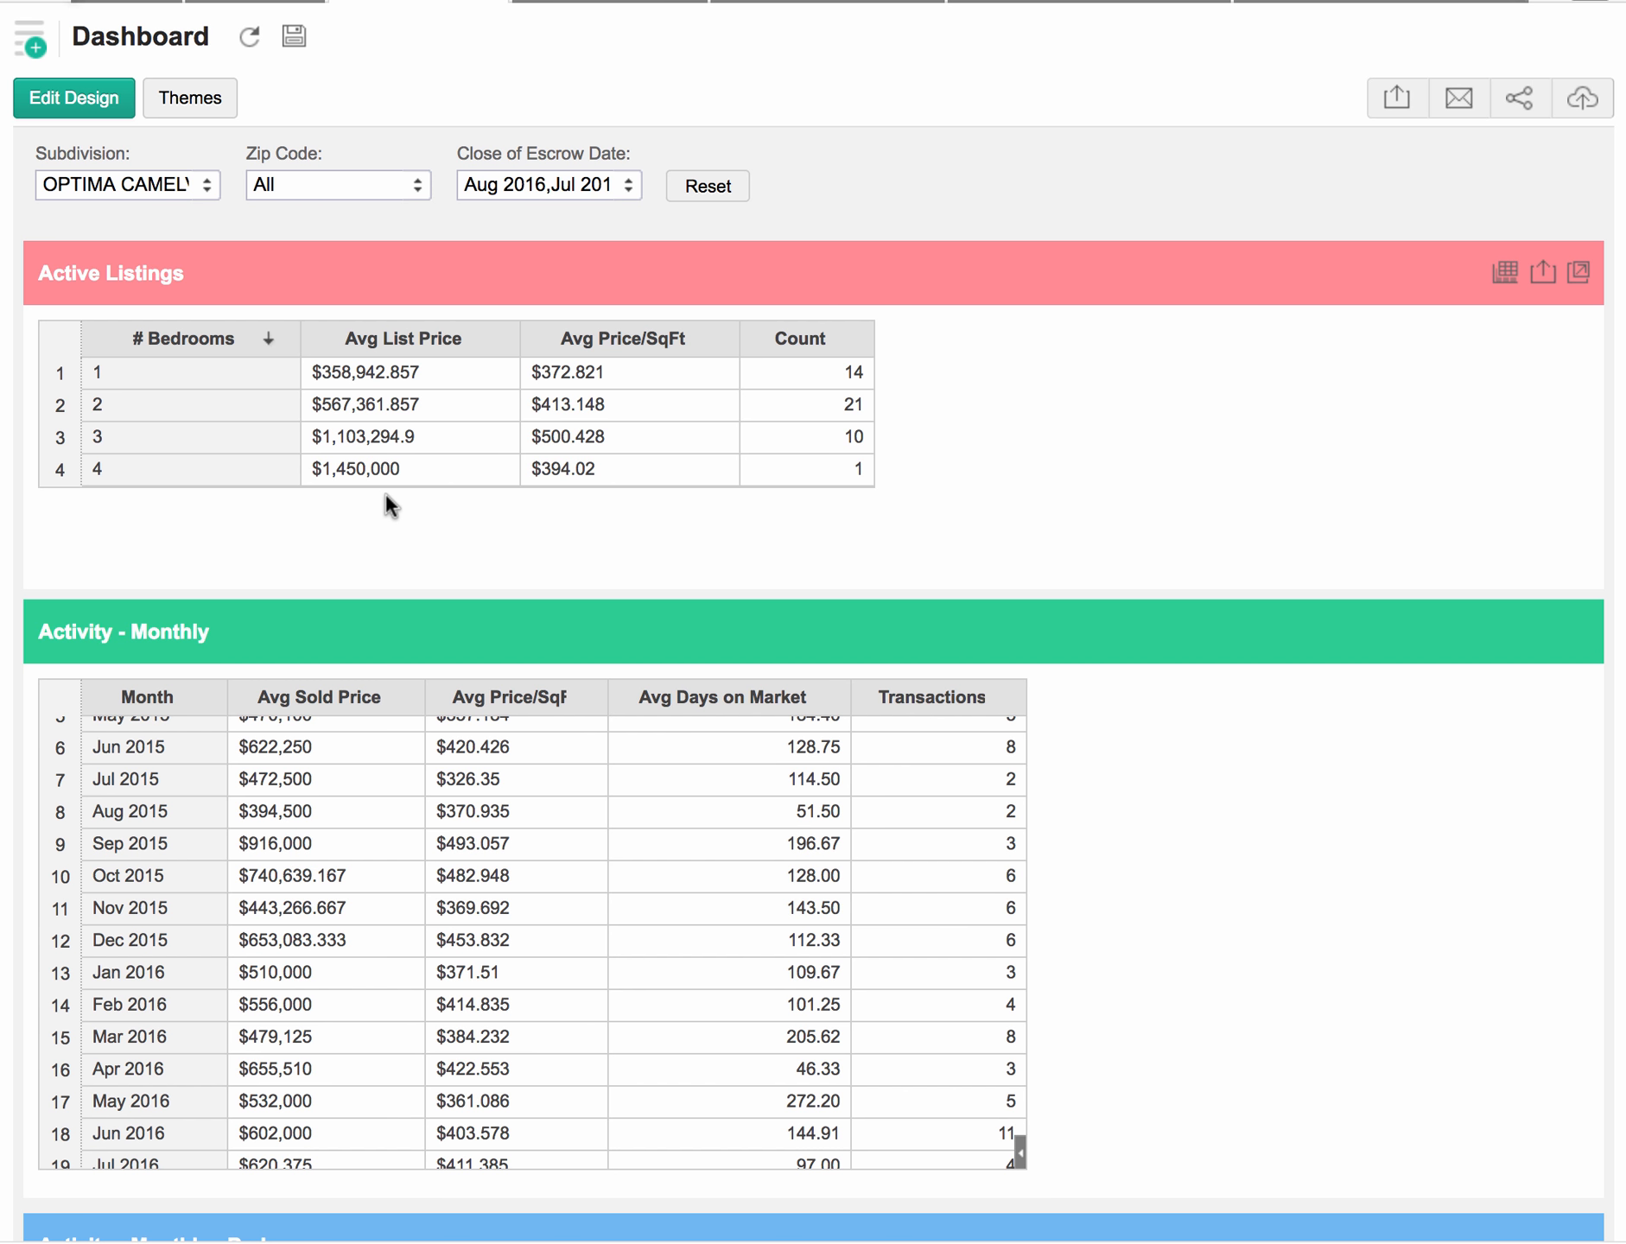
pyautogui.moveTo(743, 530)
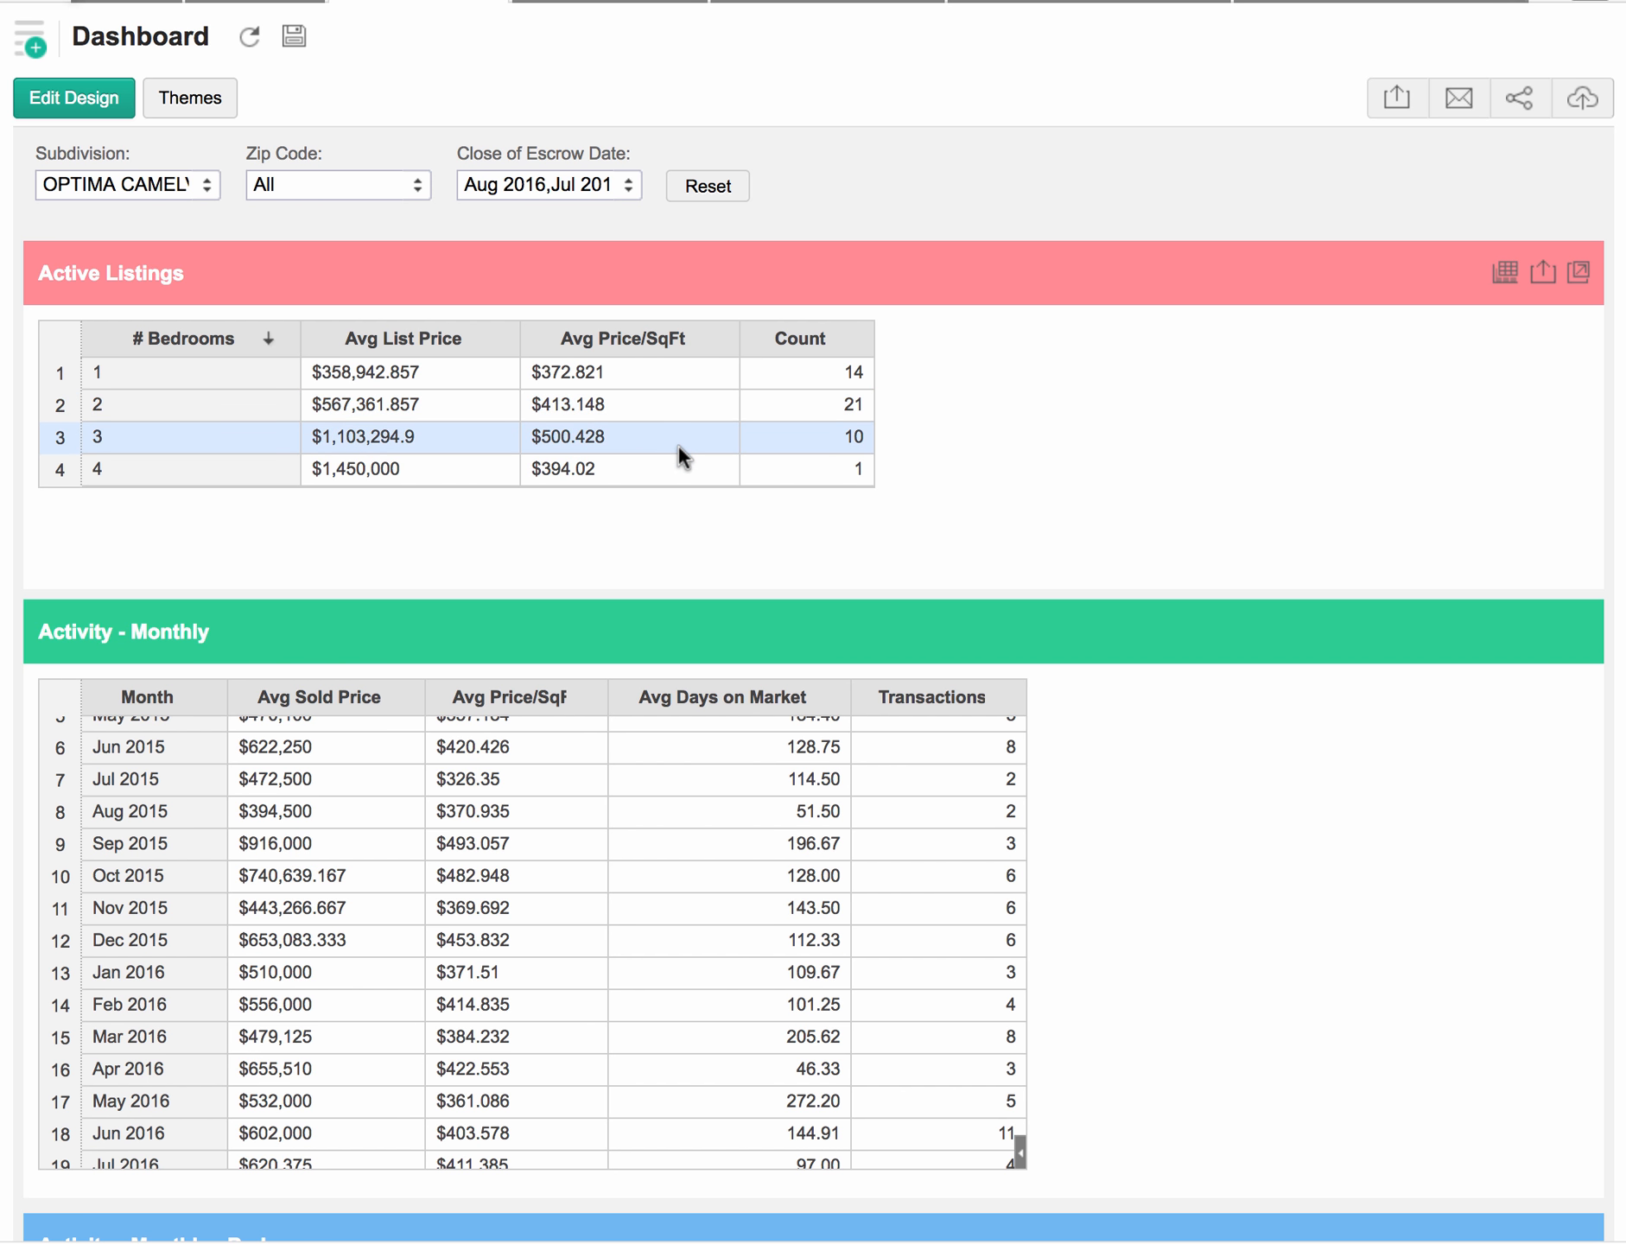
pyautogui.moveTo(644, 406)
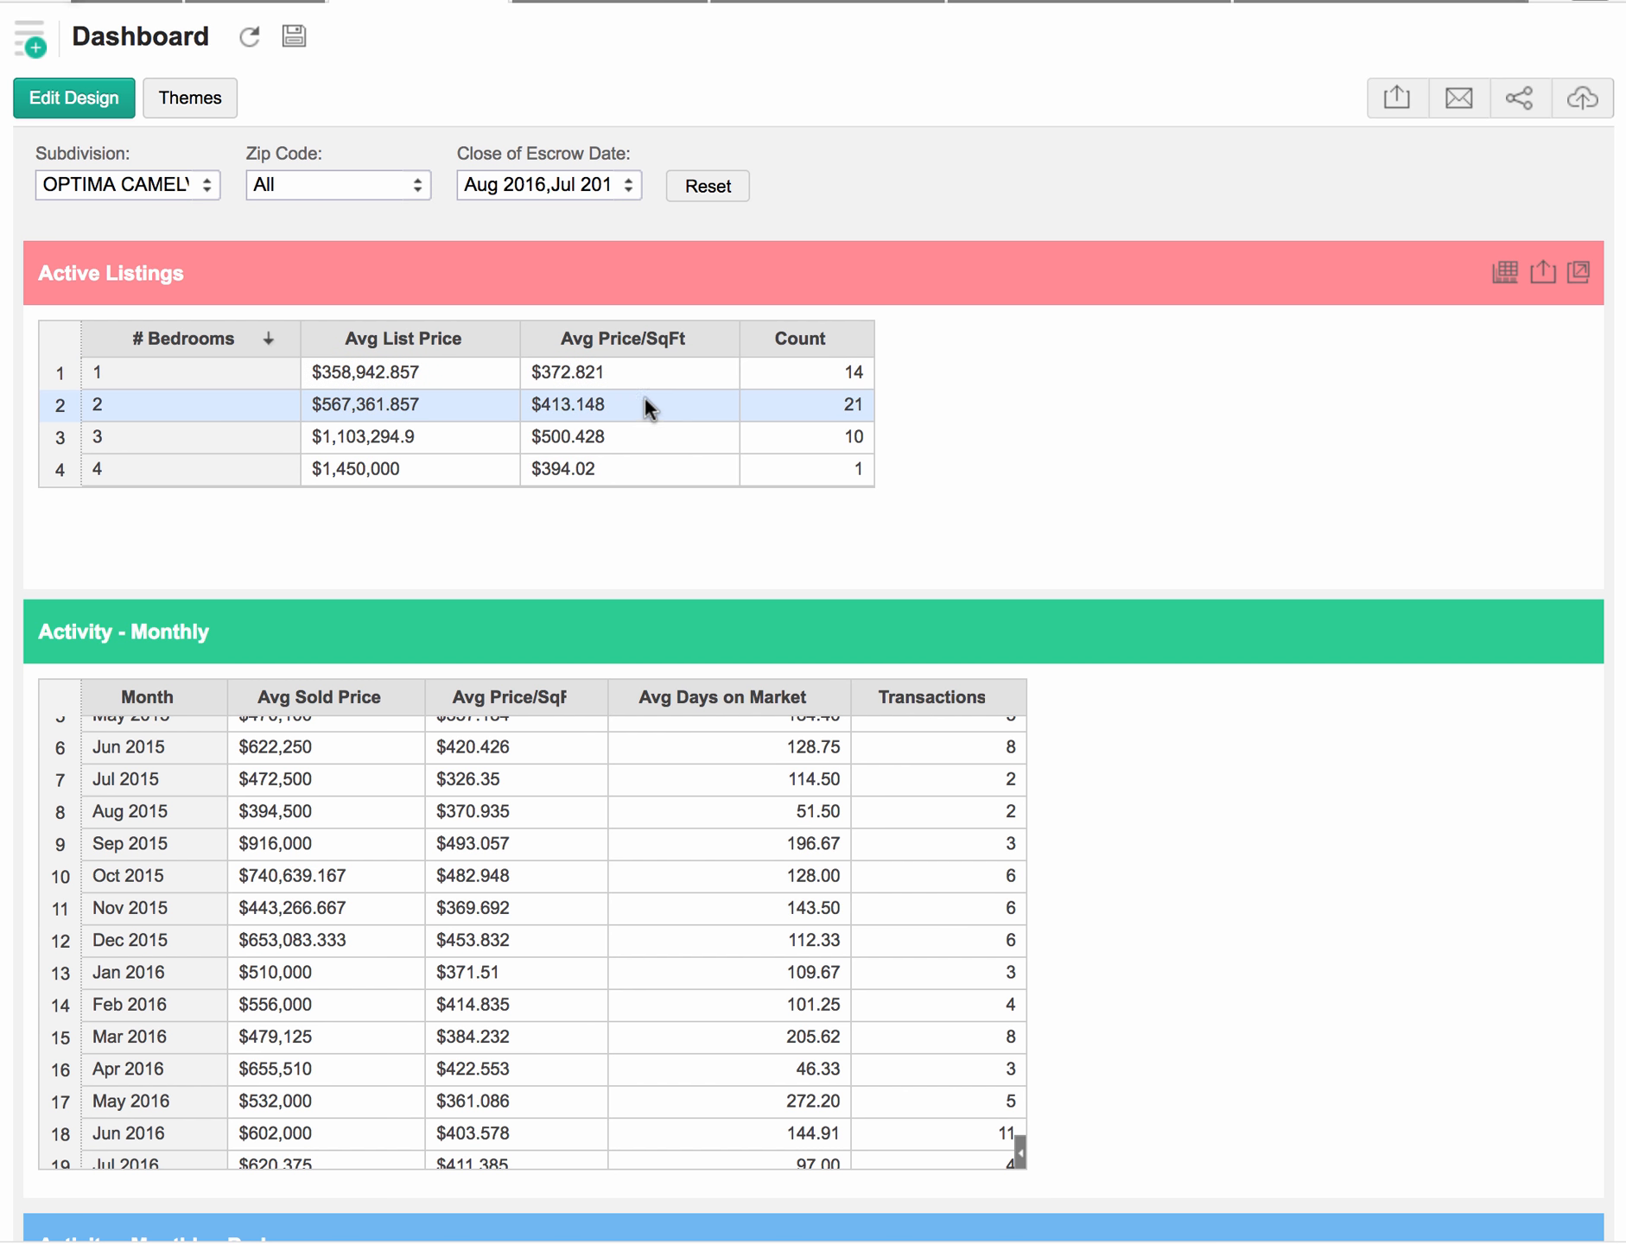
pyautogui.moveTo(1129, 520)
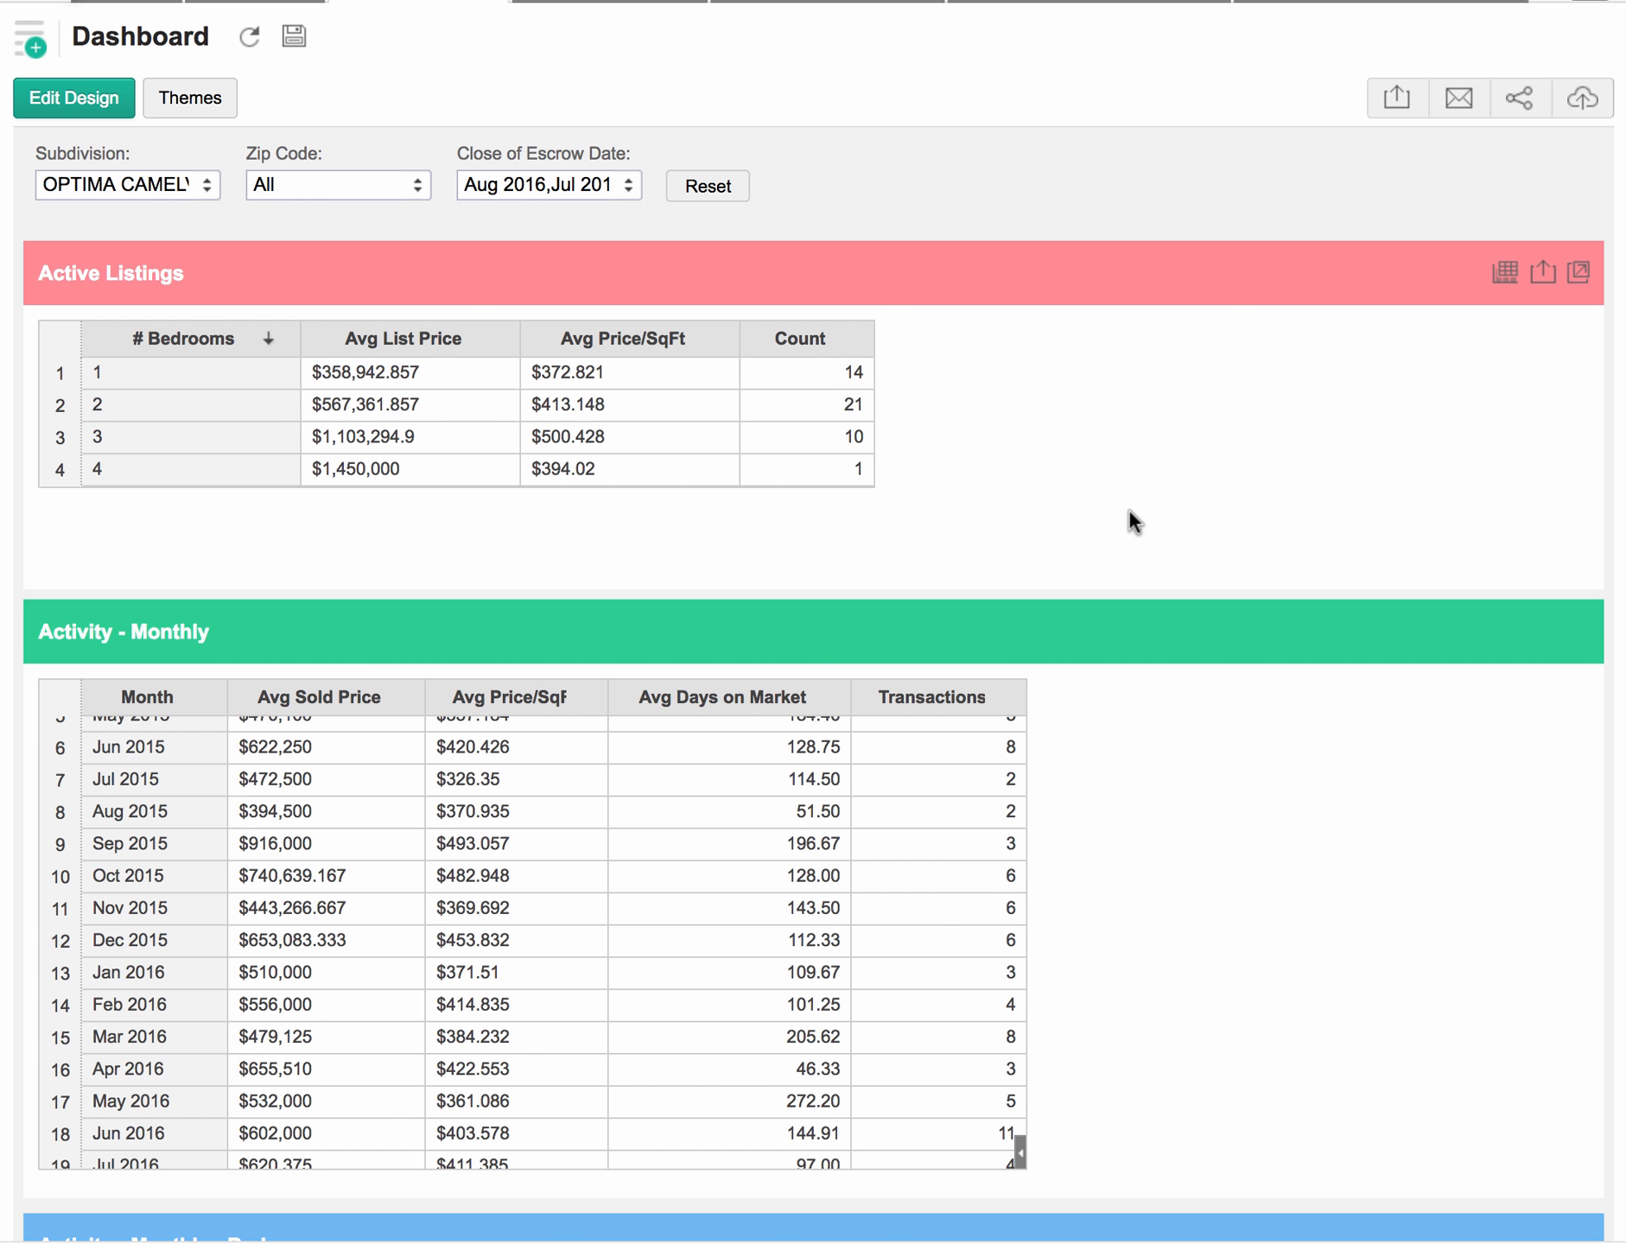
pyautogui.moveTo(1388, 565)
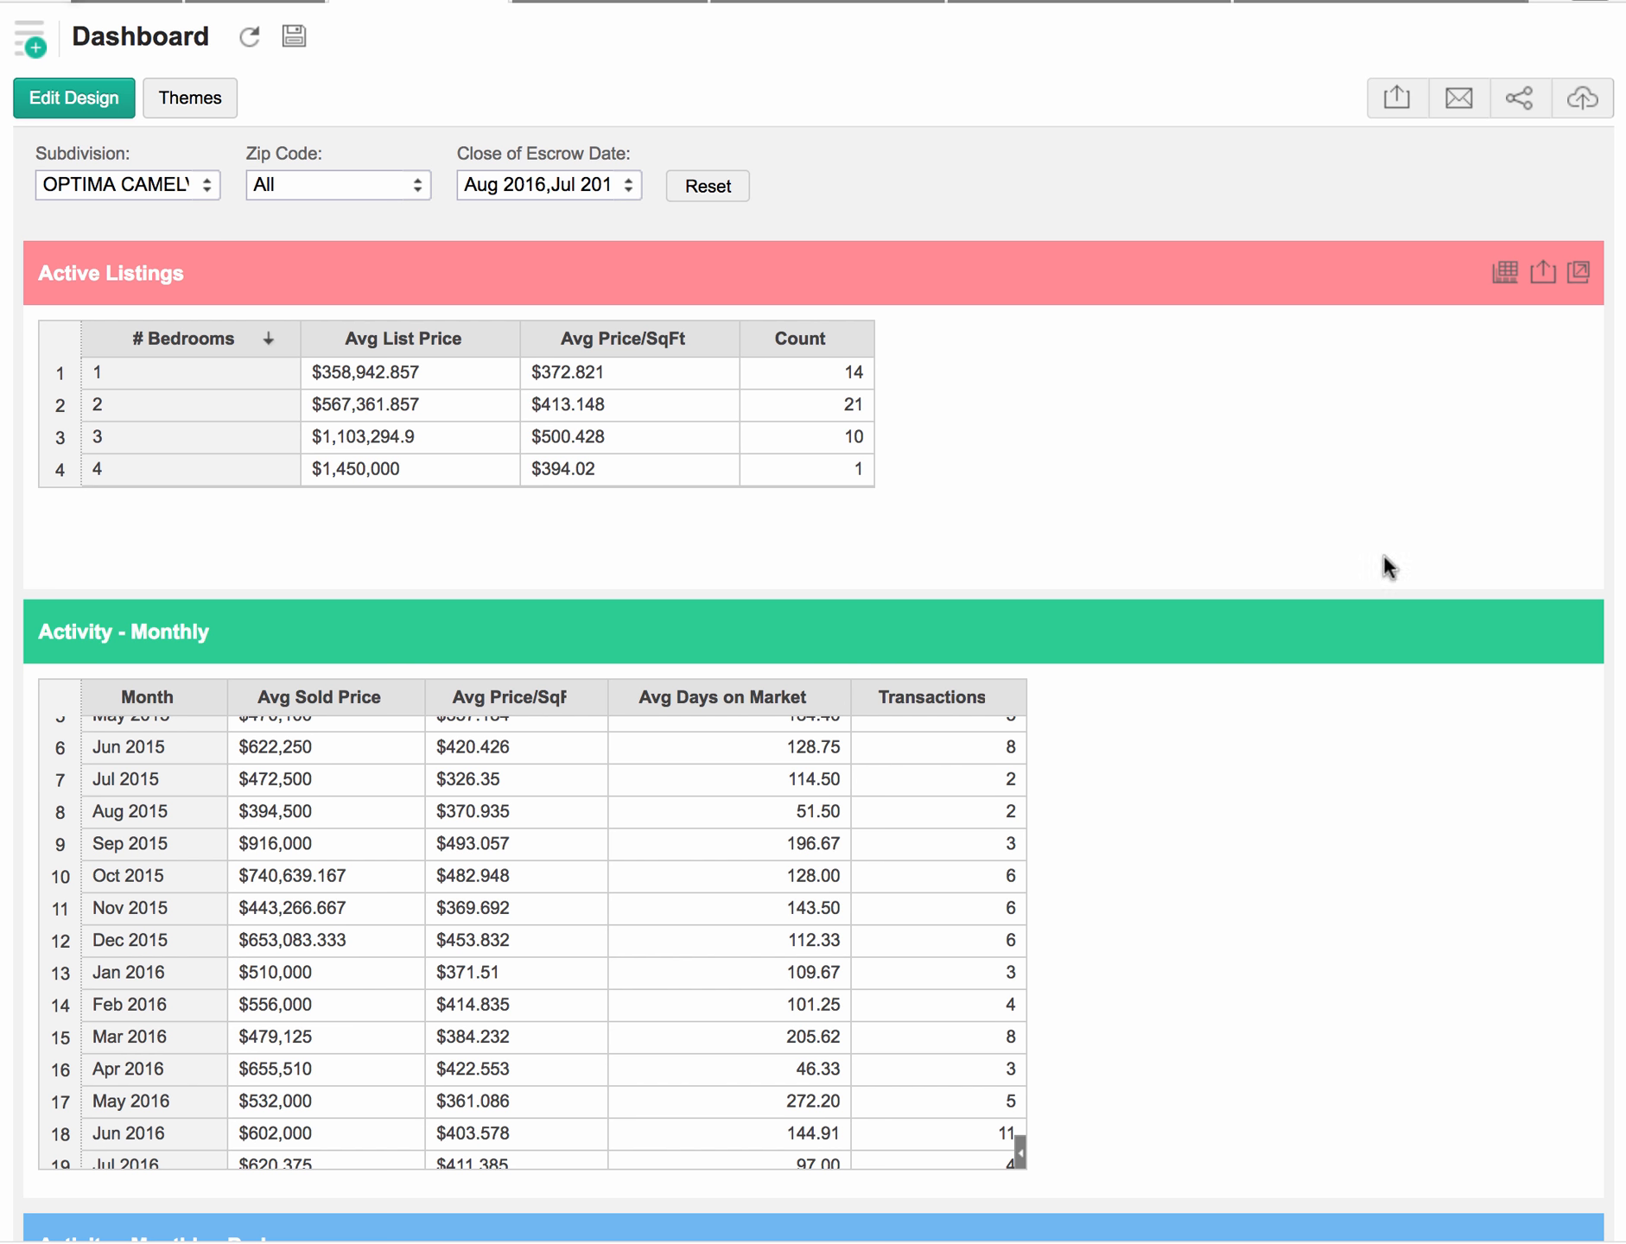
pyautogui.moveTo(1094, 539)
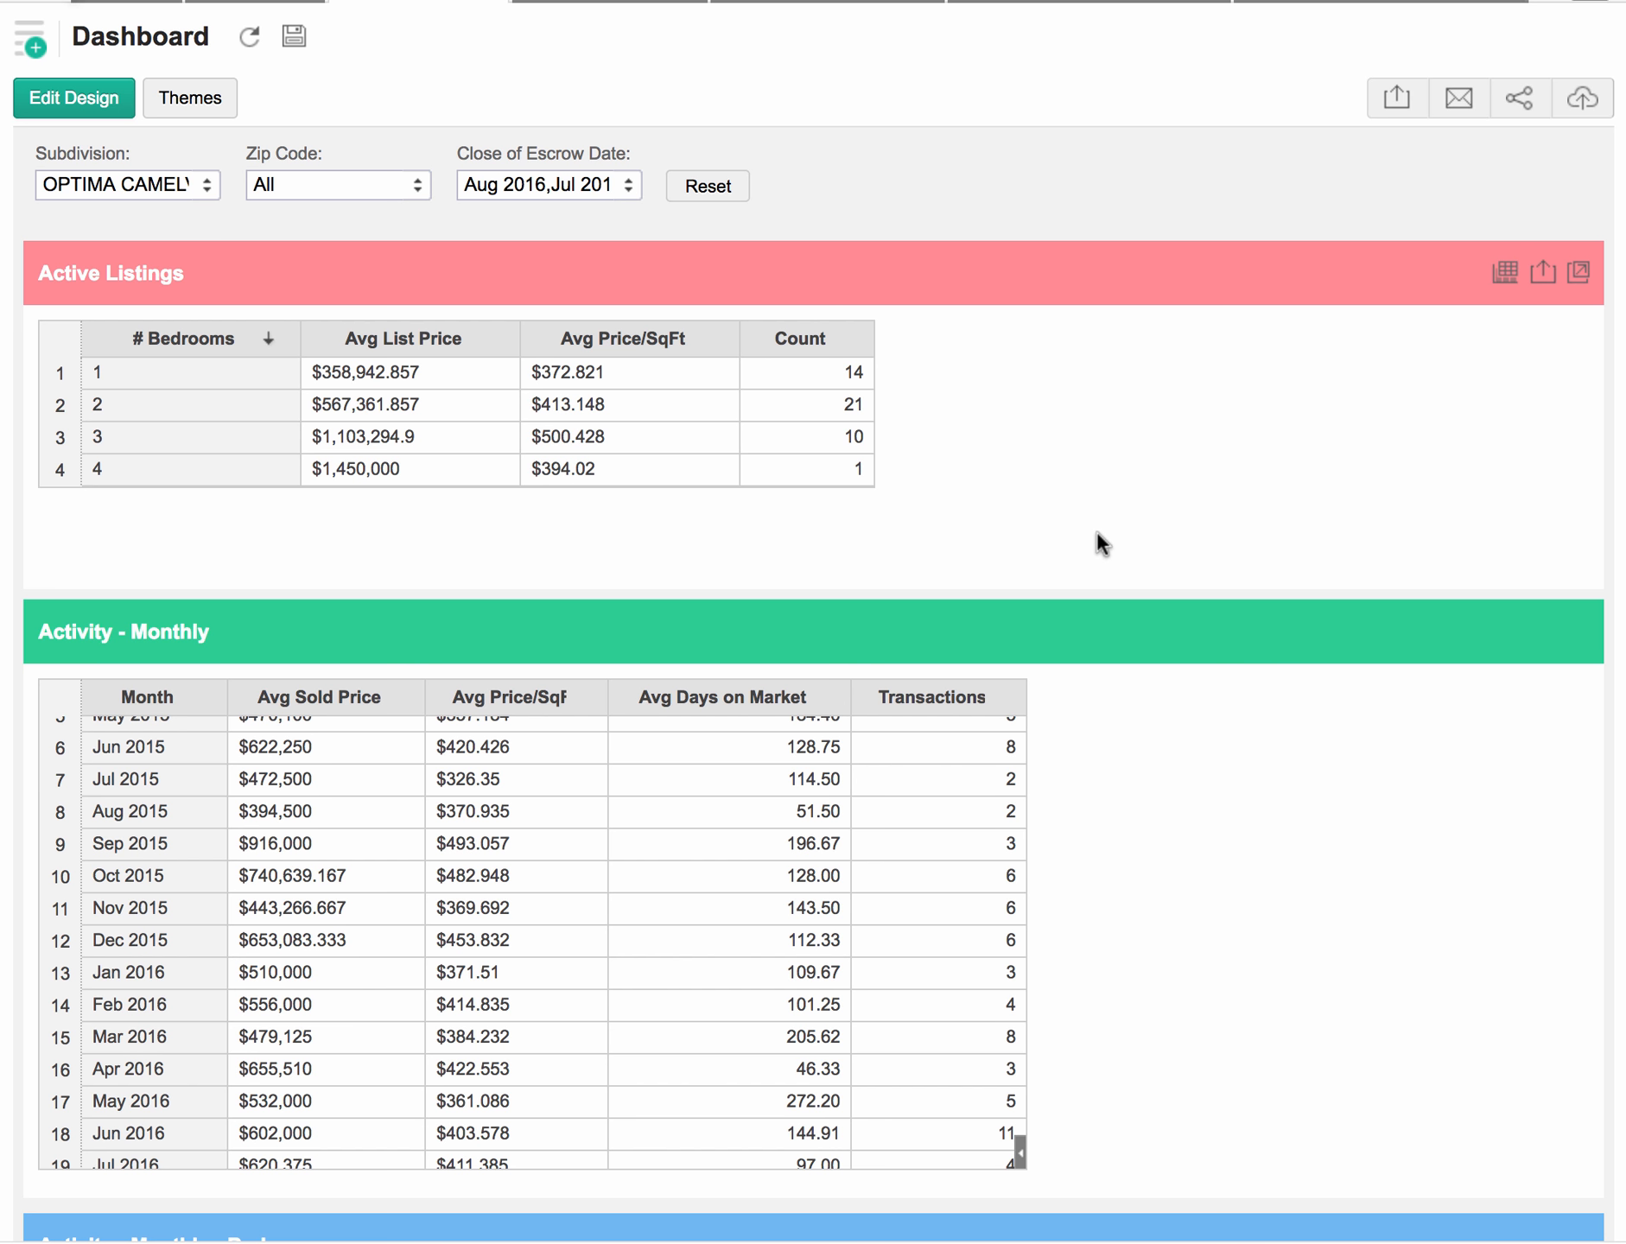
pyautogui.scroll(-3)
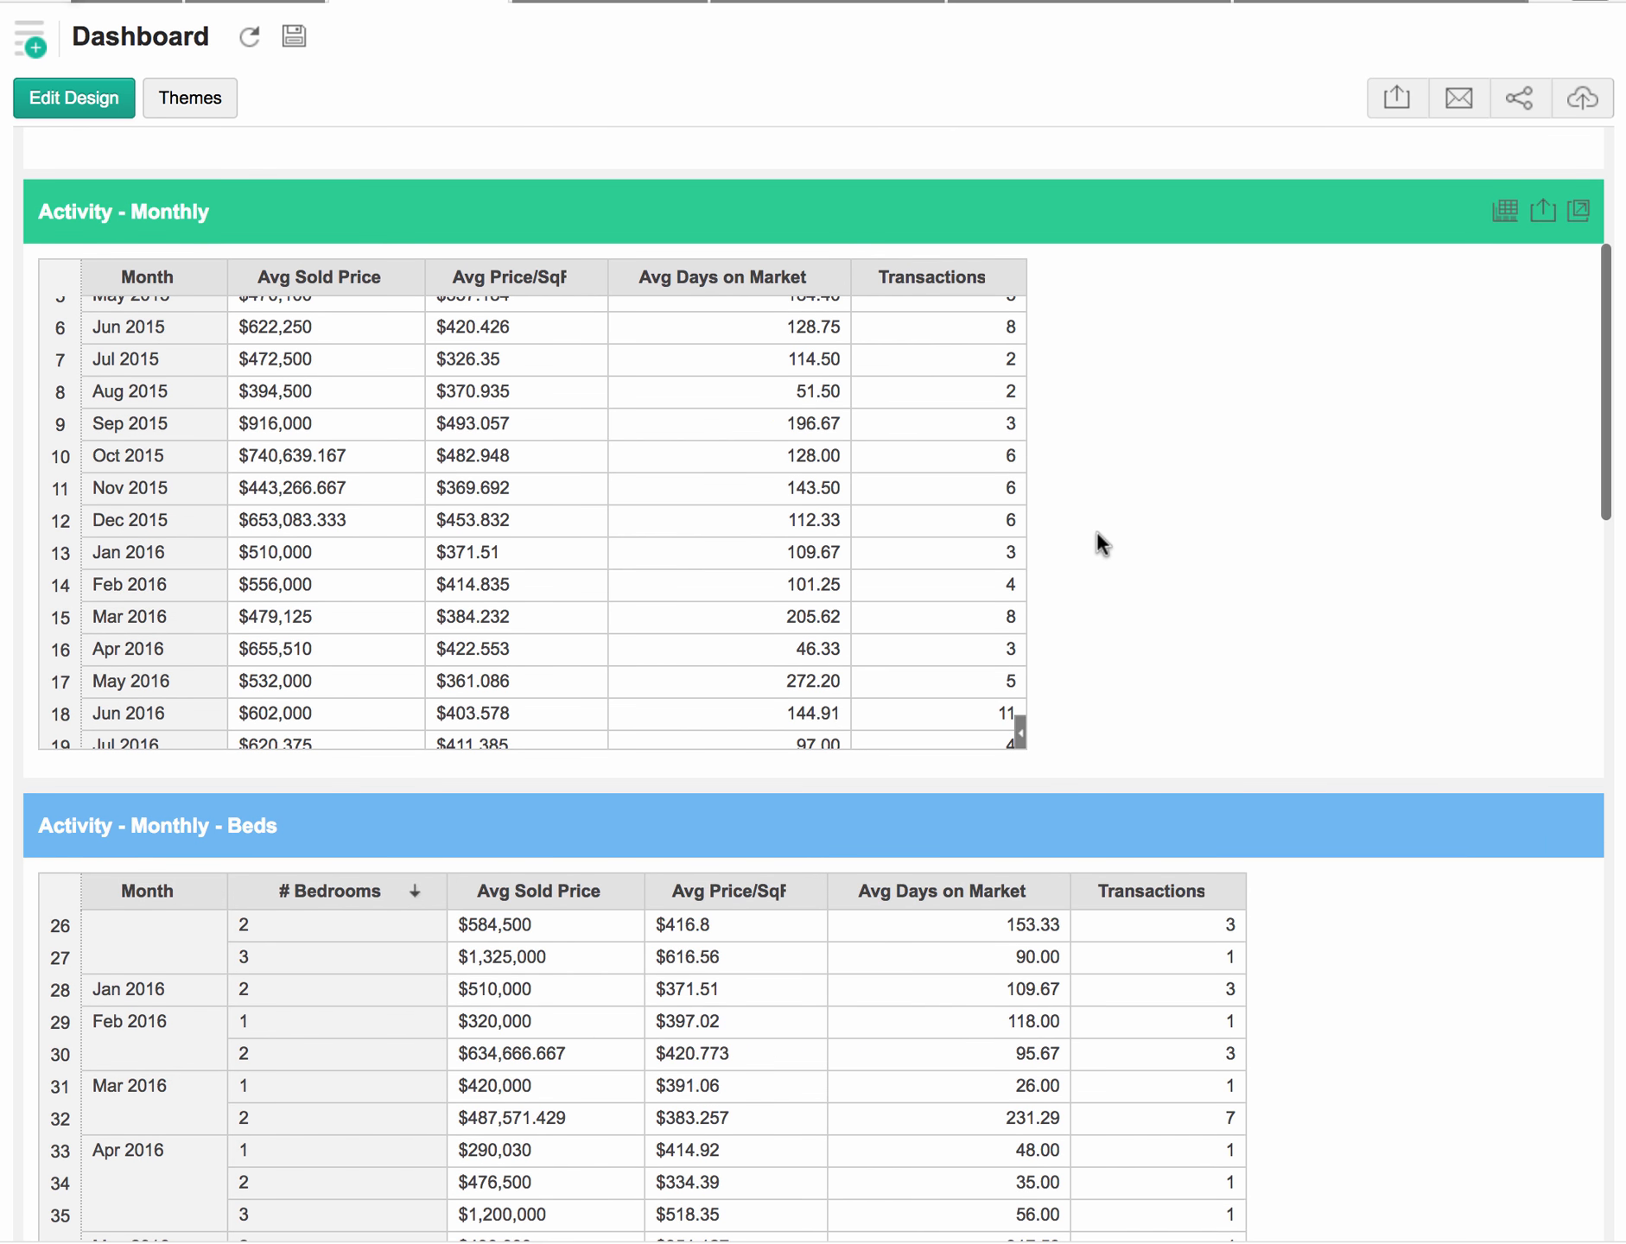
pyautogui.scroll(-3)
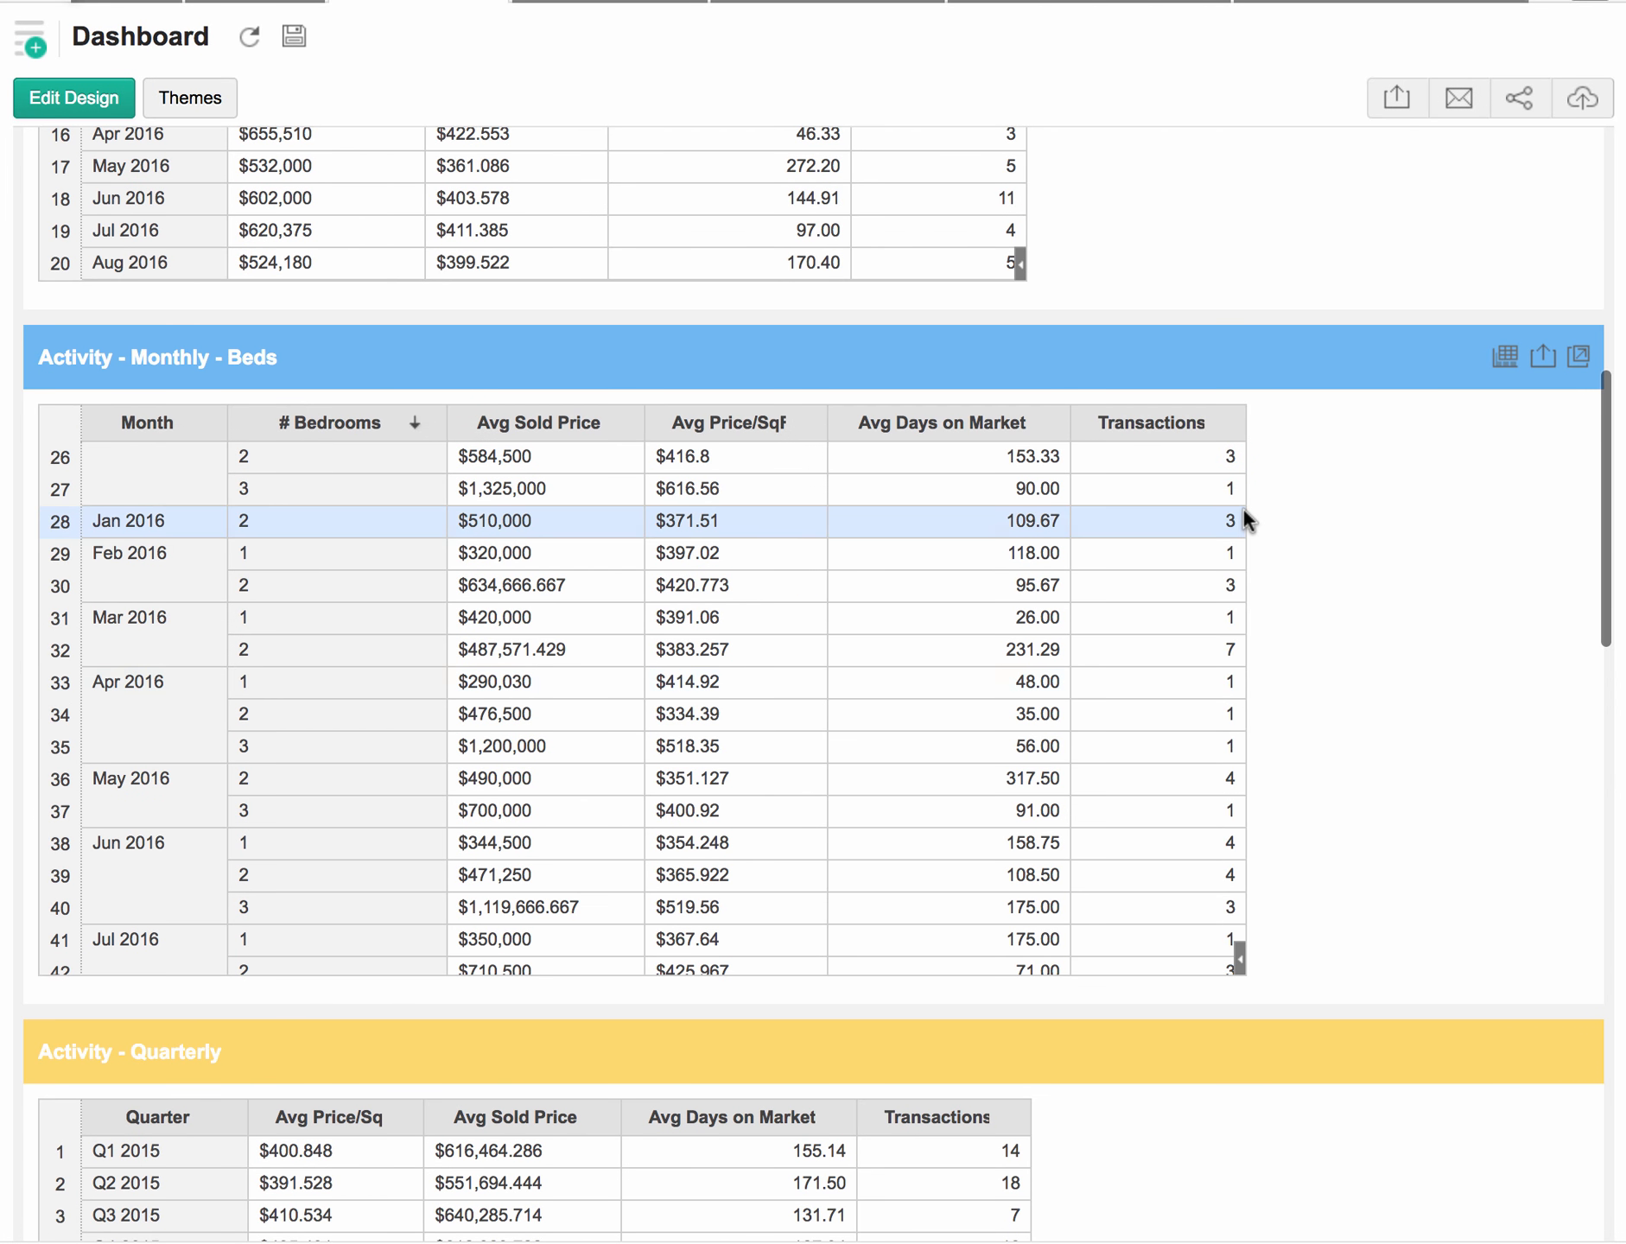
pyautogui.scroll(-3)
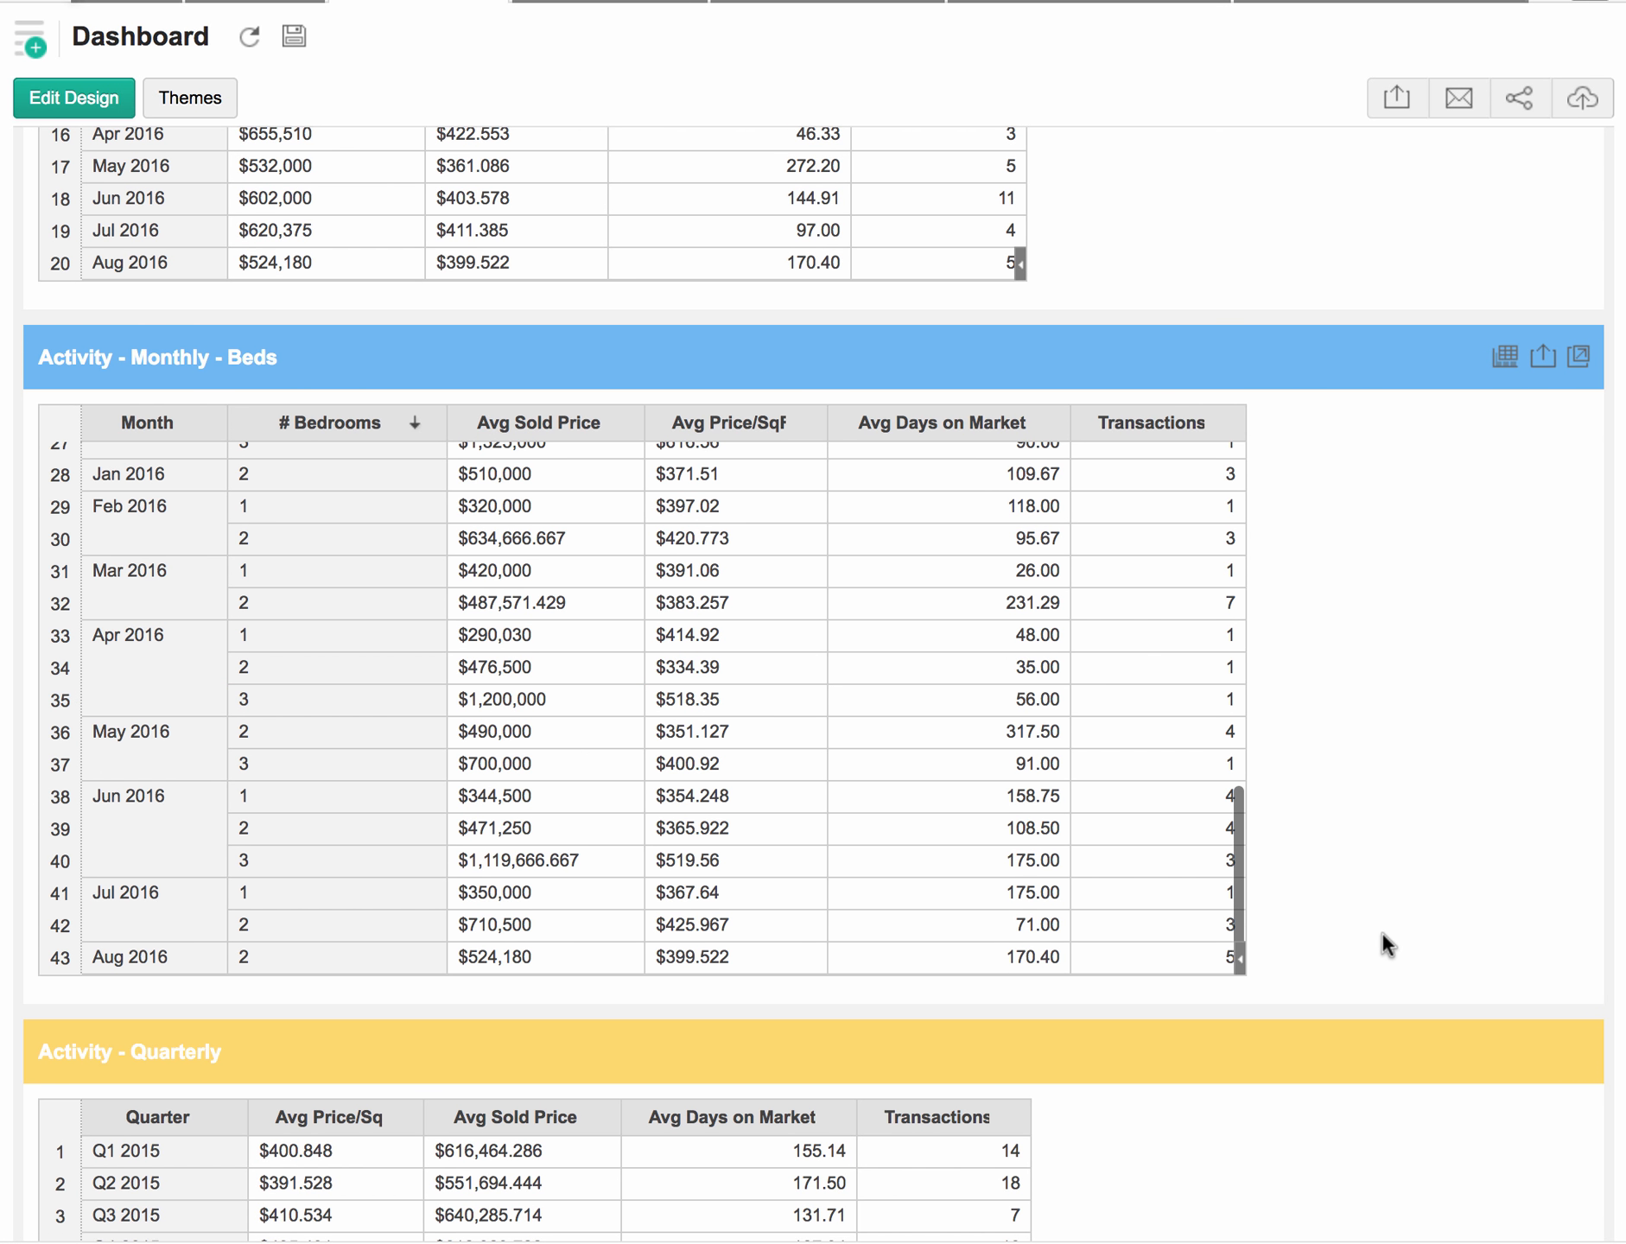
pyautogui.scroll(-3)
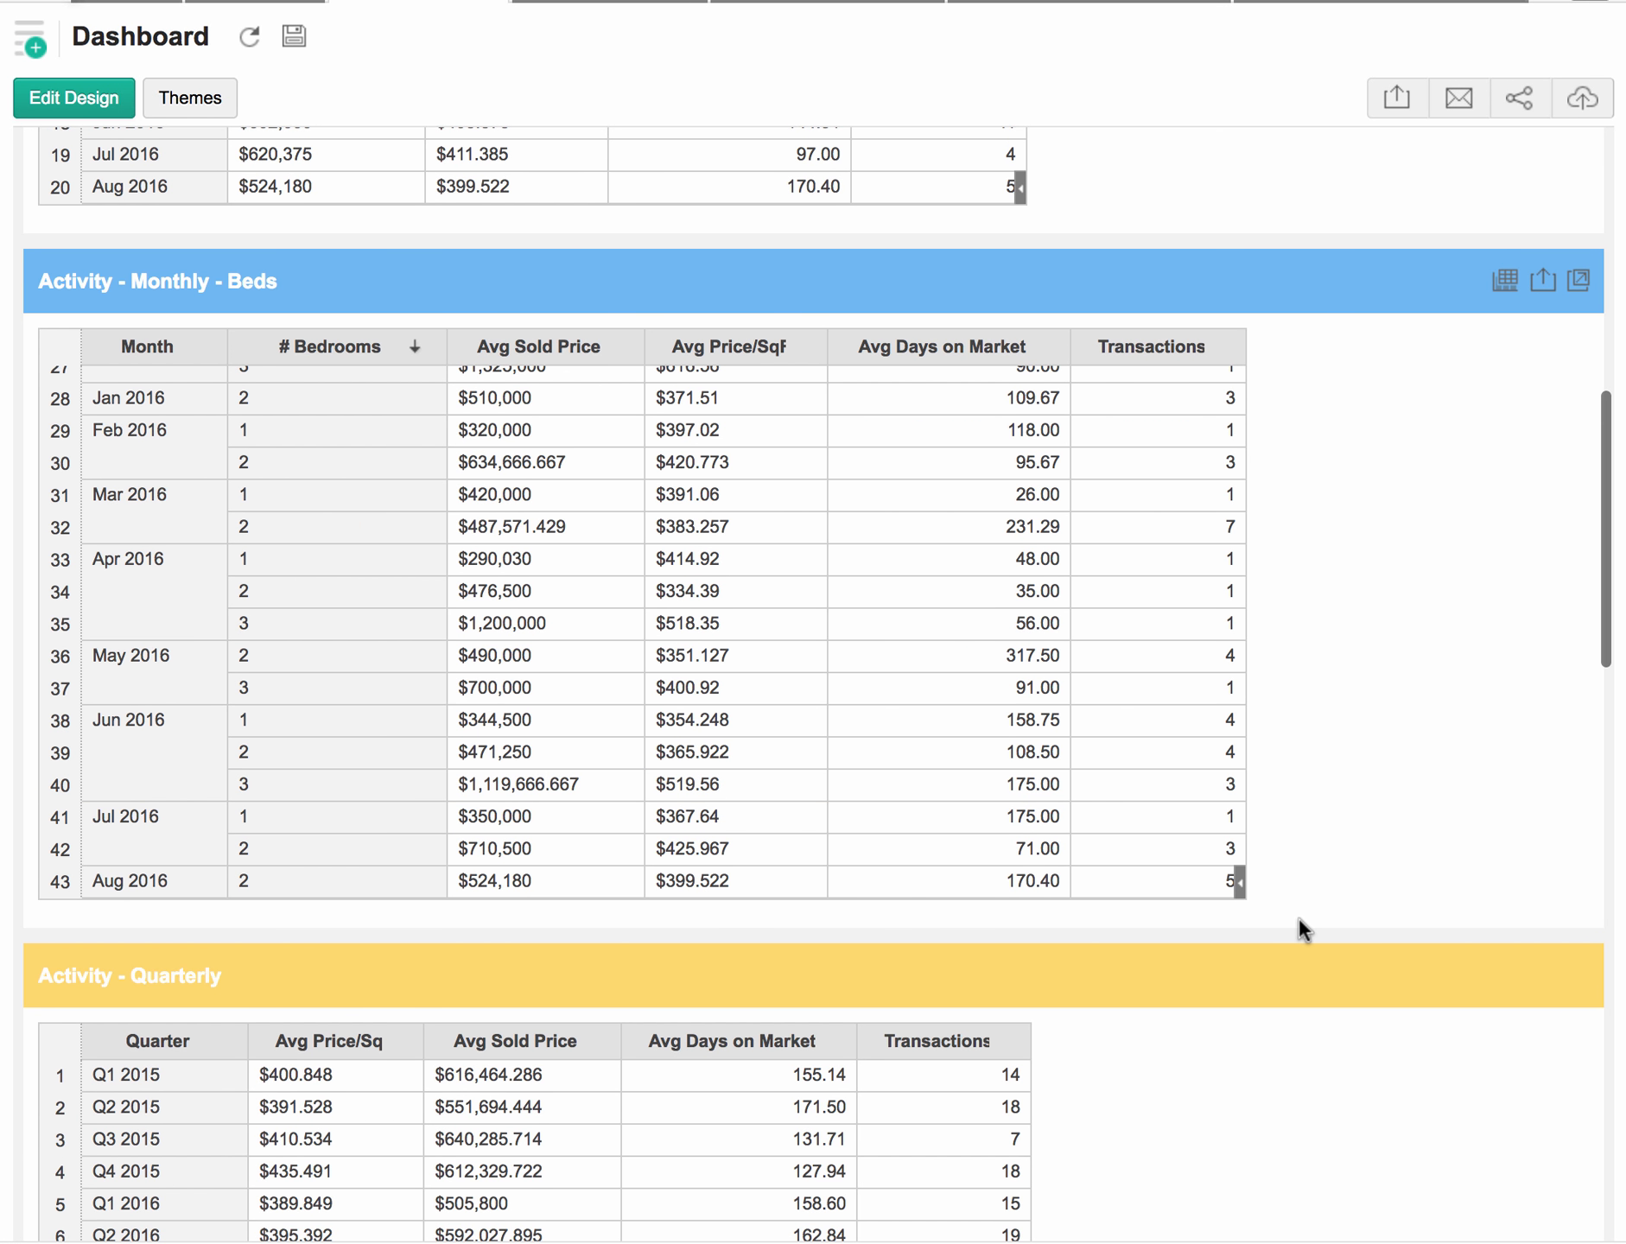
pyautogui.moveTo(1129, 911)
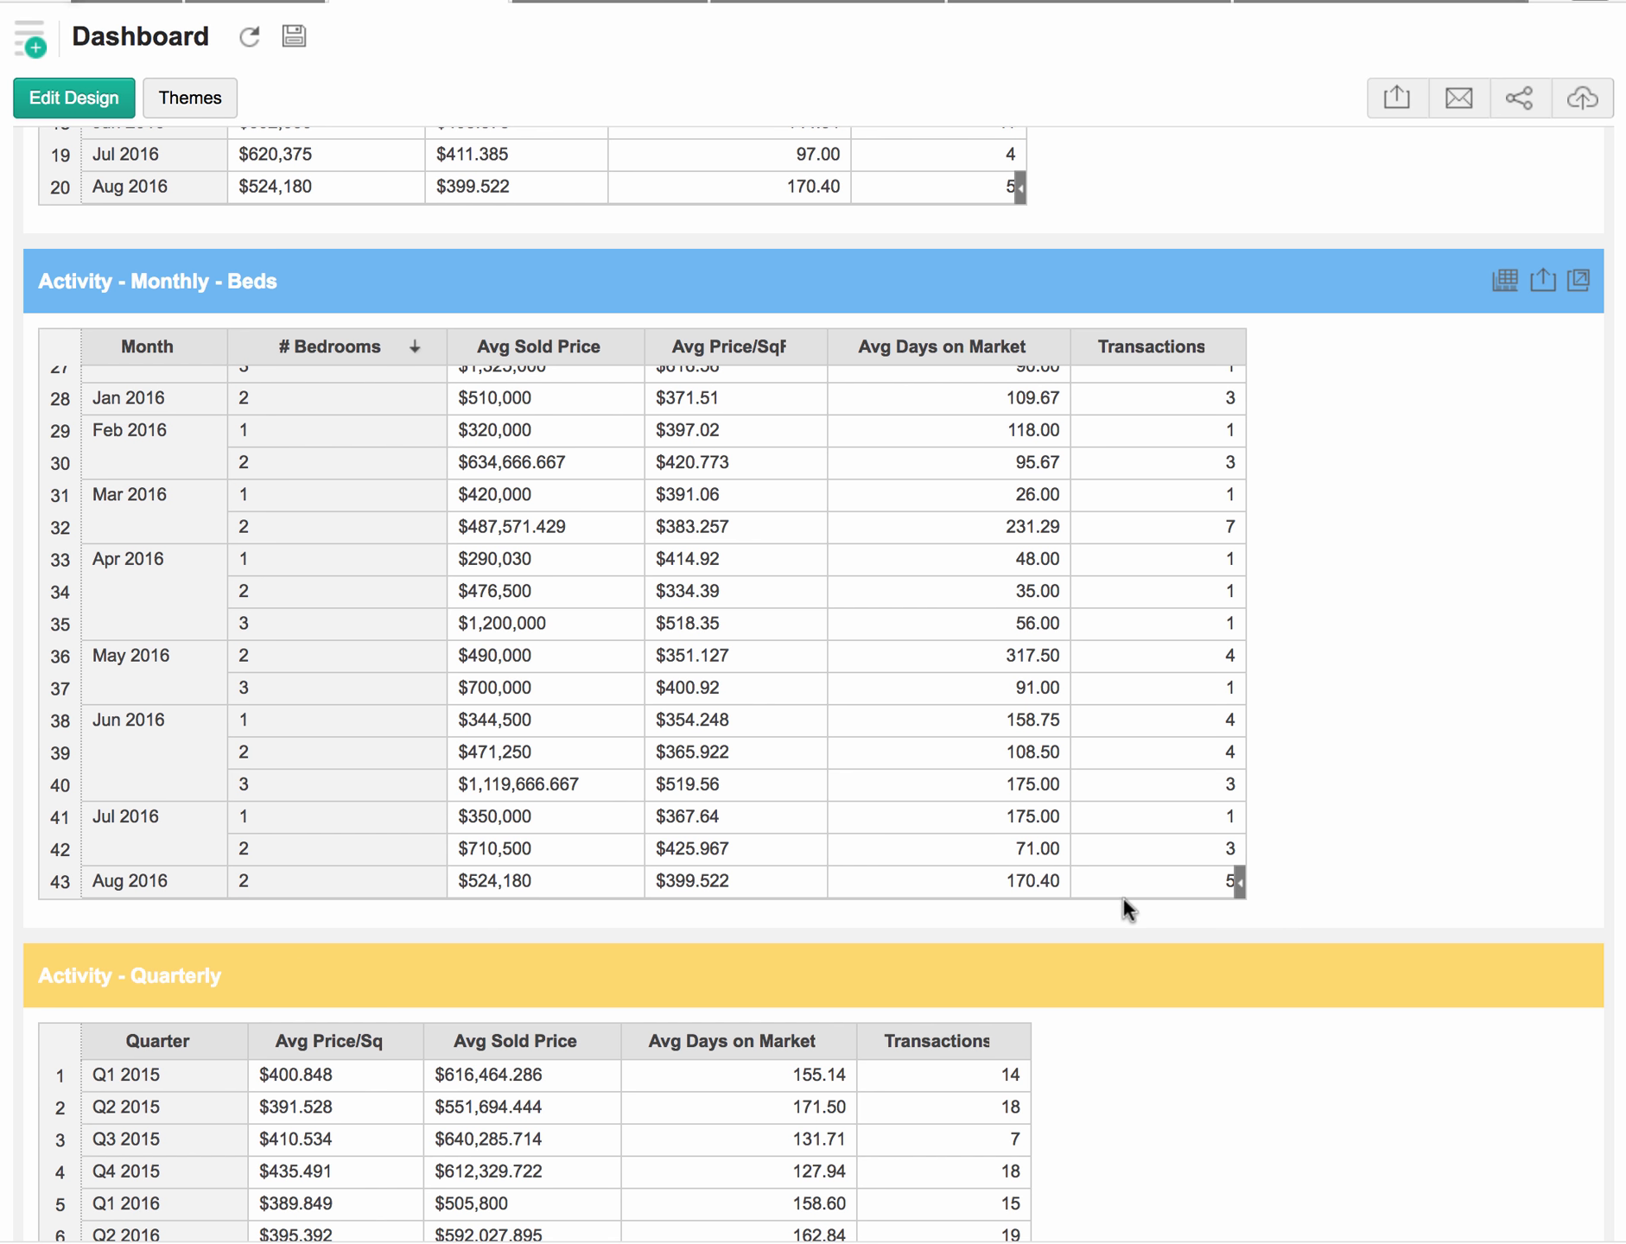
# Scroll the monthly bedrooms table to its last rows, through Aug 2016
pyautogui.click(1158, 882)
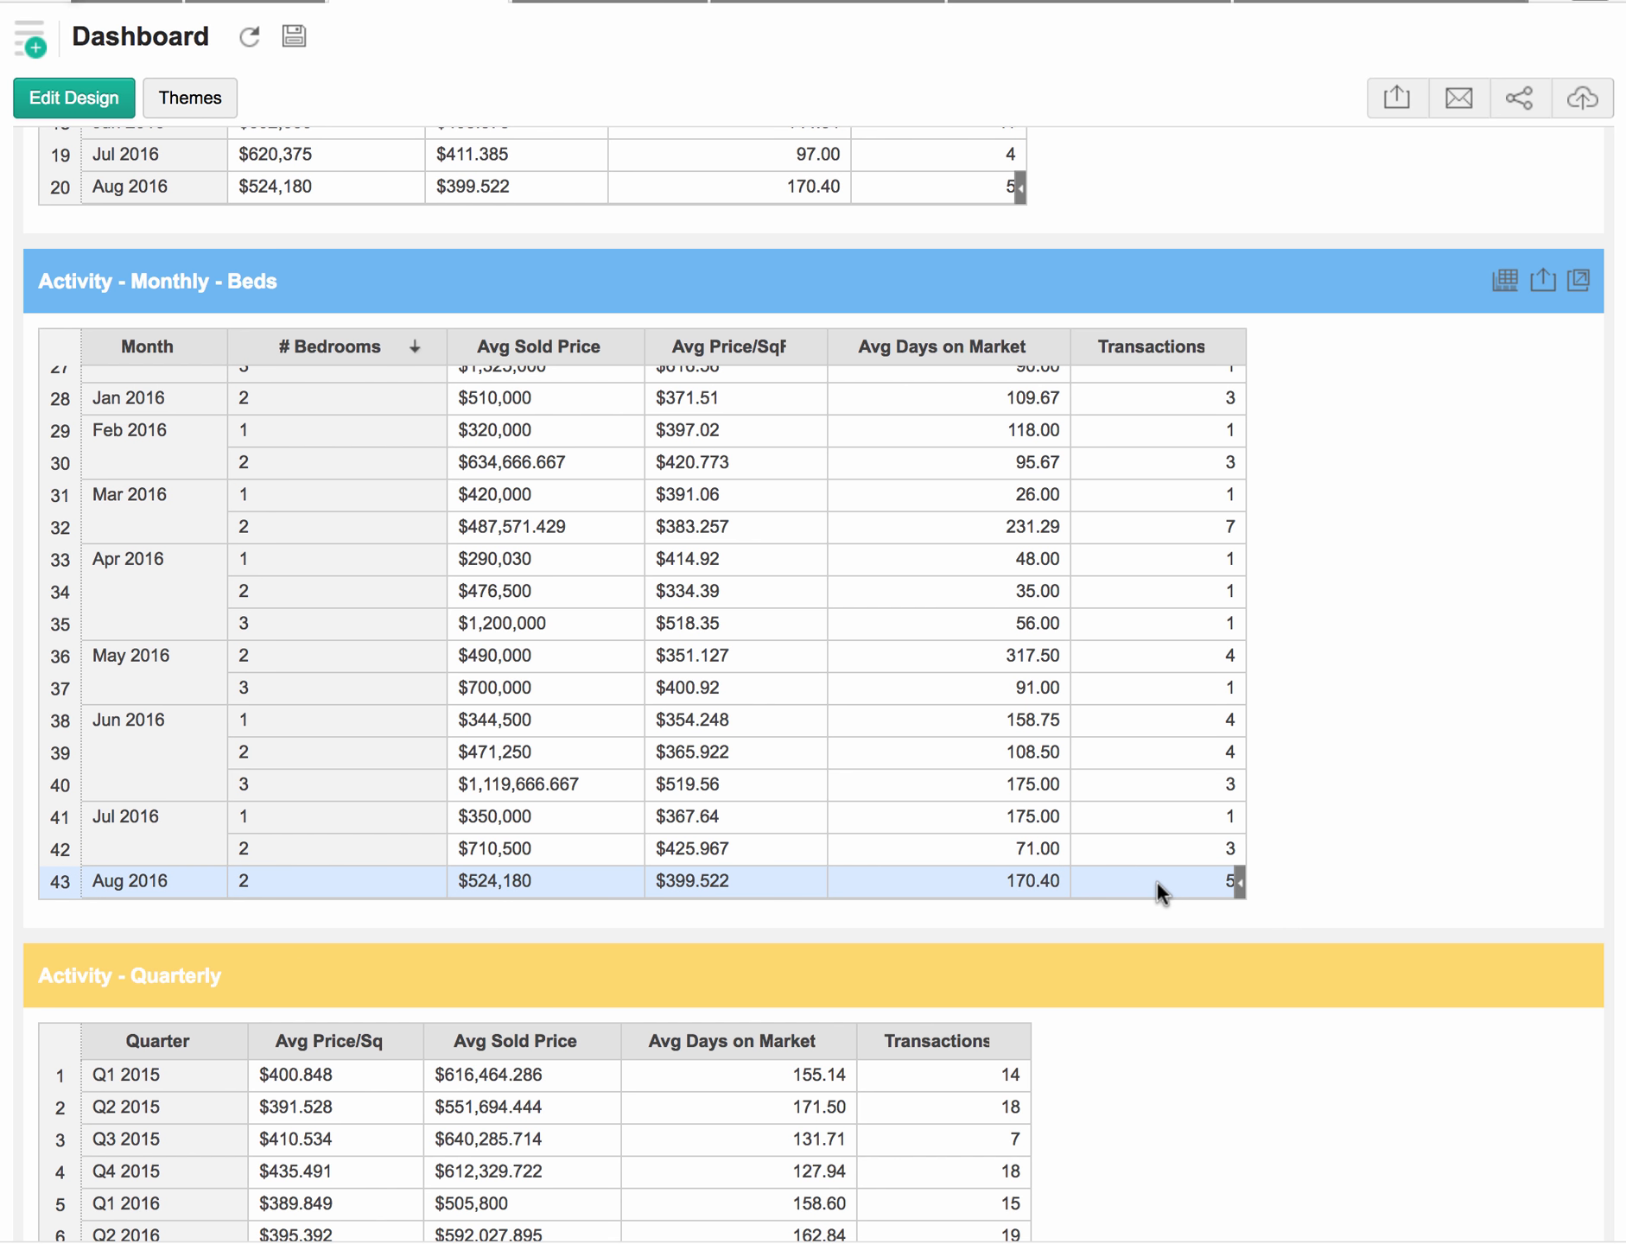
pyautogui.moveTo(553, 889)
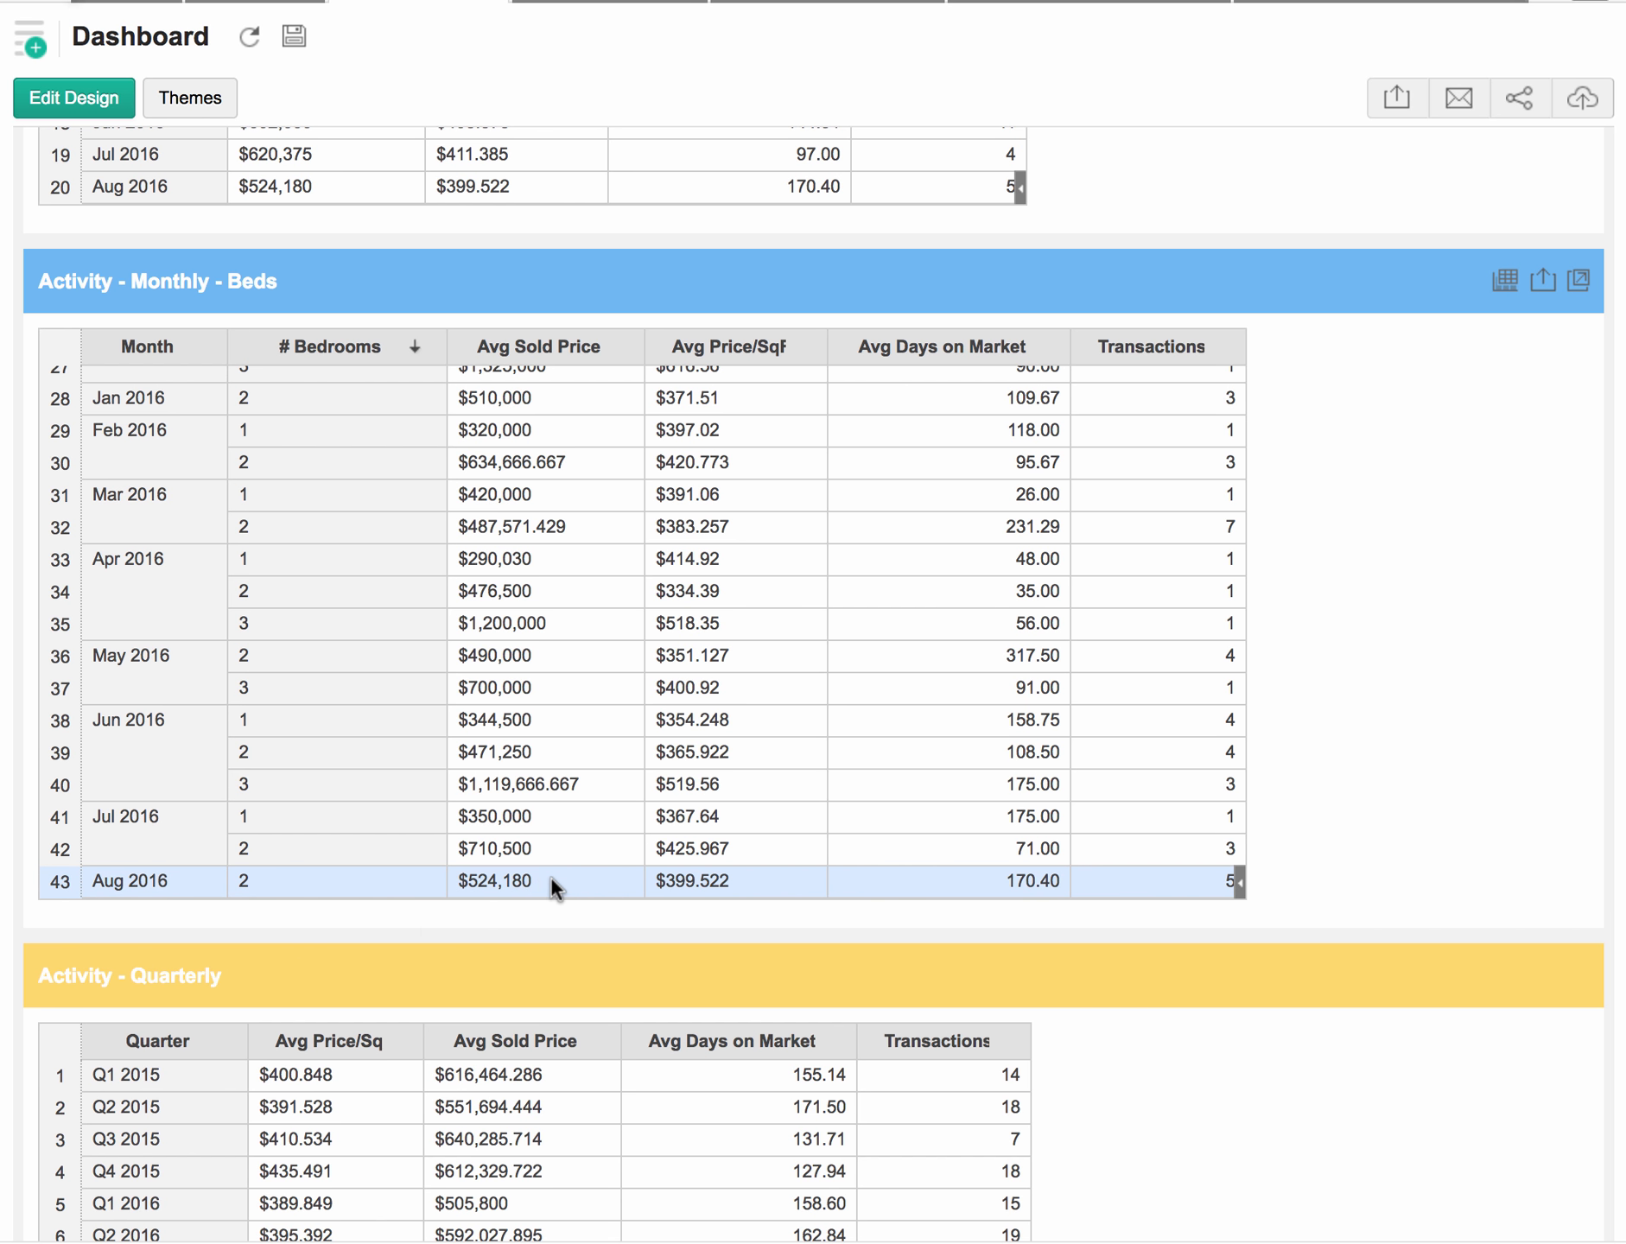
pyautogui.moveTo(259, 888)
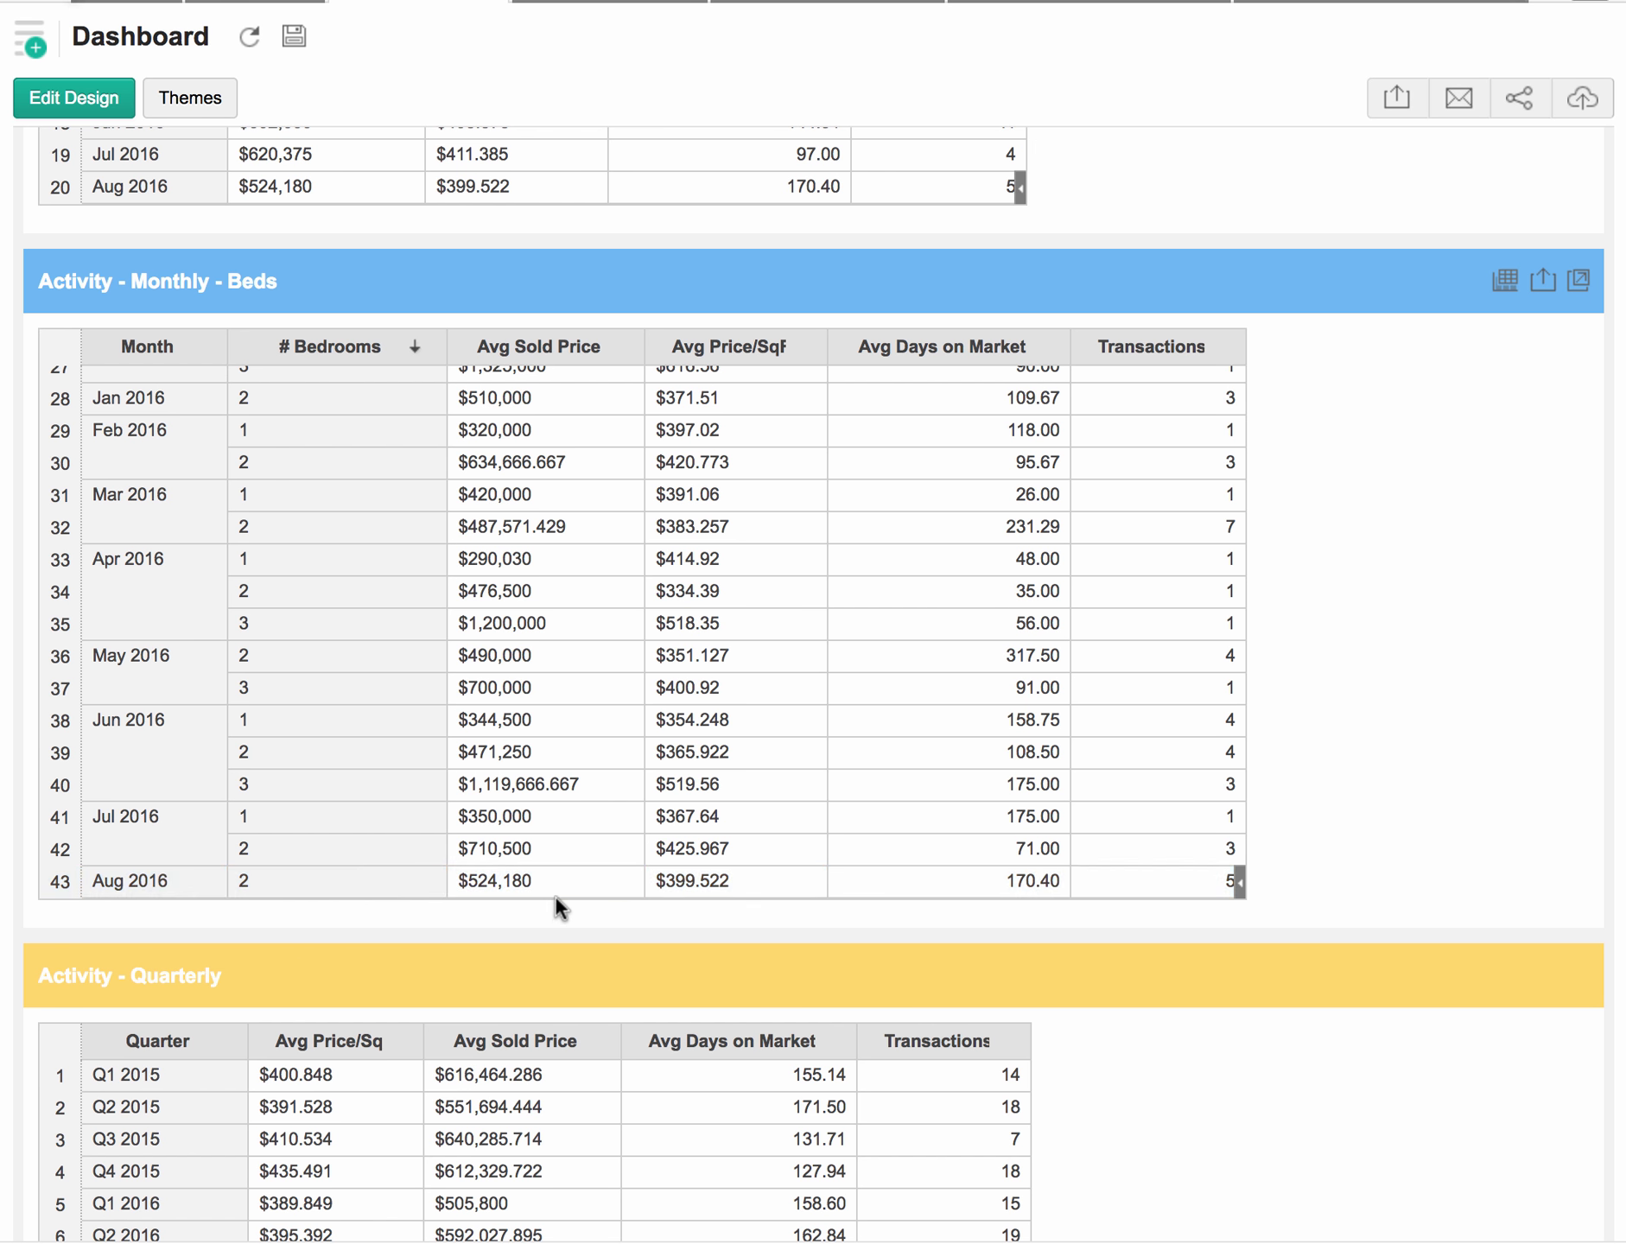
pyautogui.click(495, 880)
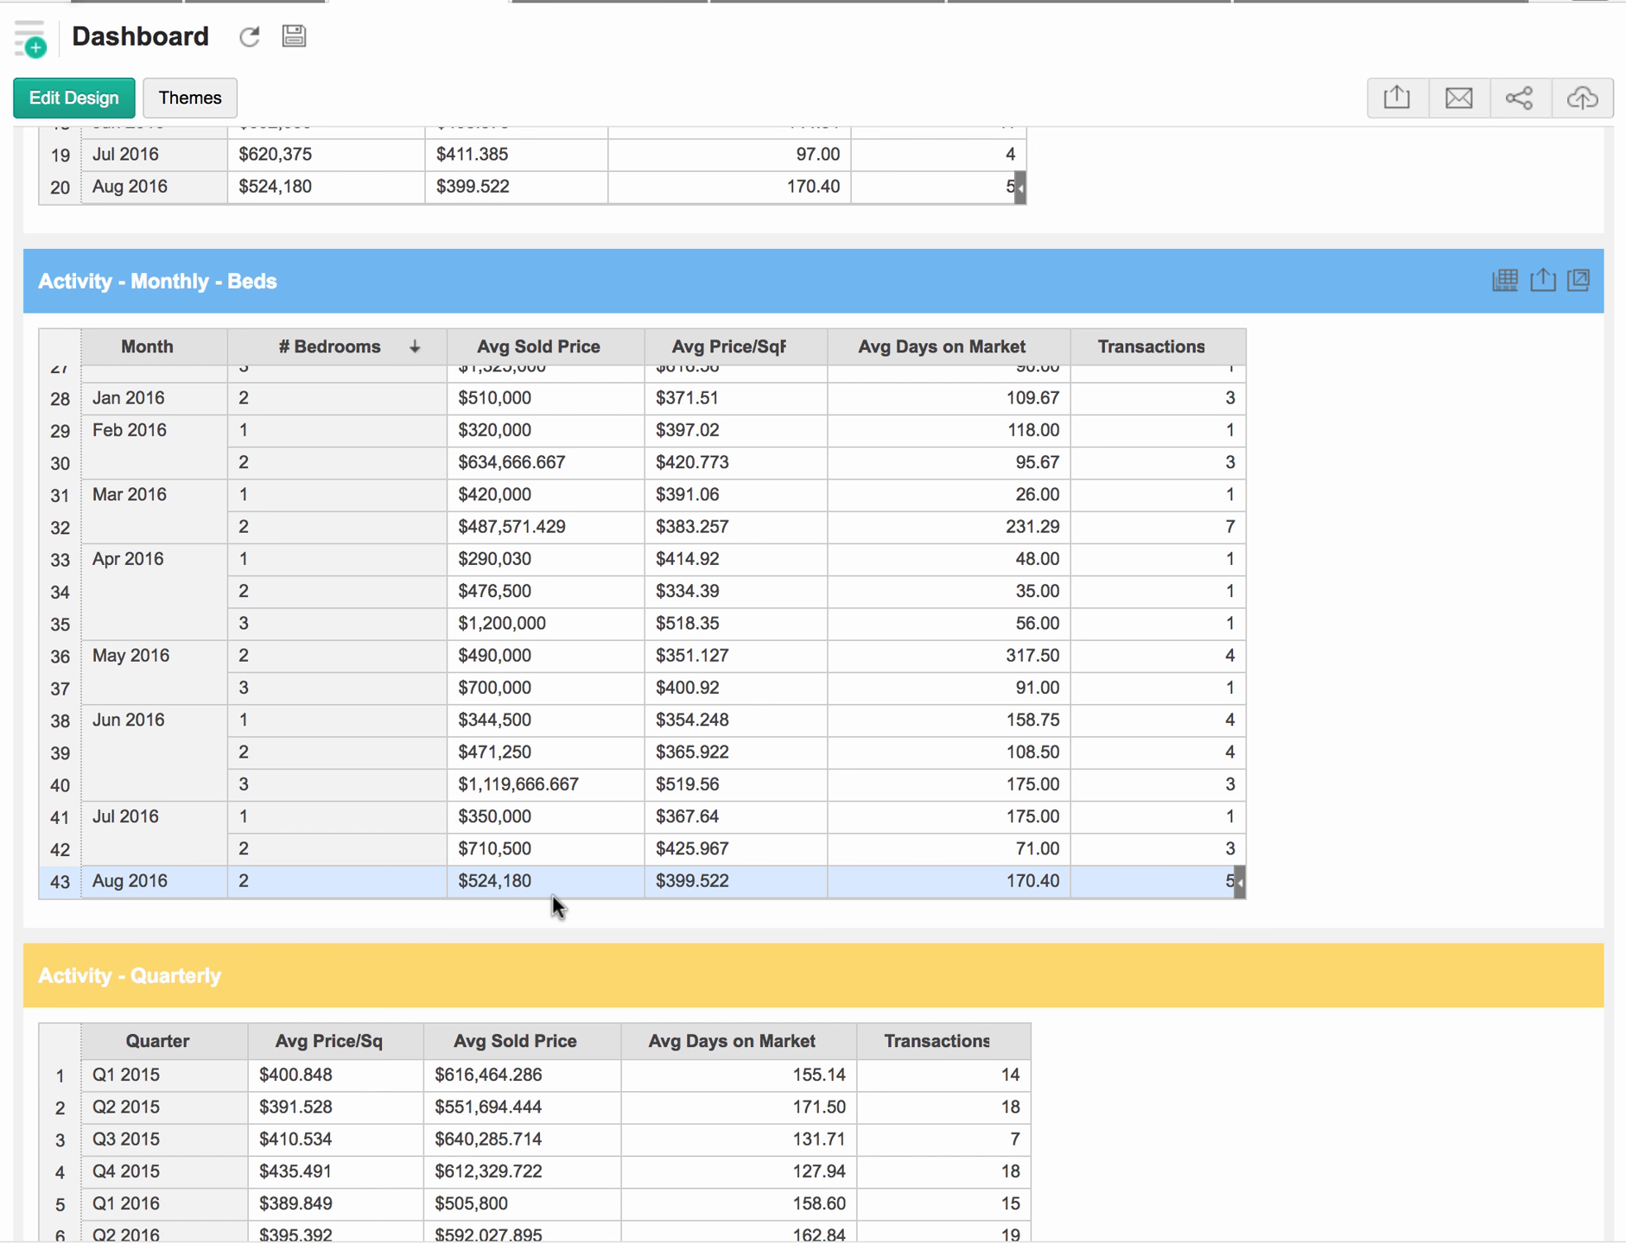
pyautogui.moveTo(781, 882)
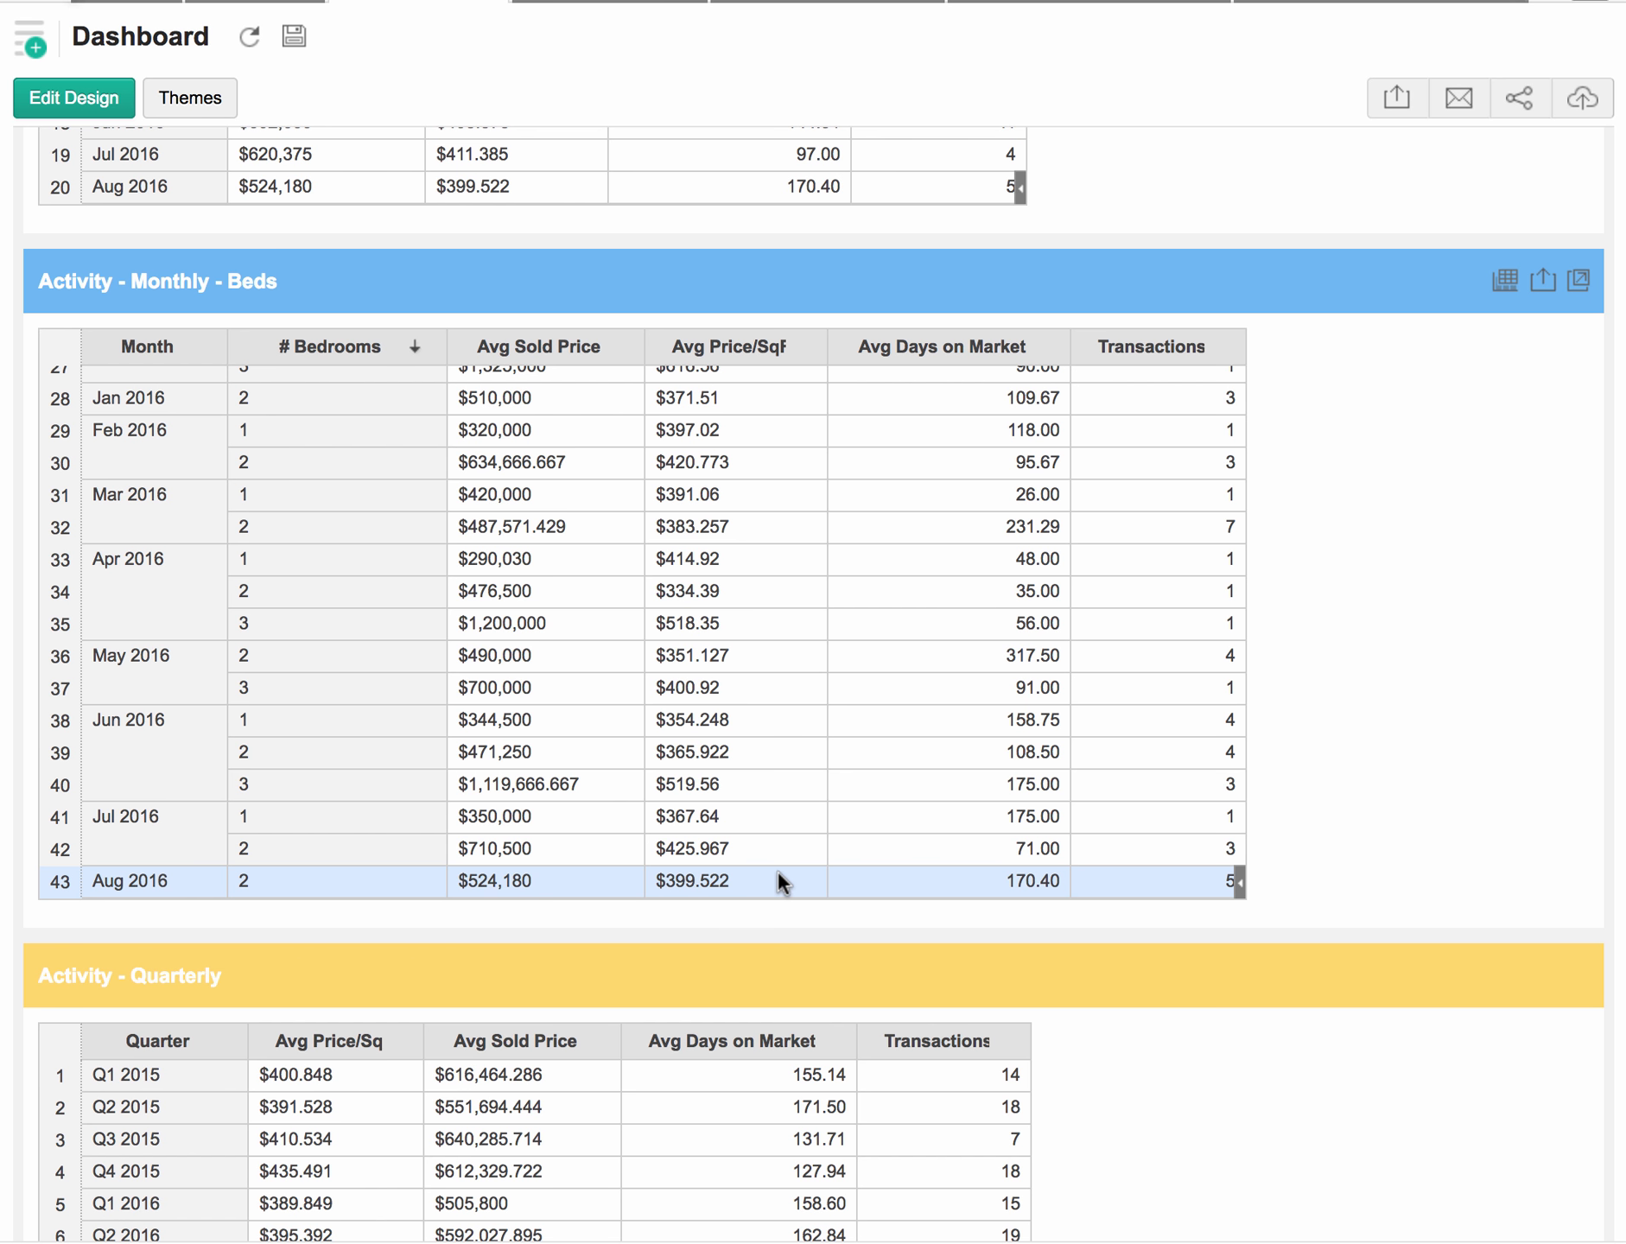
pyautogui.moveTo(769, 887)
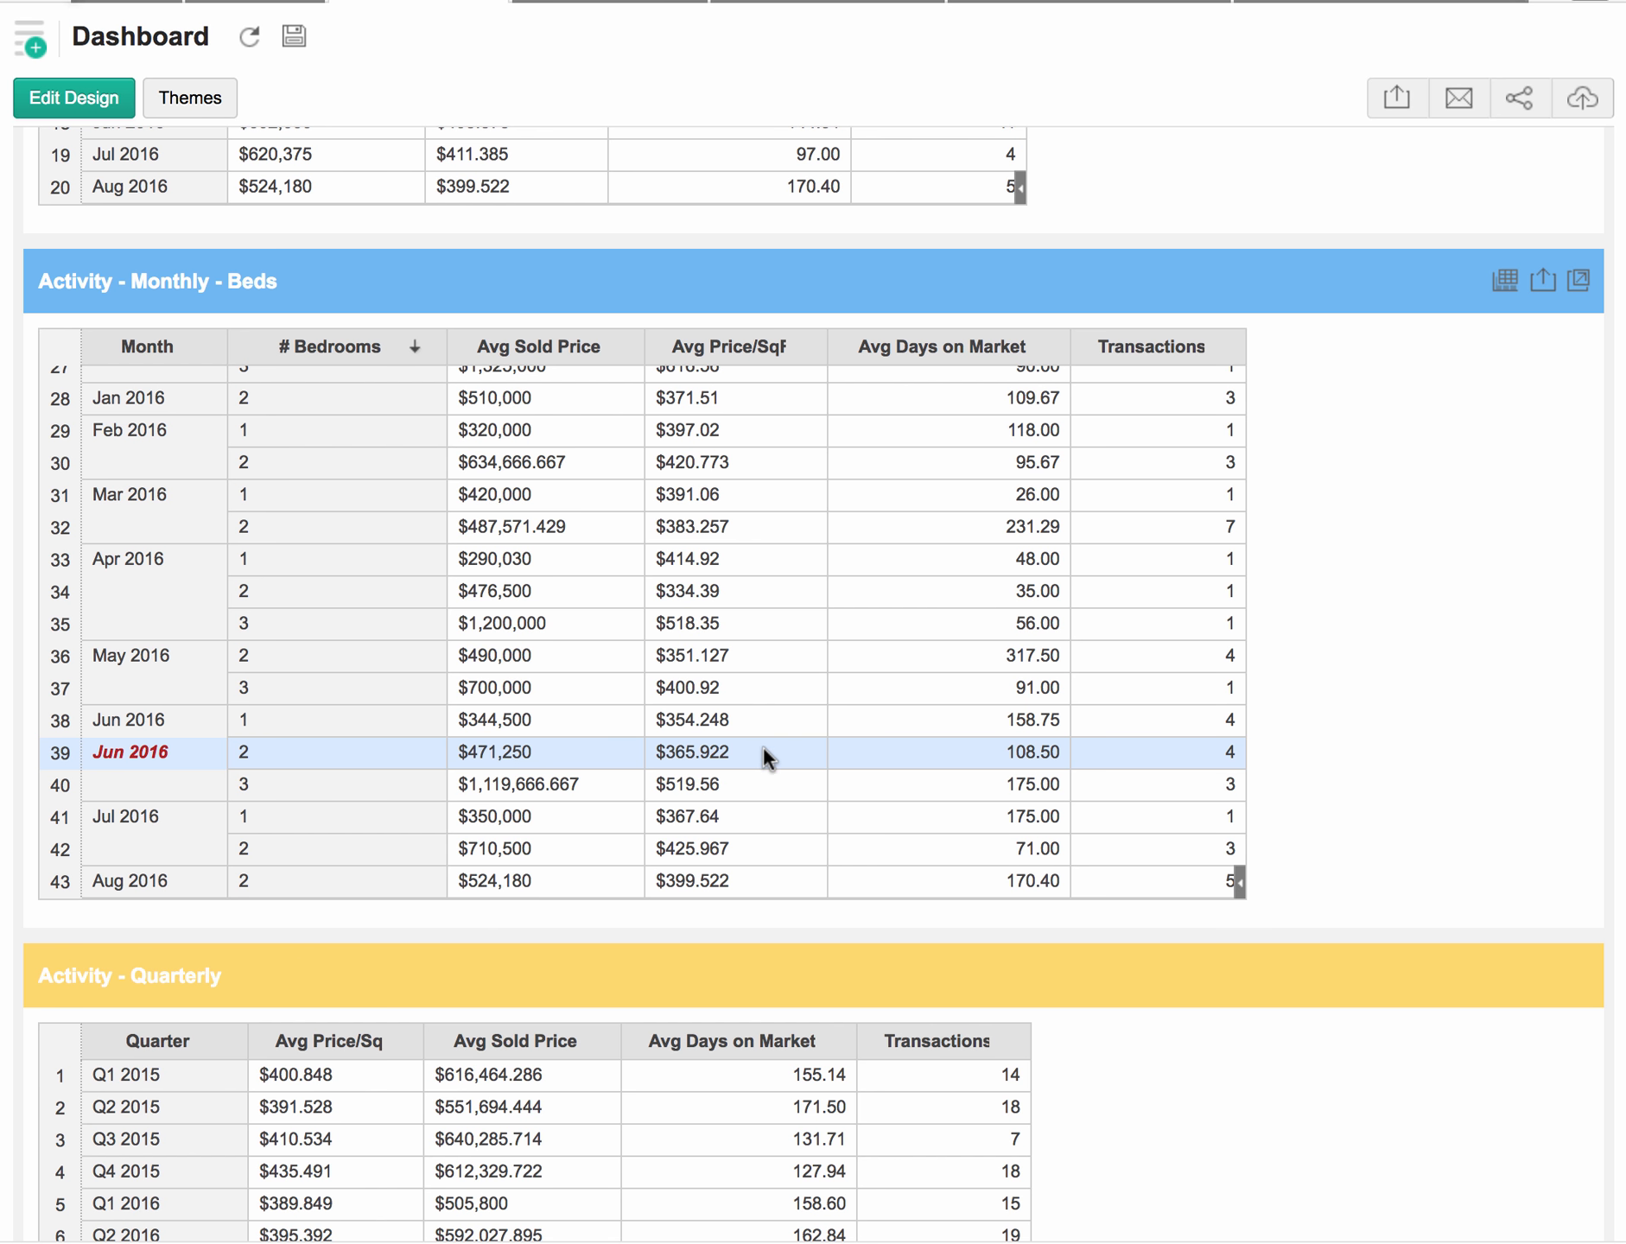
pyautogui.moveTo(778, 664)
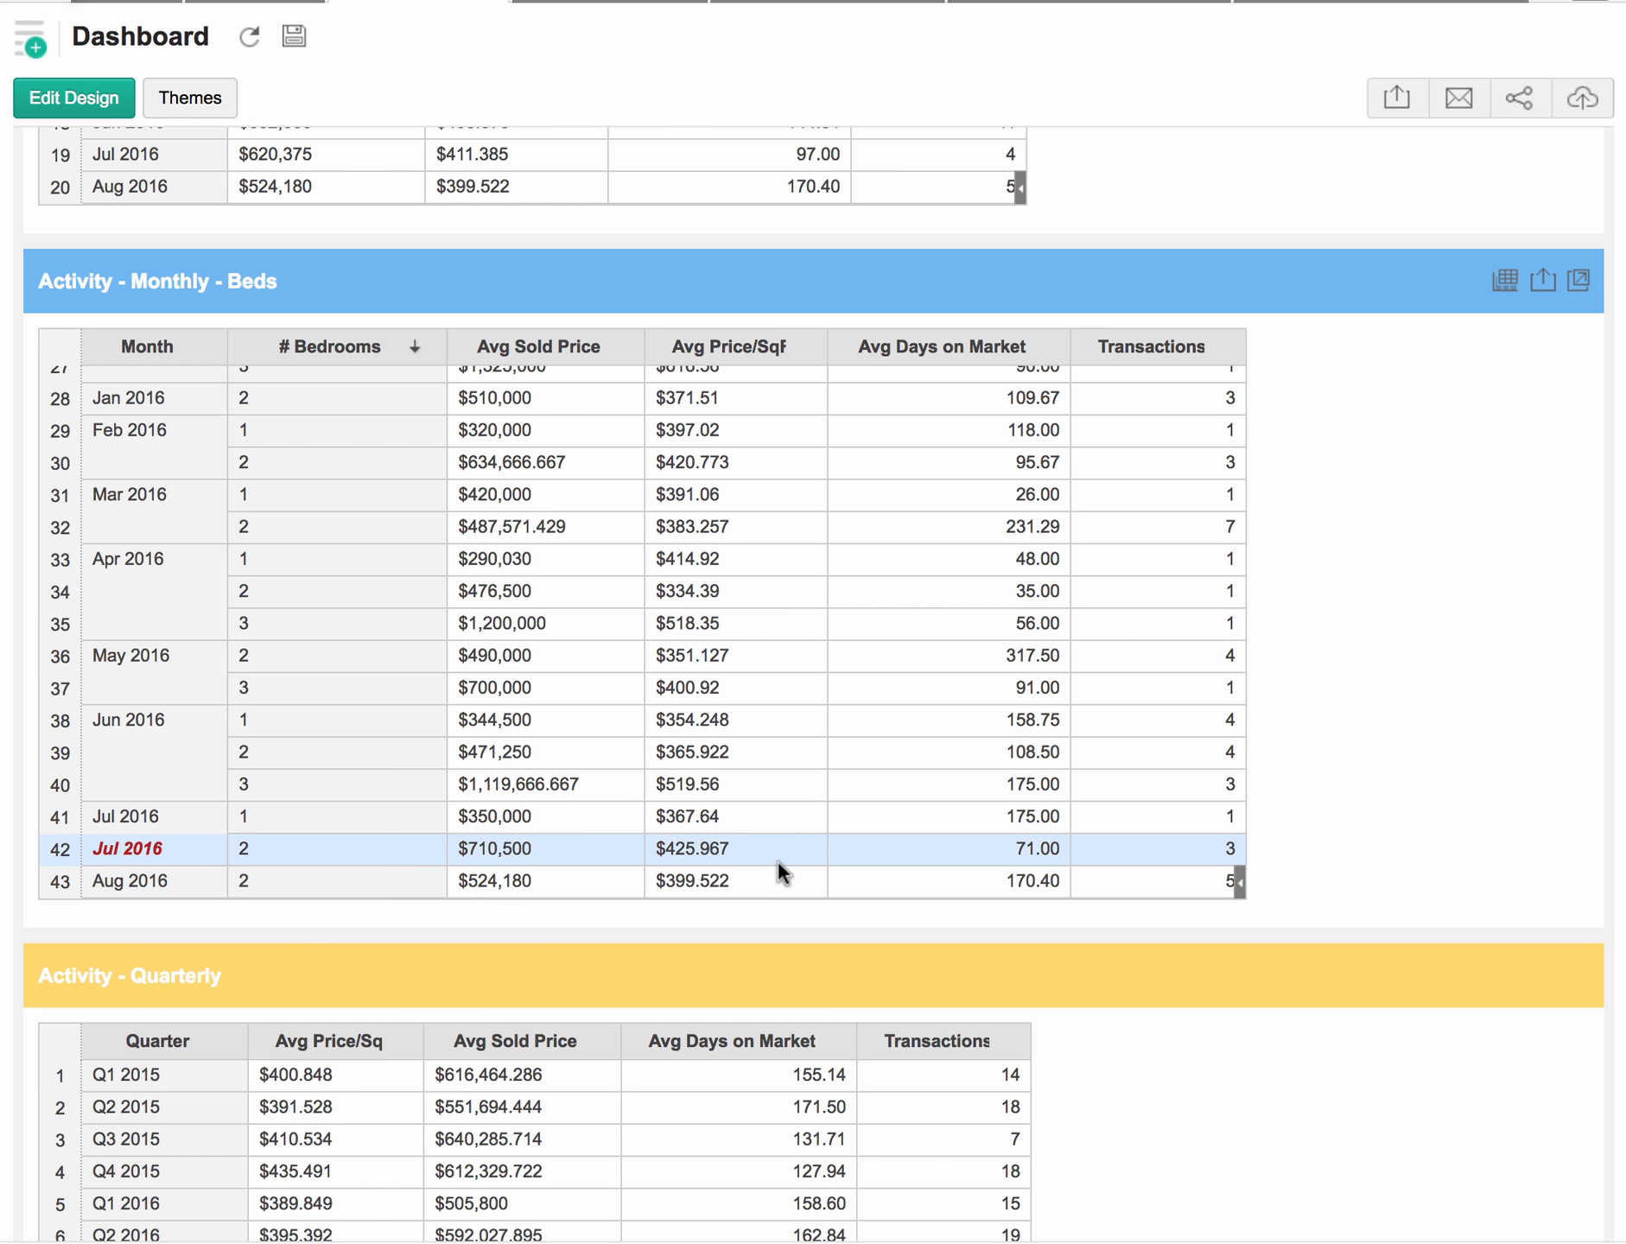
pyautogui.moveTo(781, 852)
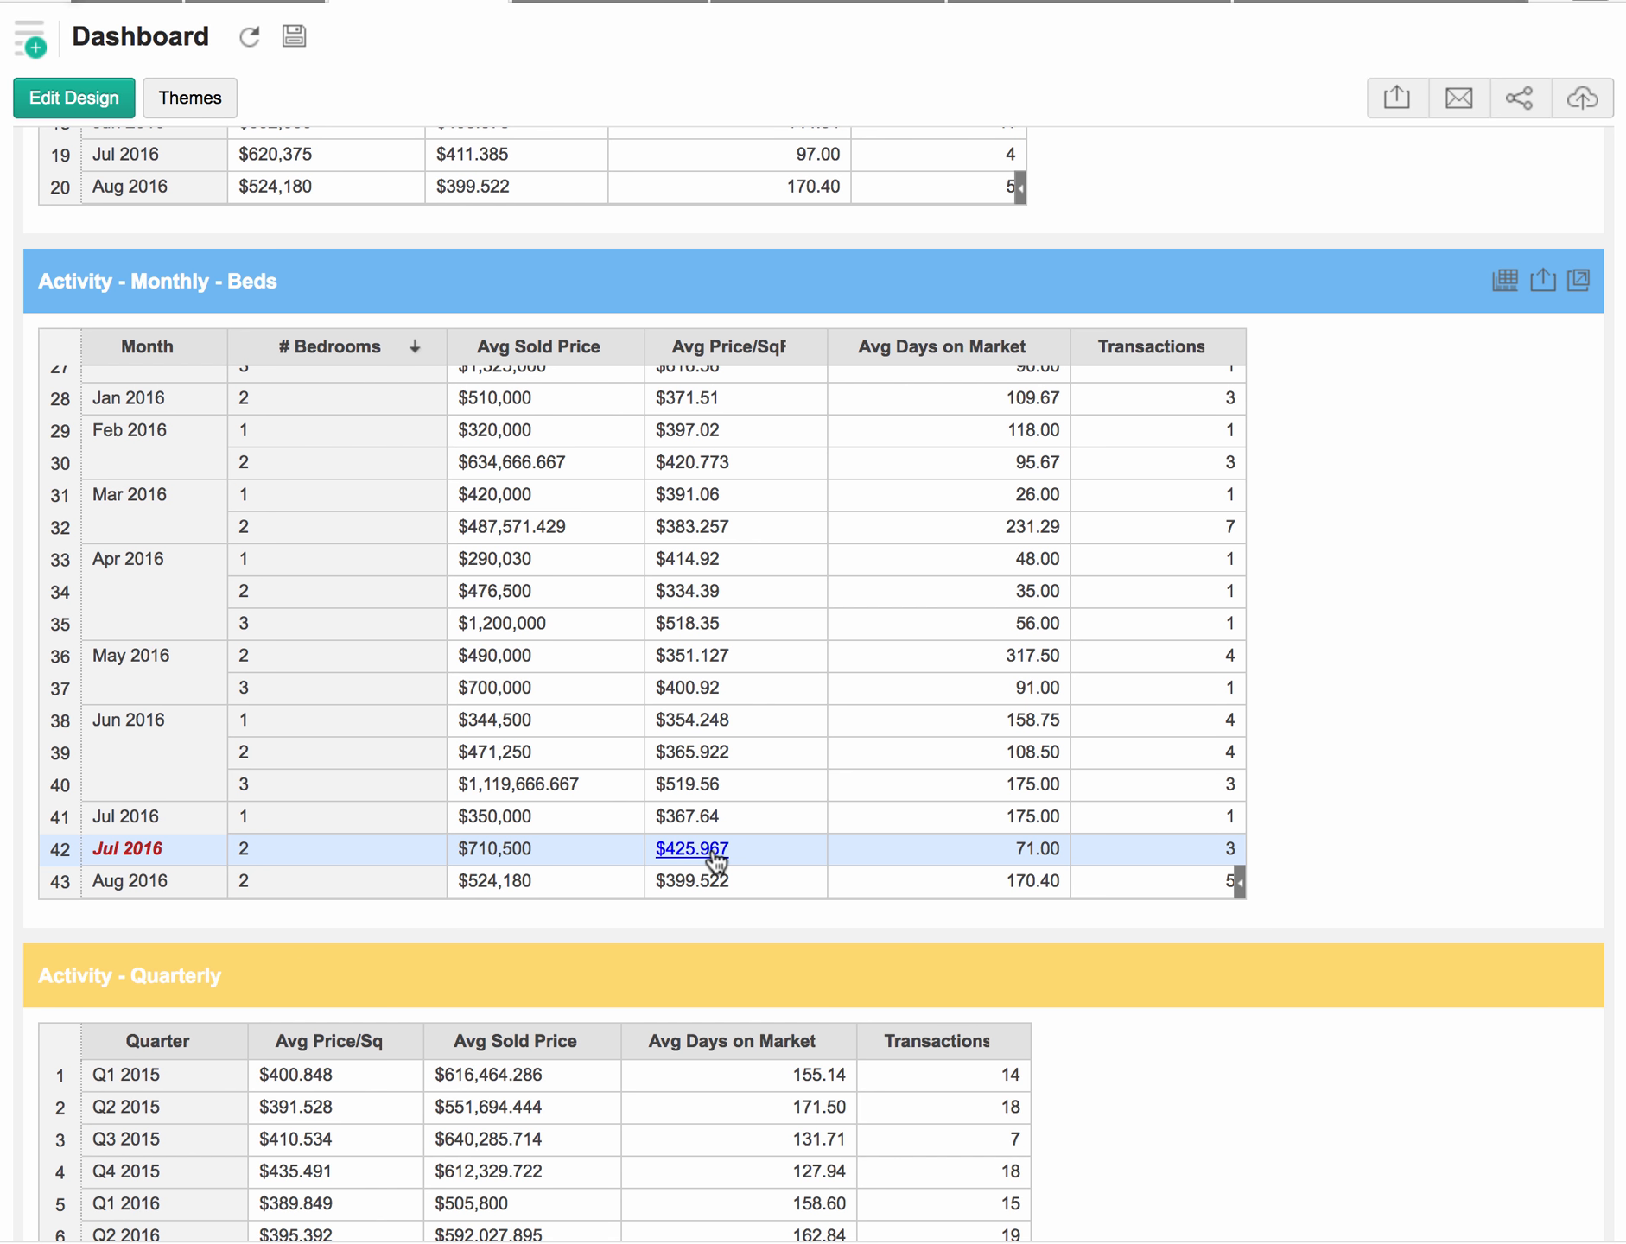
# Drill into the Jul 2016 two-bedroom sales records, then close the drill-down window
pyautogui.click(693, 848)
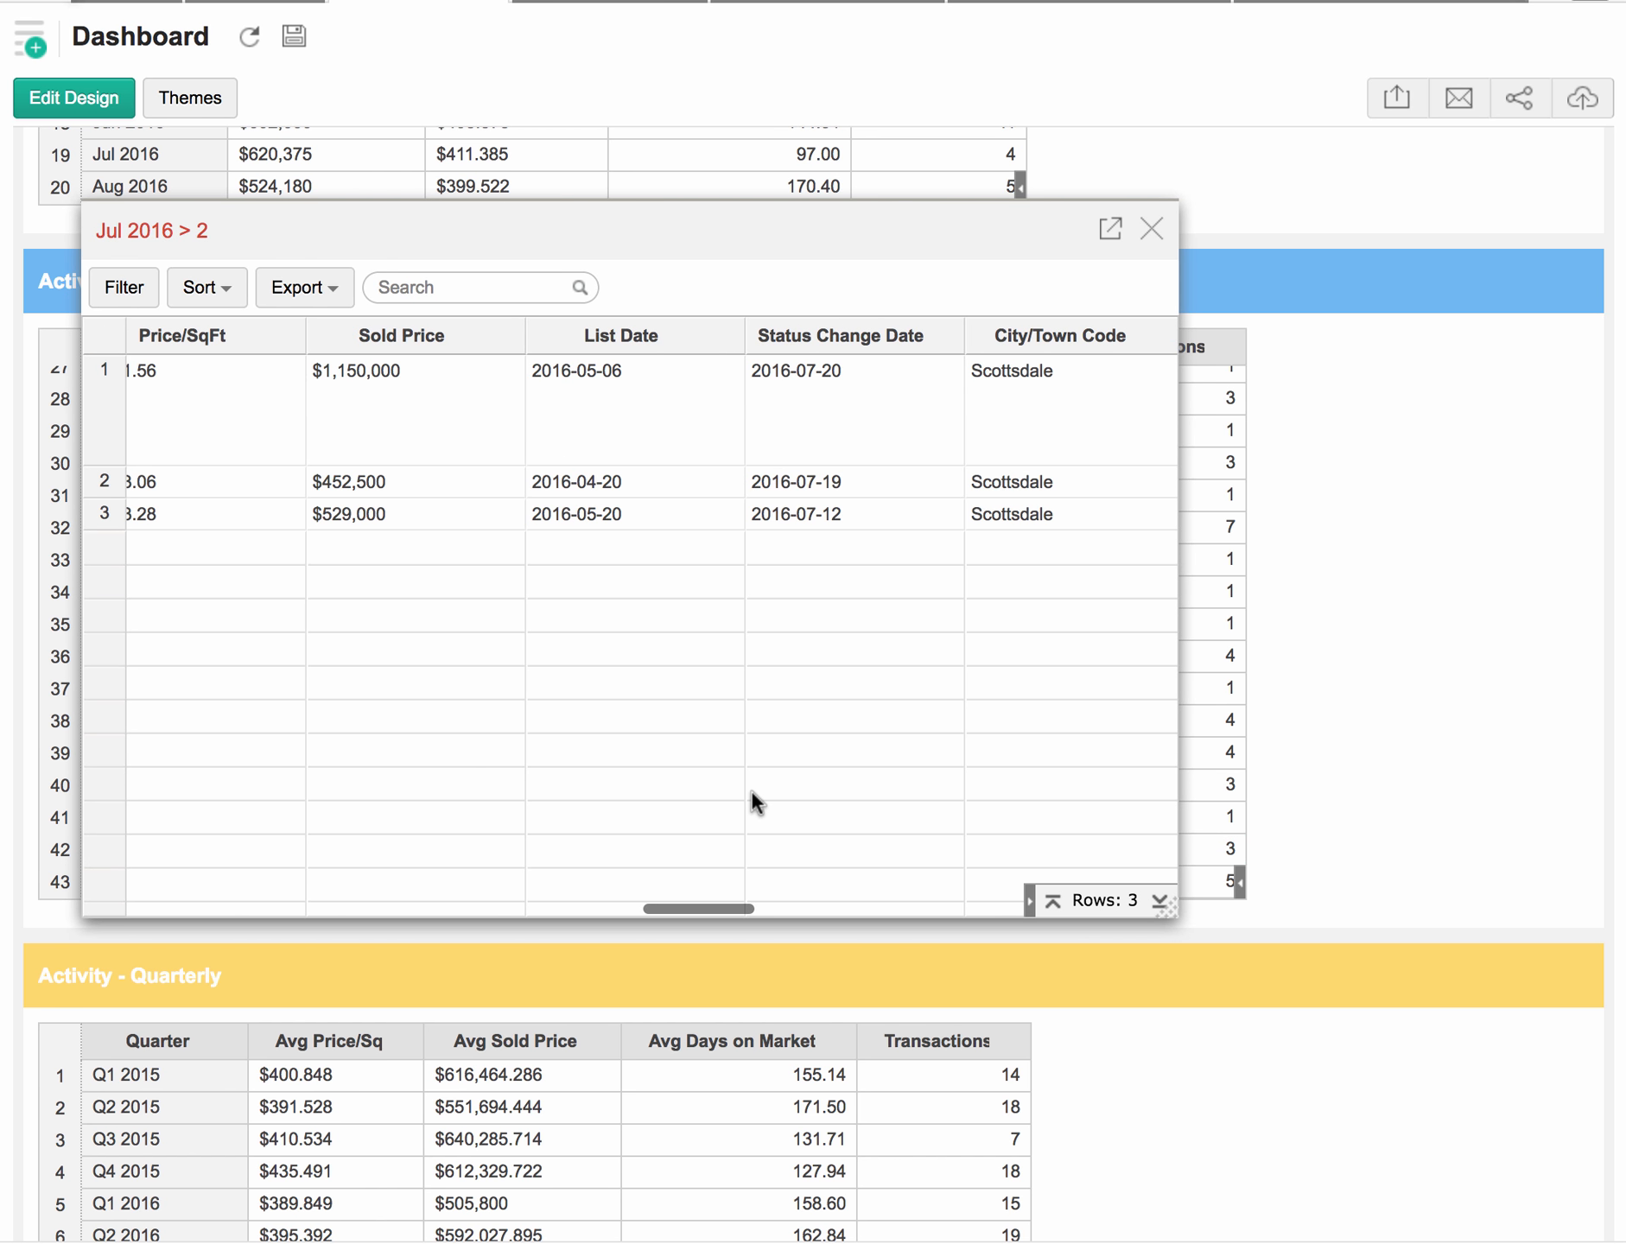
pyautogui.moveTo(745, 800)
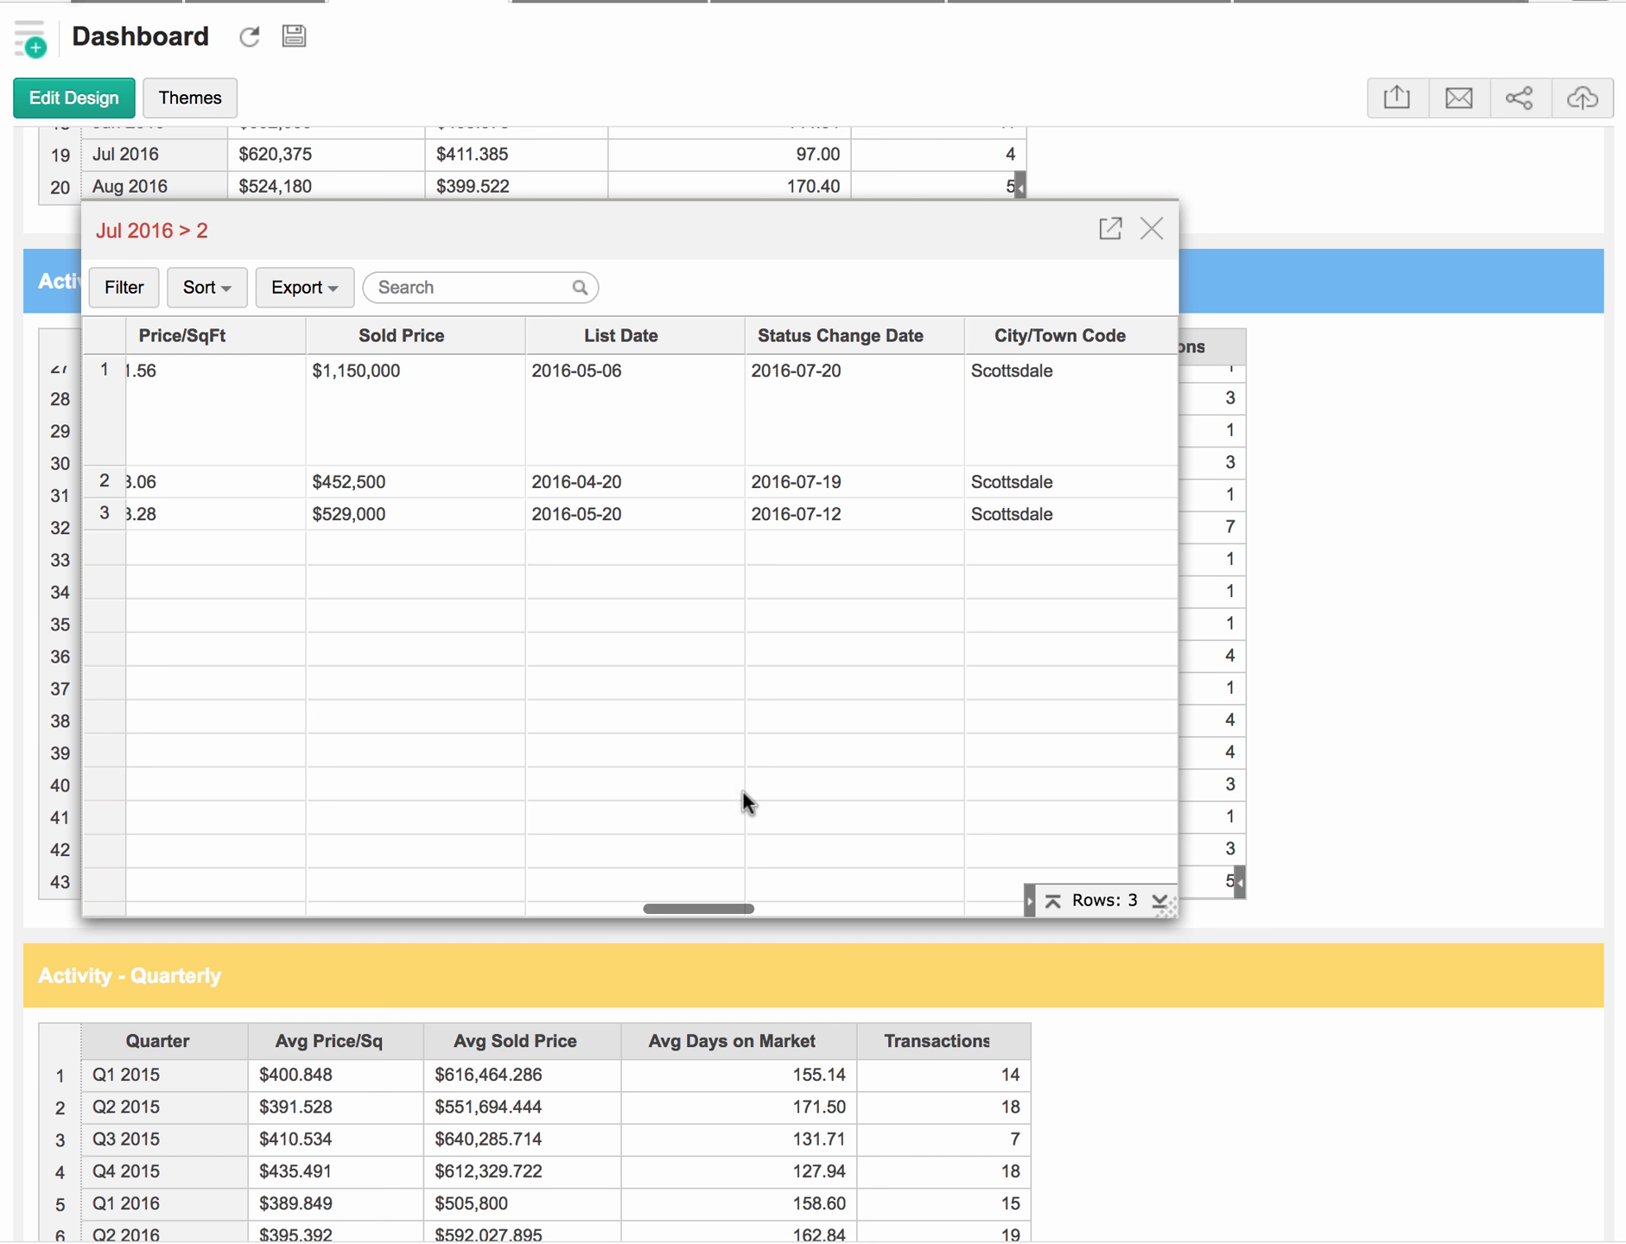
pyautogui.click(408, 420)
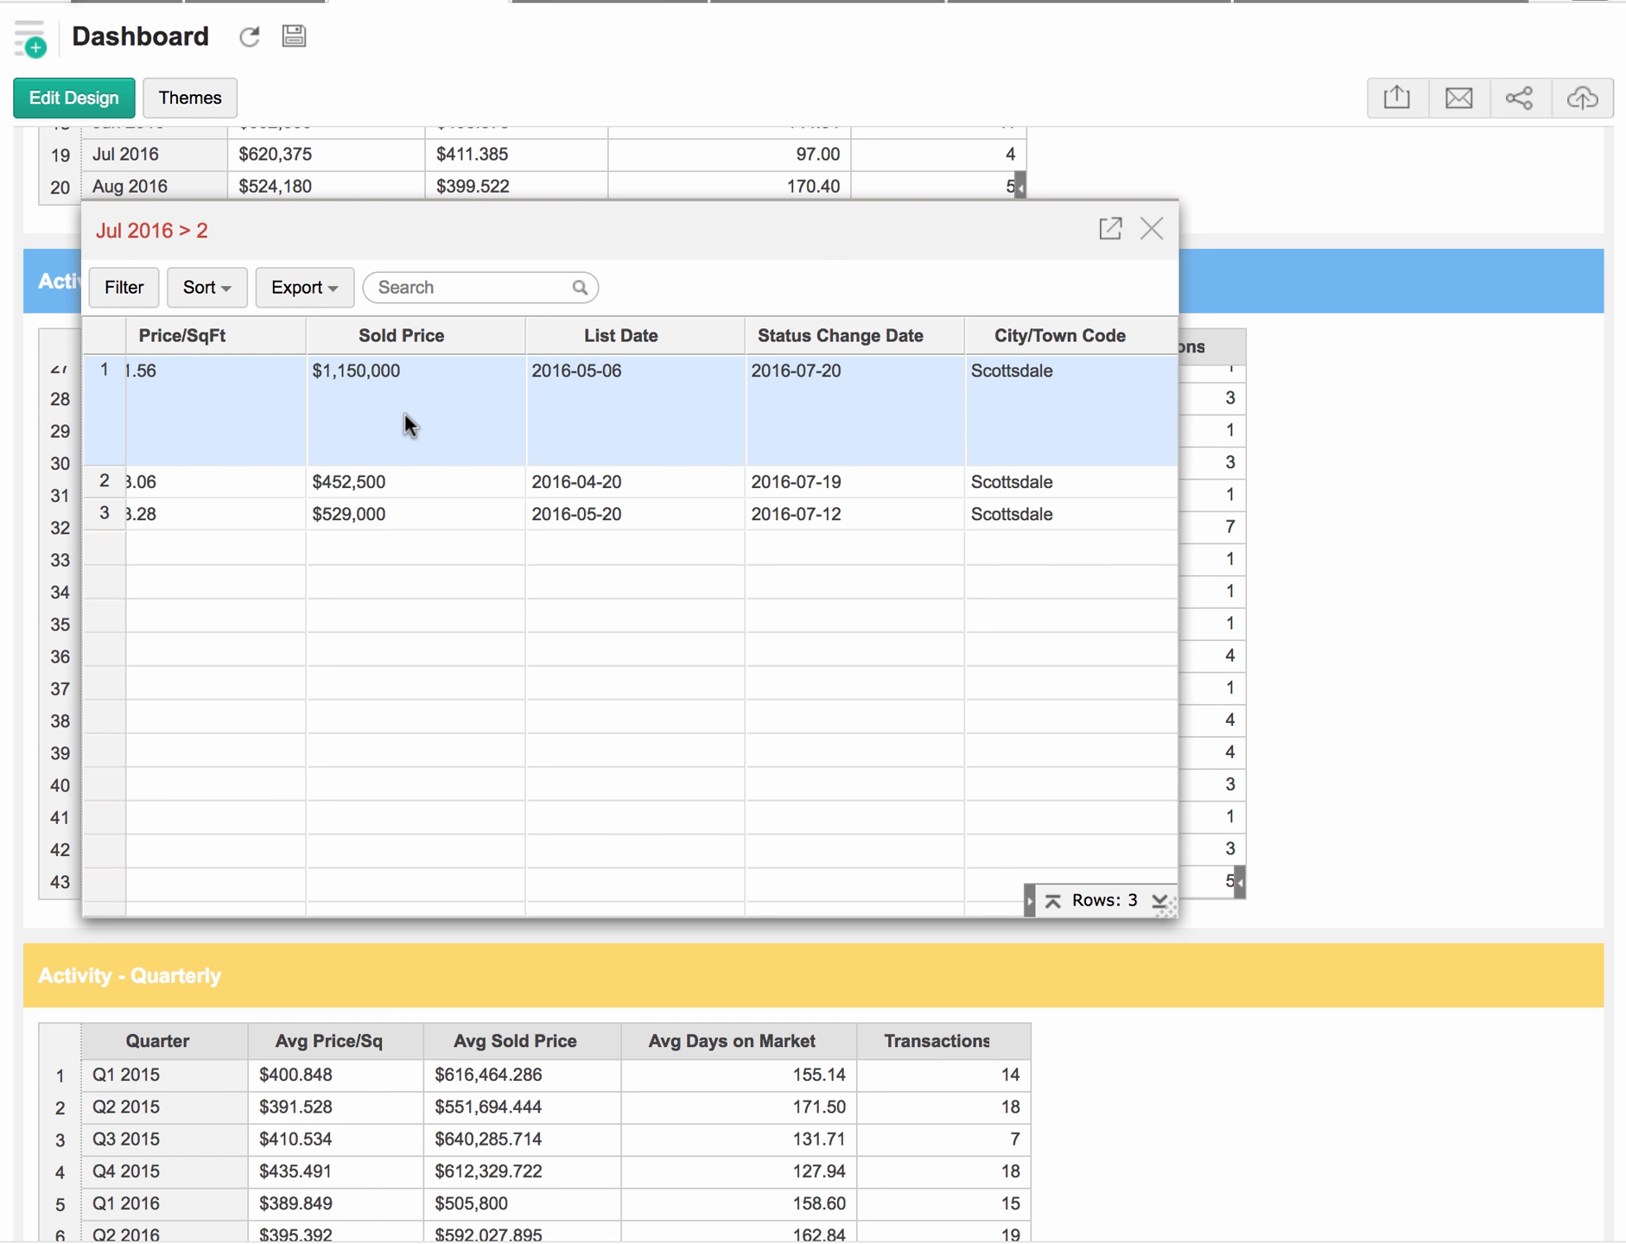
pyautogui.moveTo(419, 402)
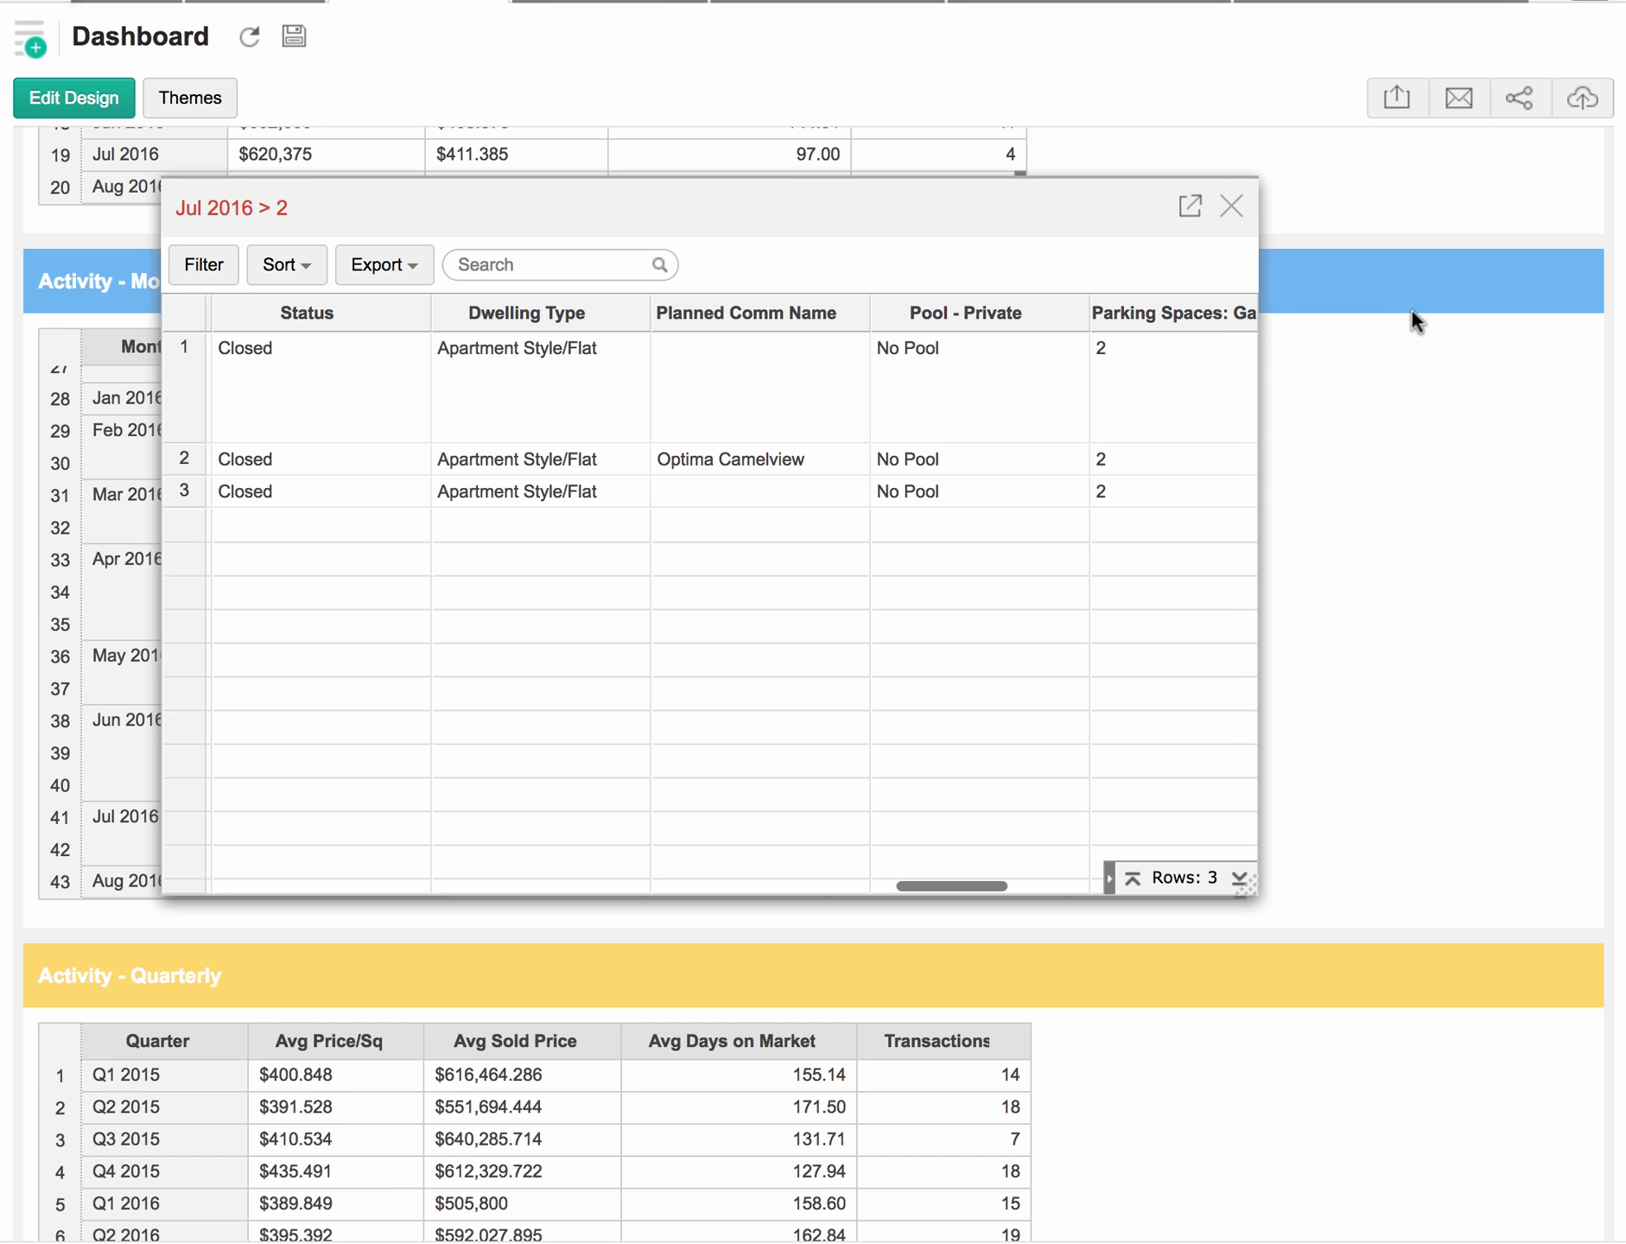
pyautogui.moveTo(1229, 208)
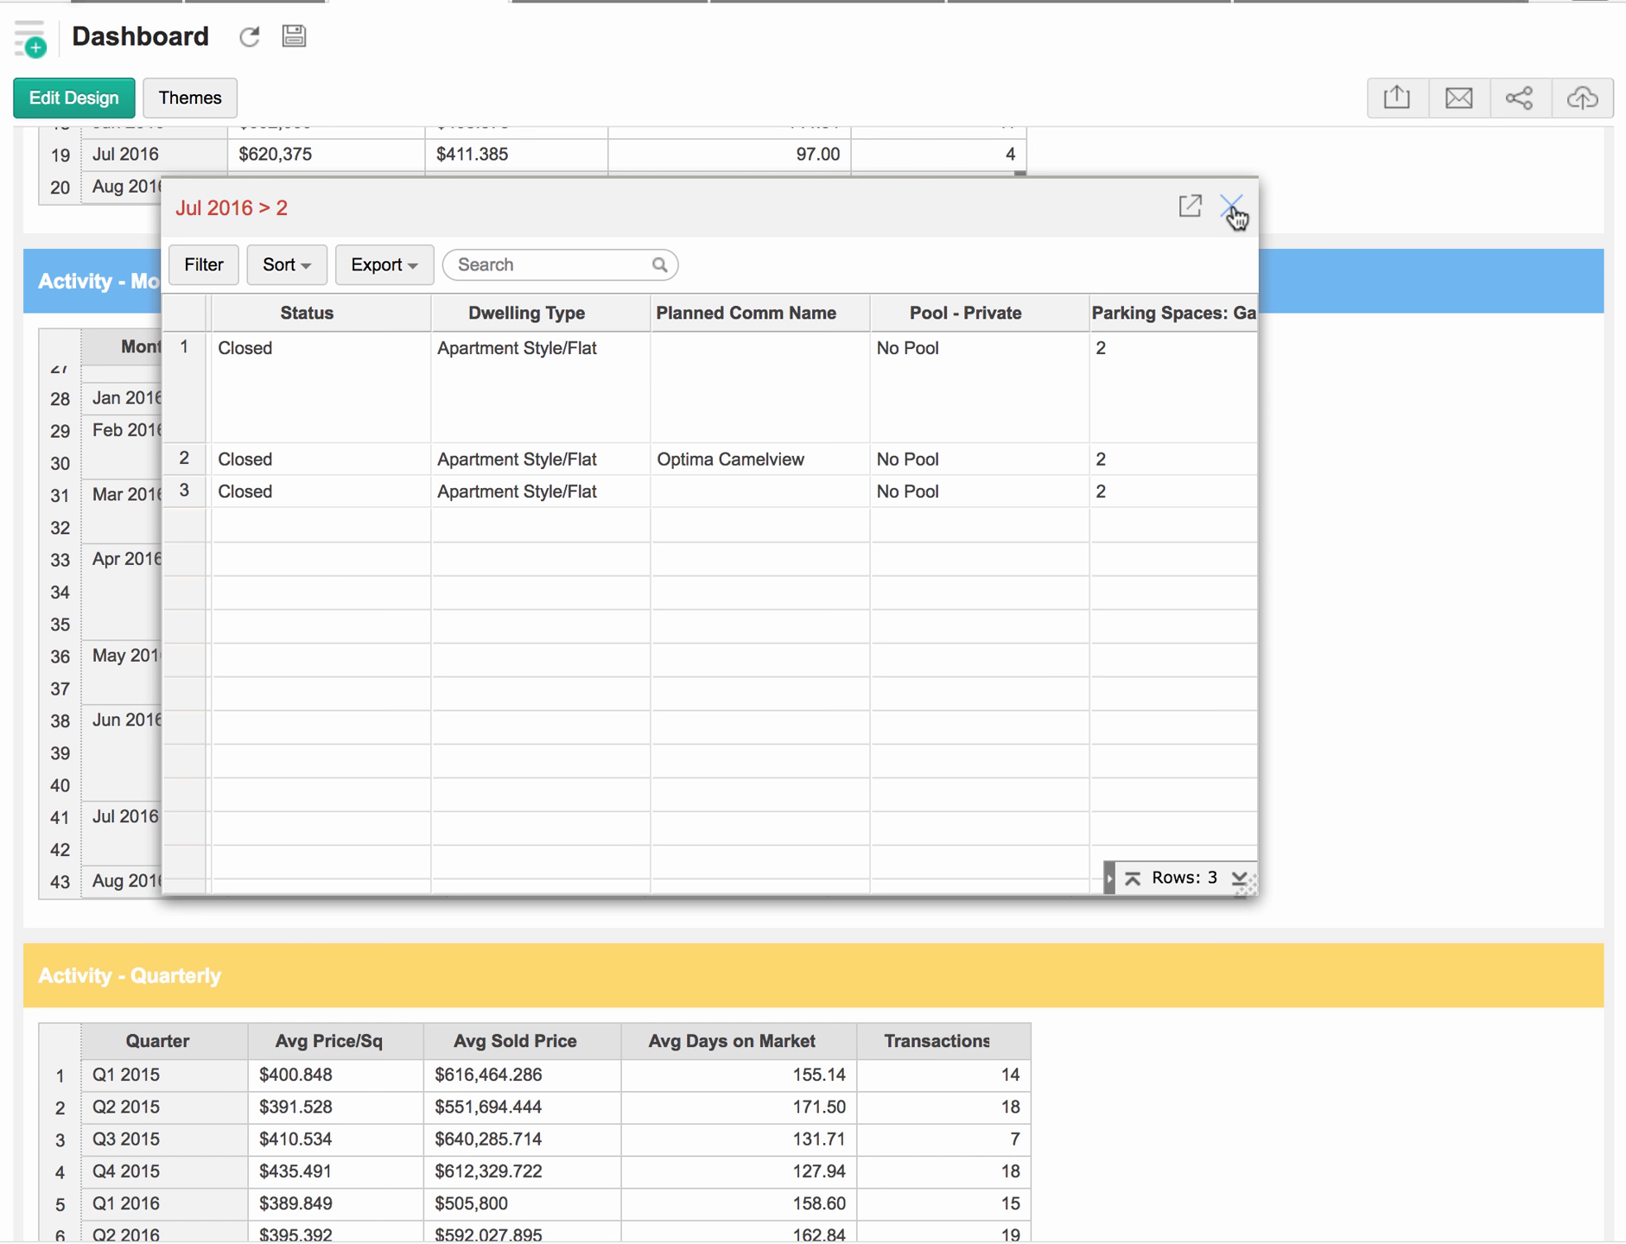
pyautogui.click(1227, 207)
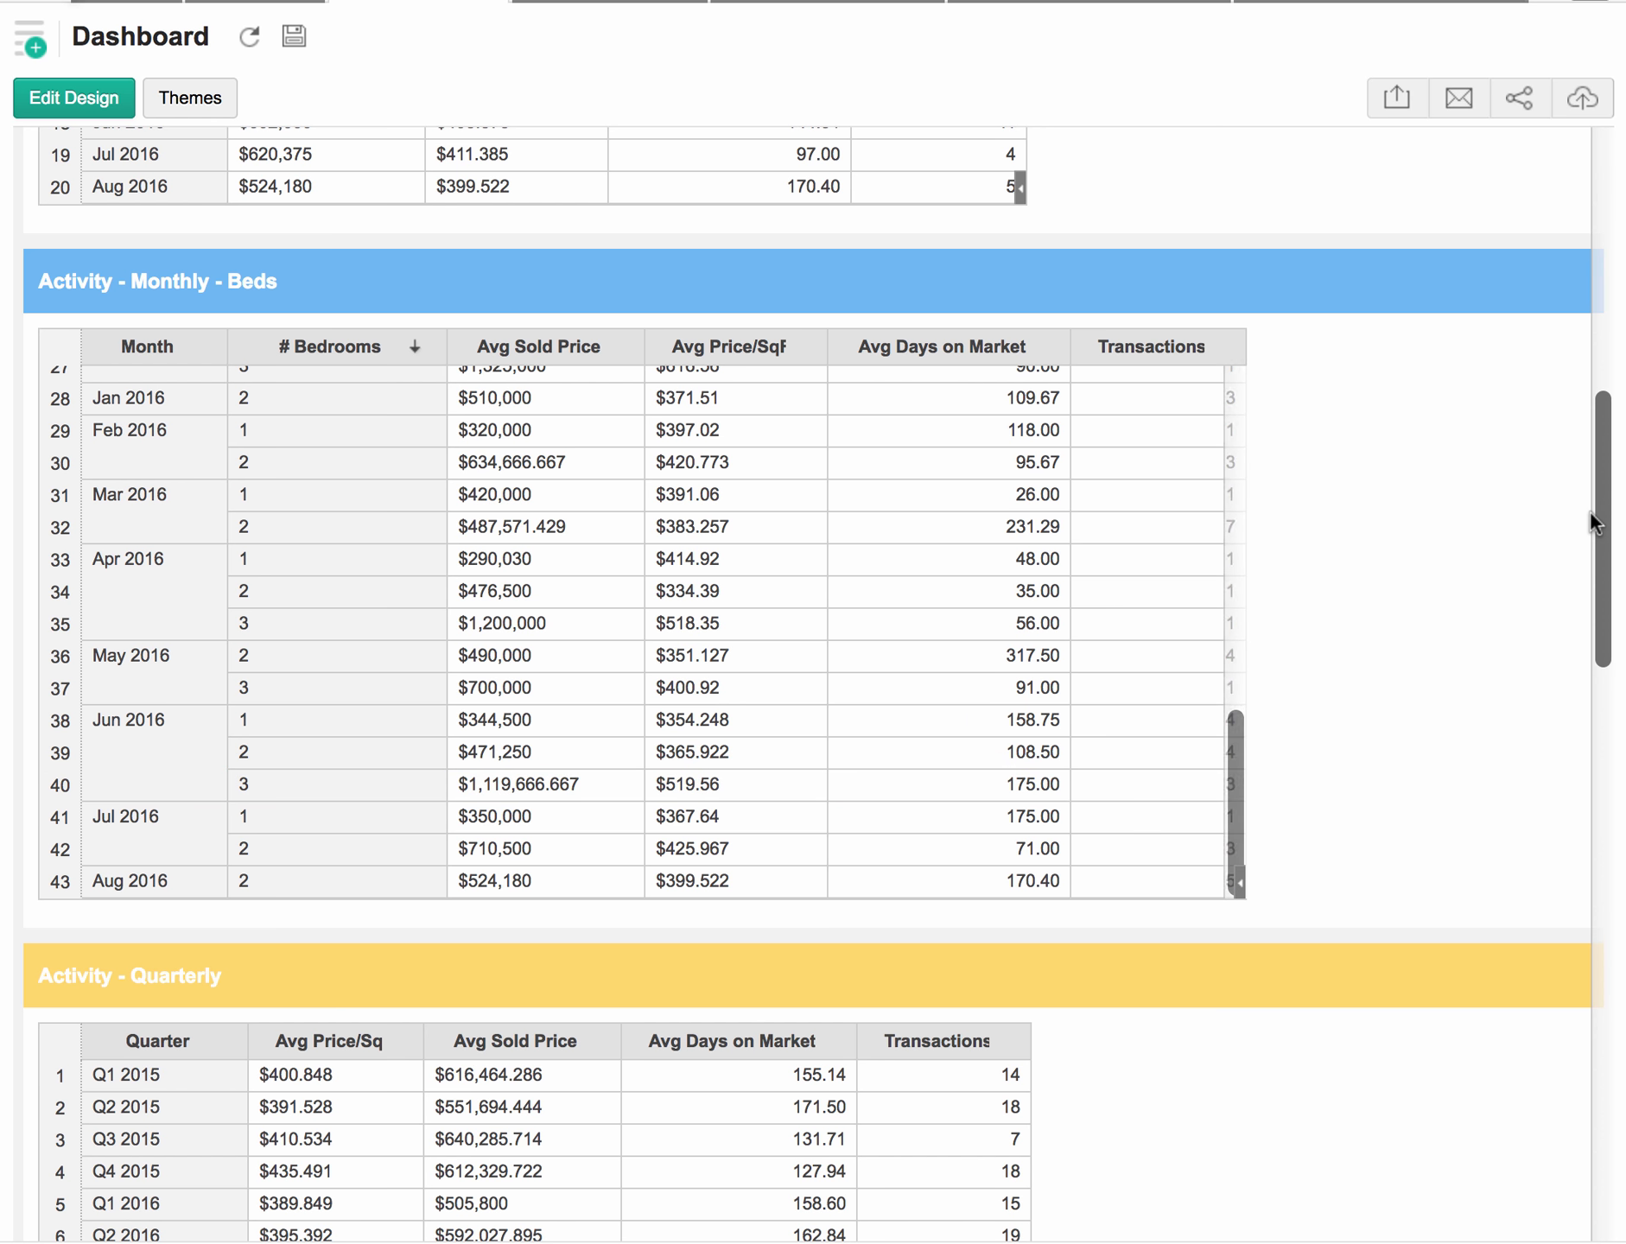
# Scroll past the quarterly tables to the Price Per Foot and Transactions charts
pyautogui.scroll(-3)
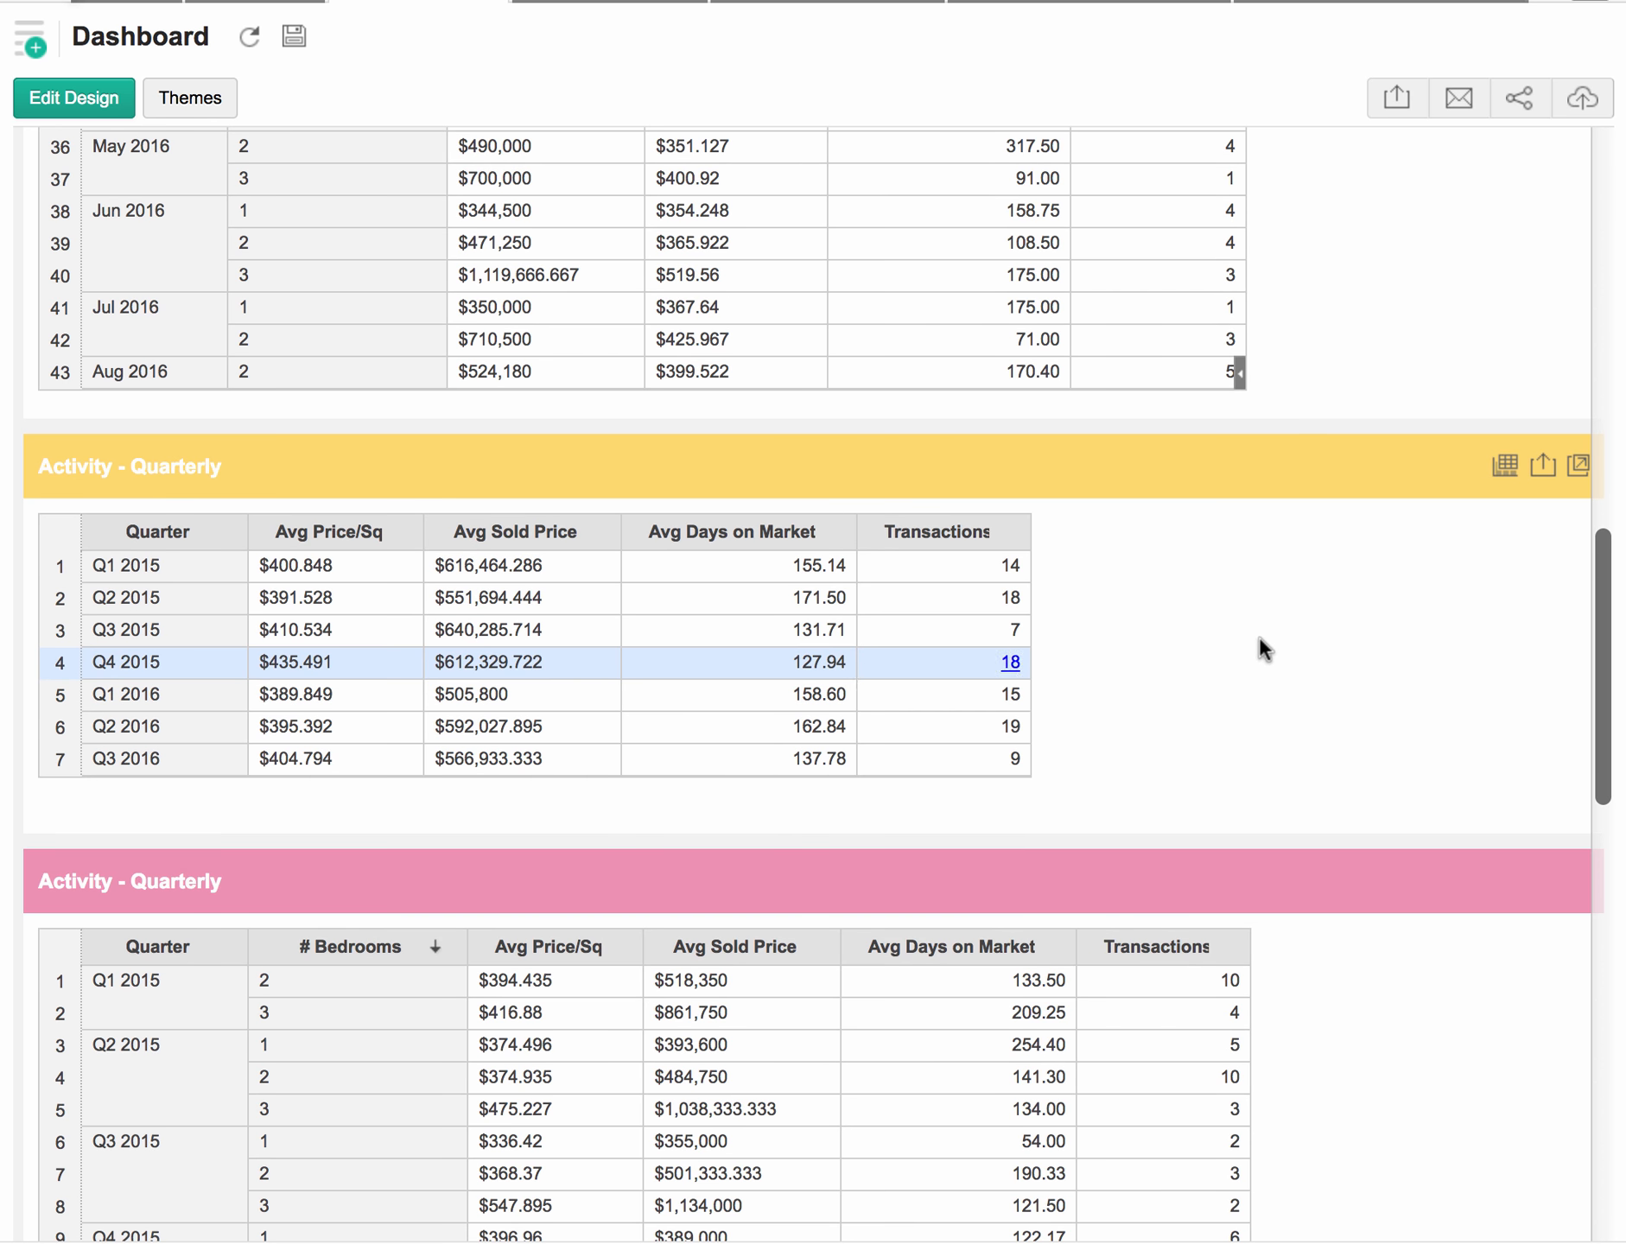
pyautogui.scroll(-3)
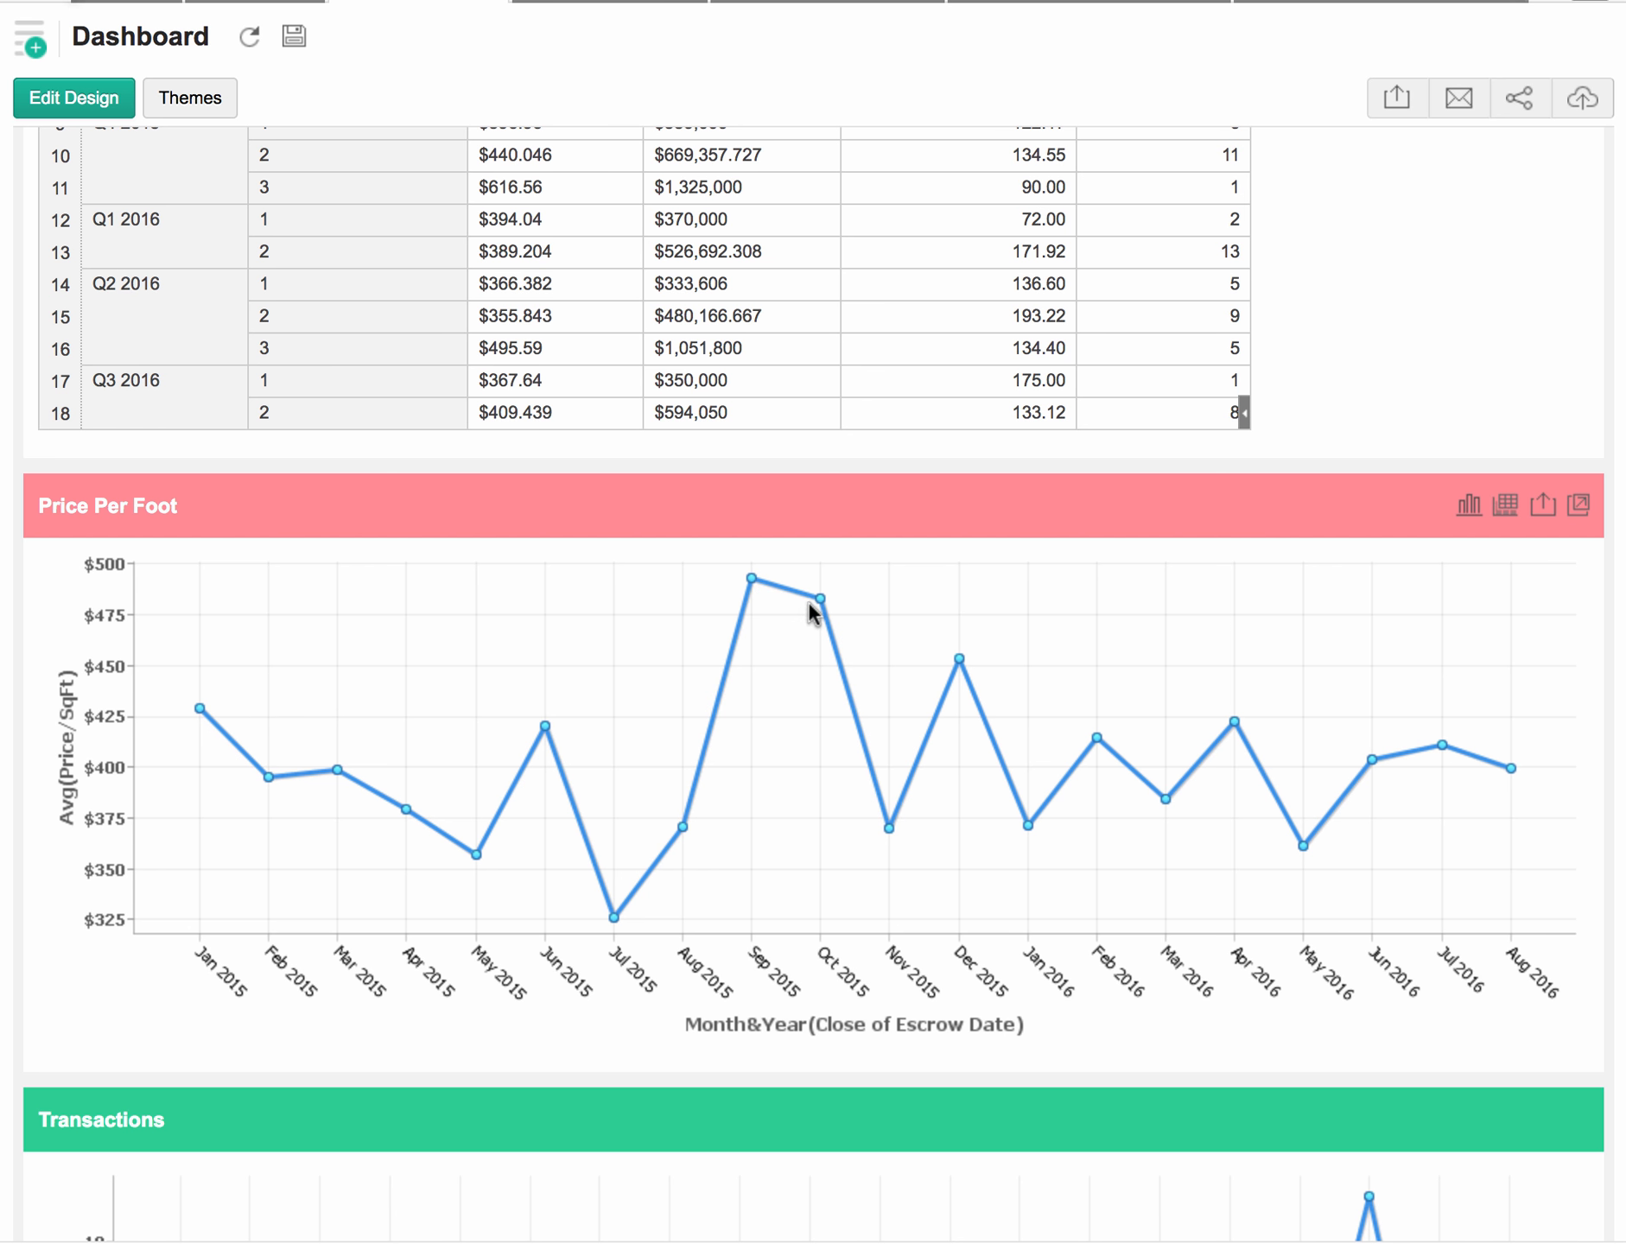
pyautogui.moveTo(748, 584)
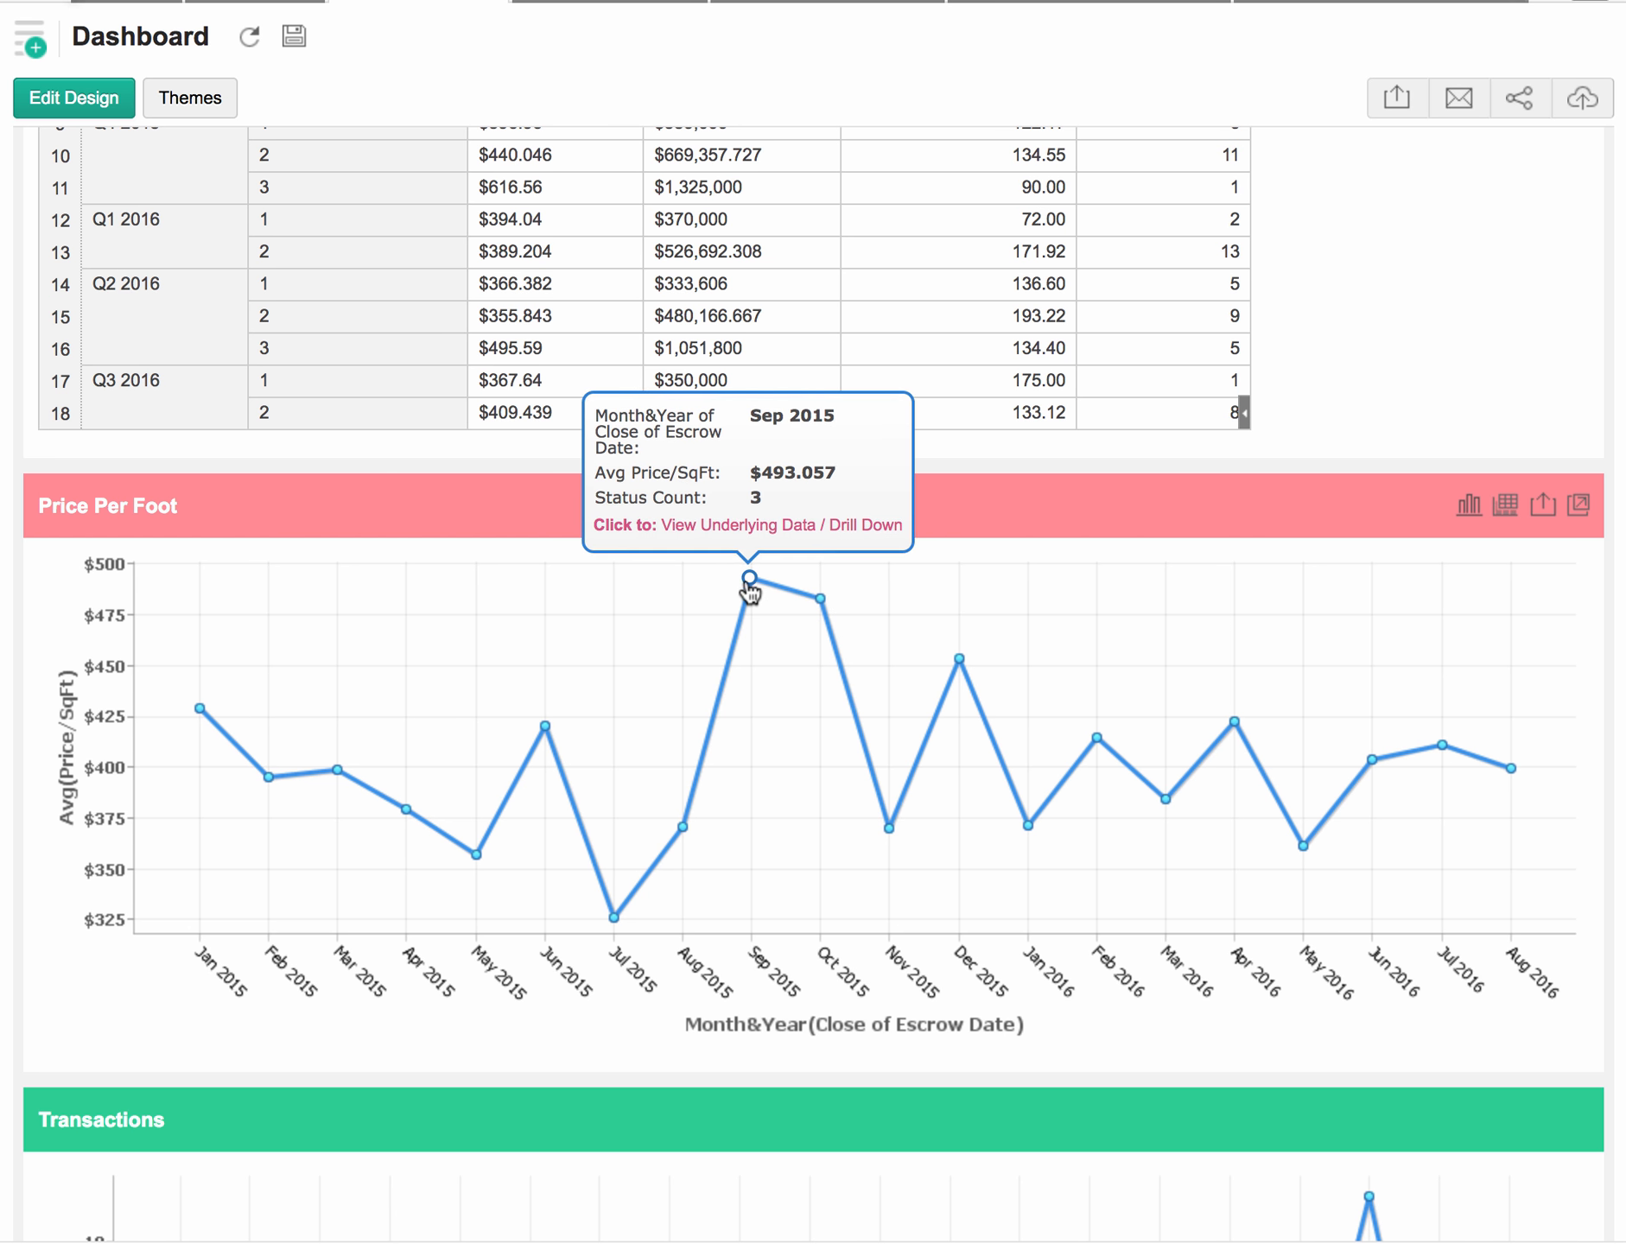
pyautogui.moveTo(820, 609)
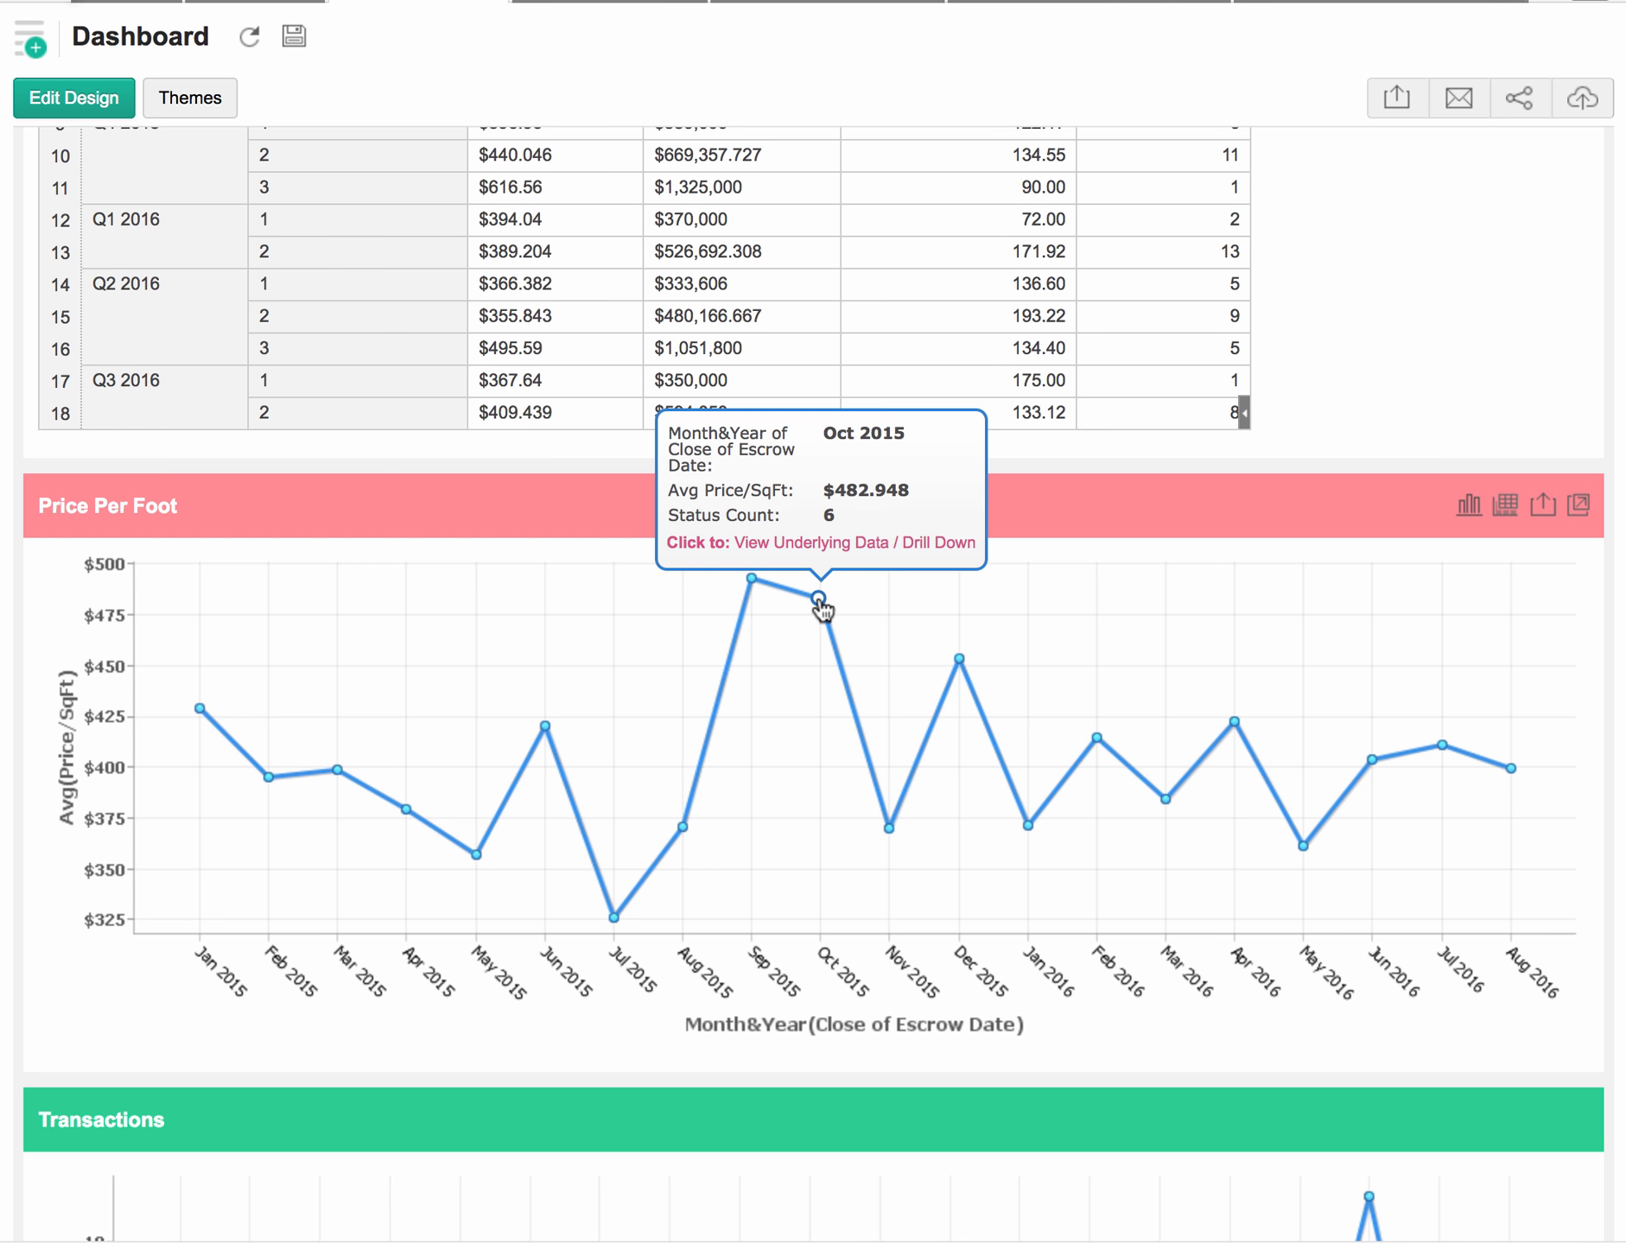
pyautogui.moveTo(959, 665)
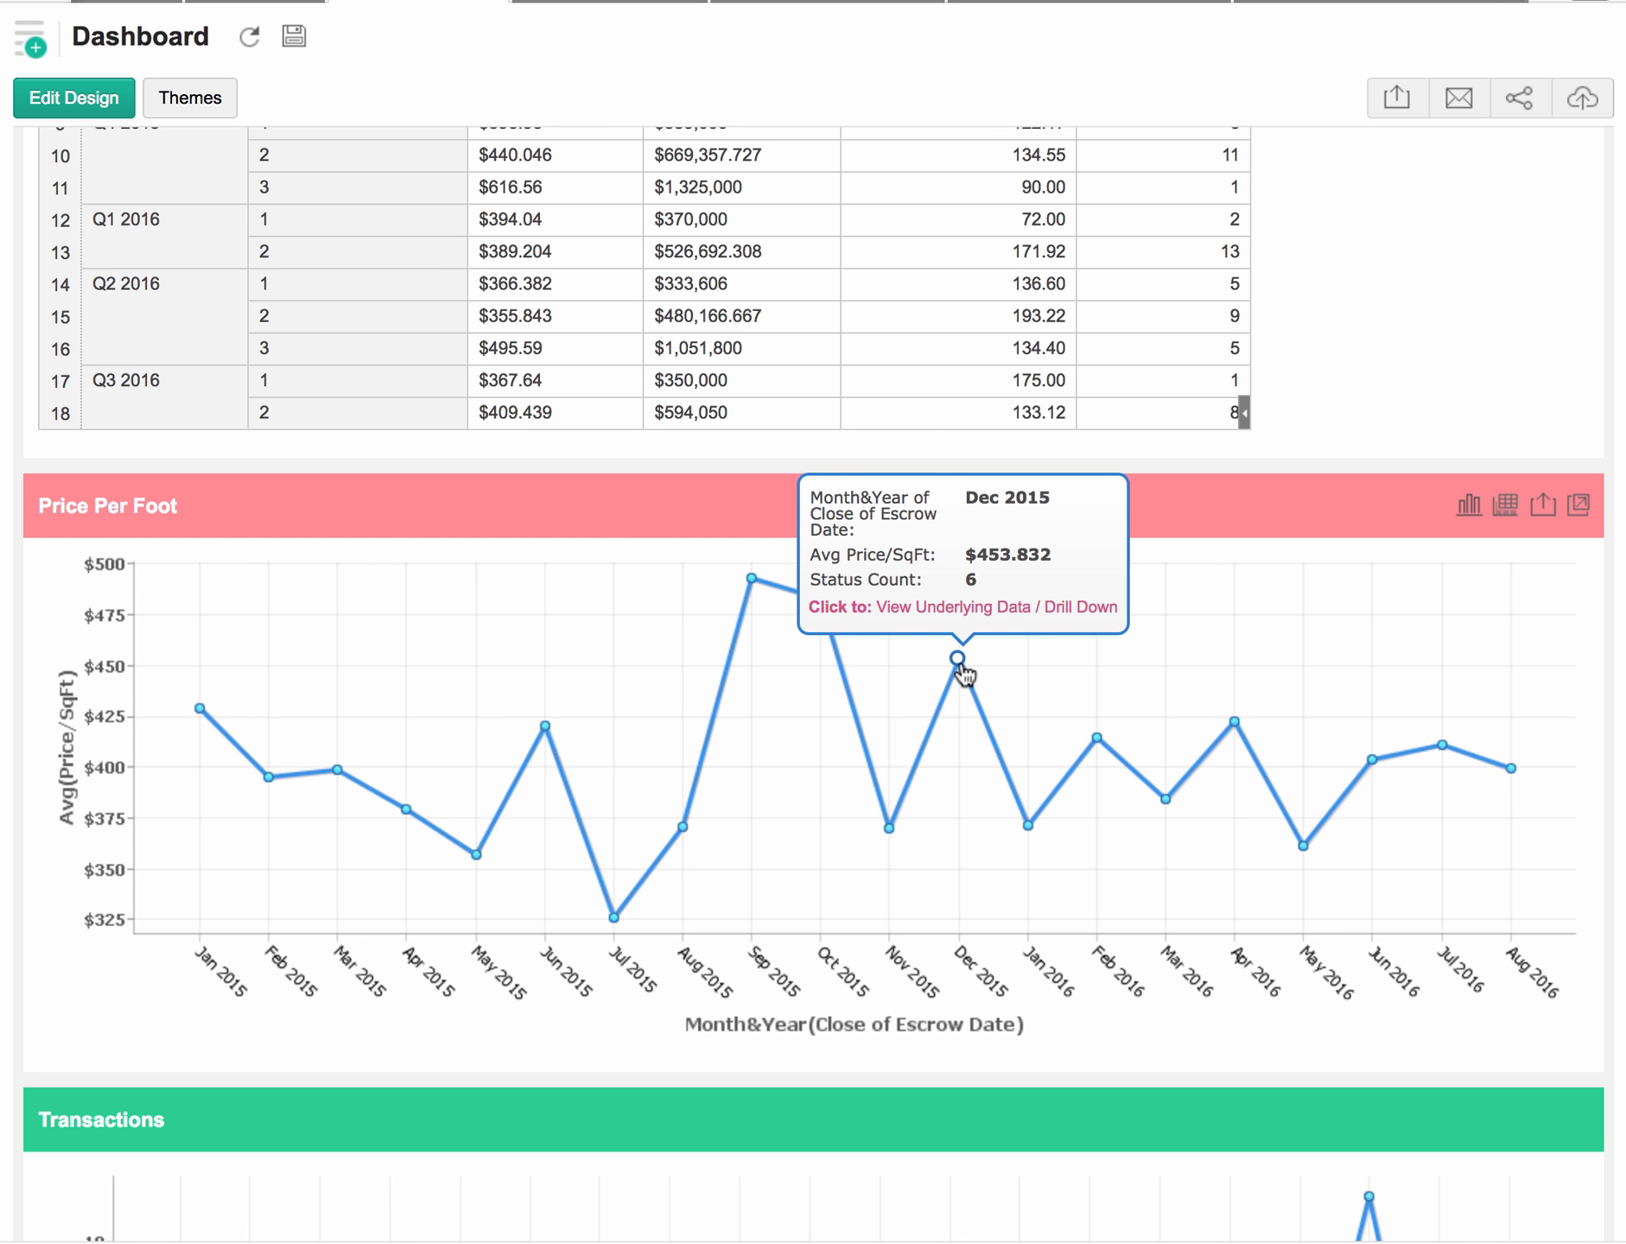
pyautogui.moveTo(889, 836)
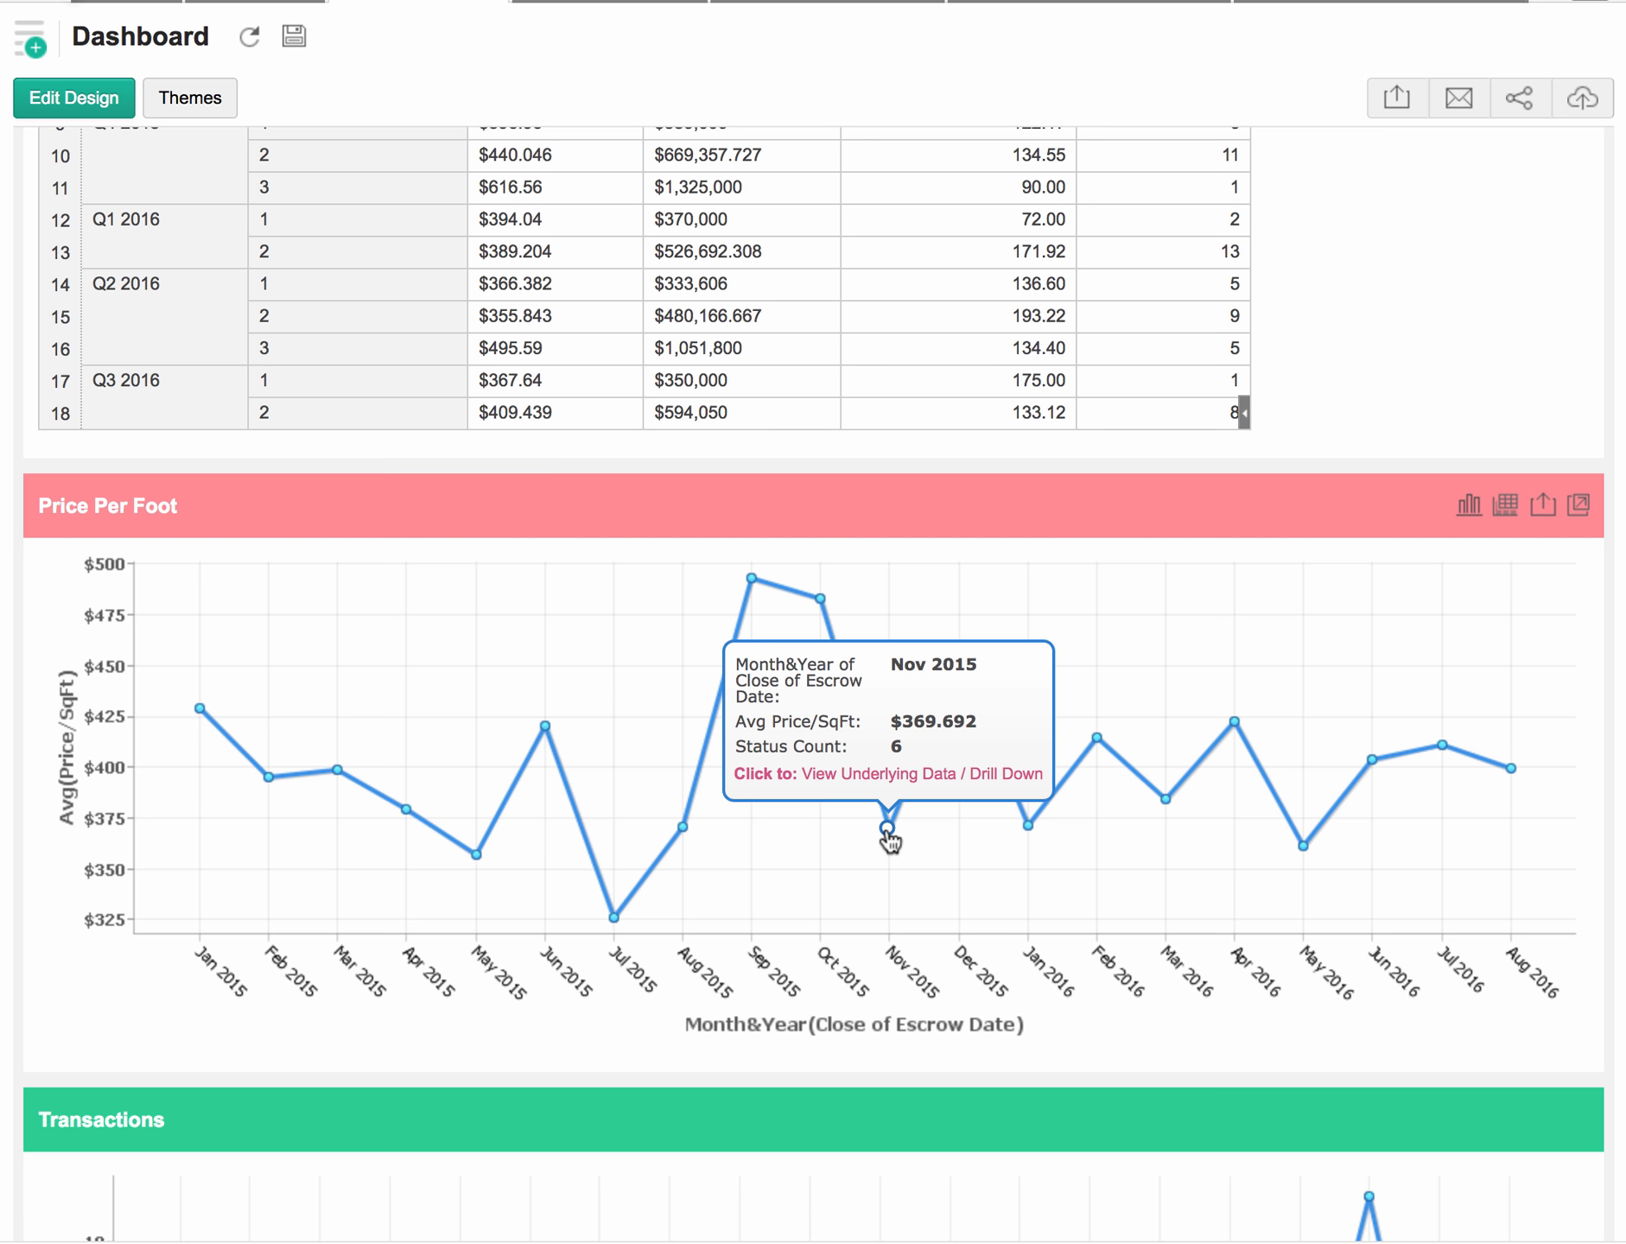
pyautogui.scroll(-3)
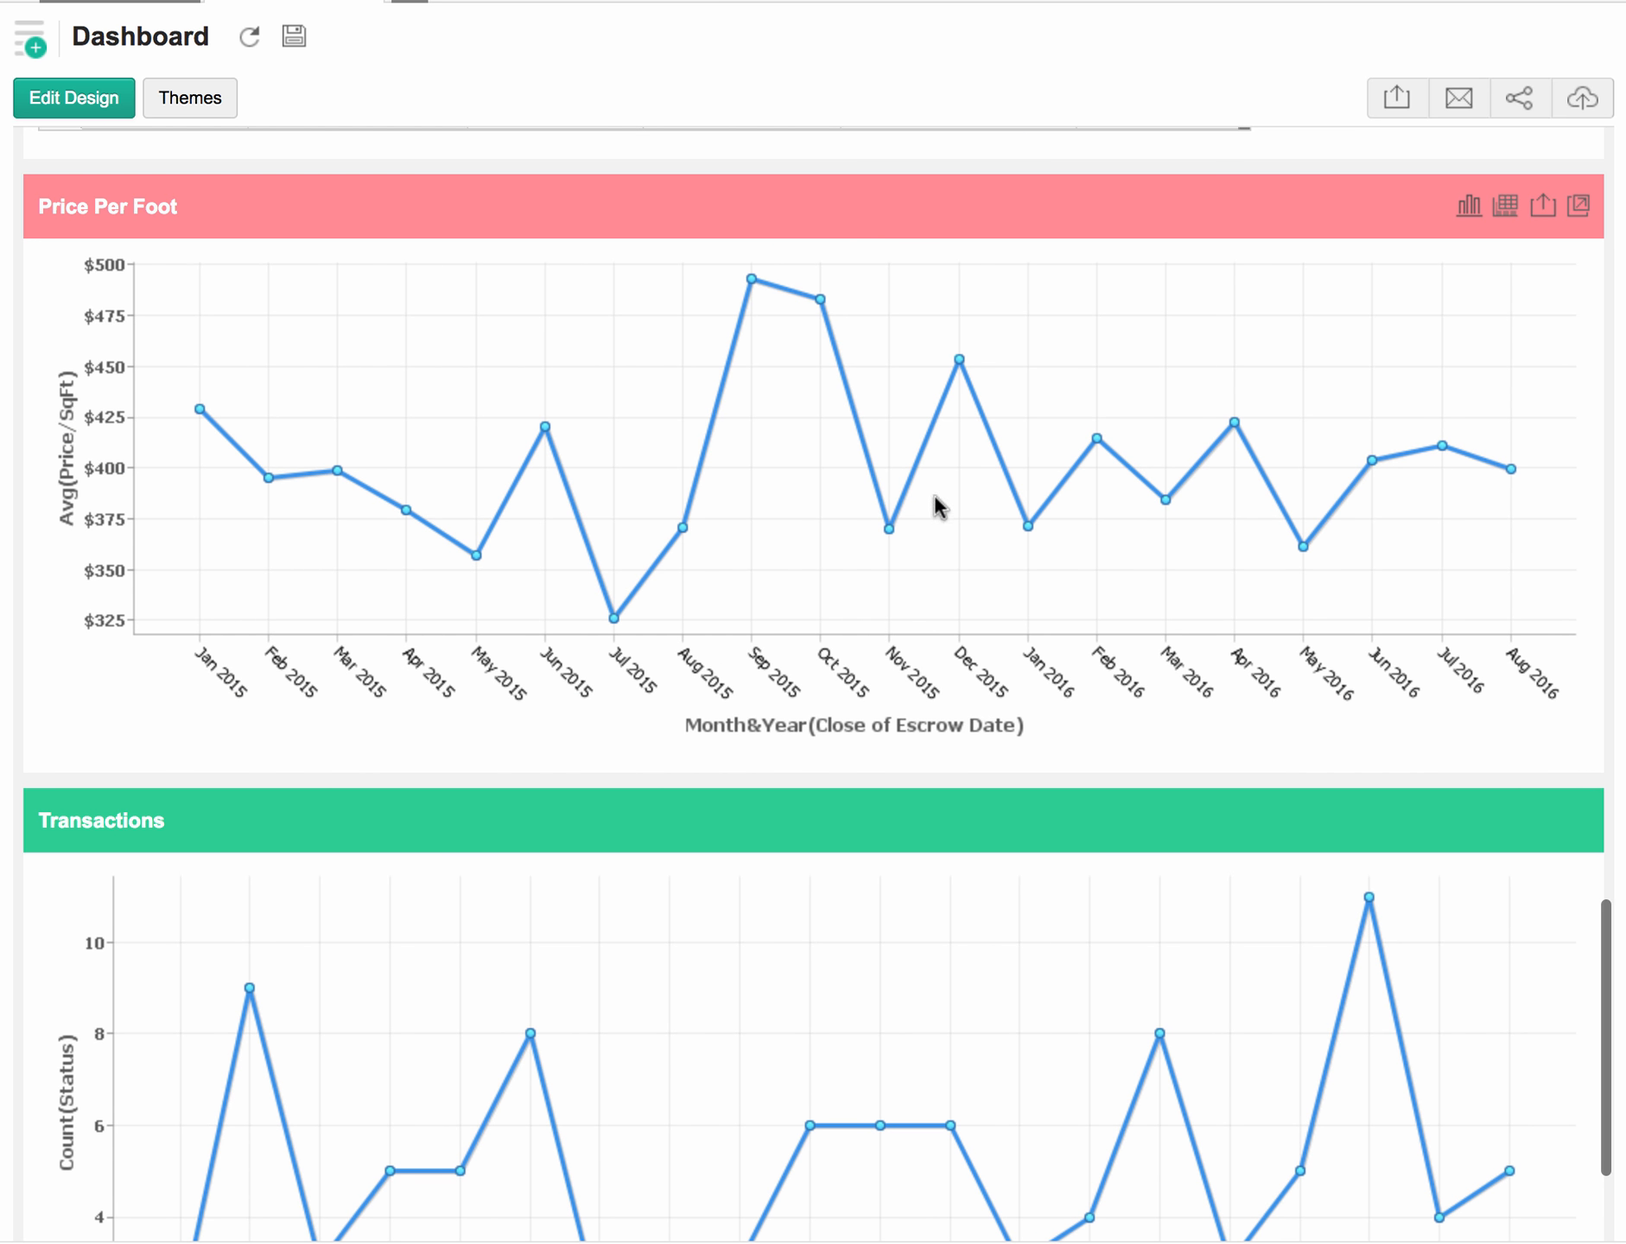
pyautogui.moveTo(1299, 545)
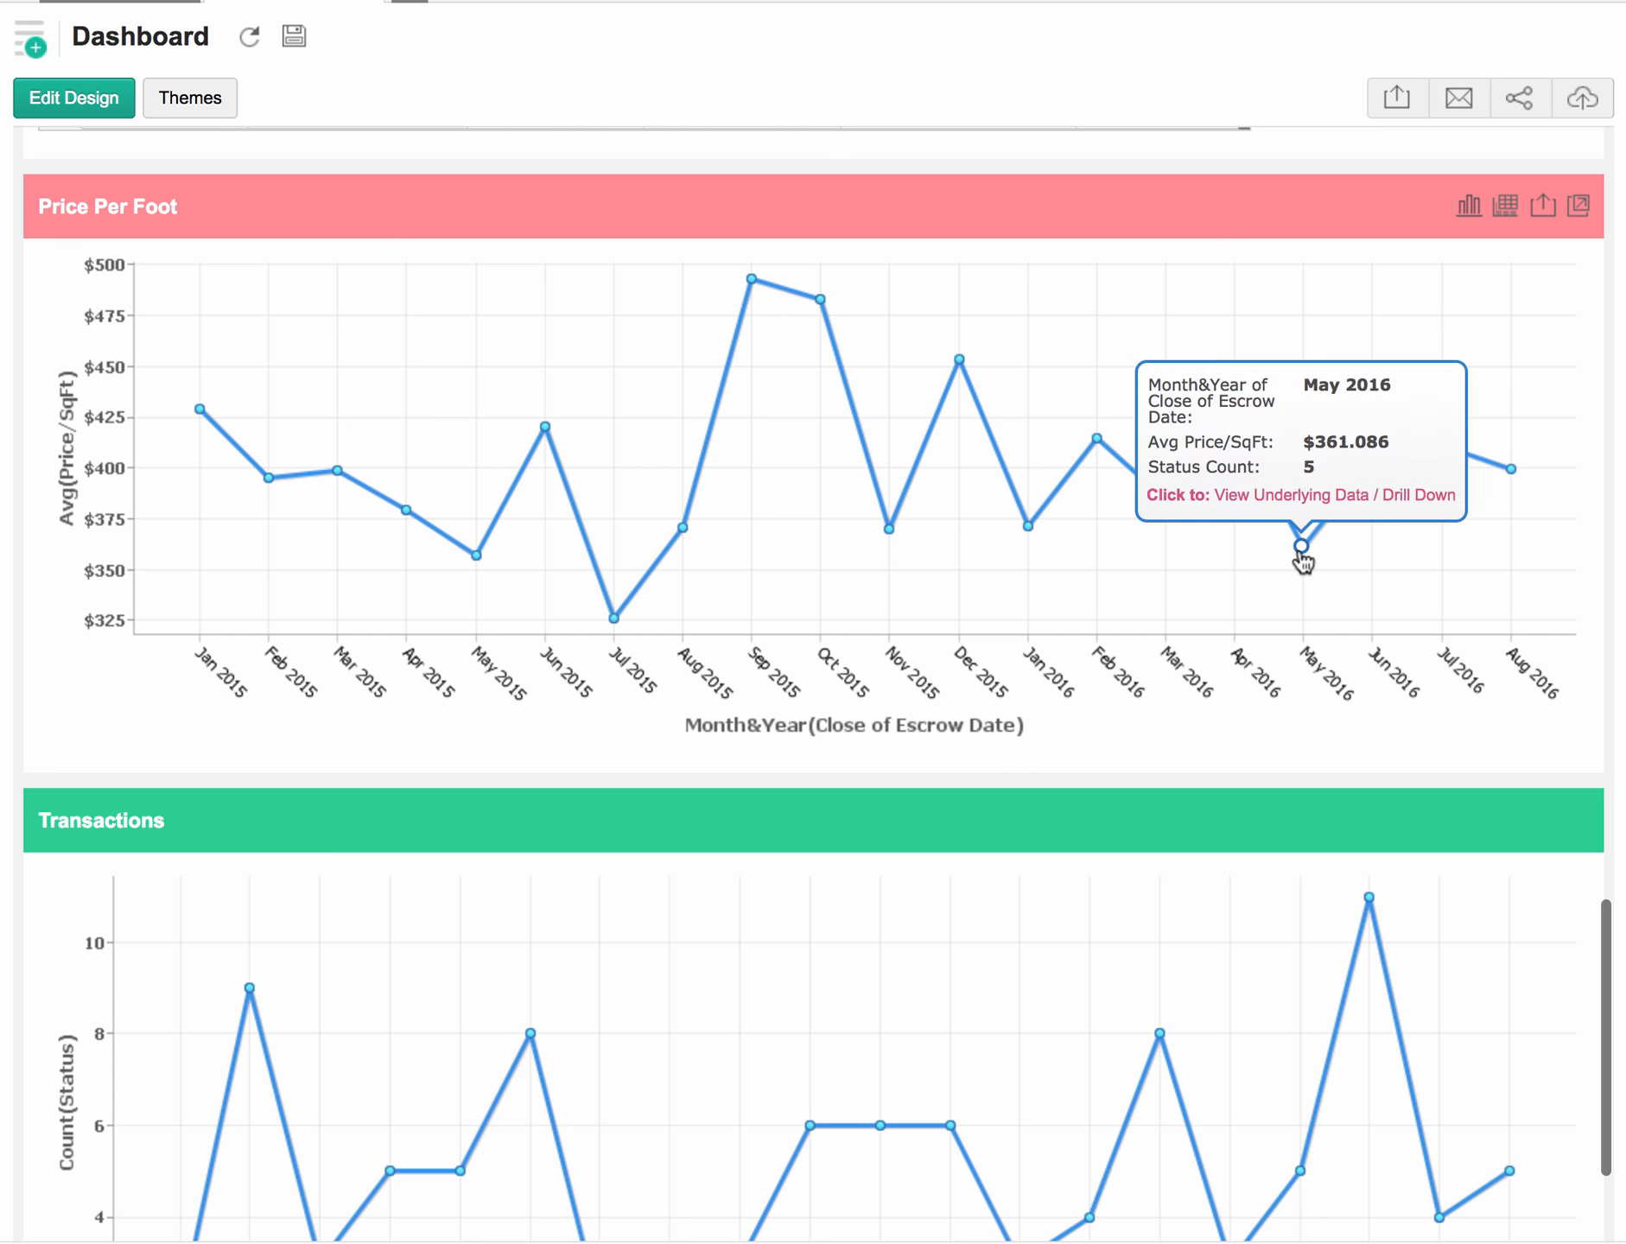
pyautogui.moveTo(1526, 482)
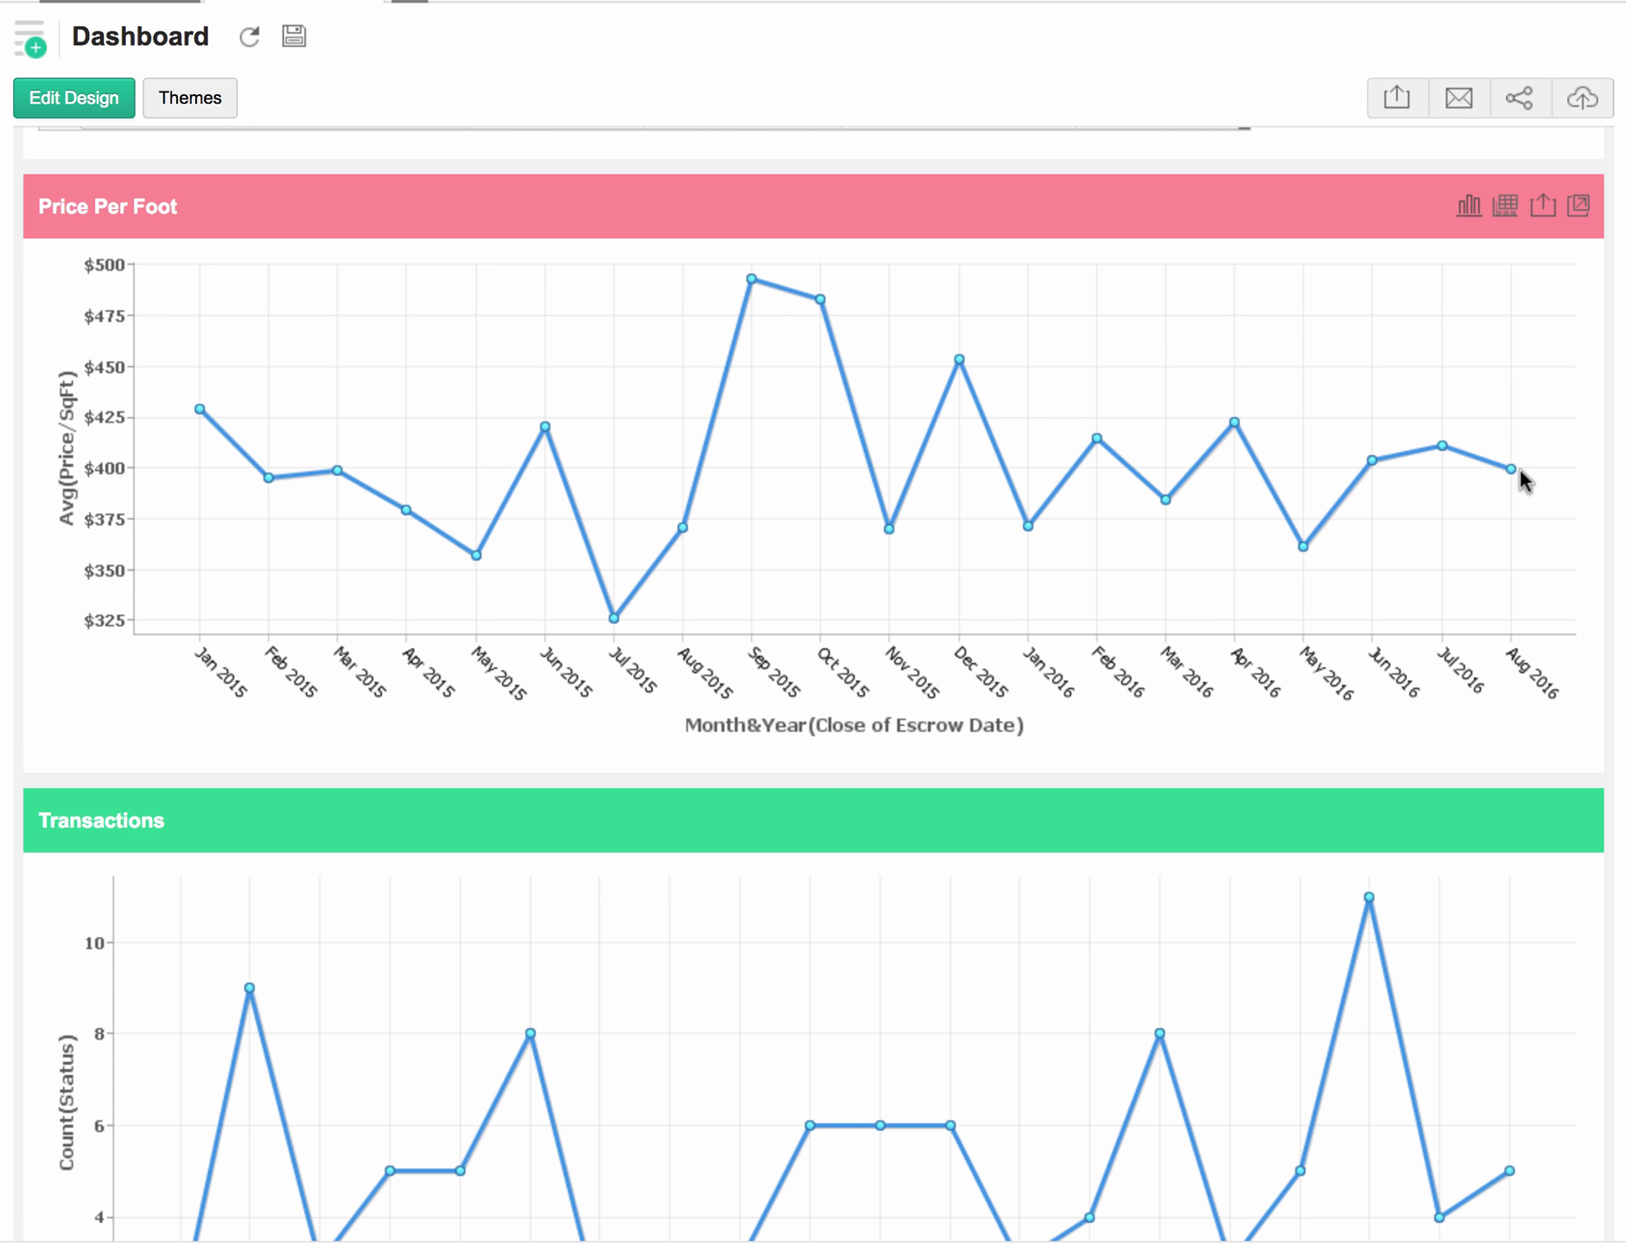
pyautogui.moveTo(1511, 469)
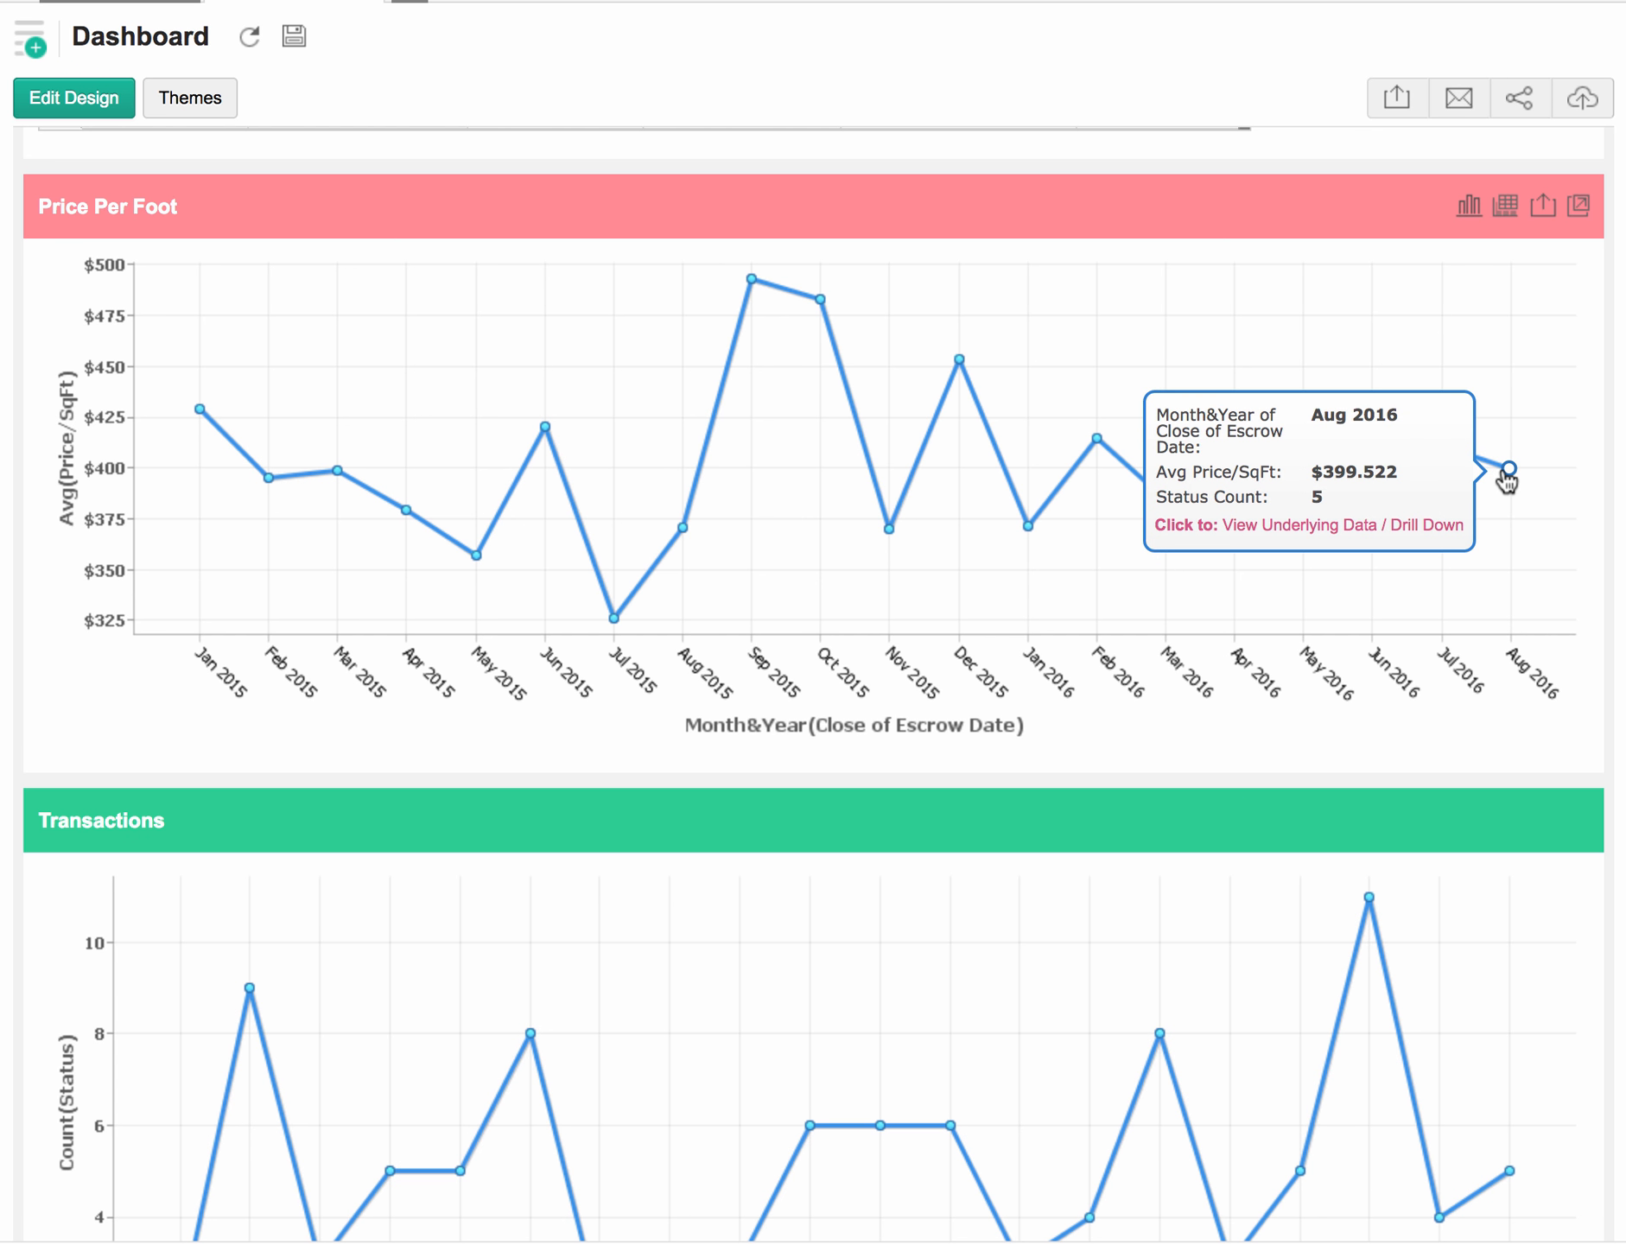
pyautogui.moveTo(982, 555)
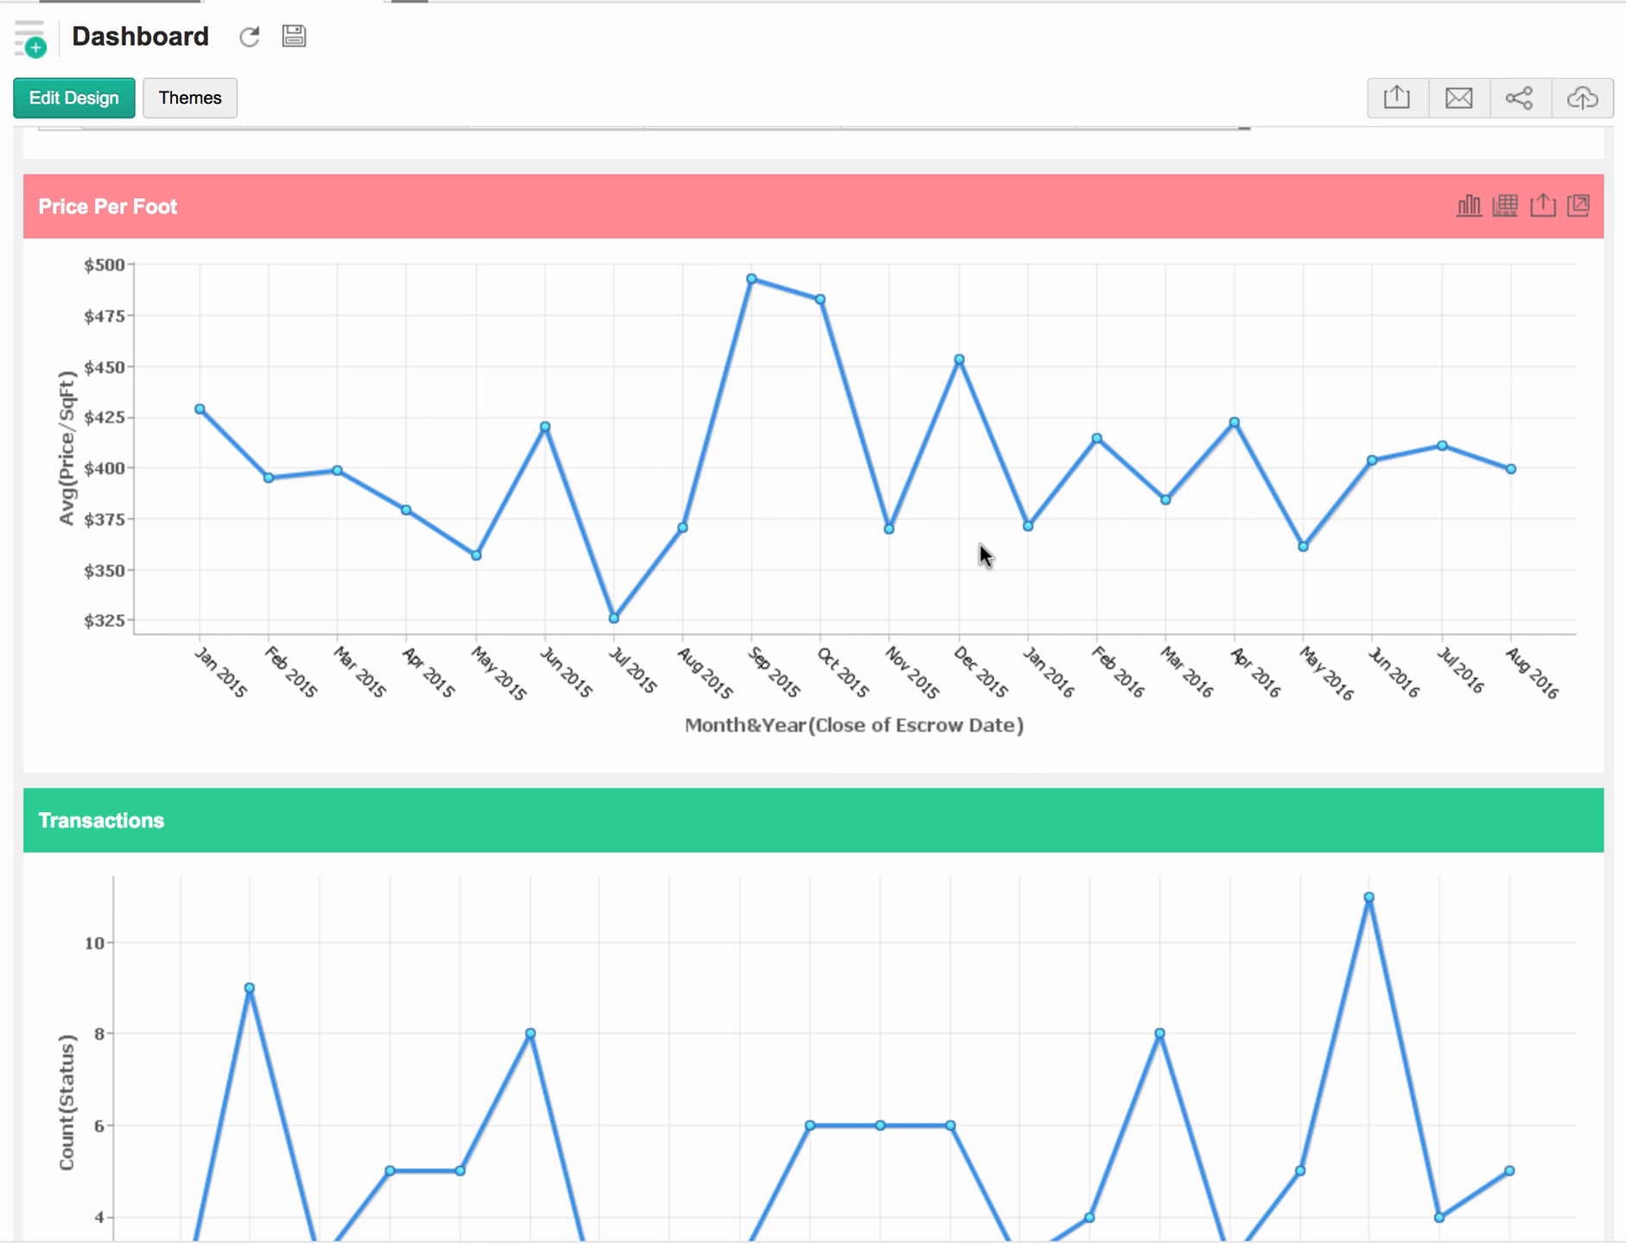
pyautogui.moveTo(771, 313)
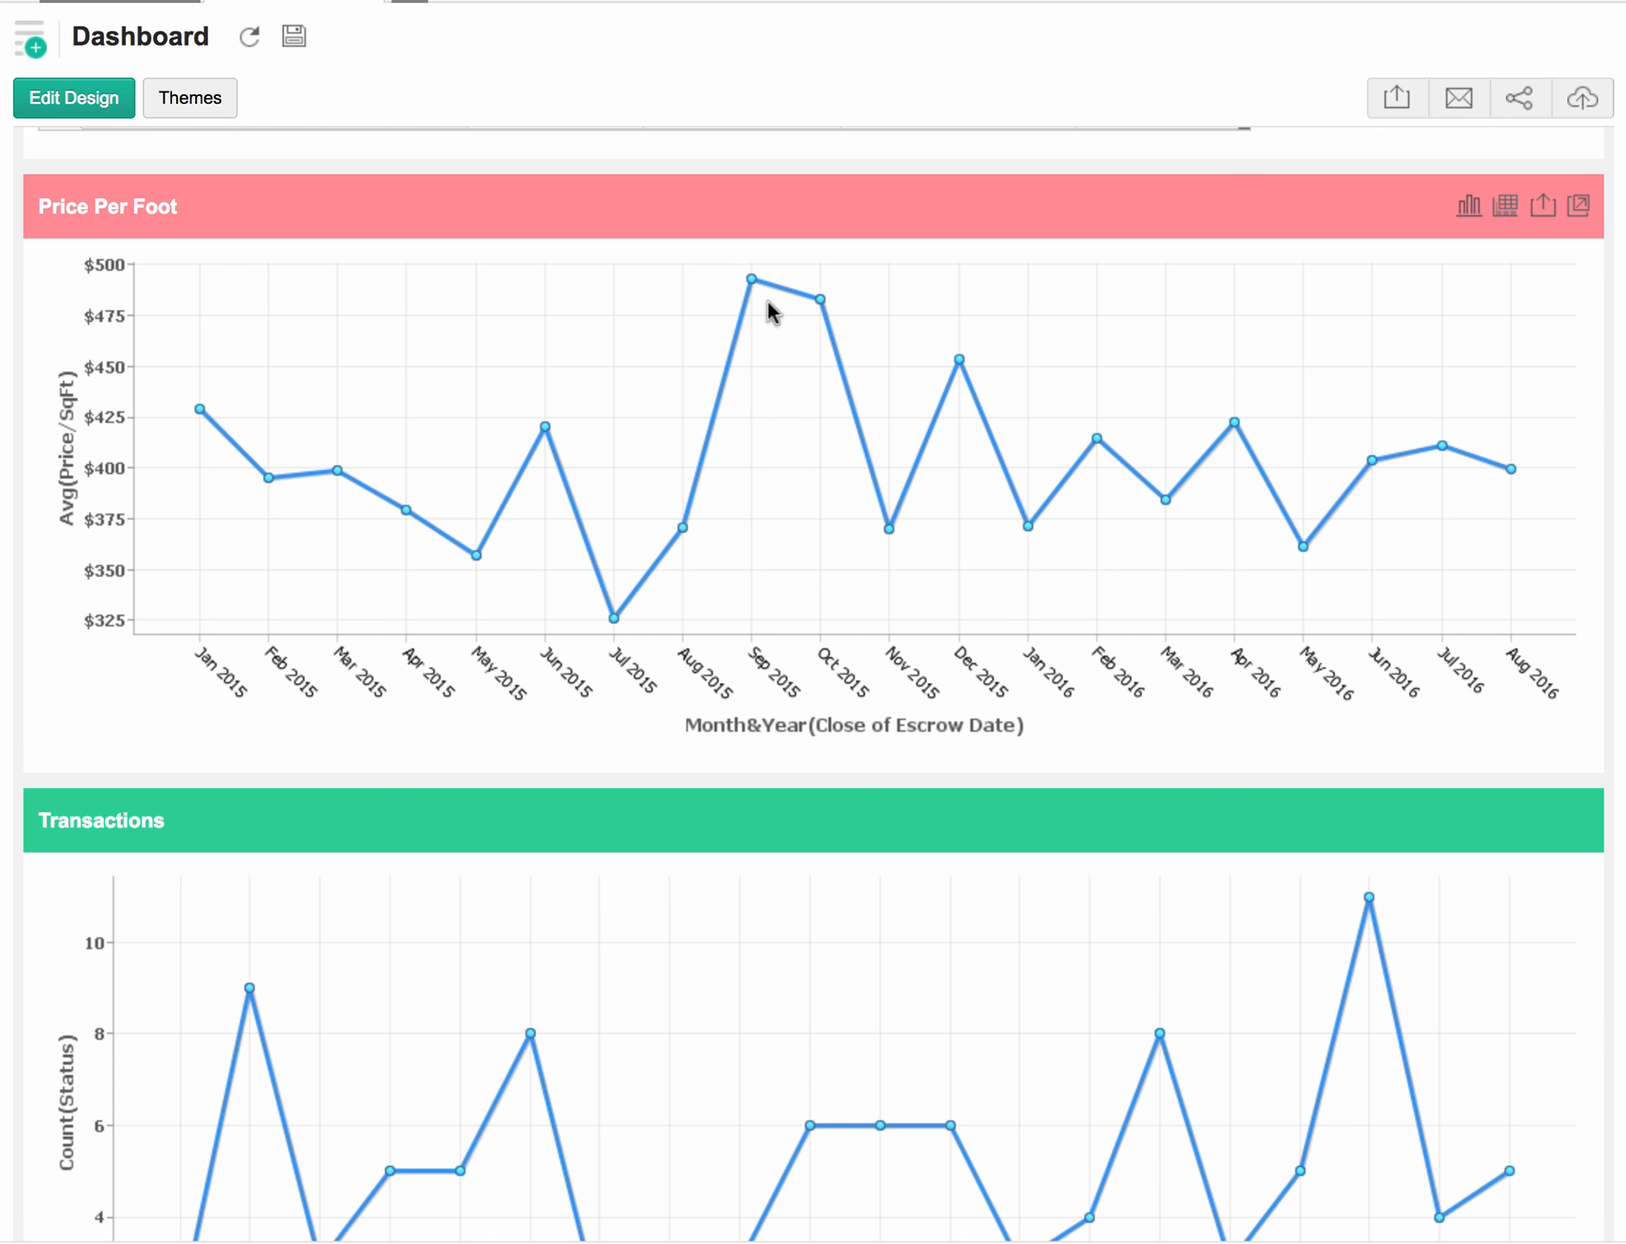
pyautogui.moveTo(742, 282)
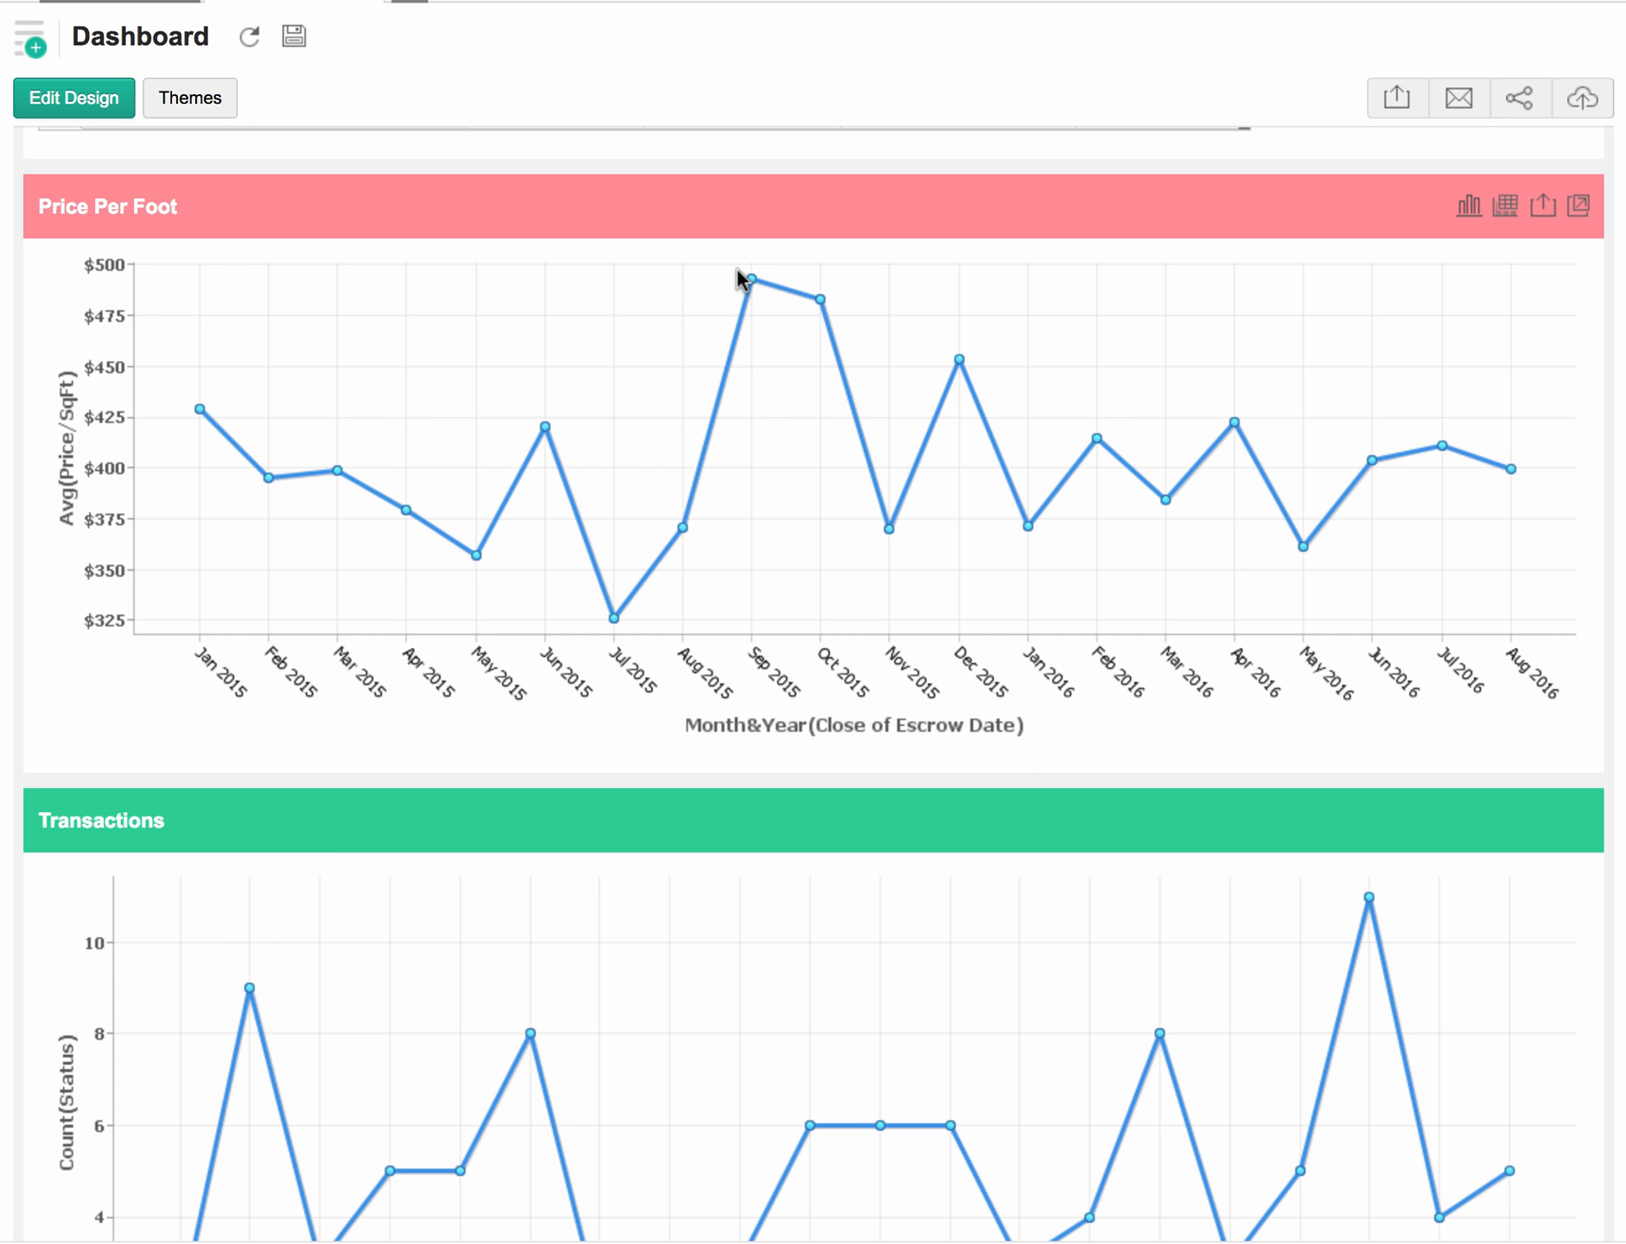
pyautogui.moveTo(750, 282)
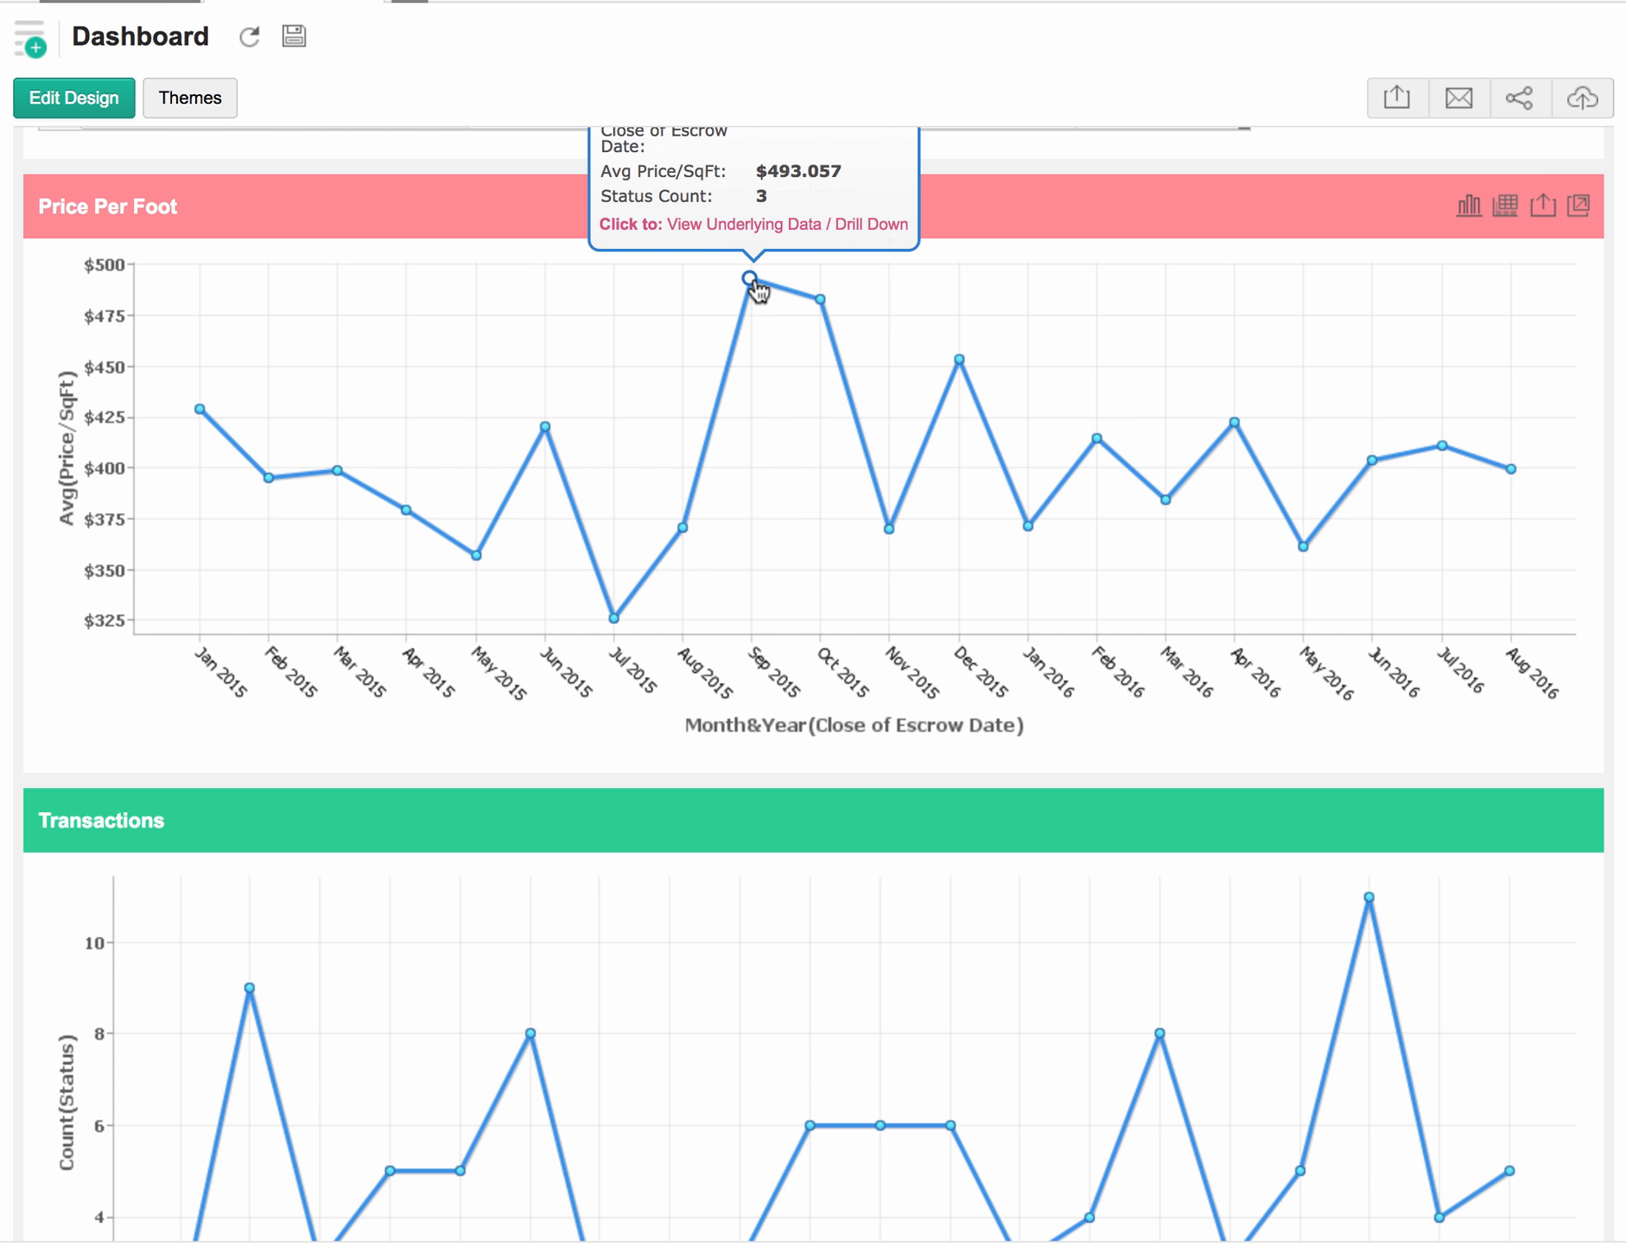
pyautogui.moveTo(774, 318)
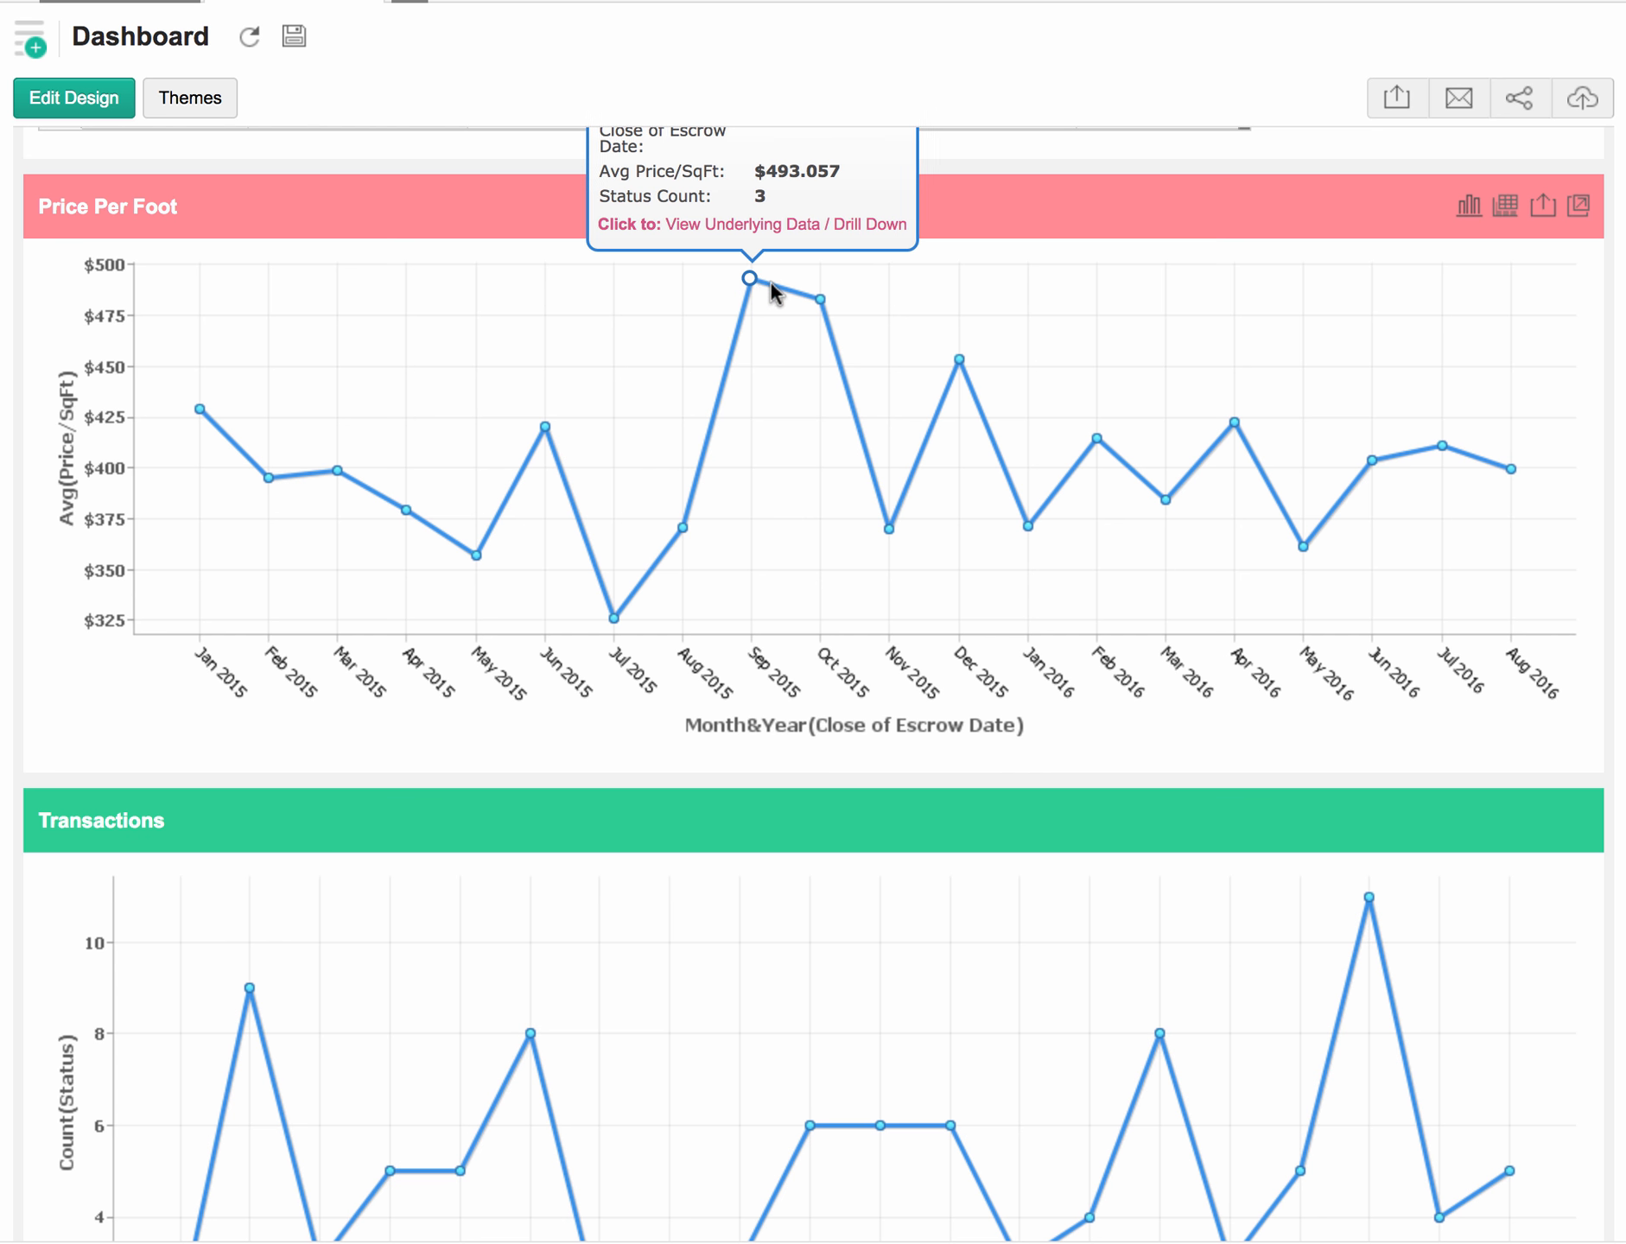
pyautogui.moveTo(819, 304)
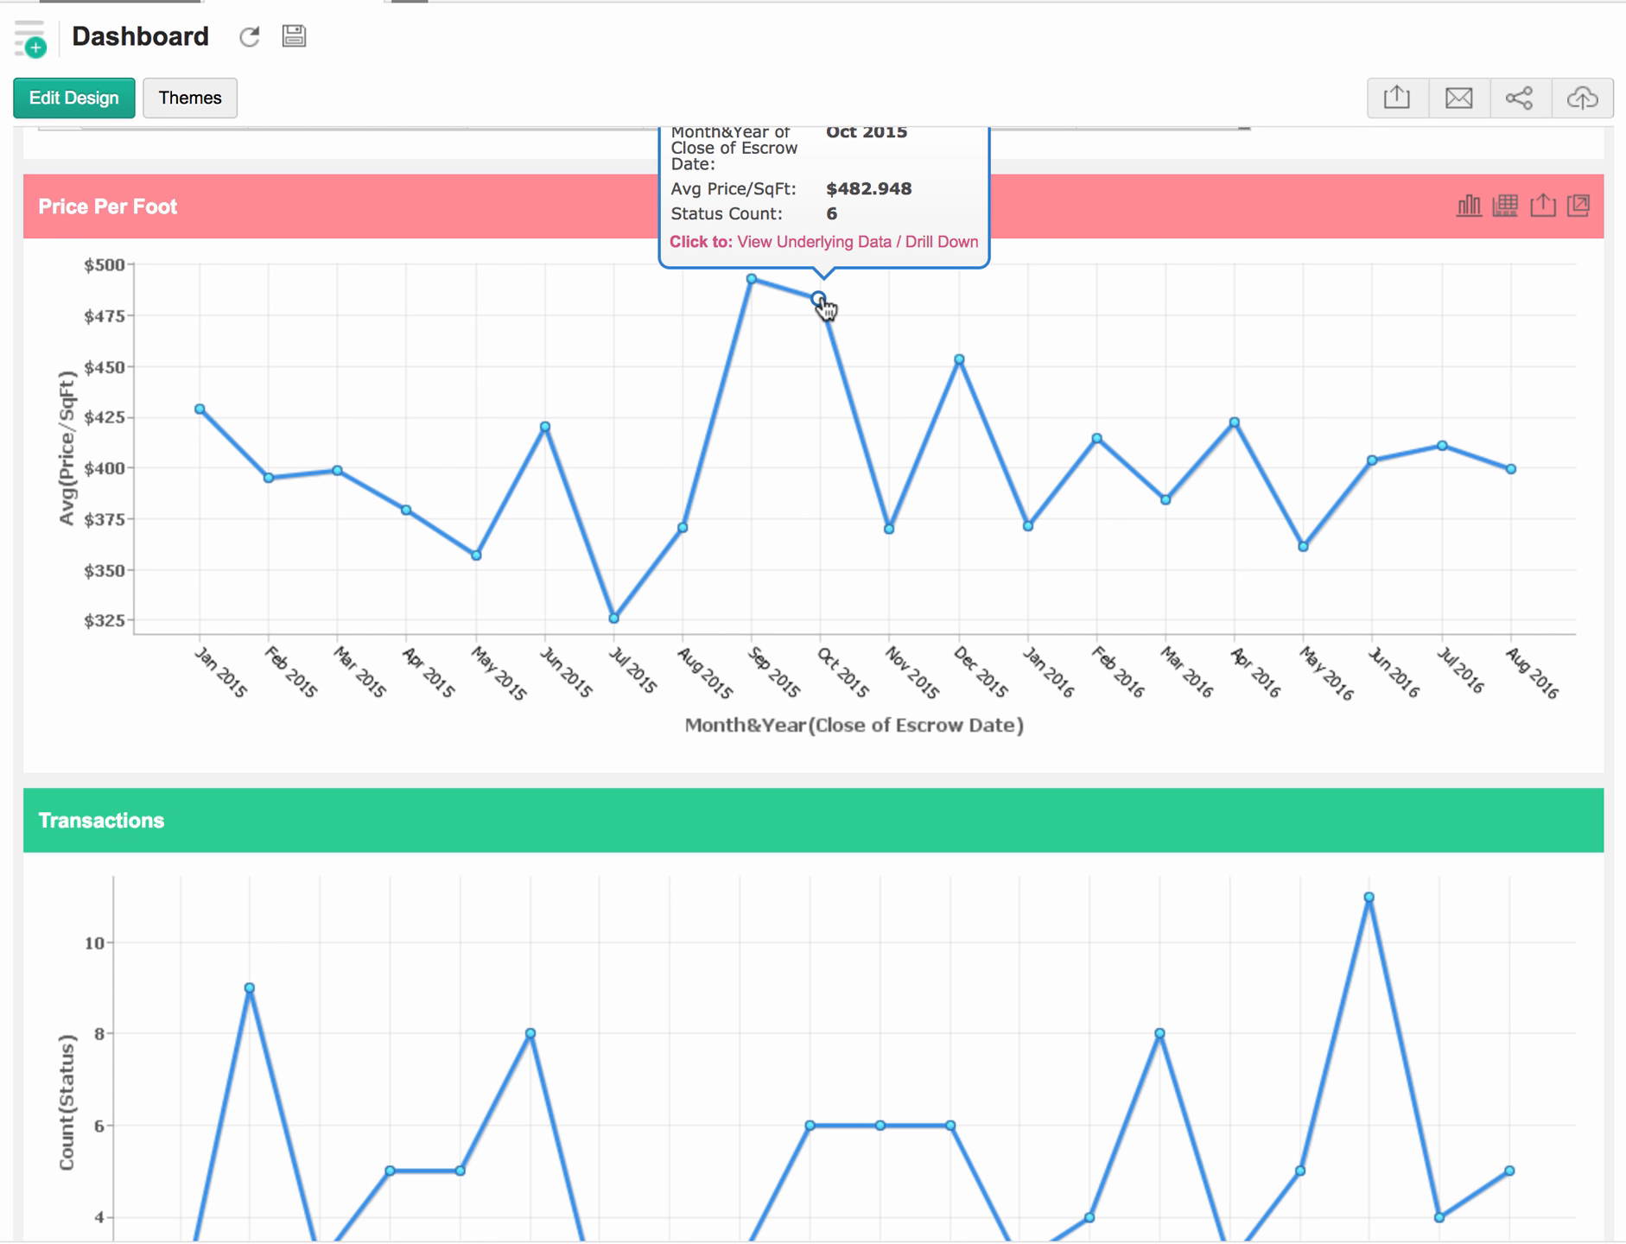
pyautogui.moveTo(983, 351)
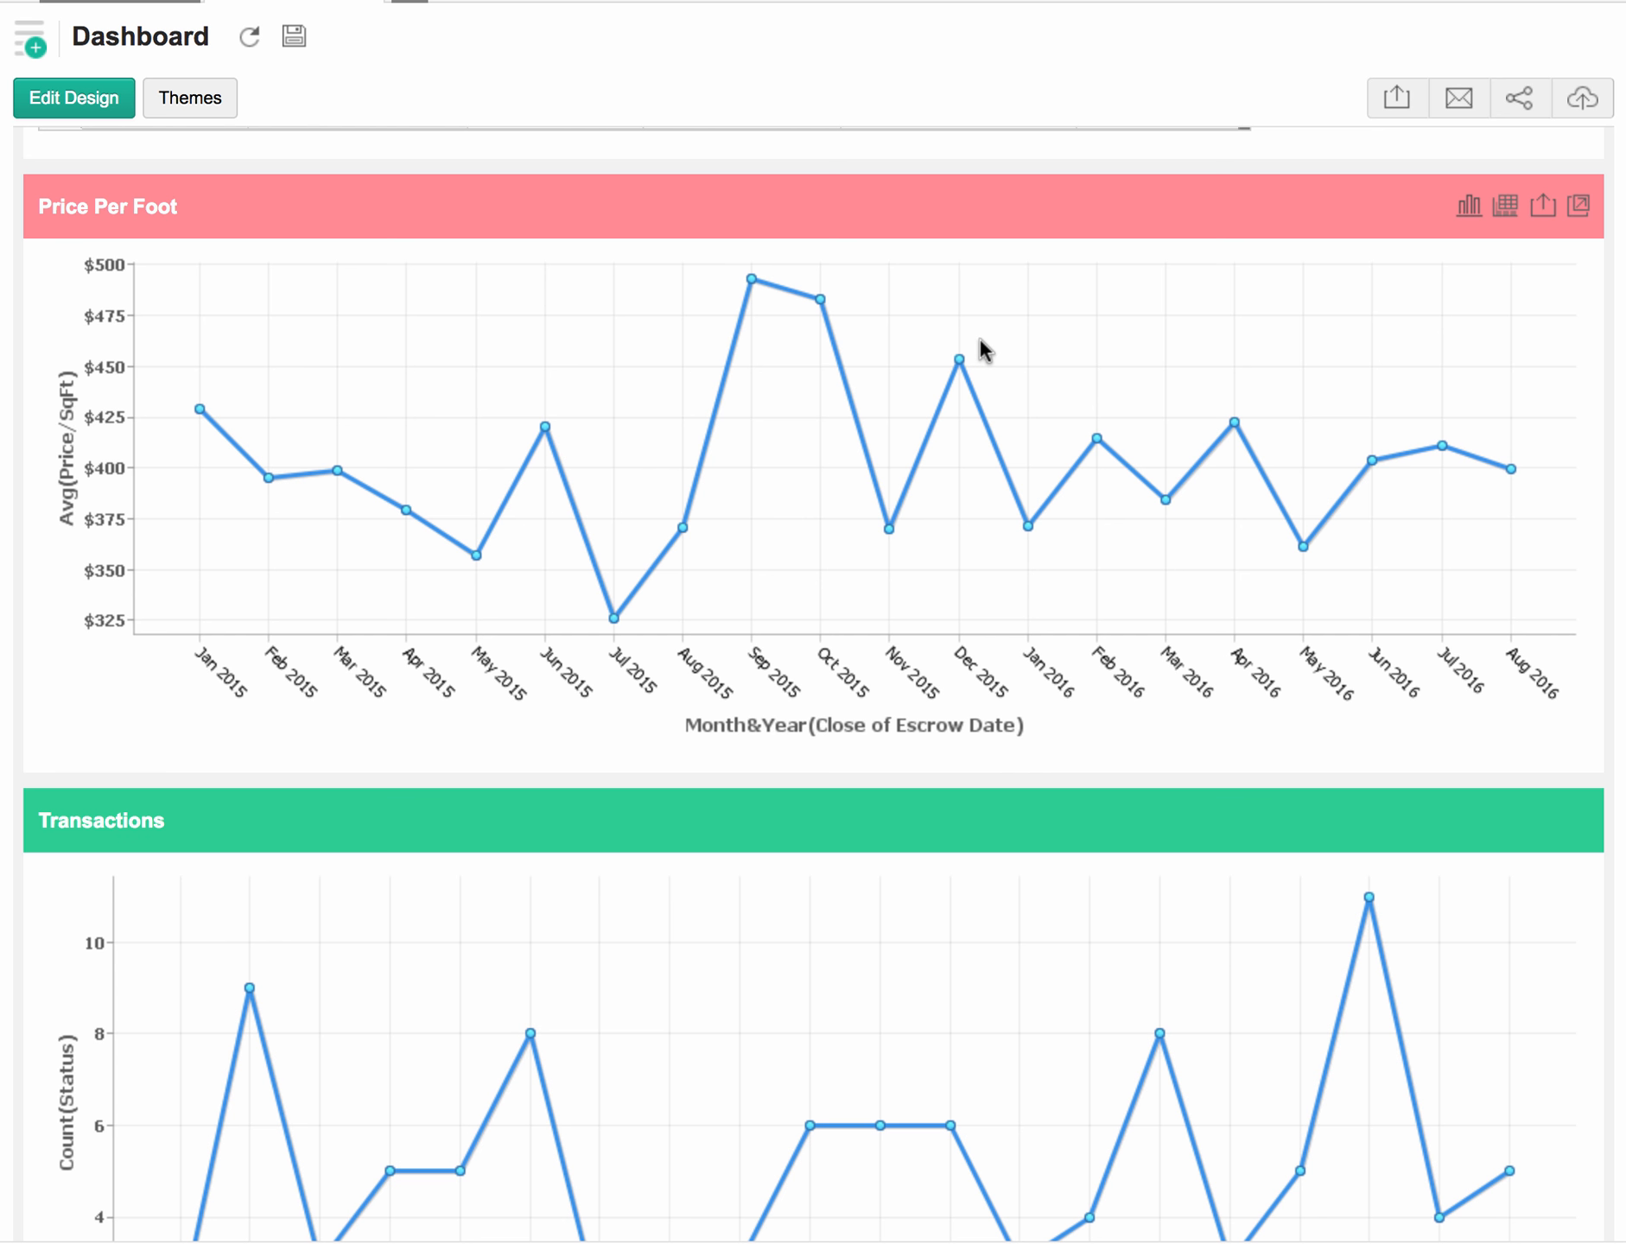
pyautogui.moveTo(958, 358)
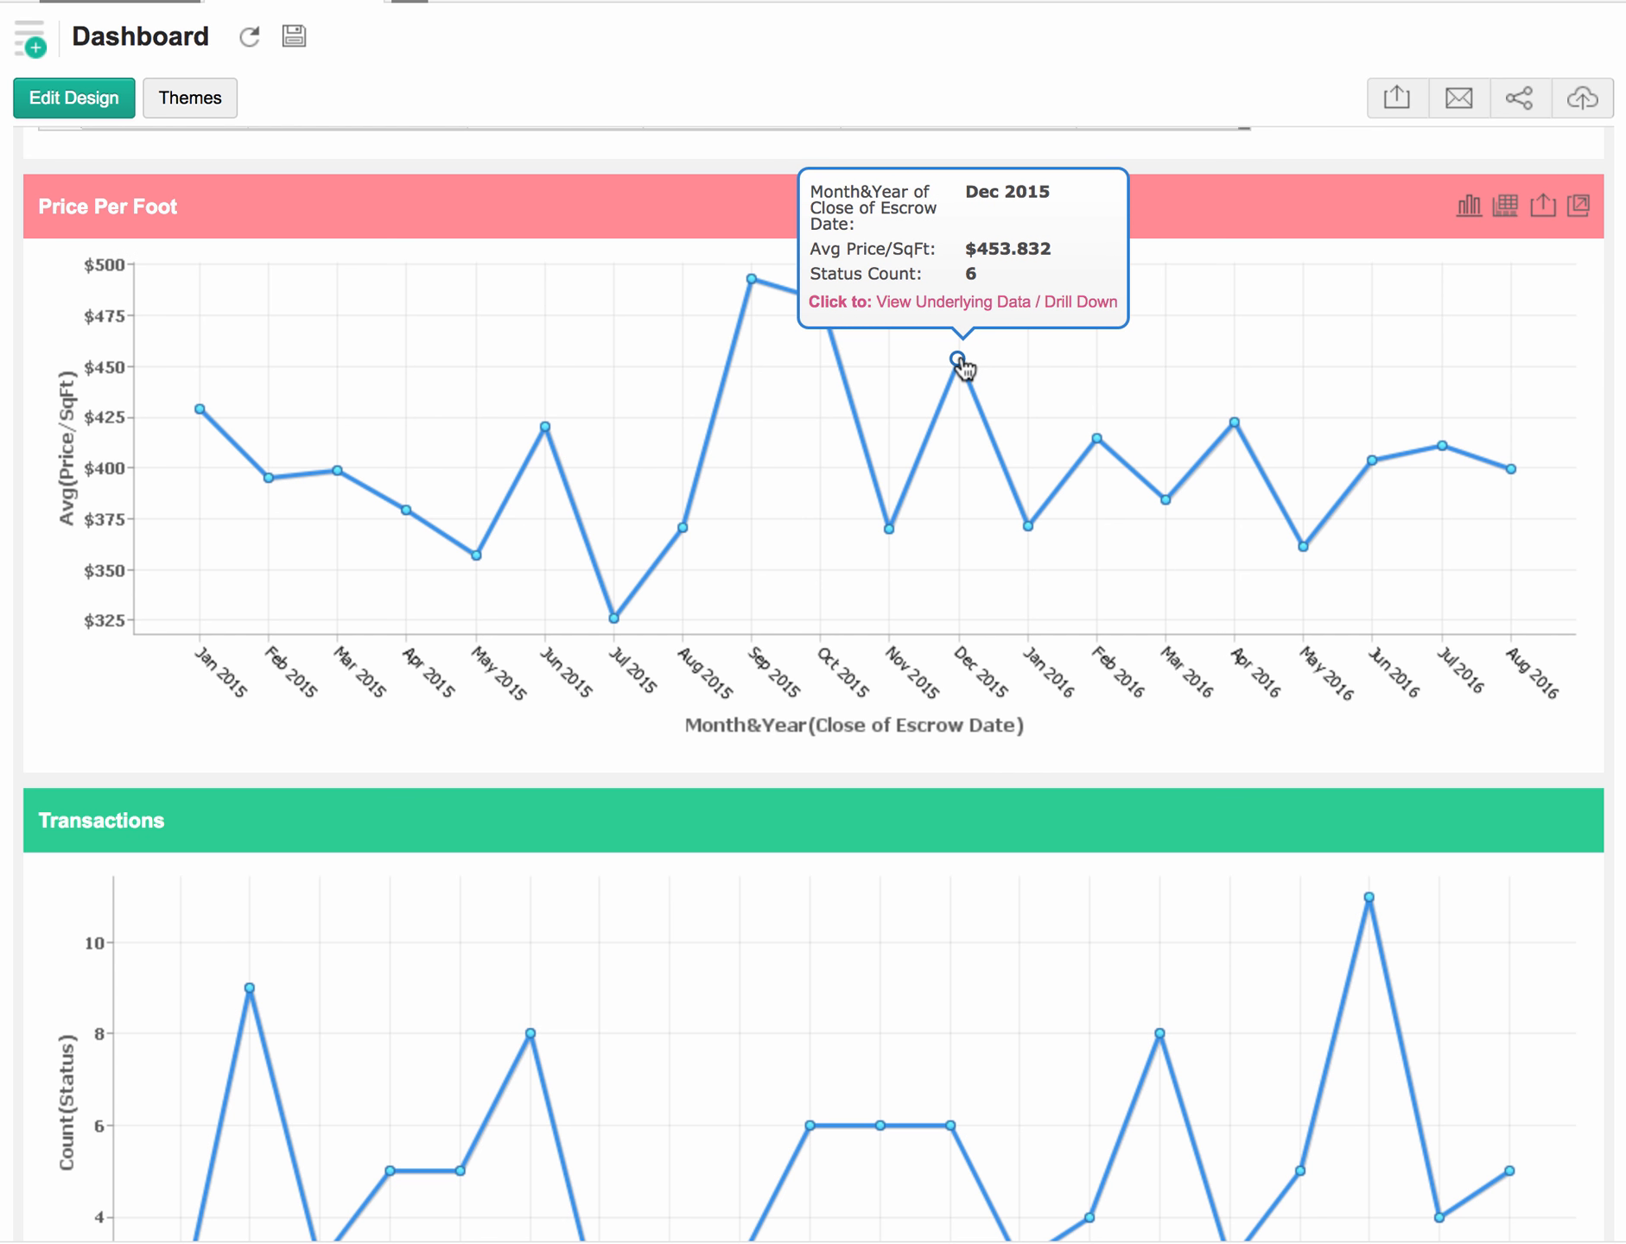
pyautogui.moveTo(1028, 525)
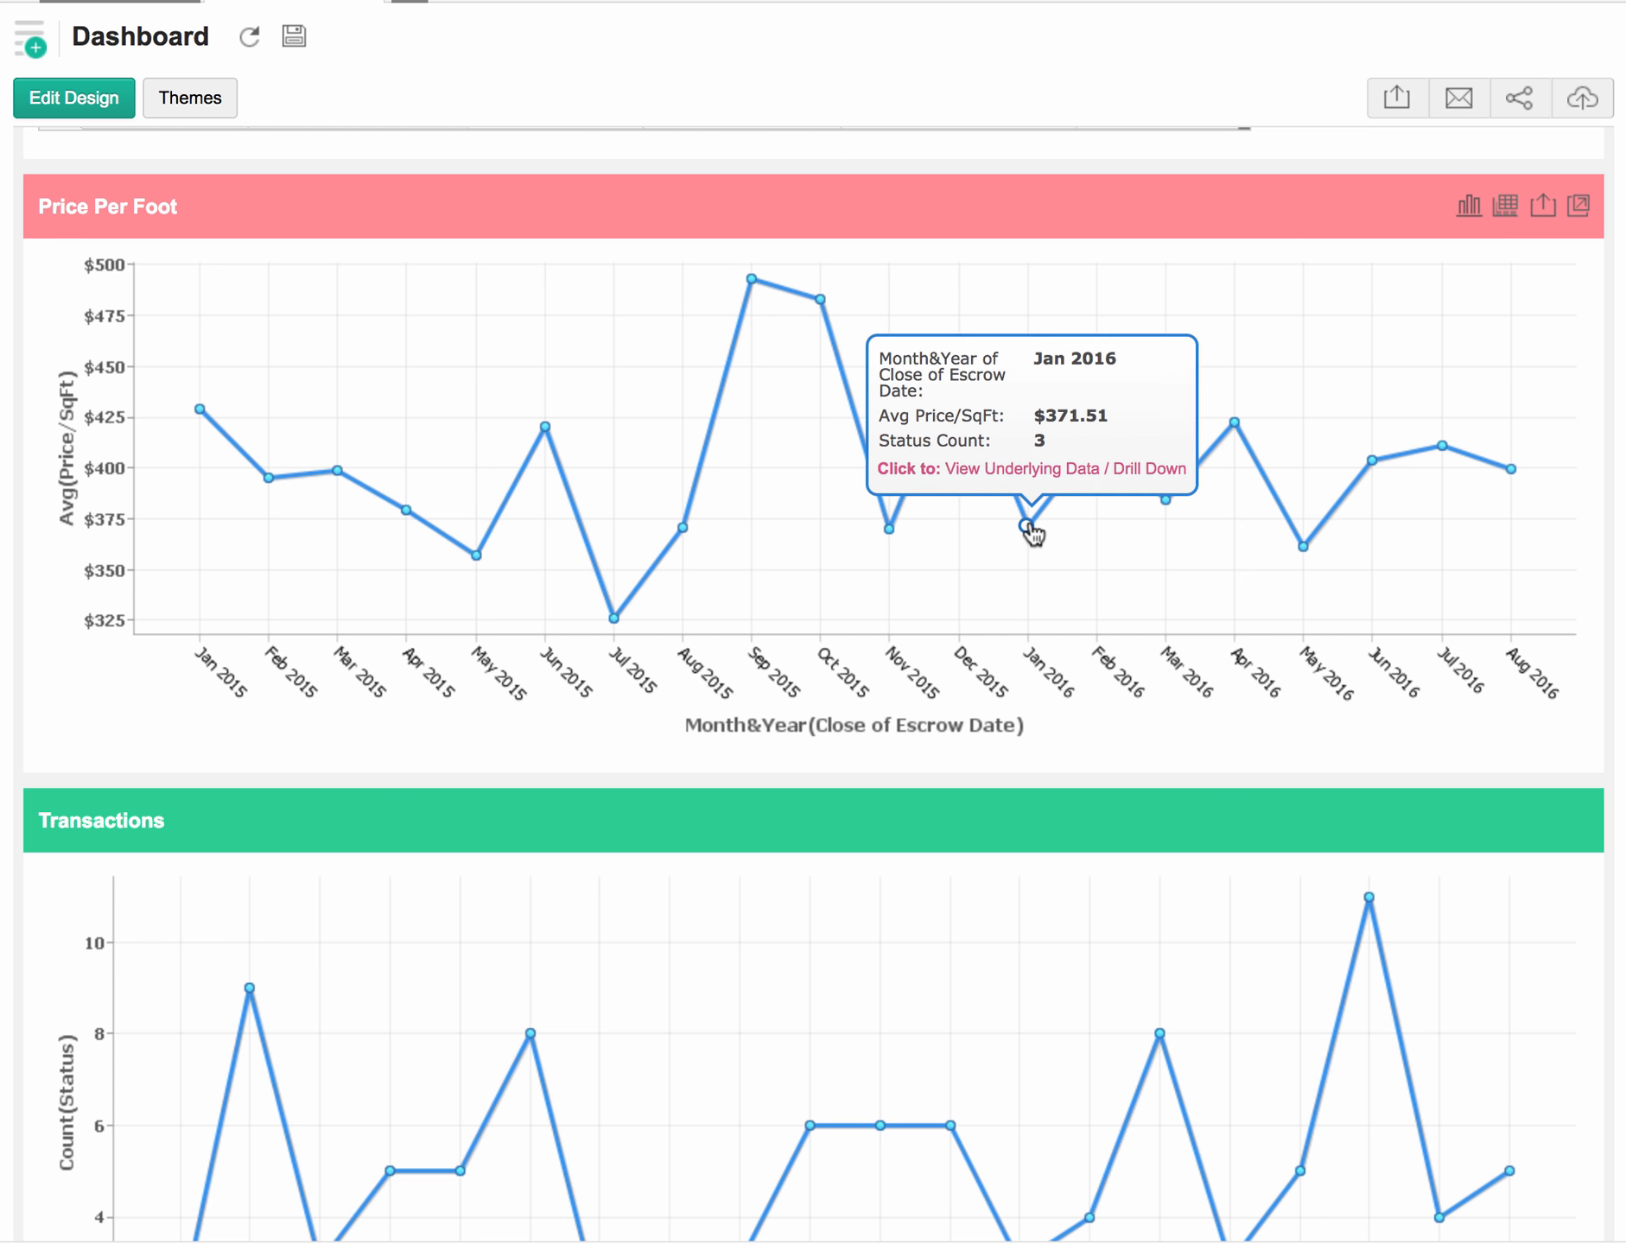
pyautogui.moveTo(1324, 617)
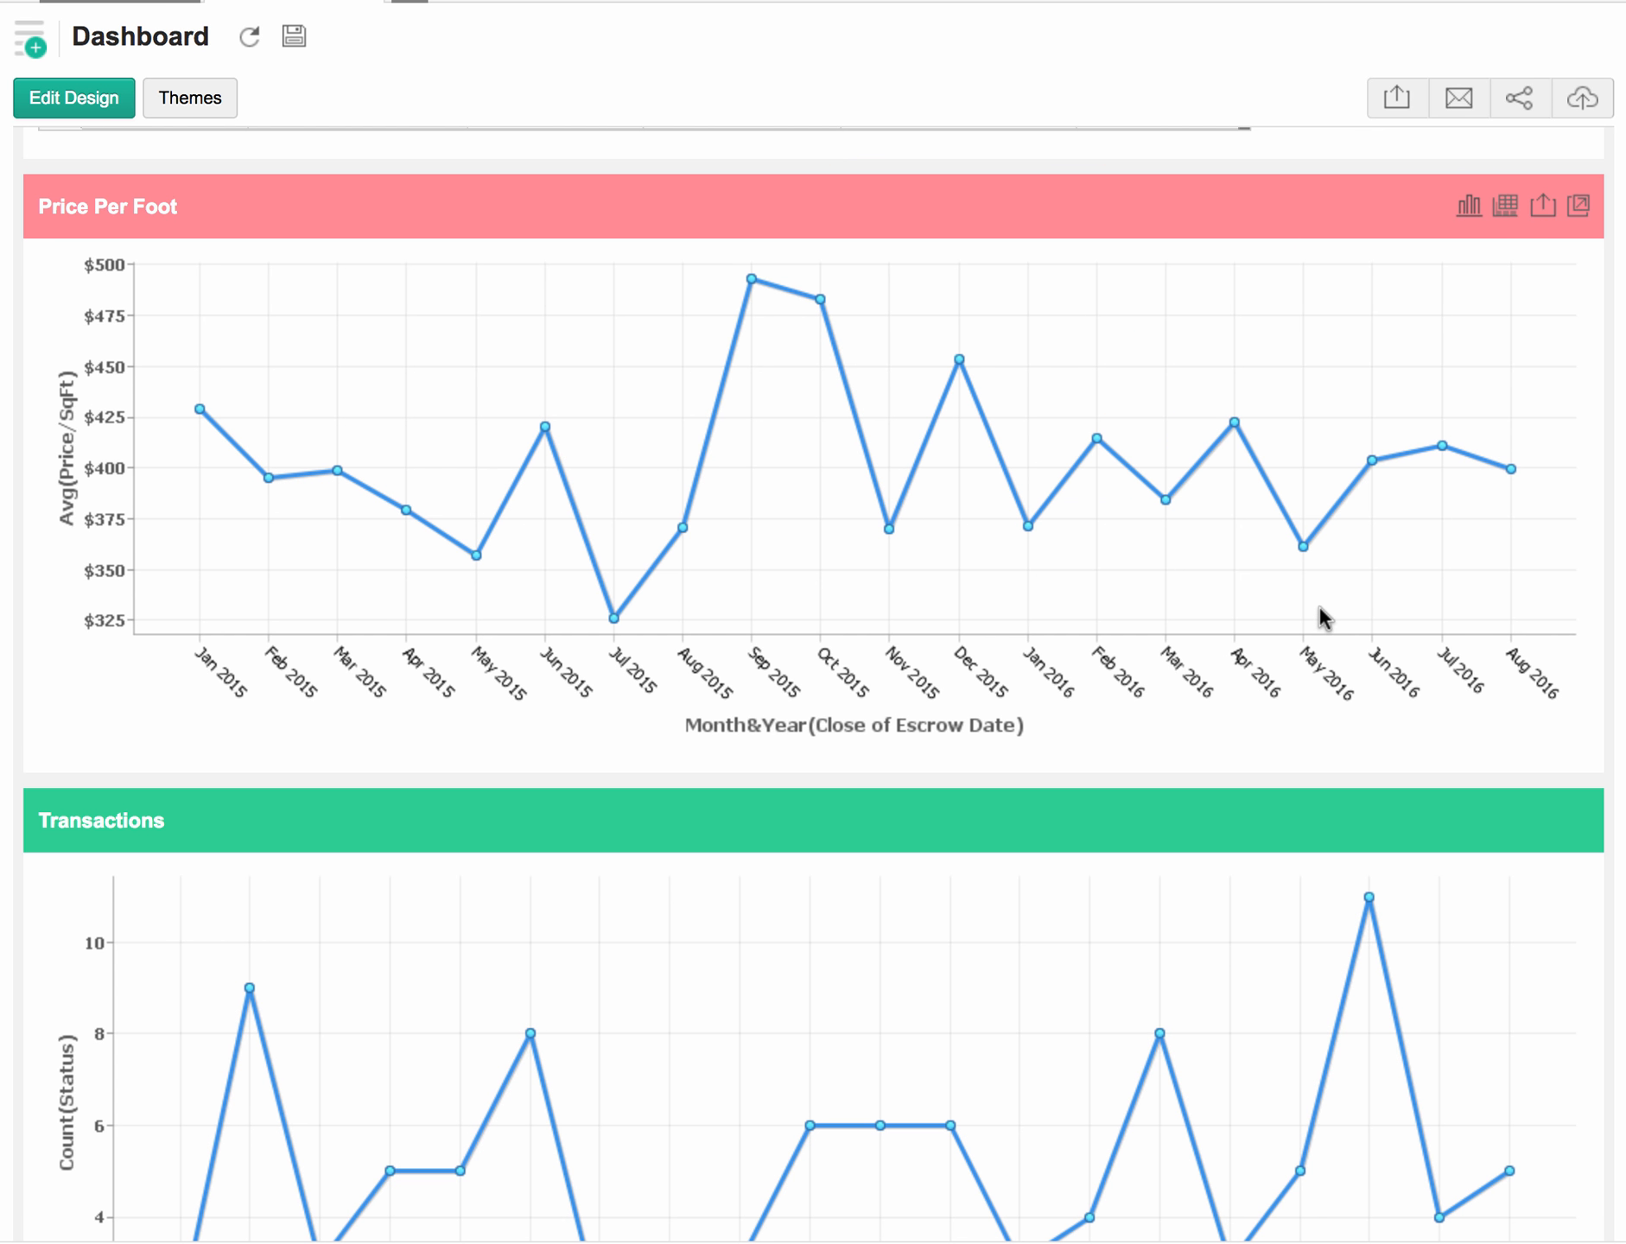
pyautogui.moveTo(1588, 365)
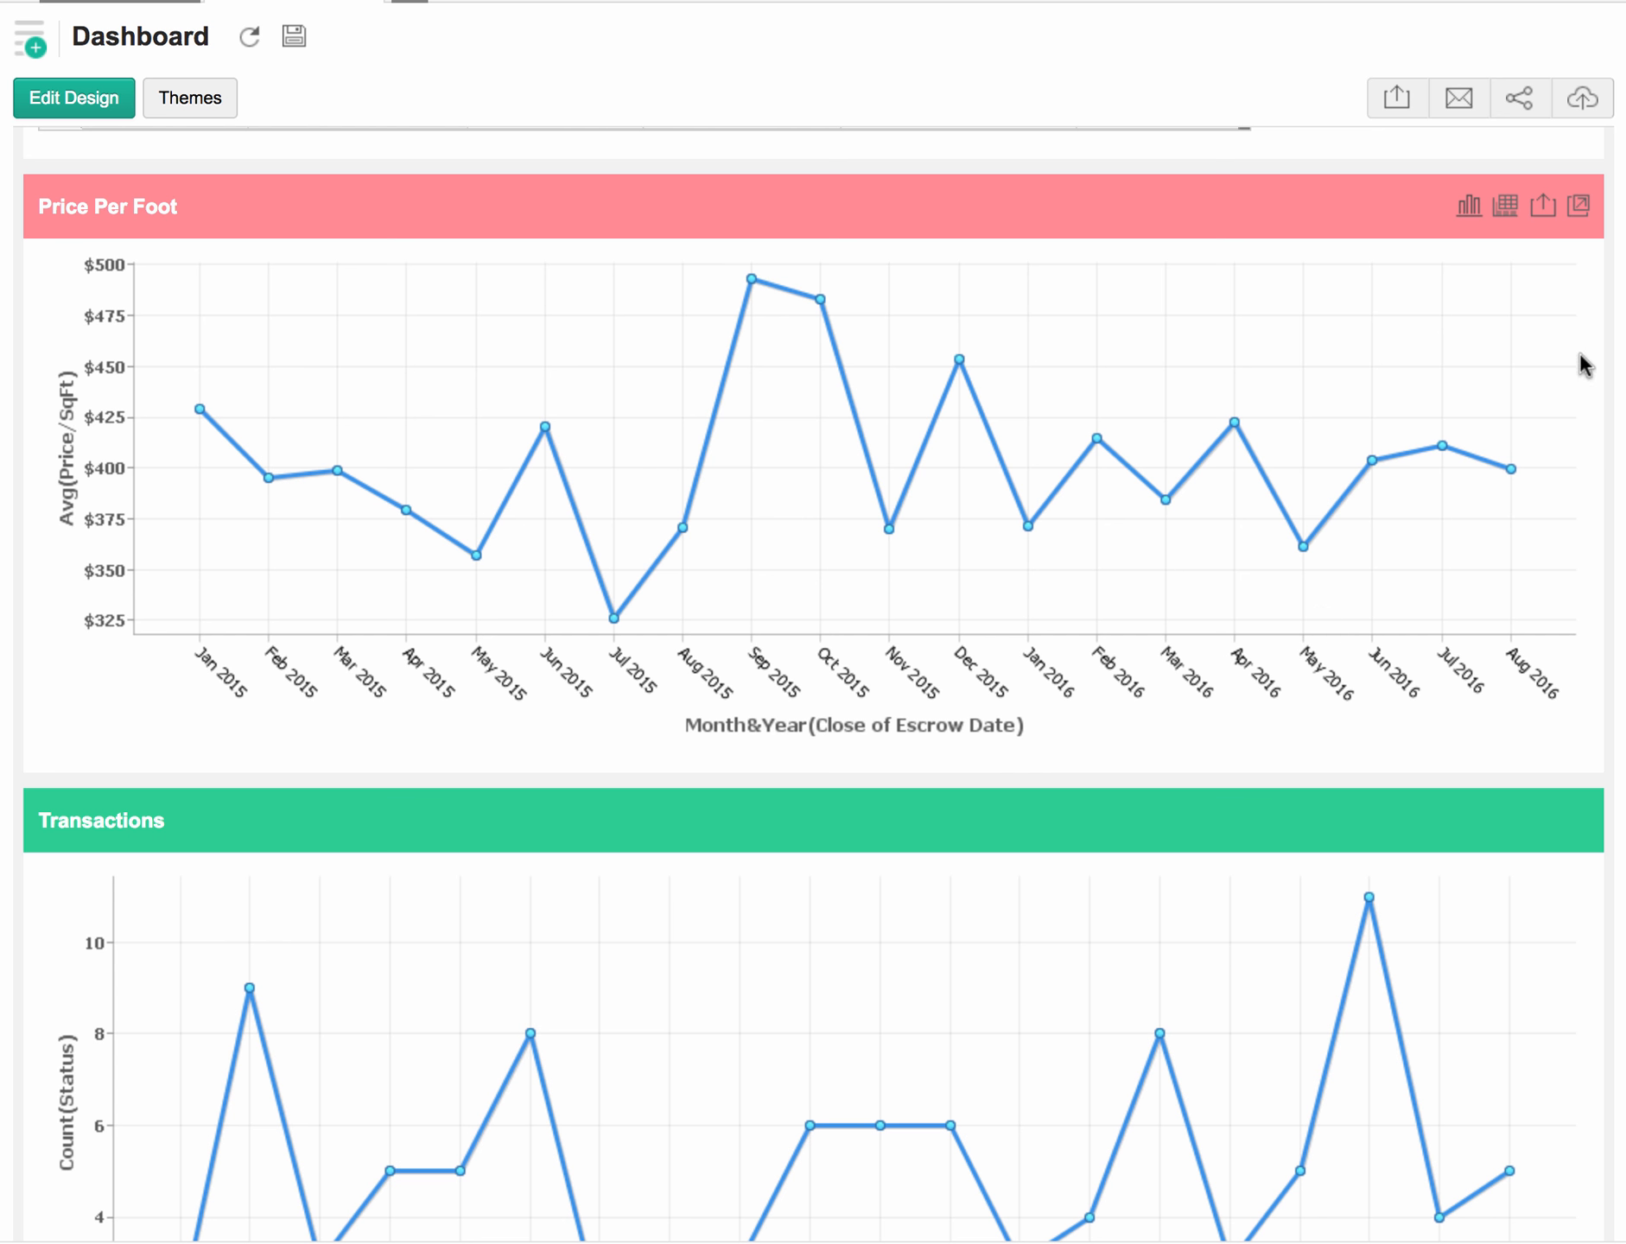
pyautogui.moveTo(1518, 489)
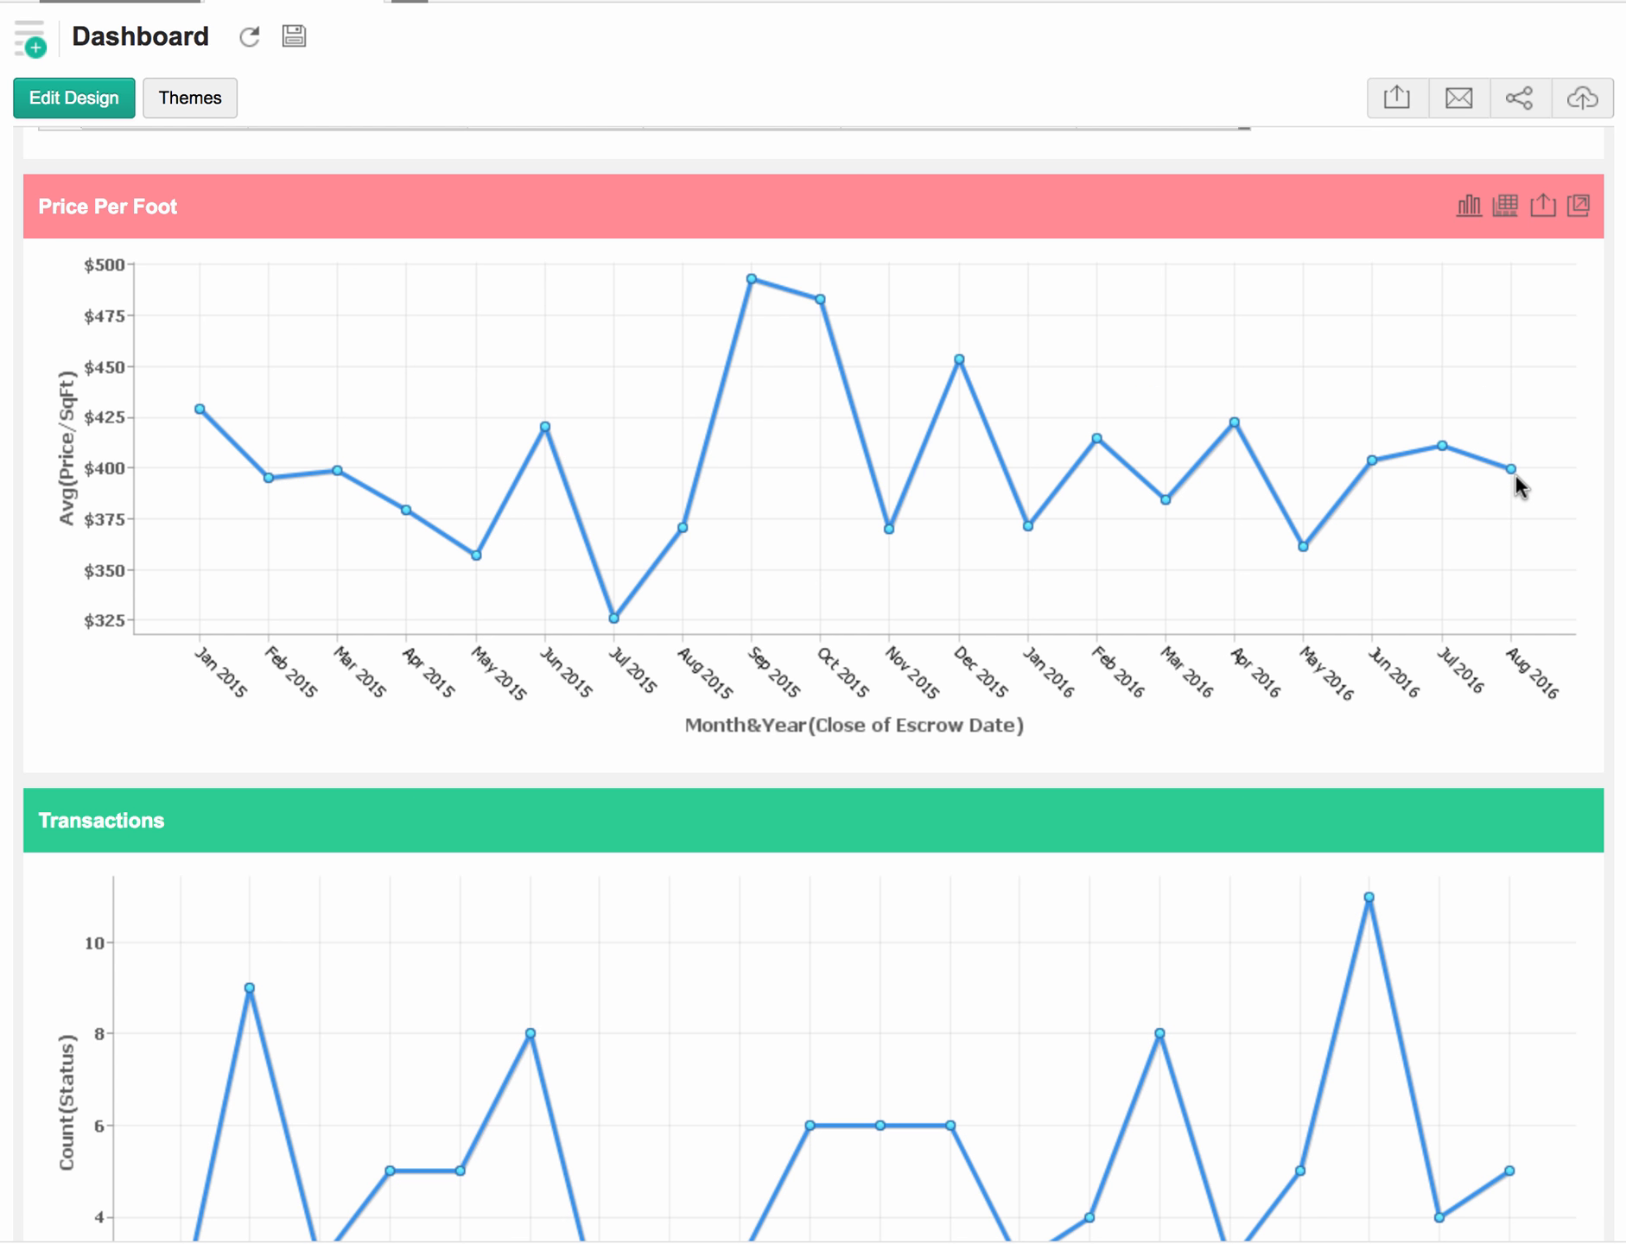
pyautogui.moveTo(1554, 522)
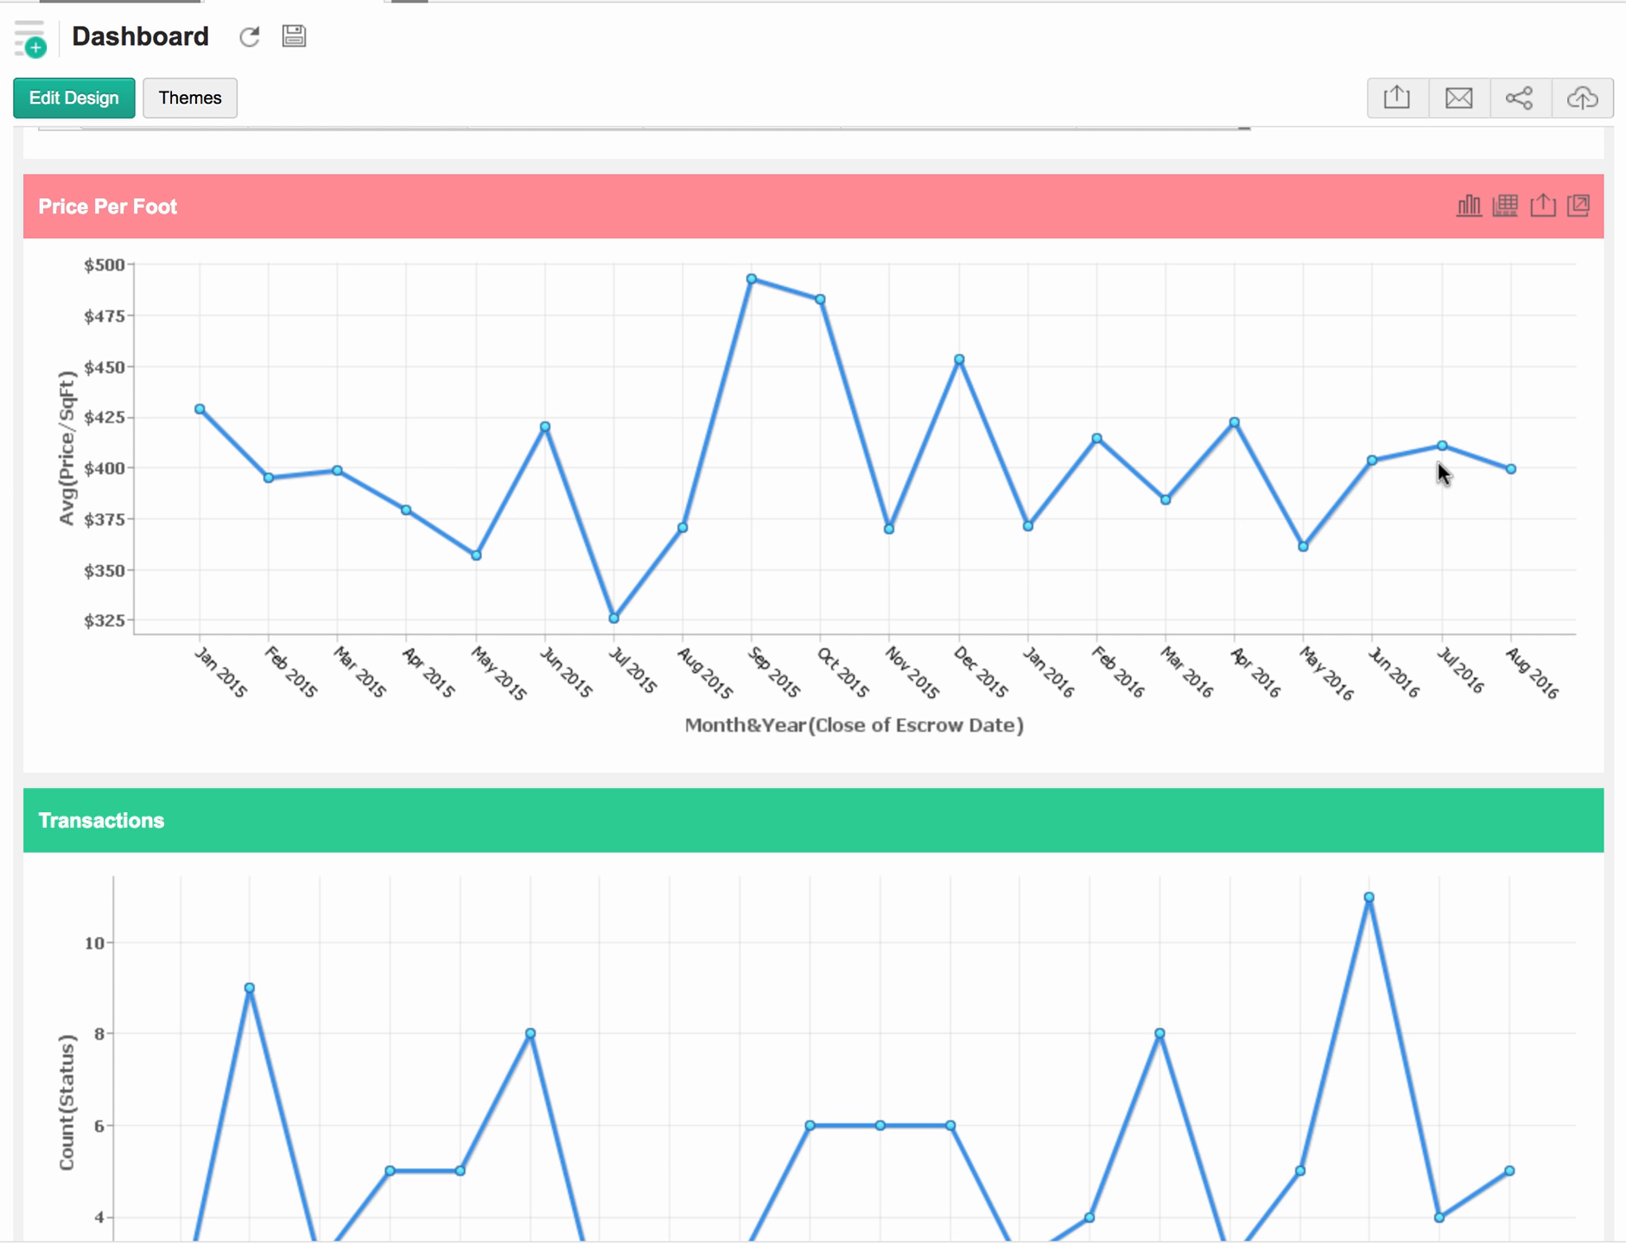
pyautogui.moveTo(1321, 450)
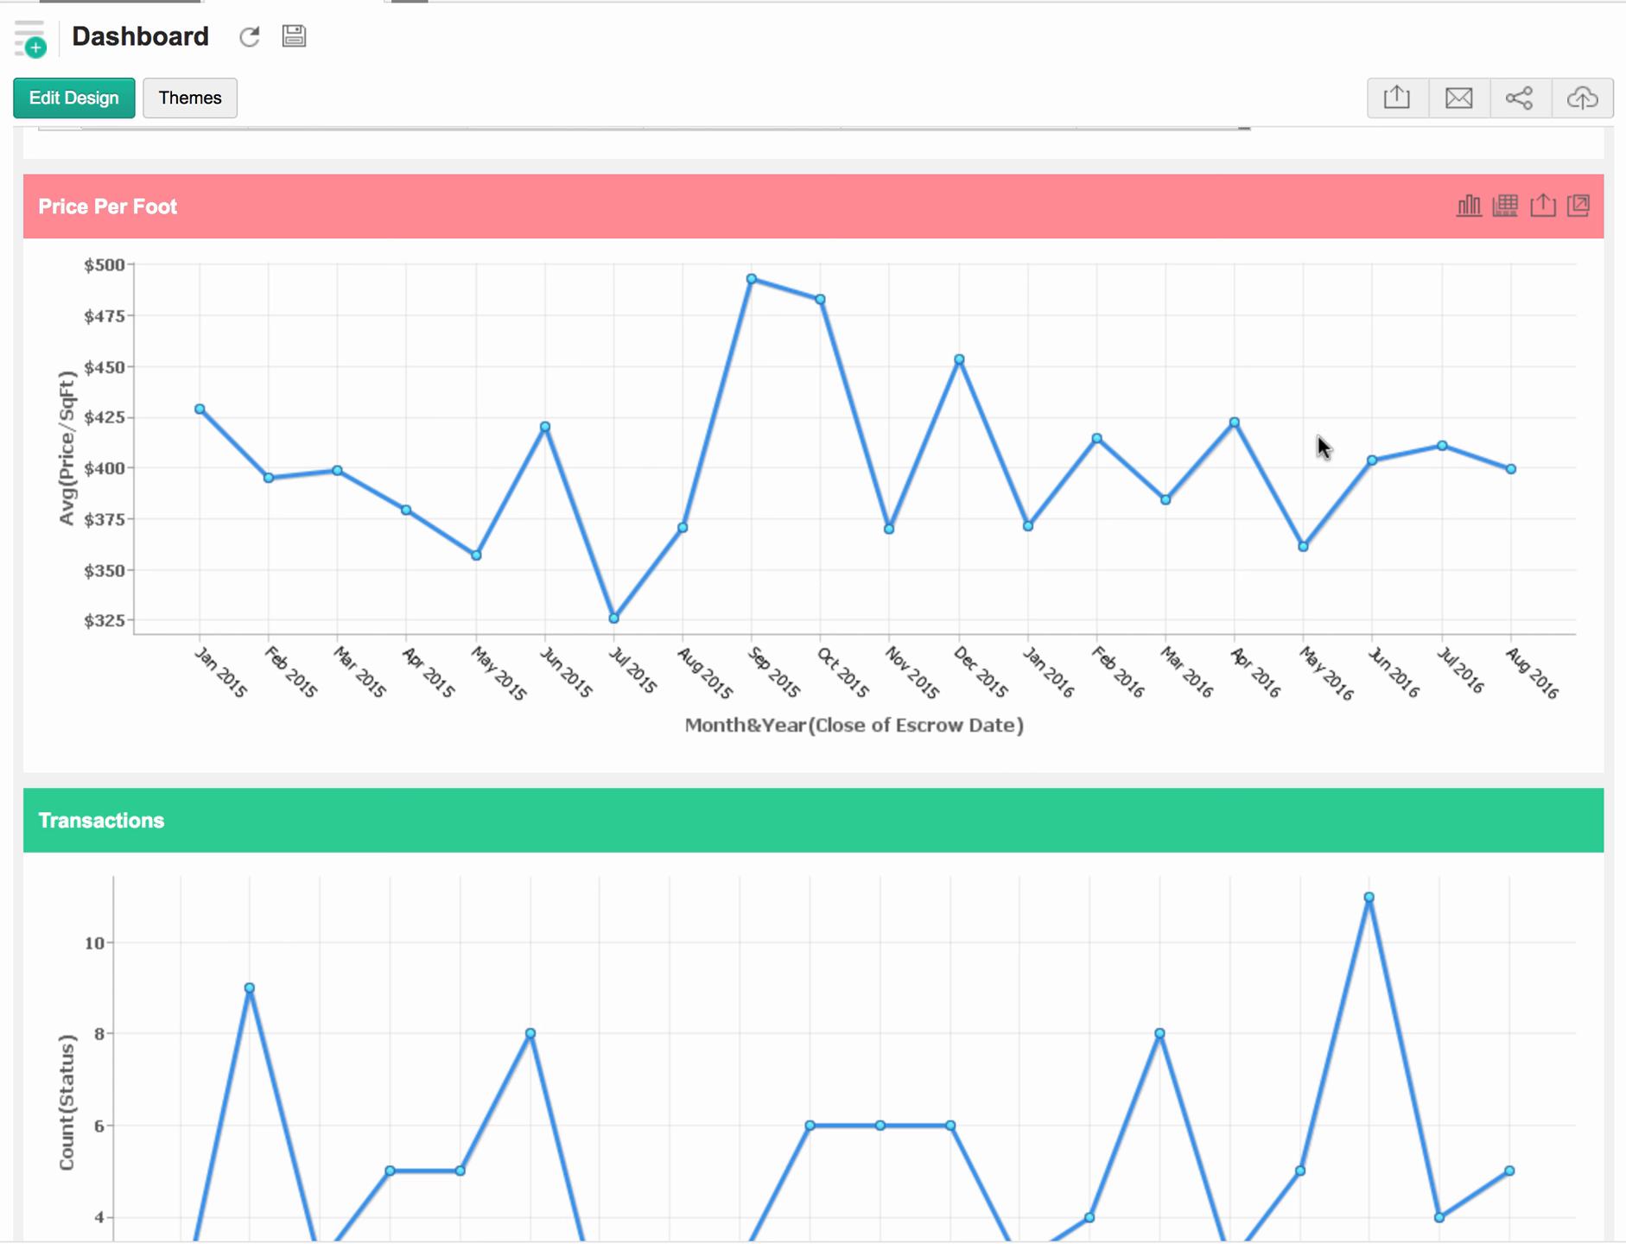
pyautogui.moveTo(1573, 541)
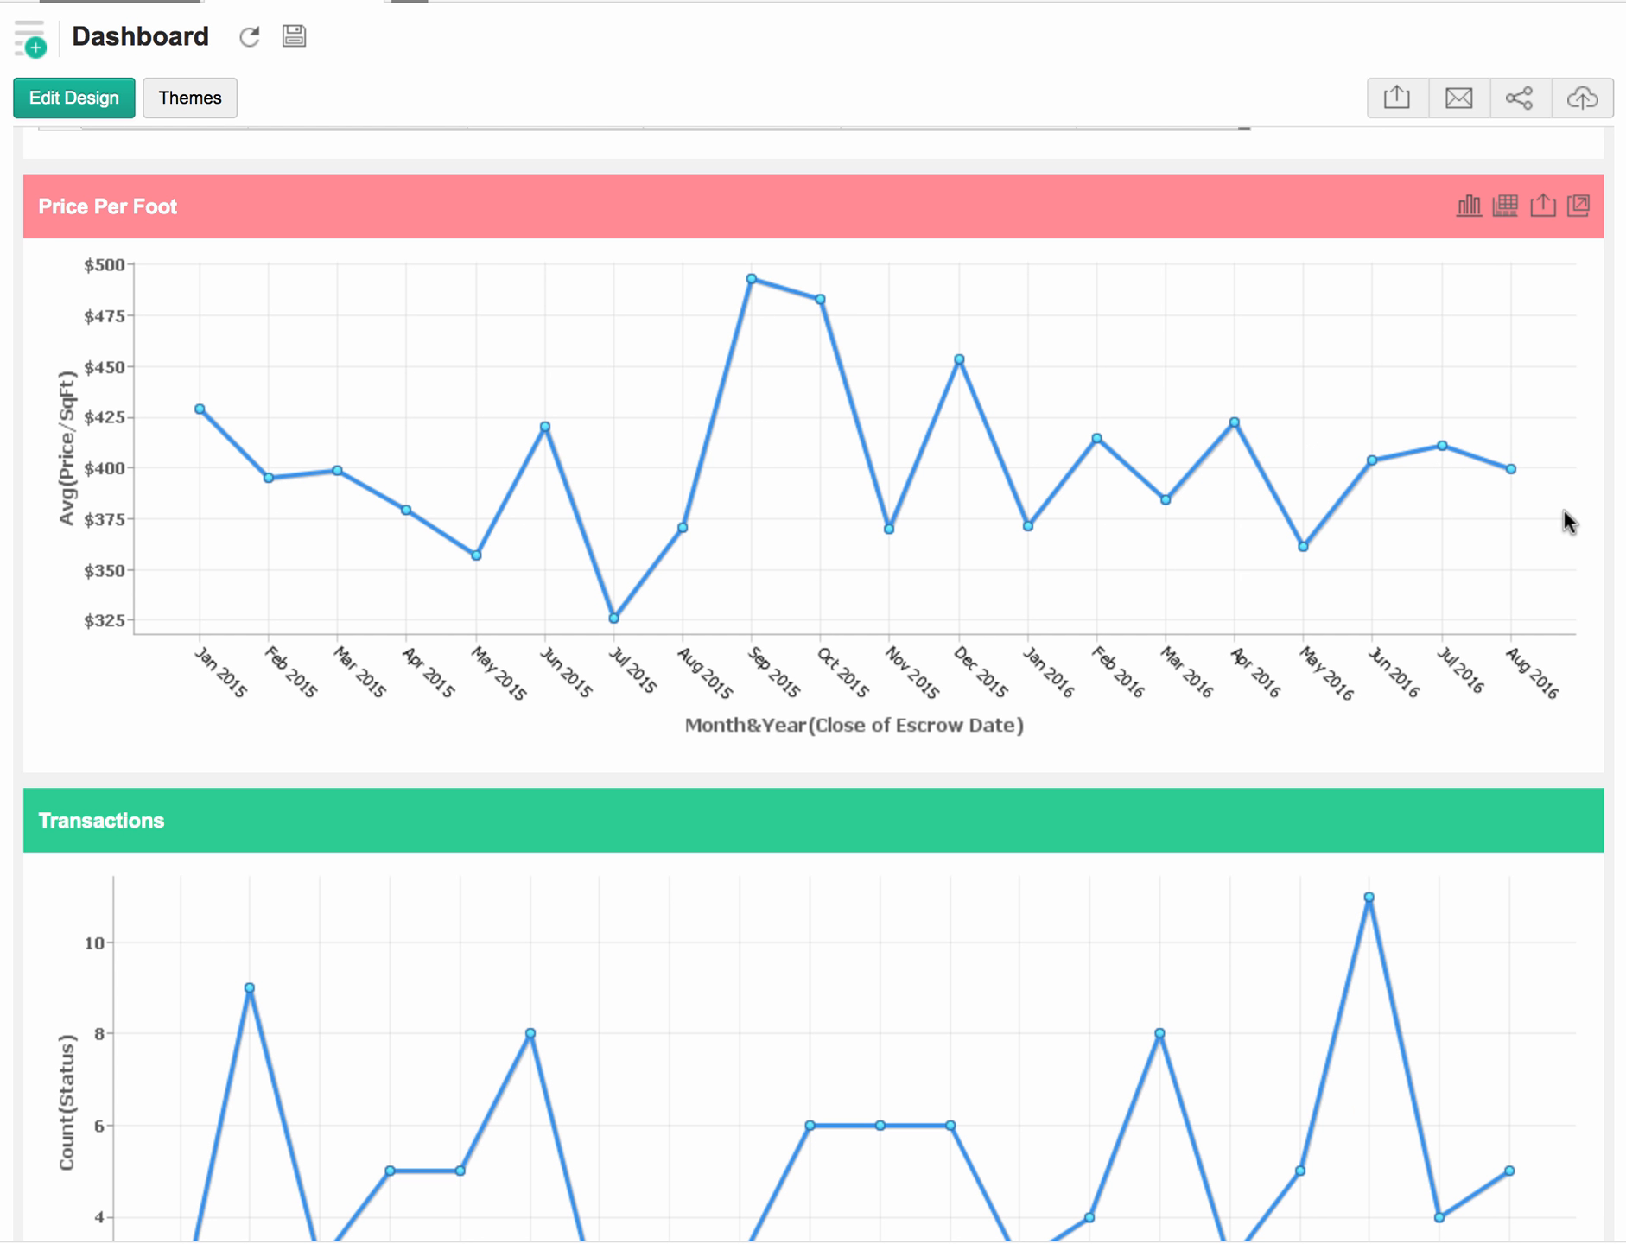
pyautogui.moveTo(1552, 525)
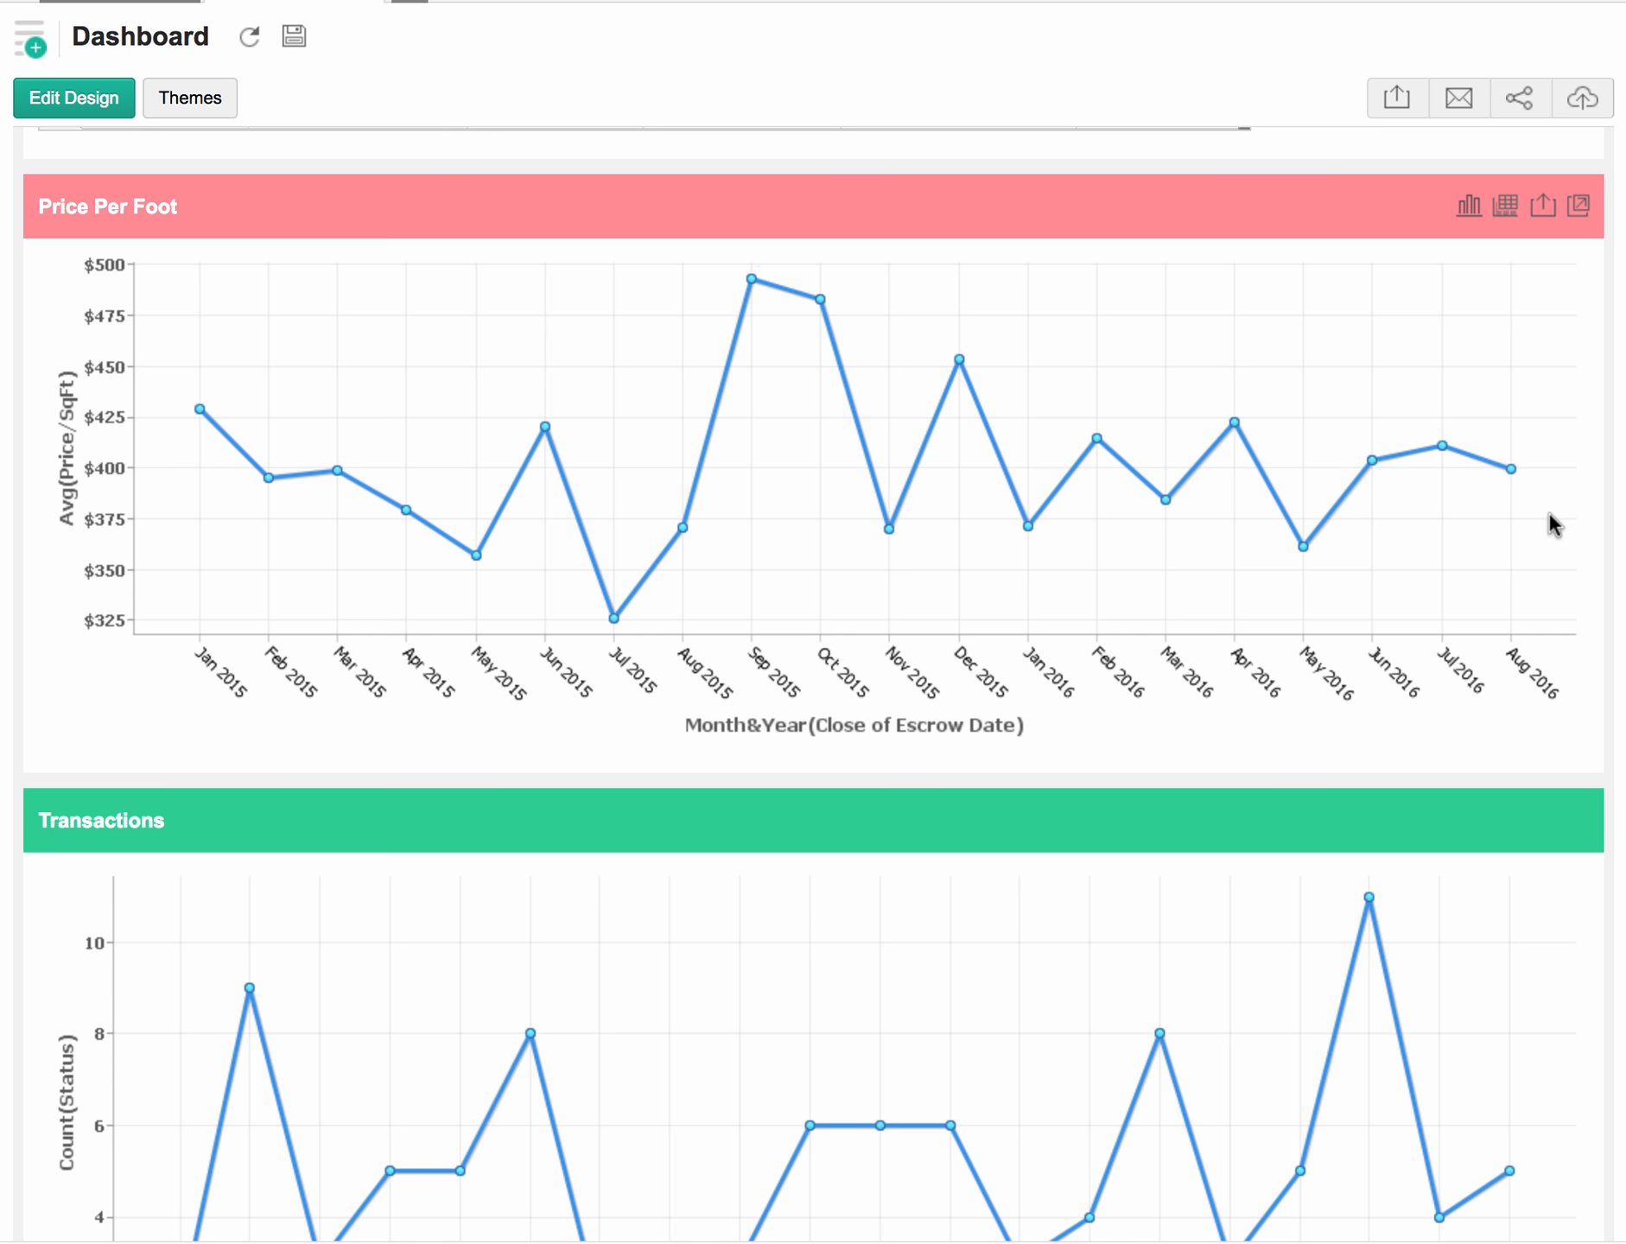
pyautogui.scroll(-3)
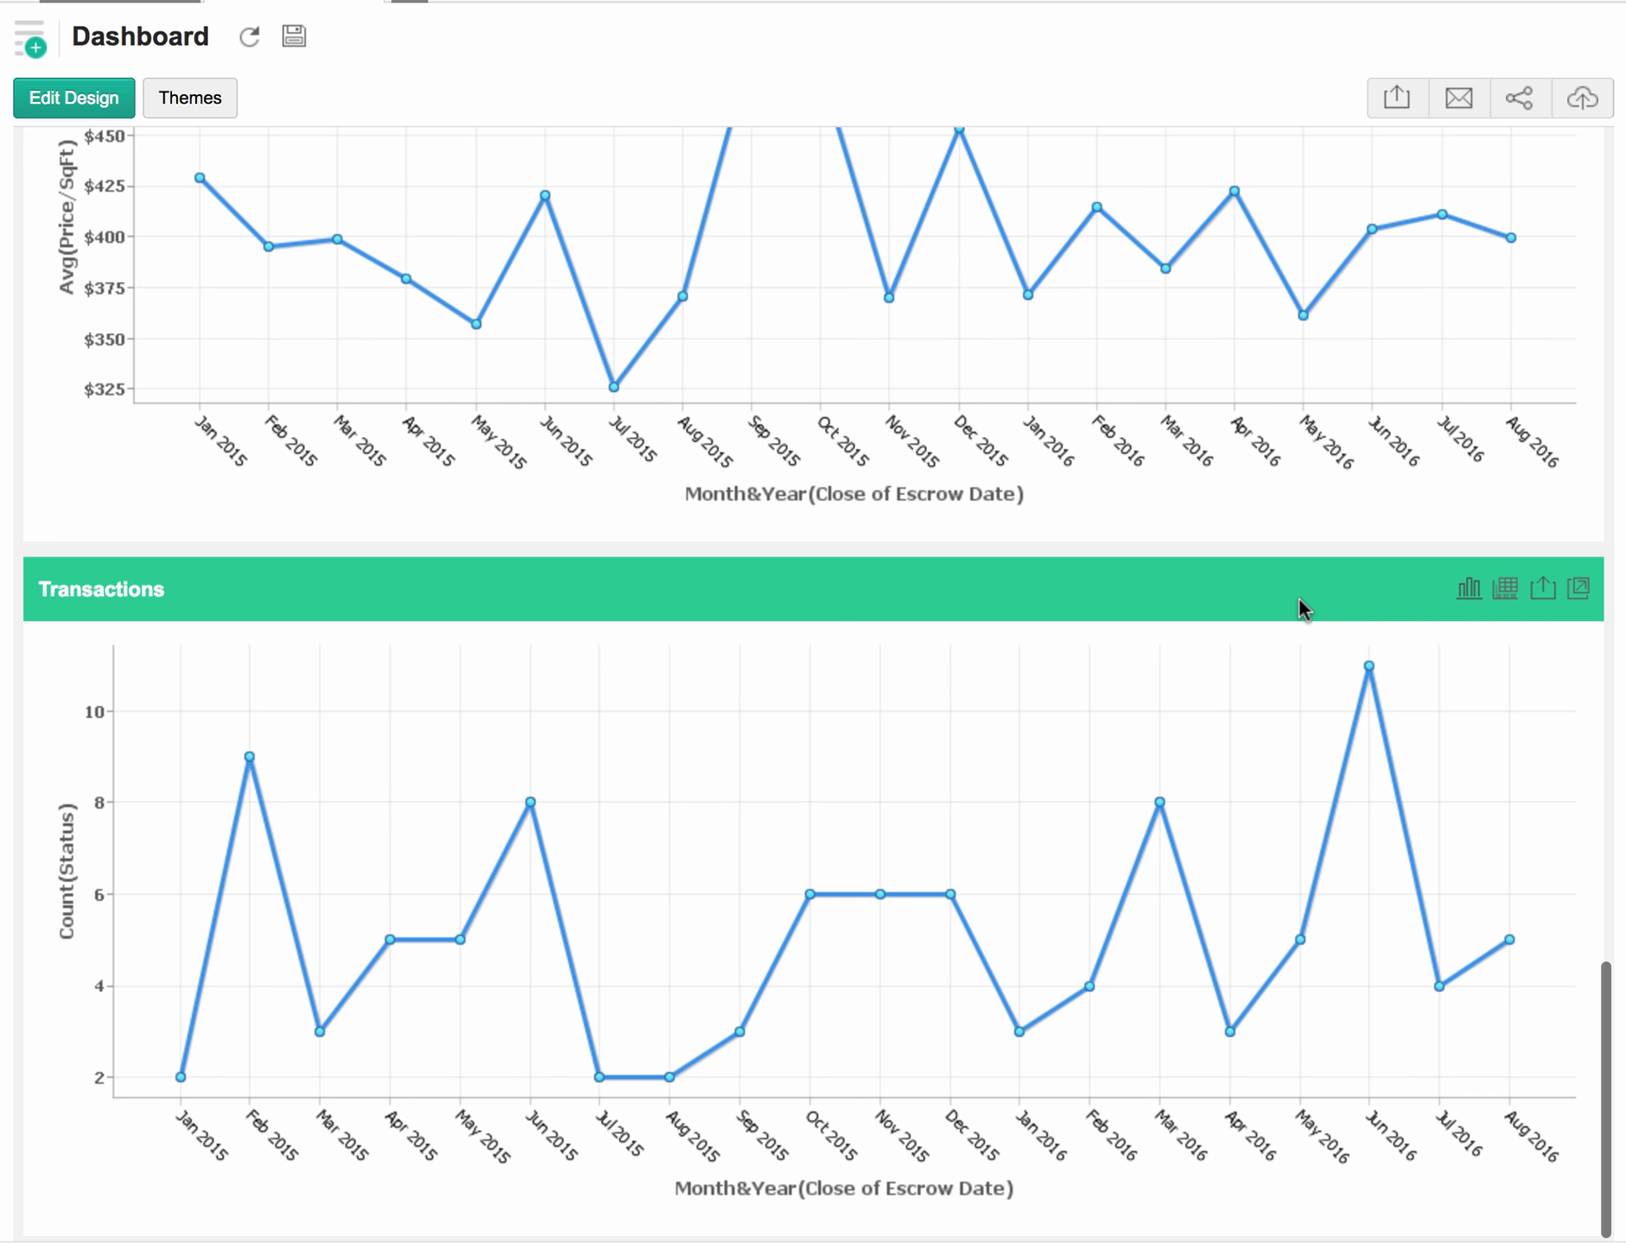
pyautogui.moveTo(757, 1005)
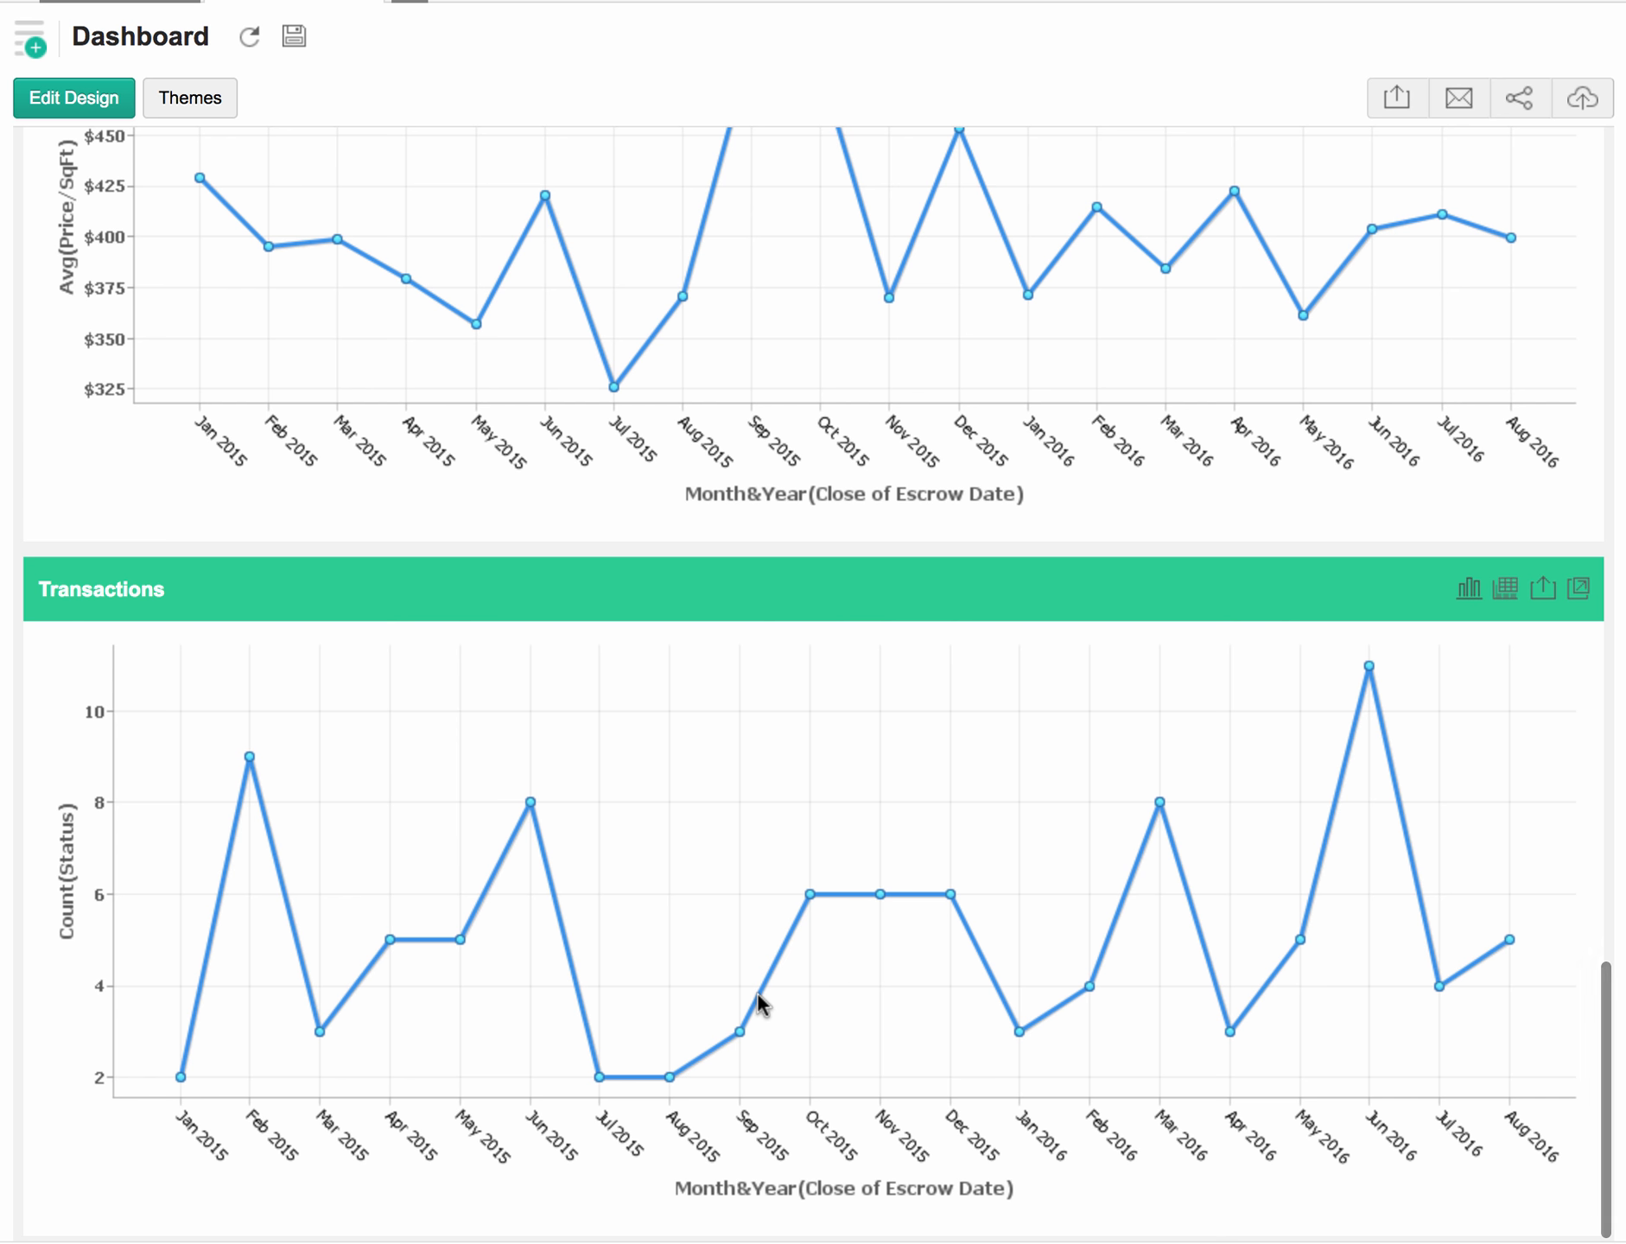
pyautogui.moveTo(1151, 796)
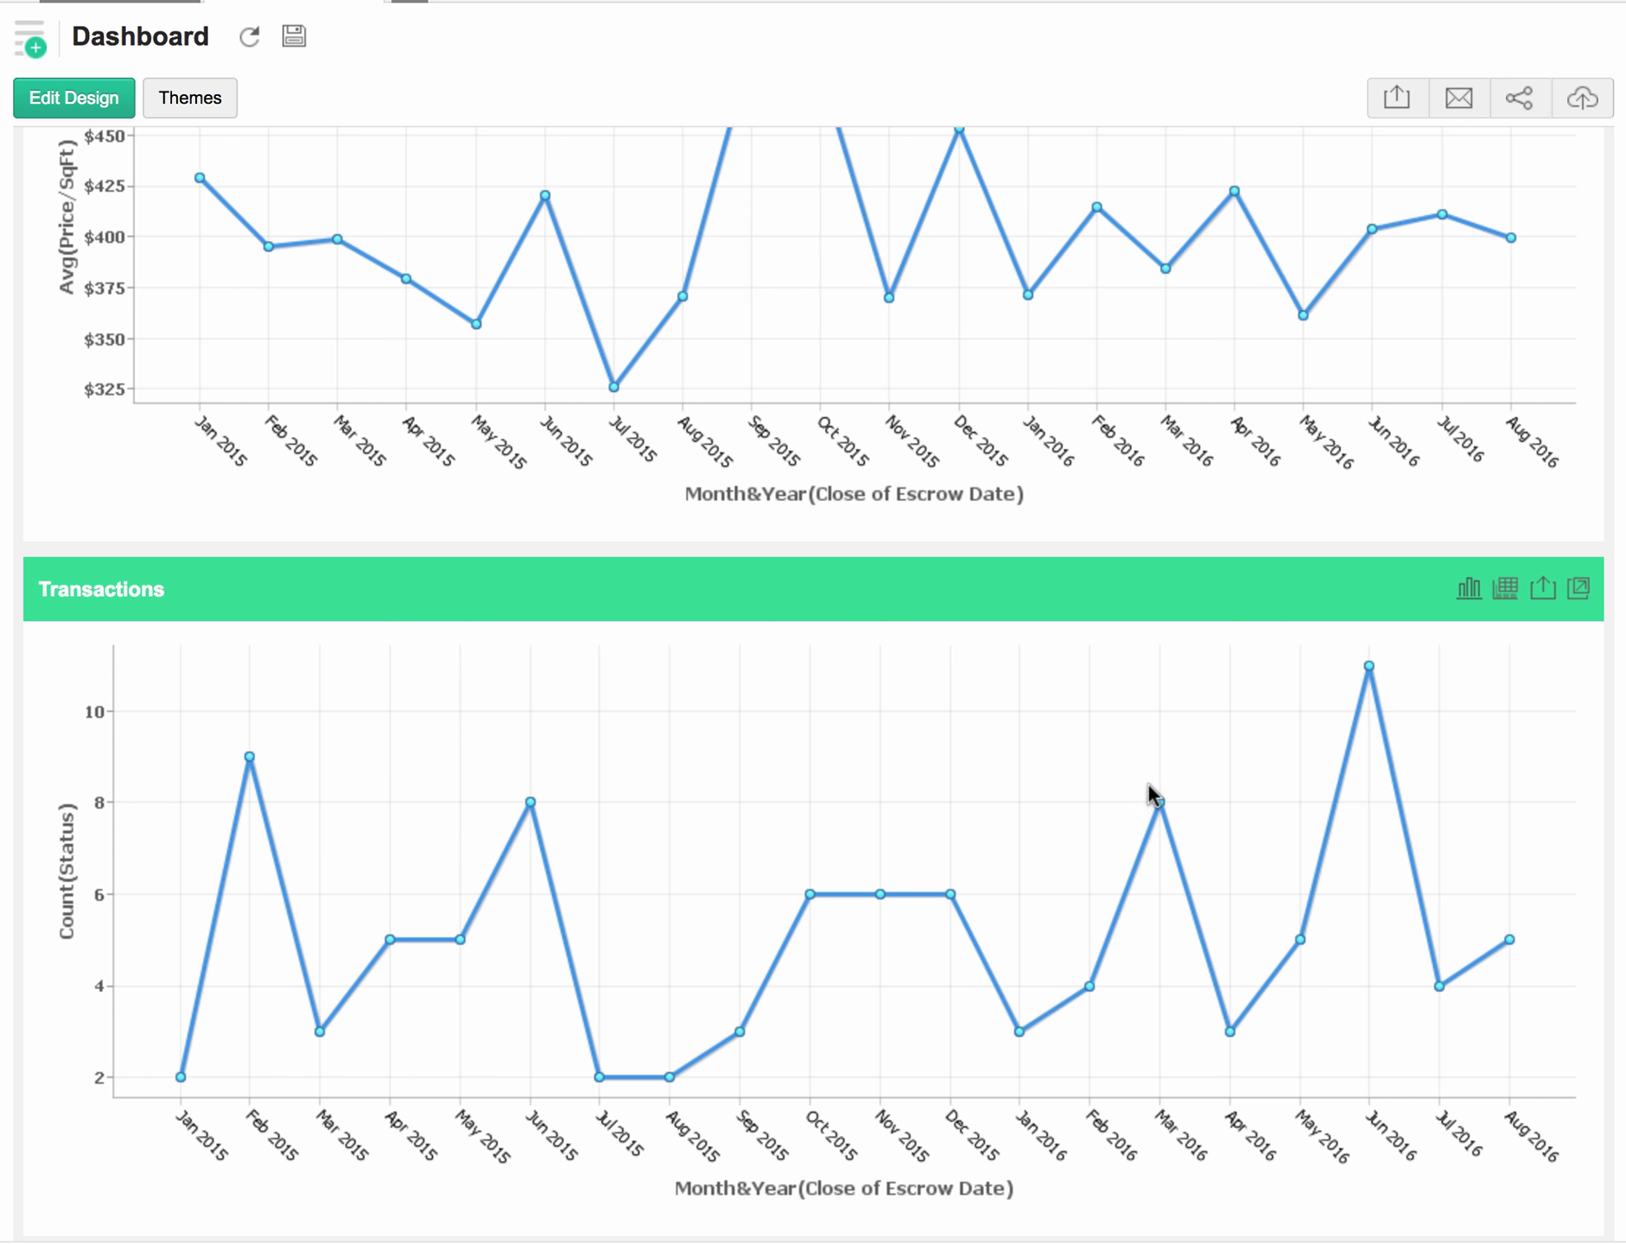
pyautogui.moveTo(1369, 669)
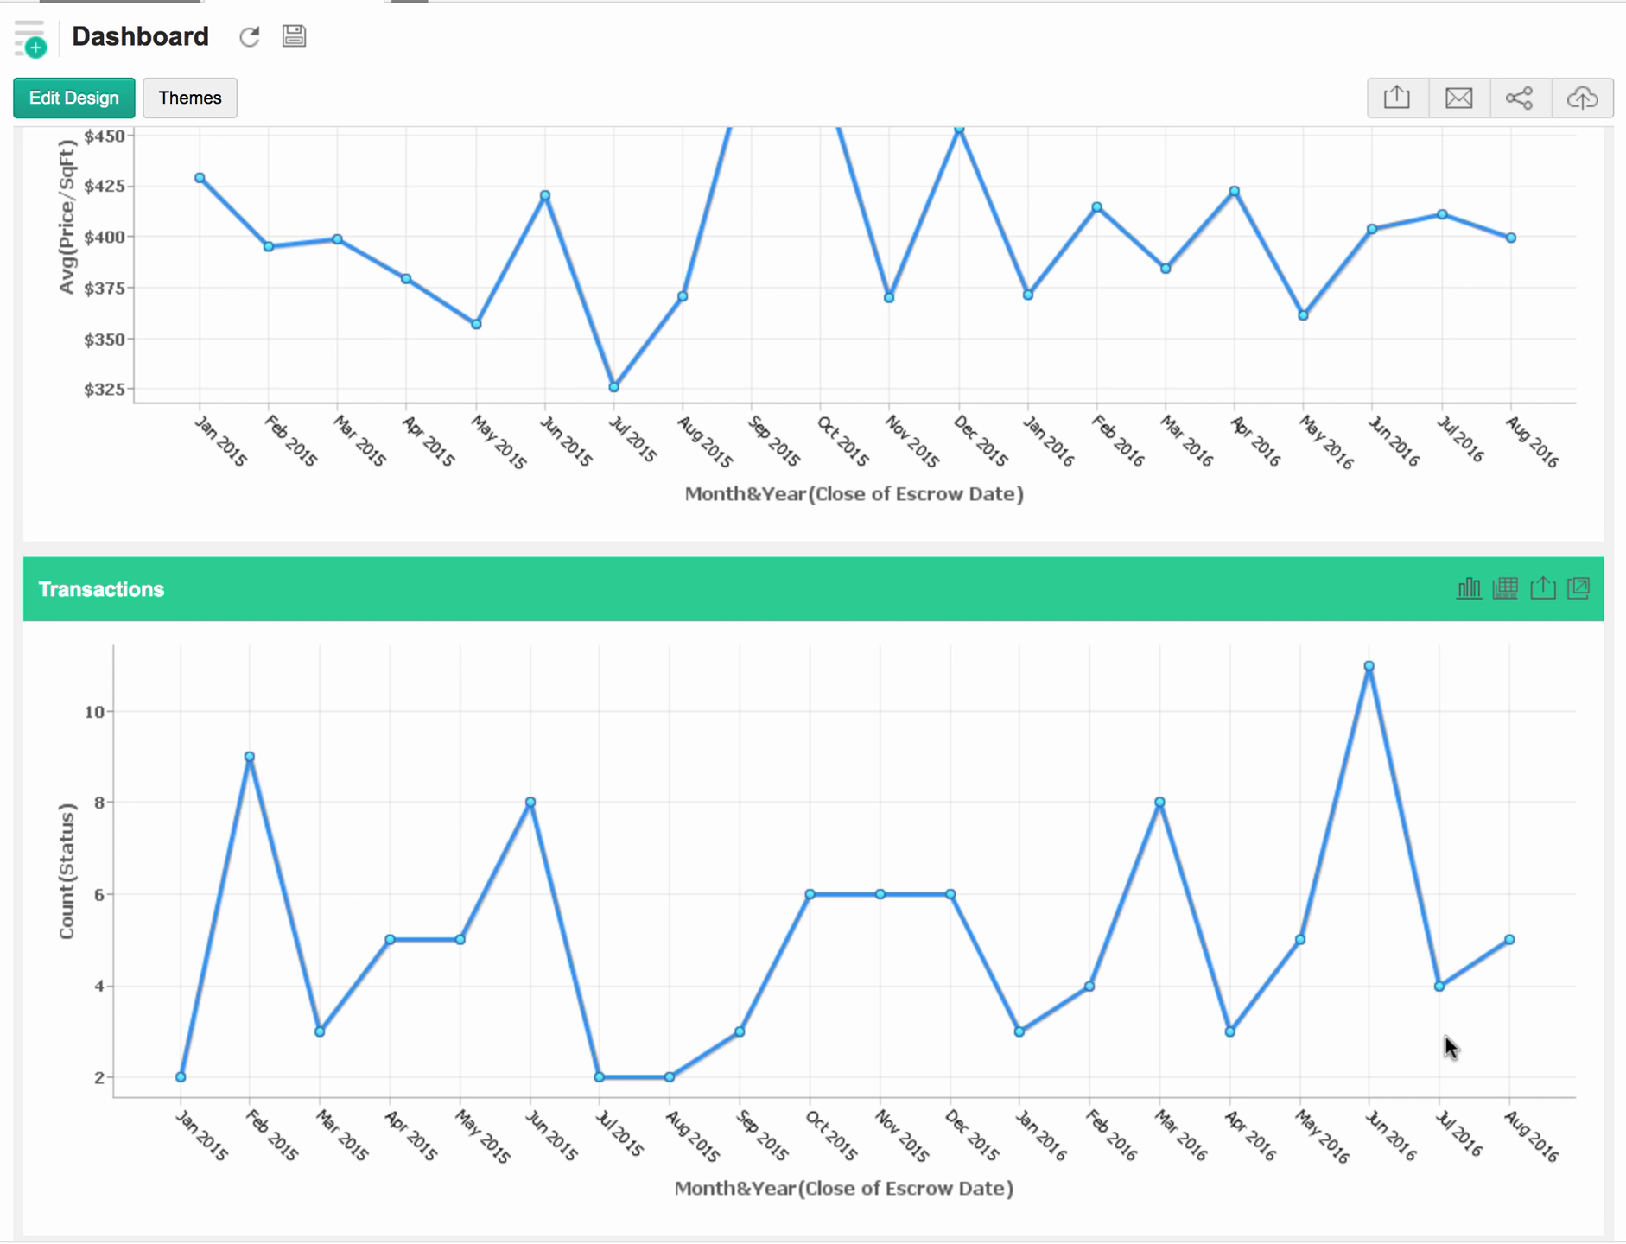
pyautogui.moveTo(419, 1109)
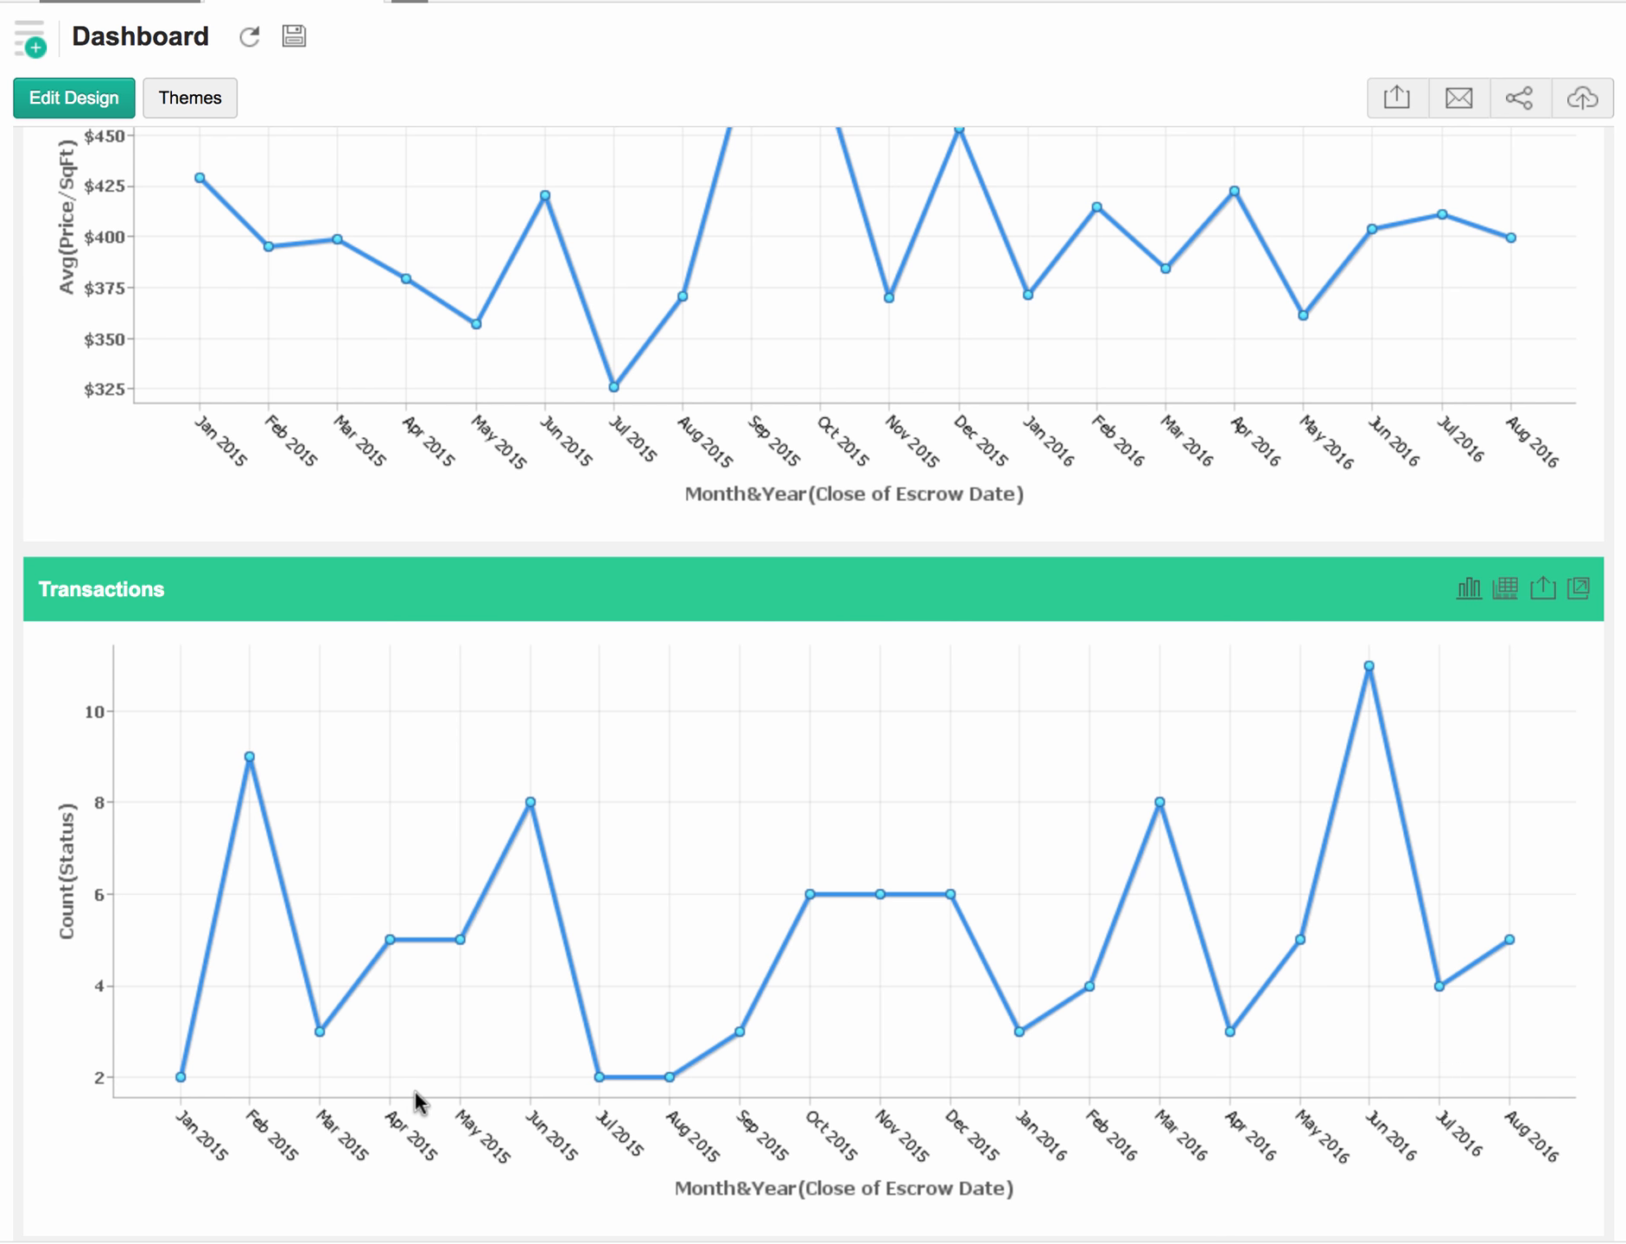
pyautogui.moveTo(667, 1097)
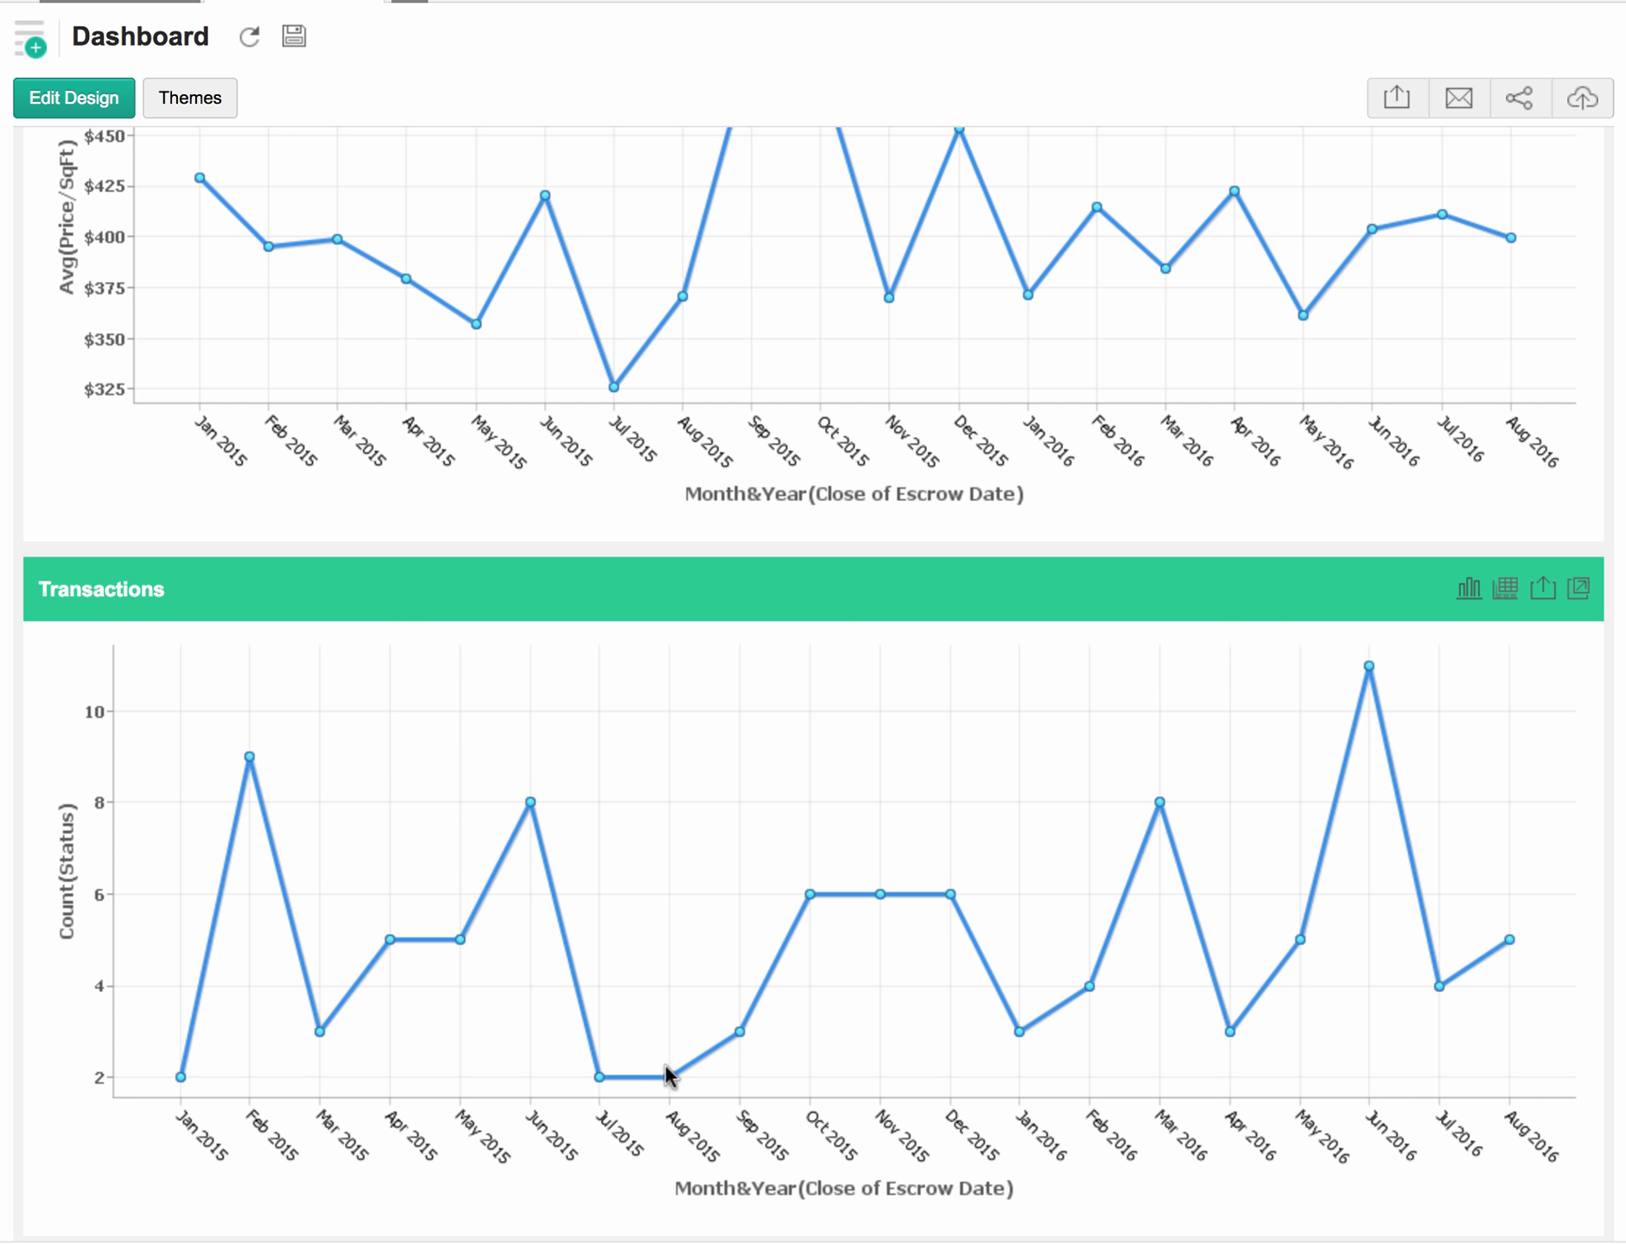
pyautogui.moveTo(519, 812)
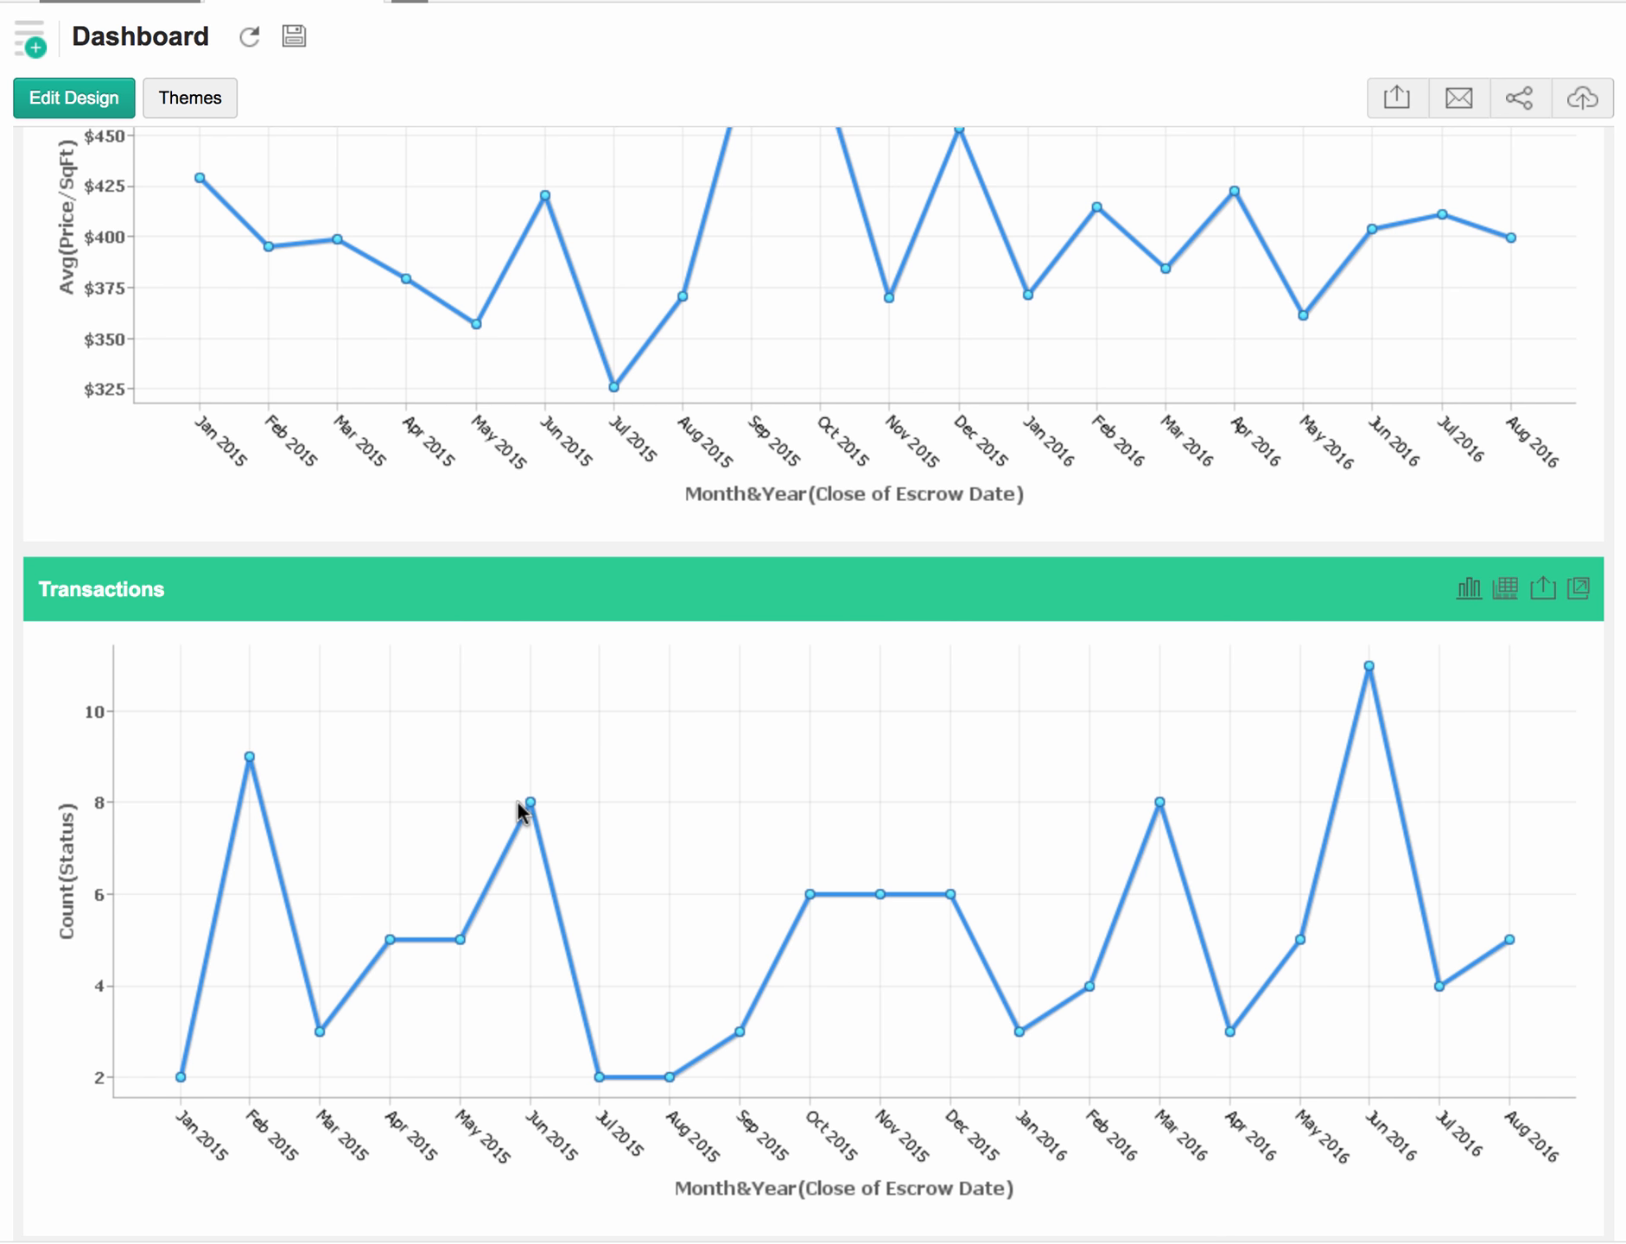
pyautogui.moveTo(527, 801)
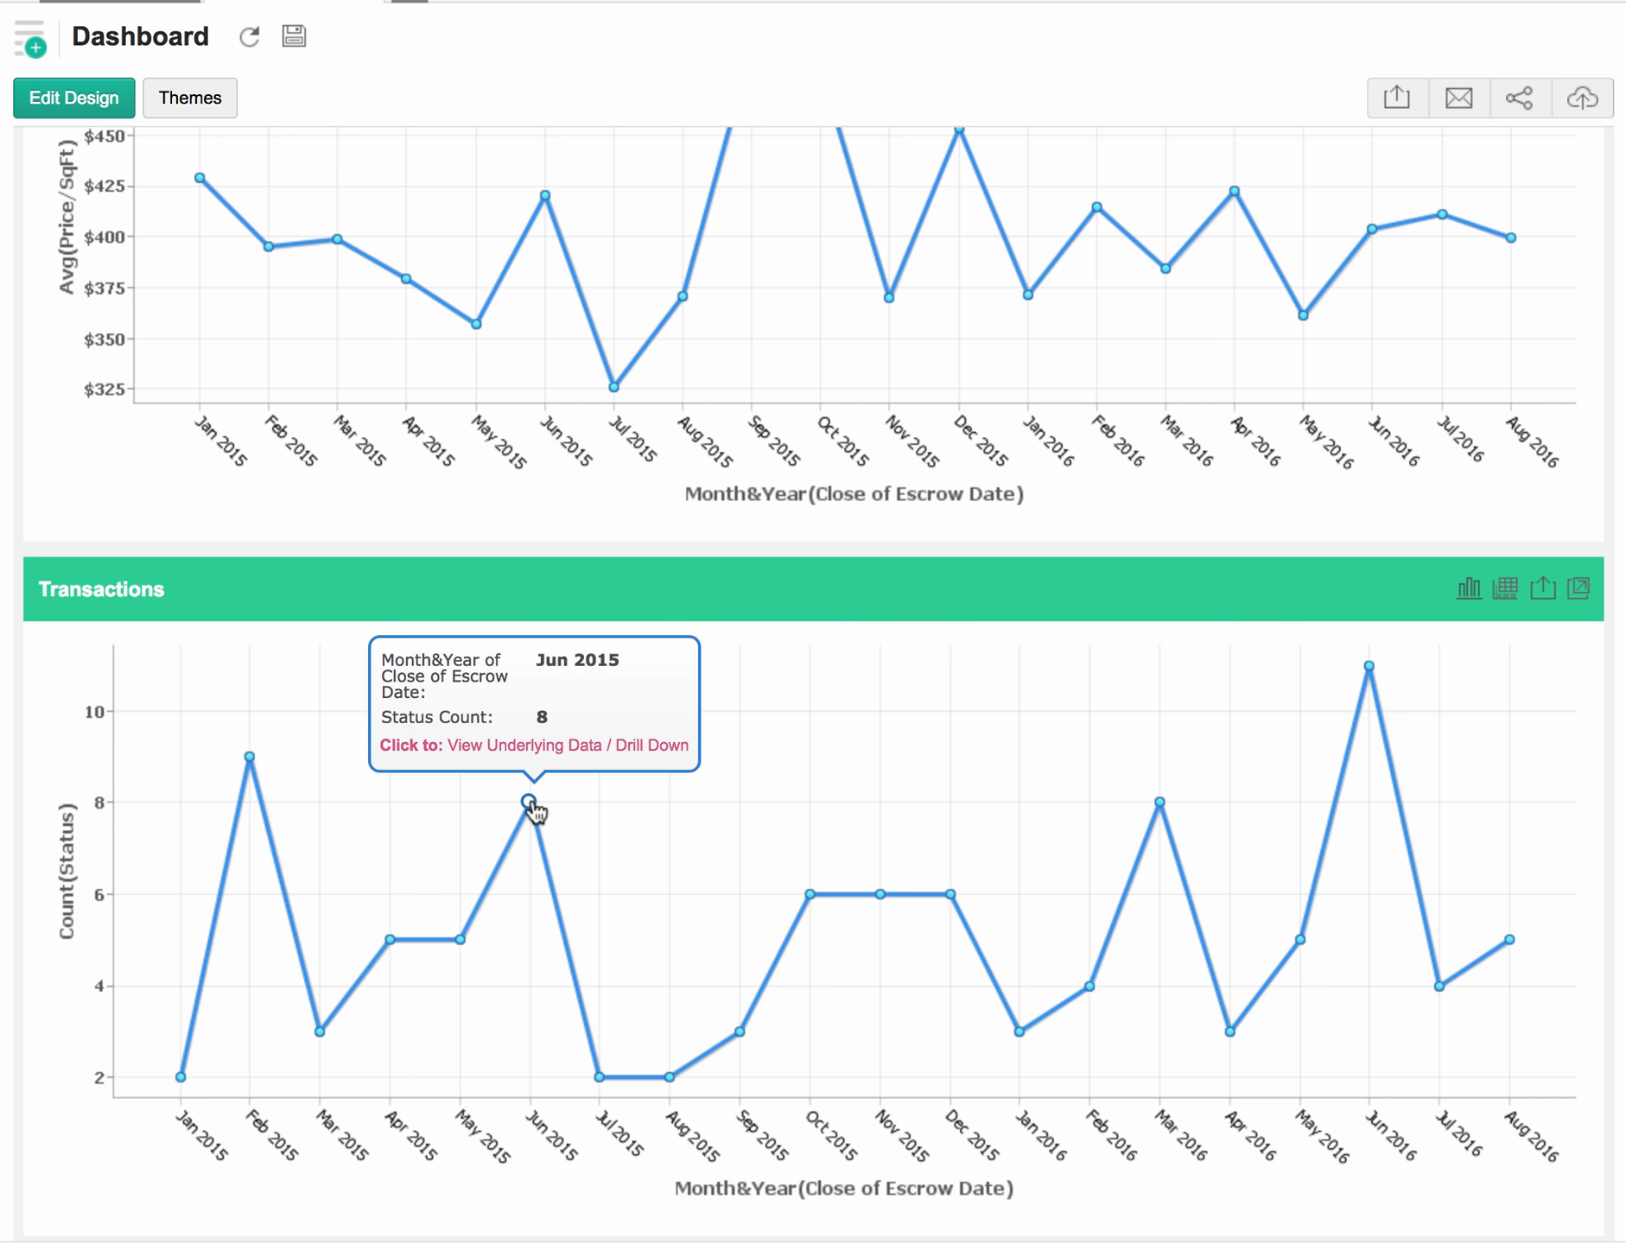
pyautogui.moveTo(617, 1096)
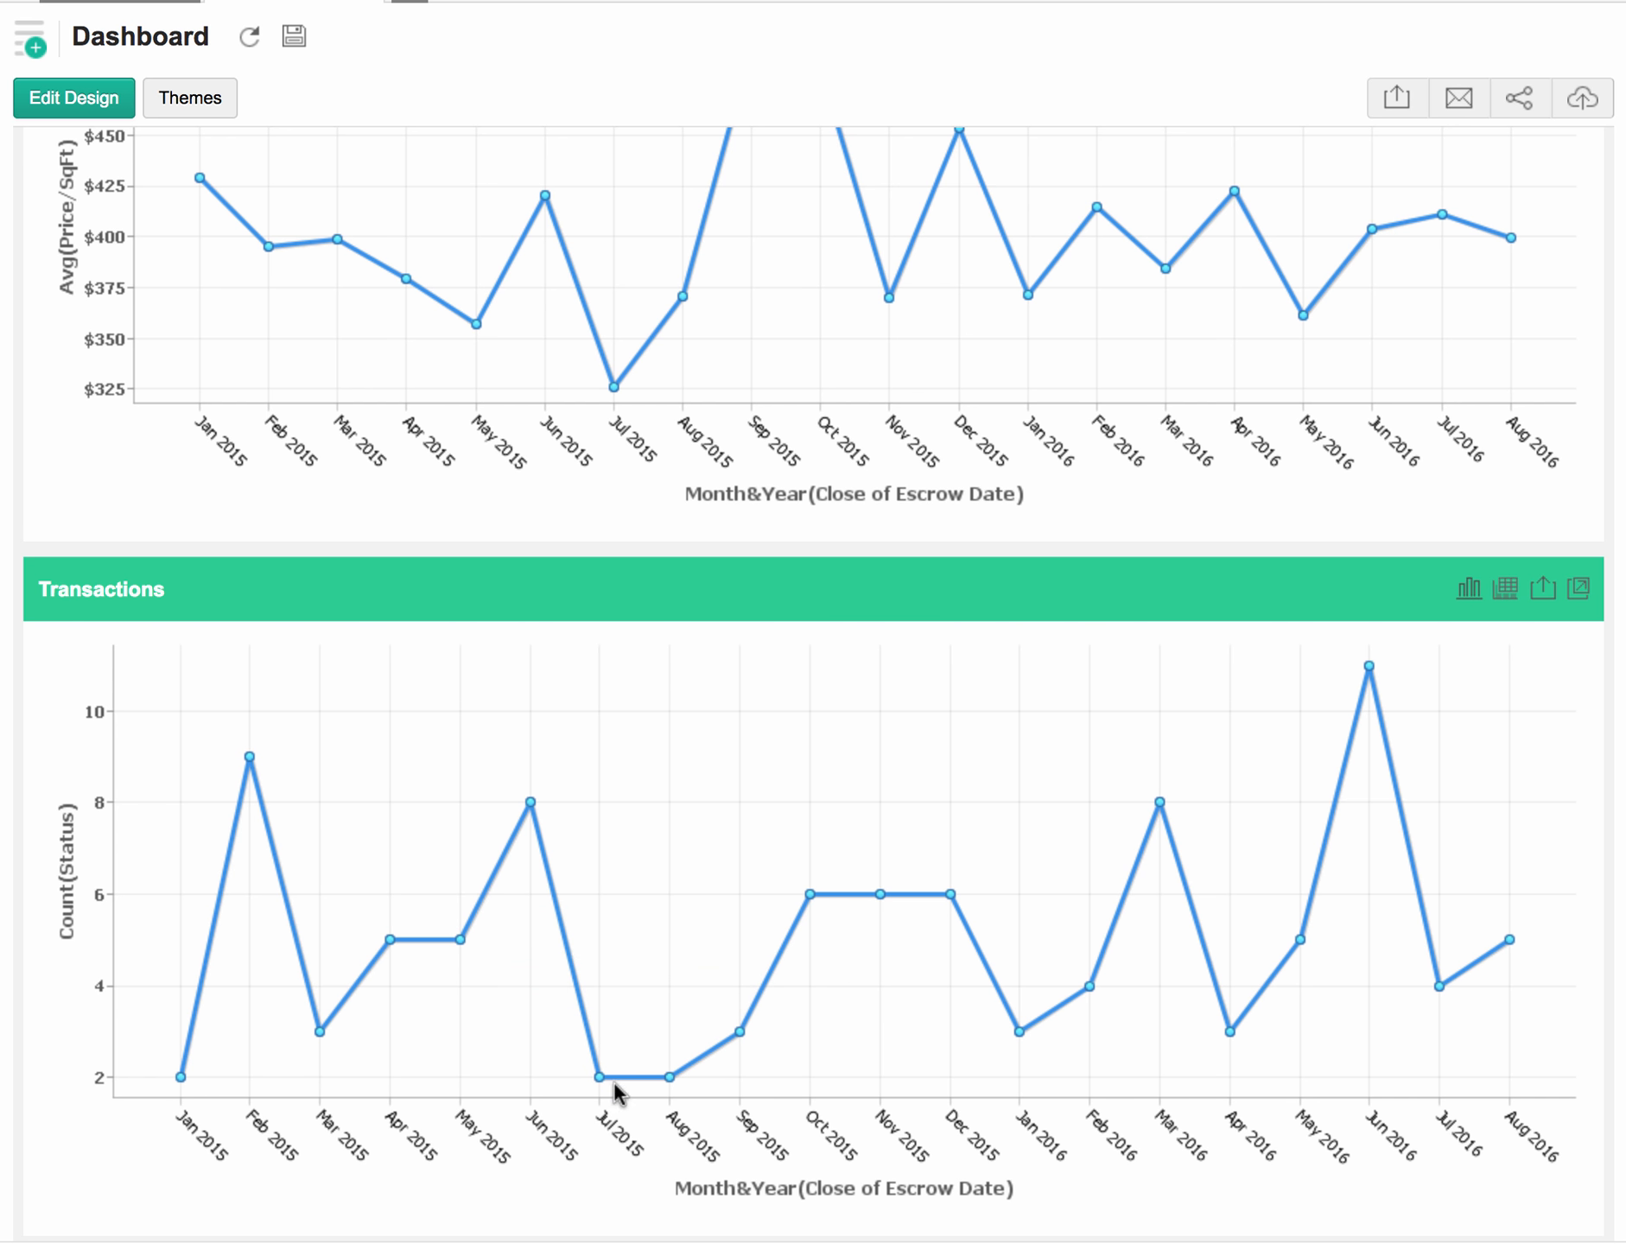
pyautogui.moveTo(951, 983)
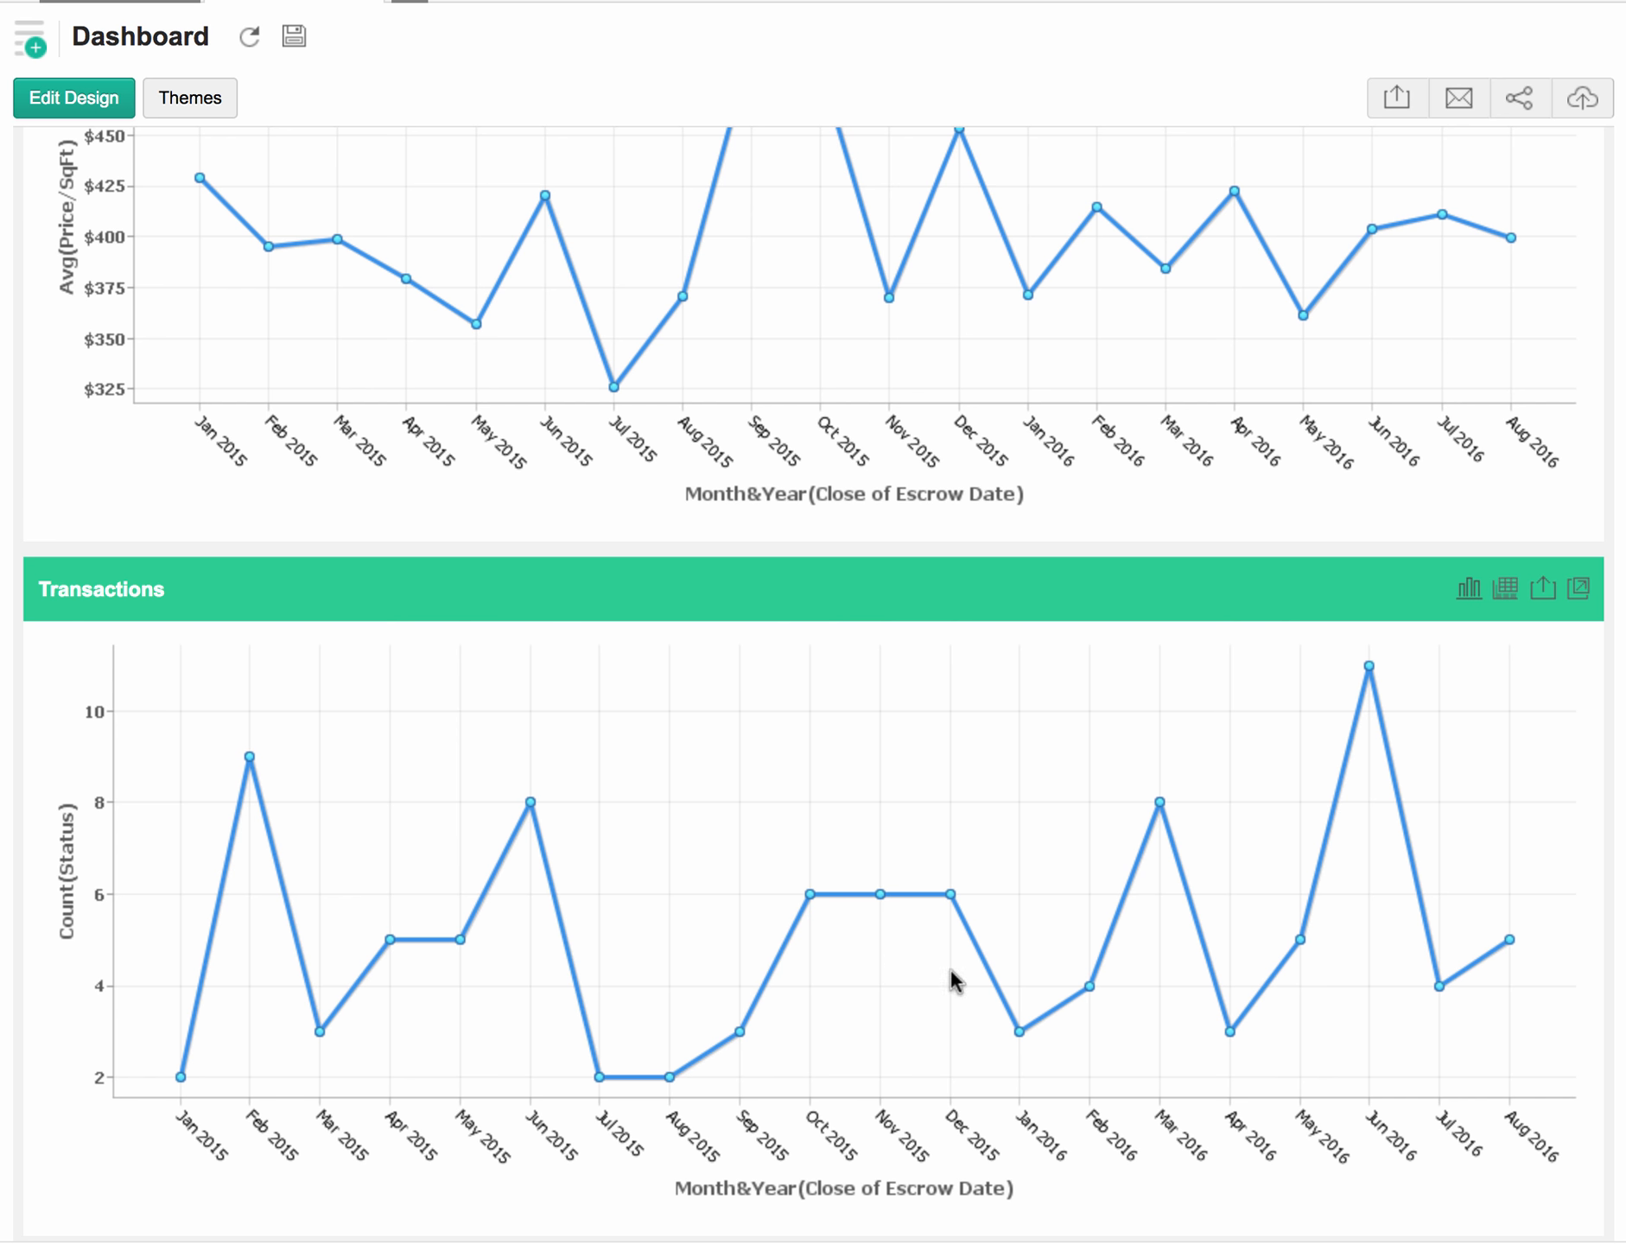
pyautogui.moveTo(1369, 667)
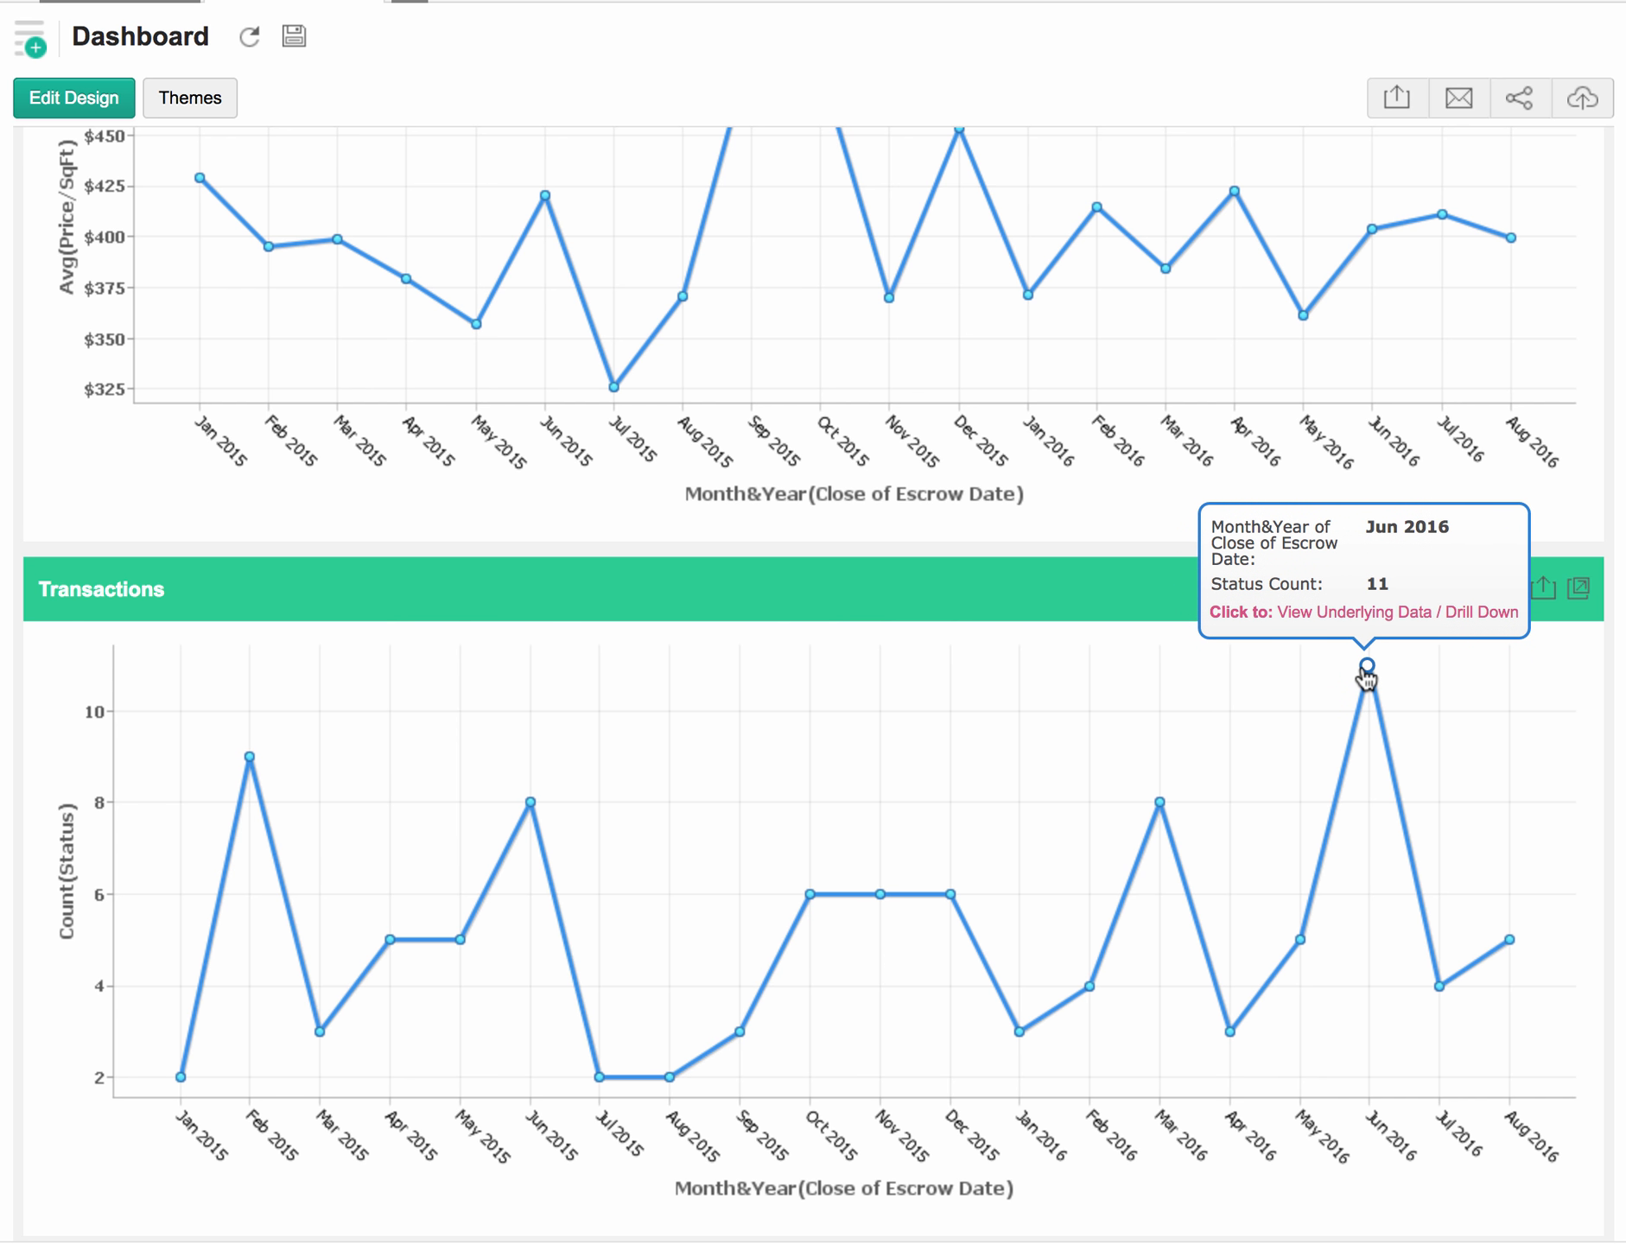
pyautogui.moveTo(1440, 997)
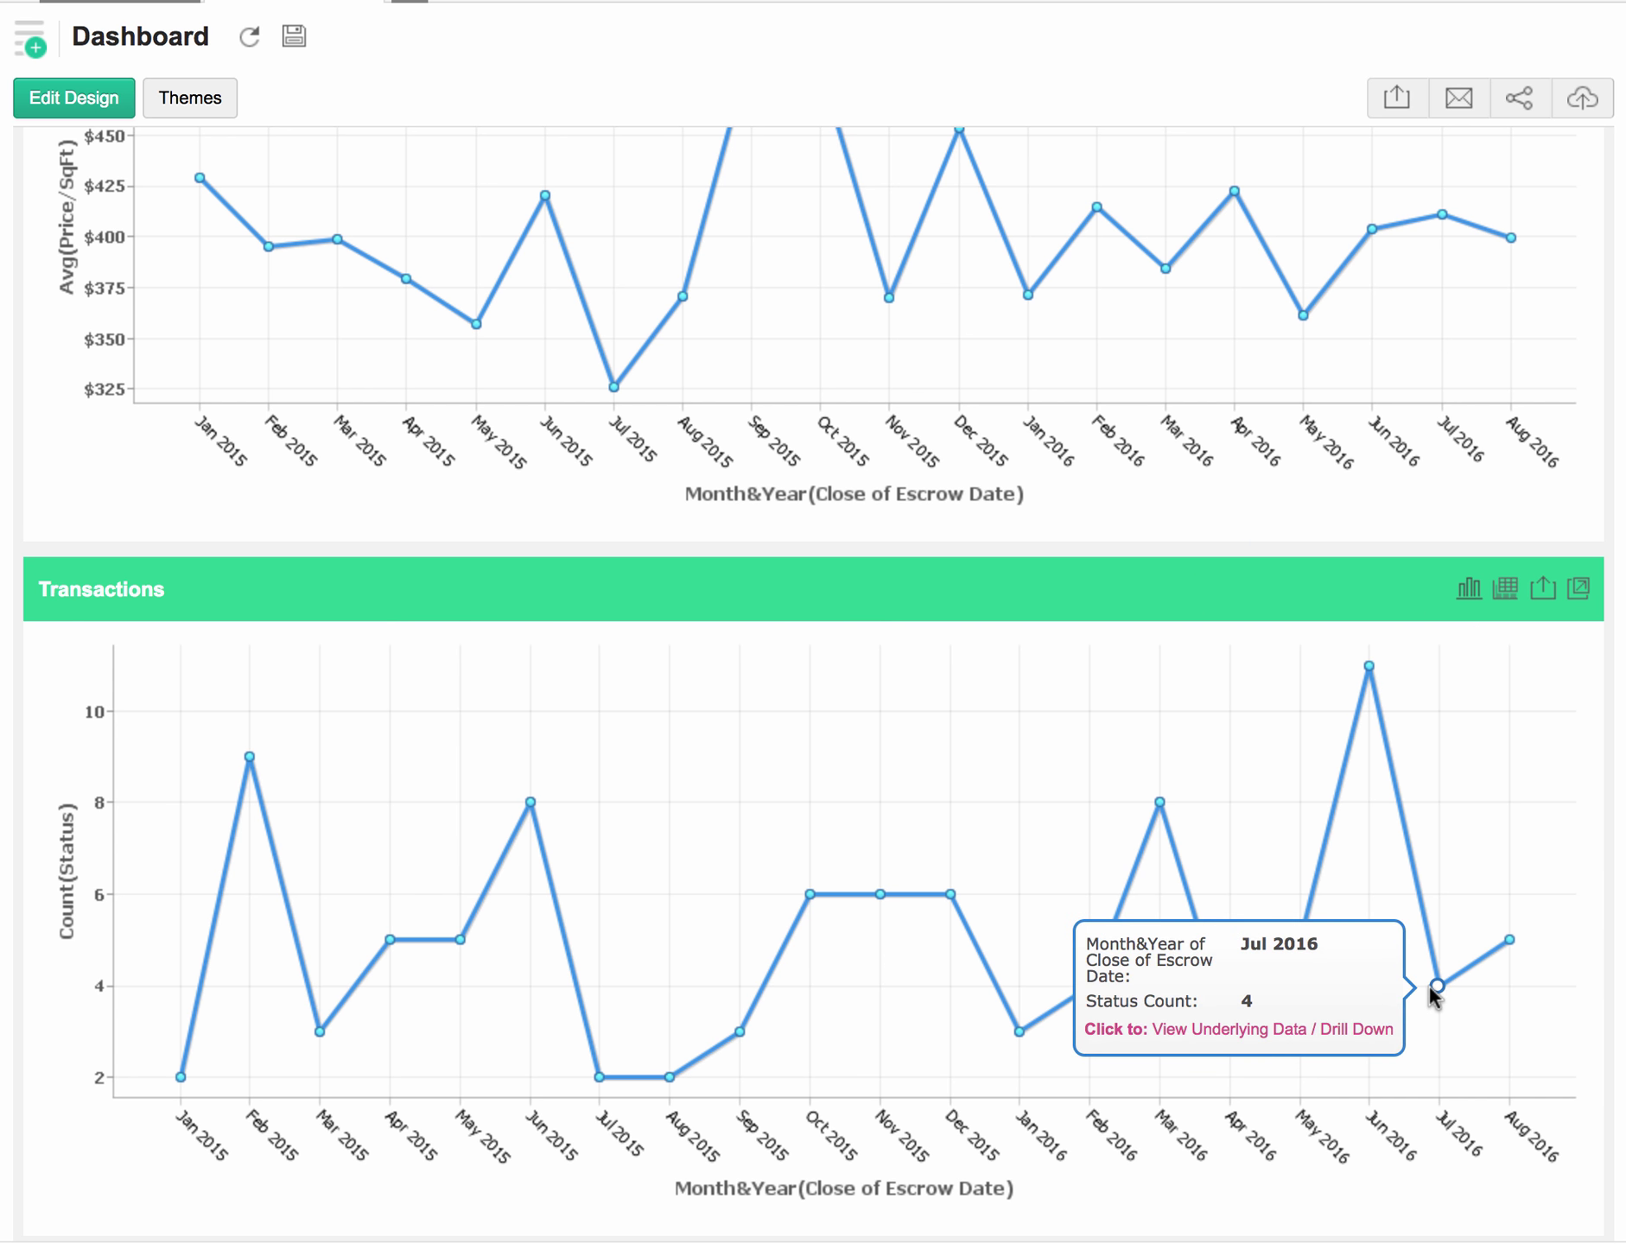
pyautogui.moveTo(1507, 944)
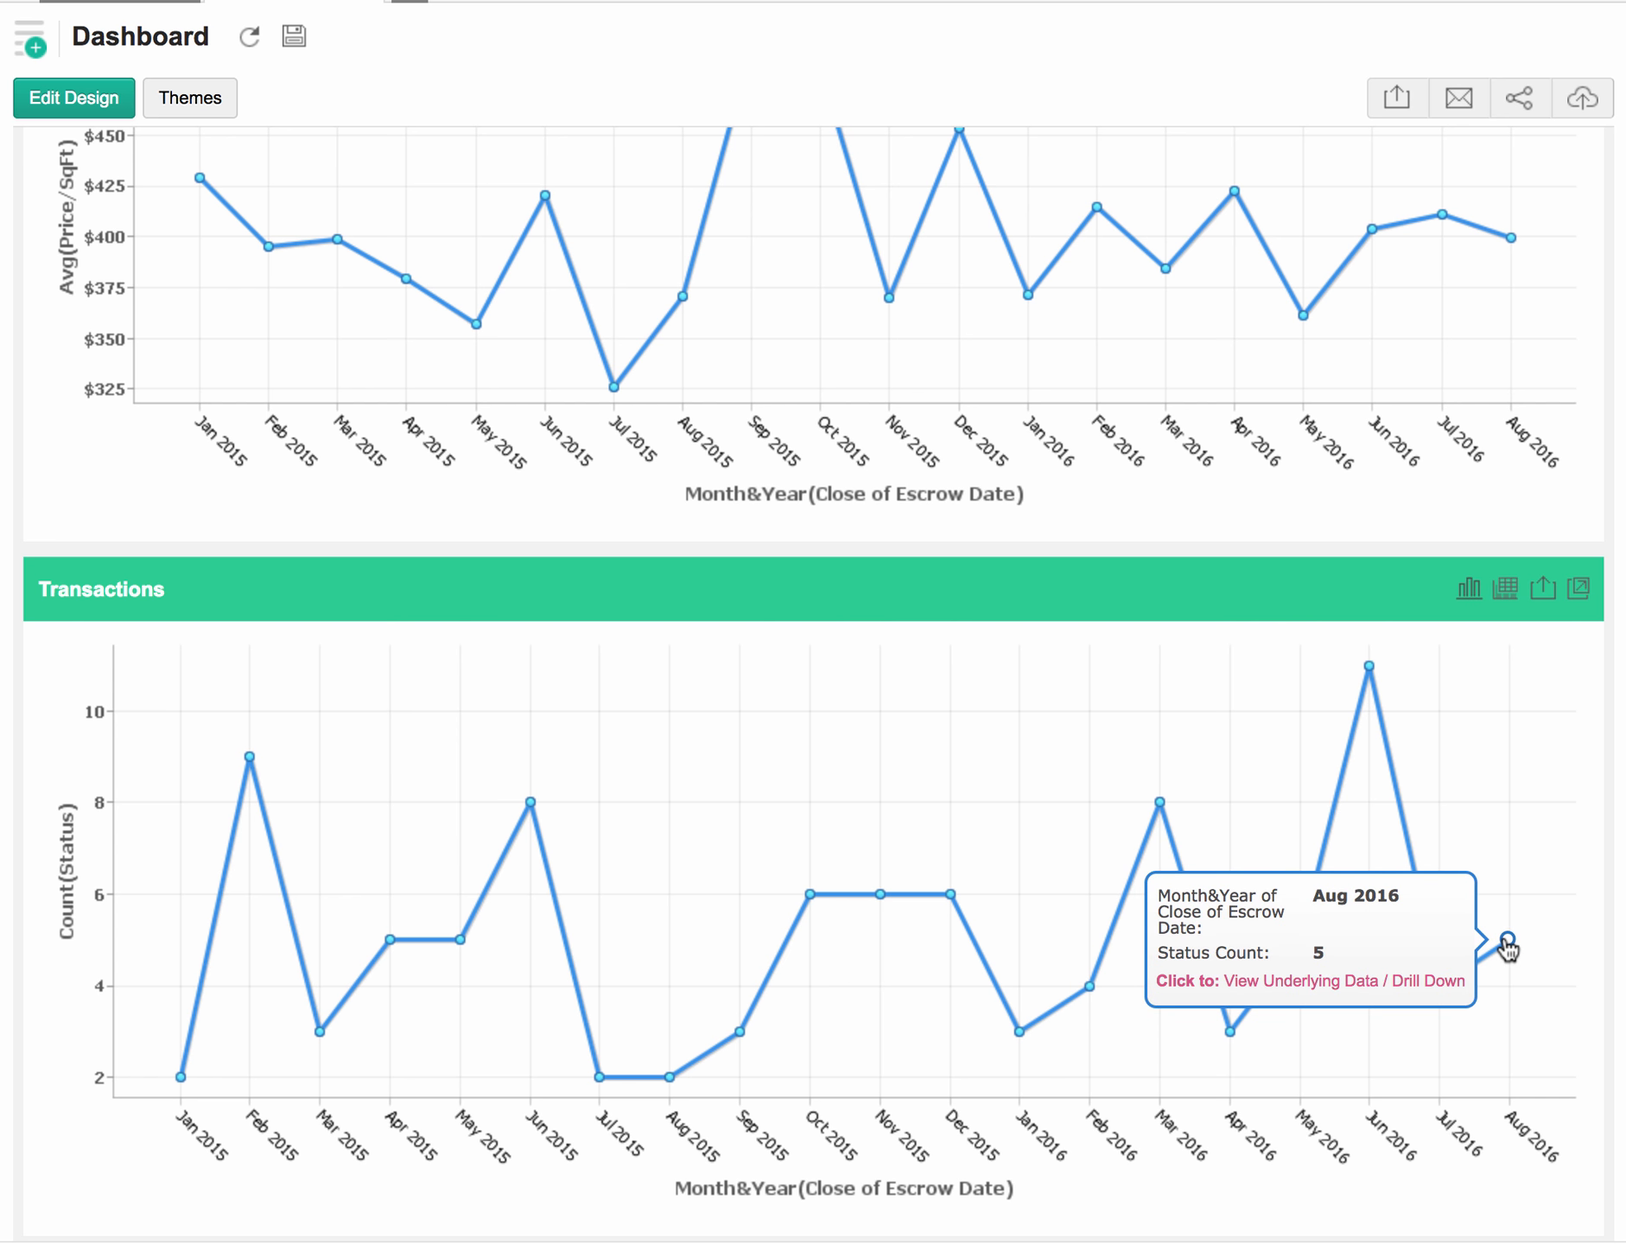
pyautogui.moveTo(1500, 945)
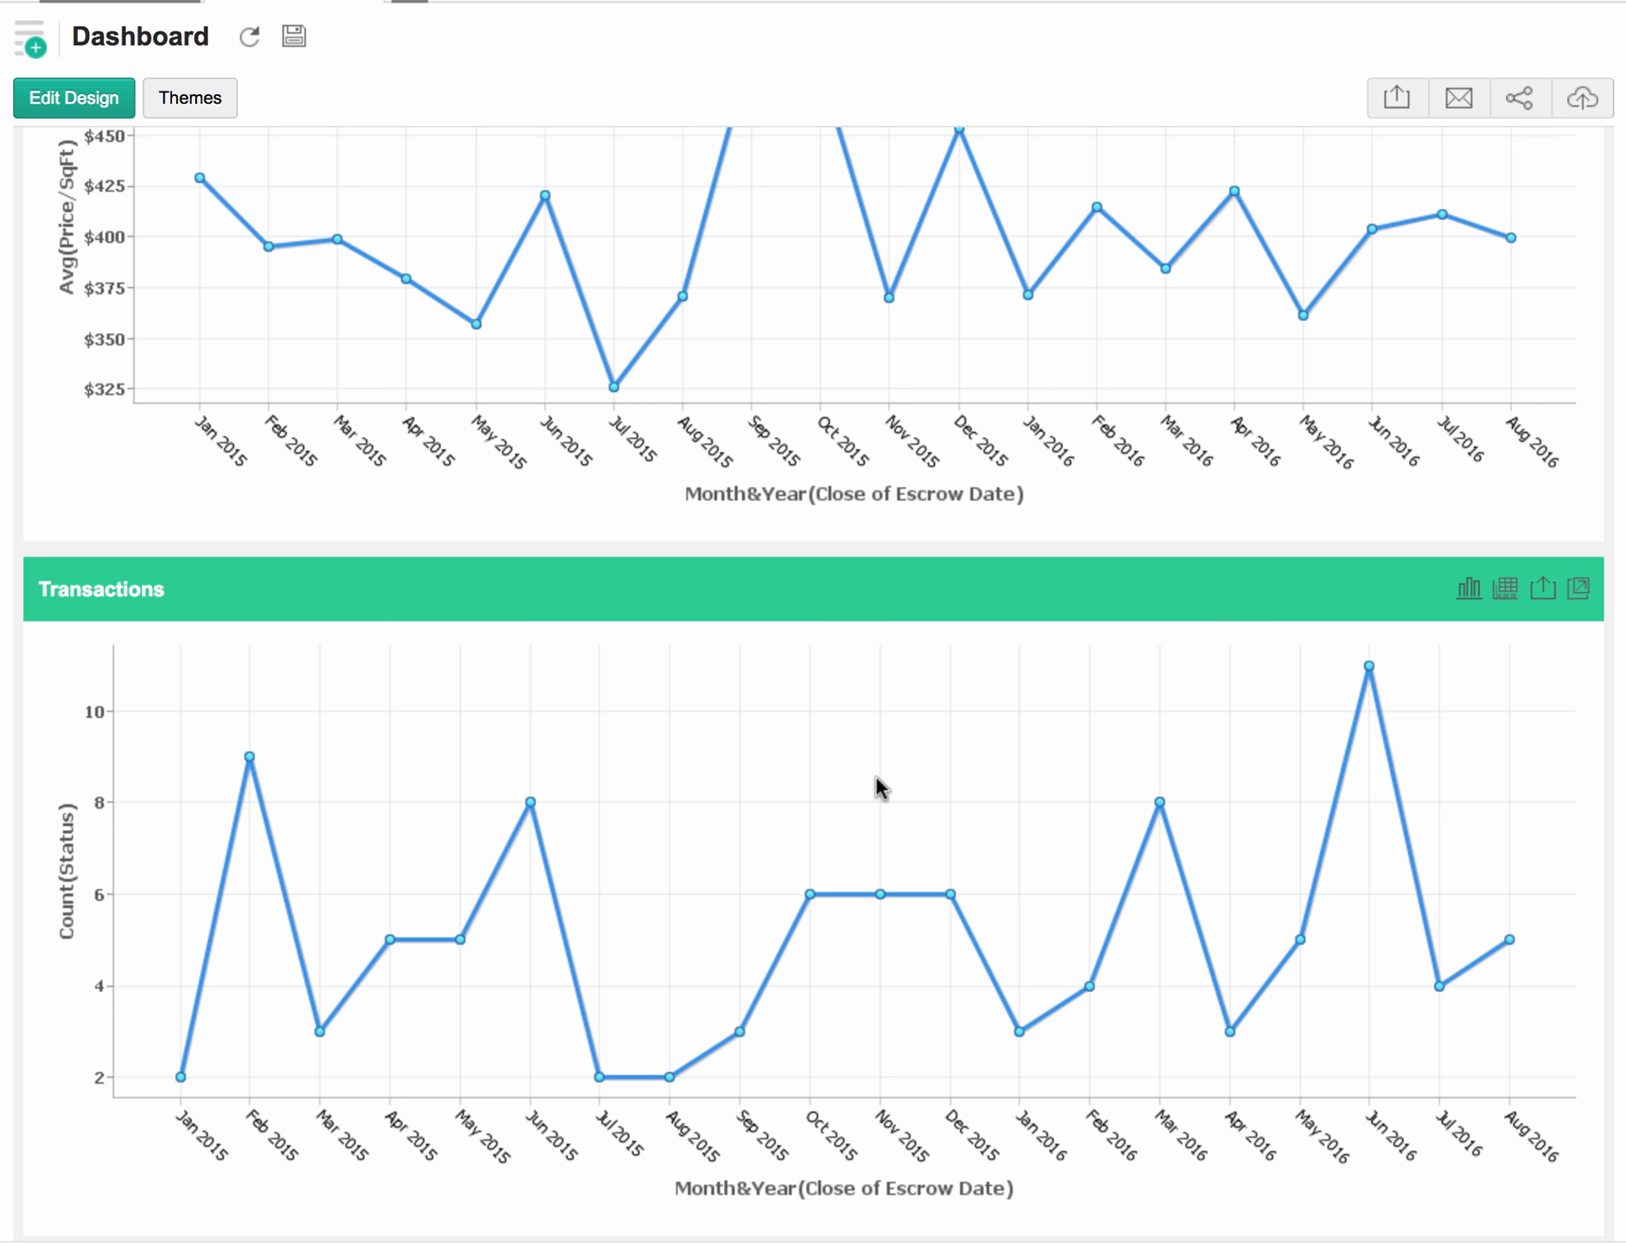
# Scroll back to the dashboard top showing filters, Active Listings and monthly activity
pyautogui.scroll(3)
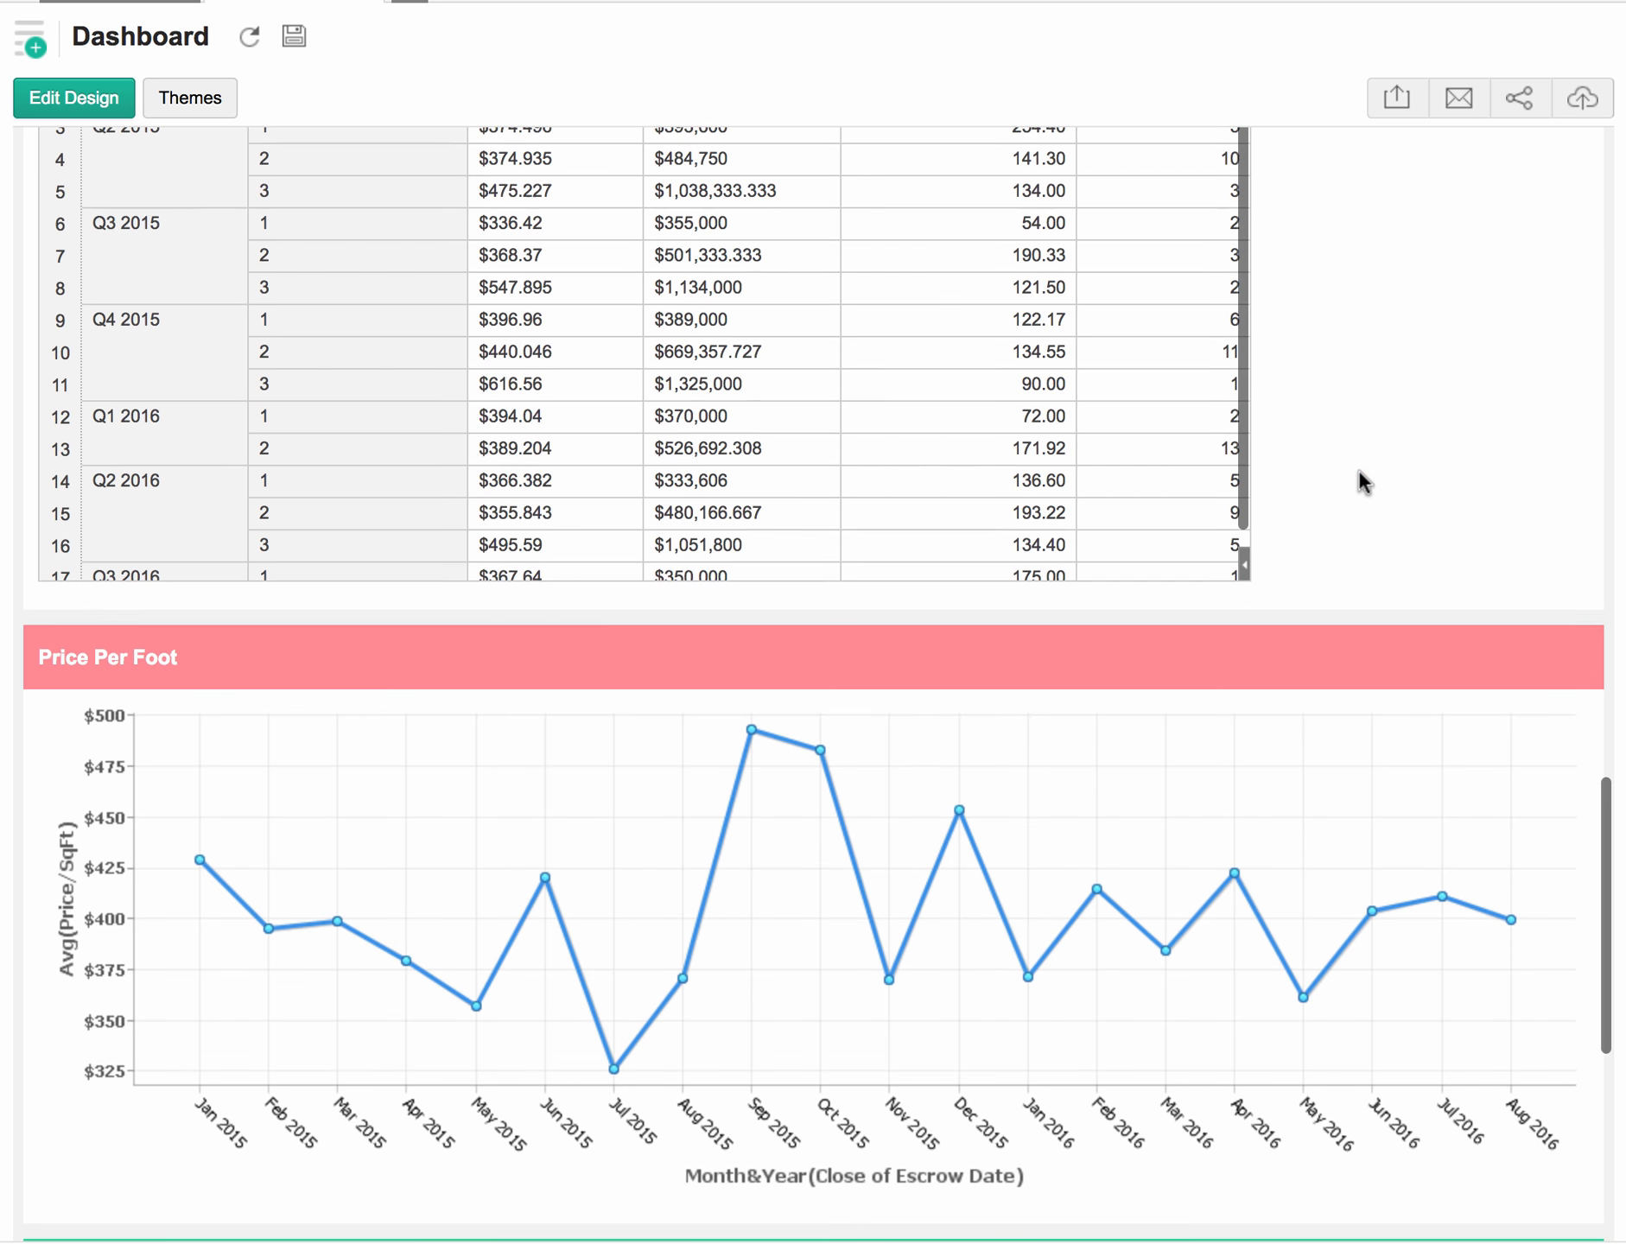
pyautogui.scroll(-3)
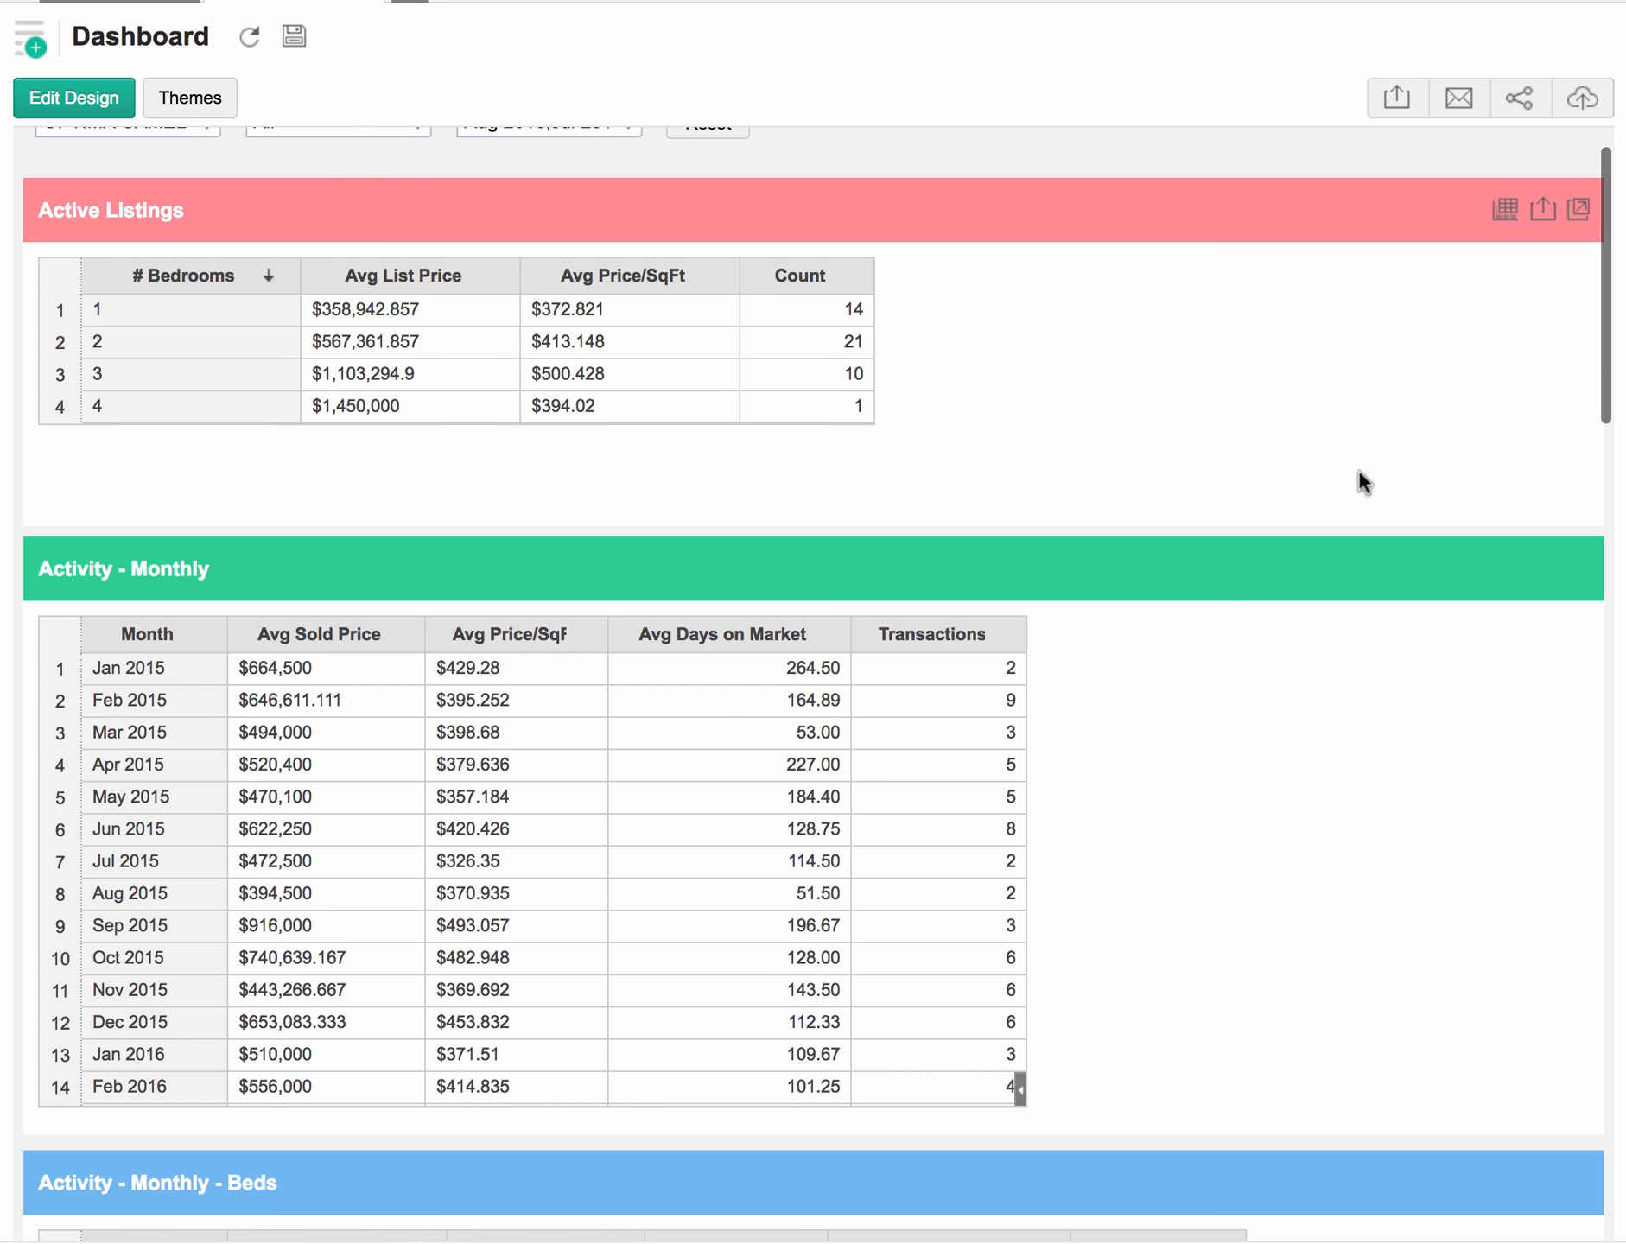
pyautogui.scroll(-3)
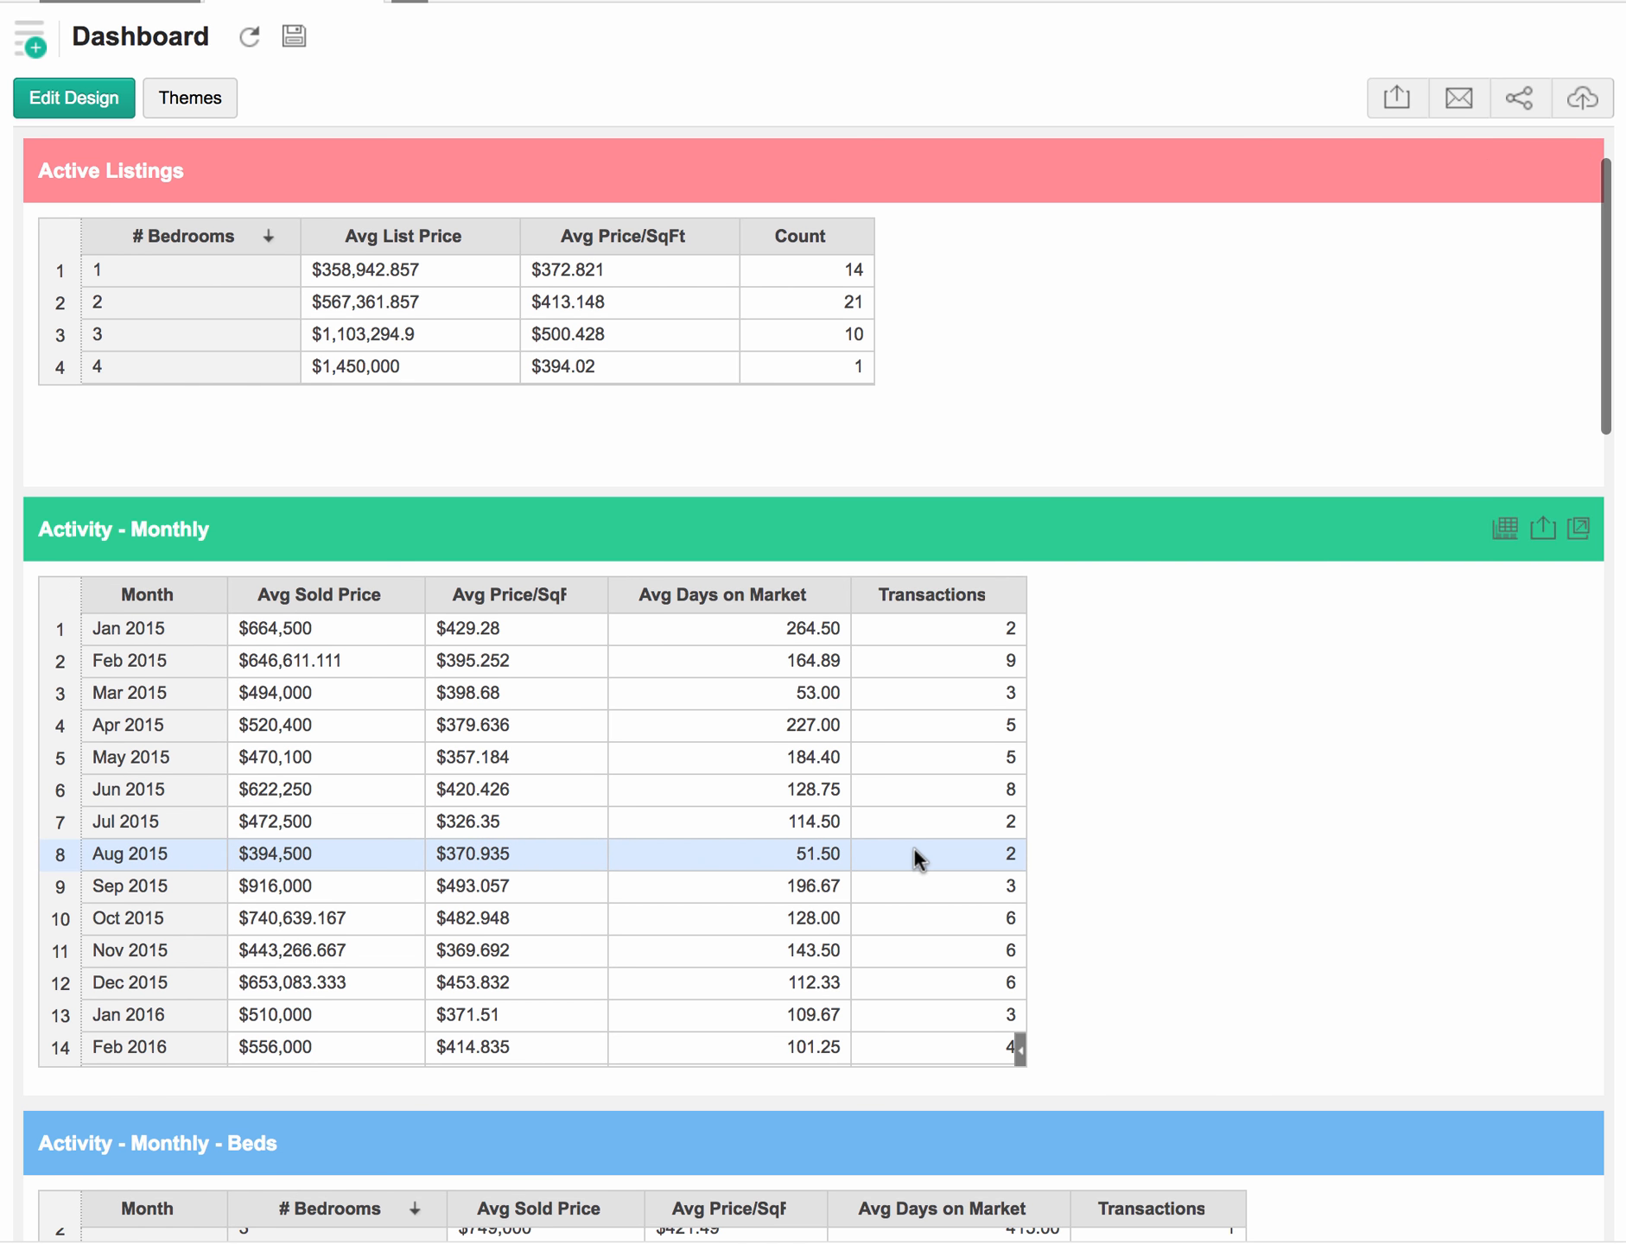
pyautogui.scroll(-3)
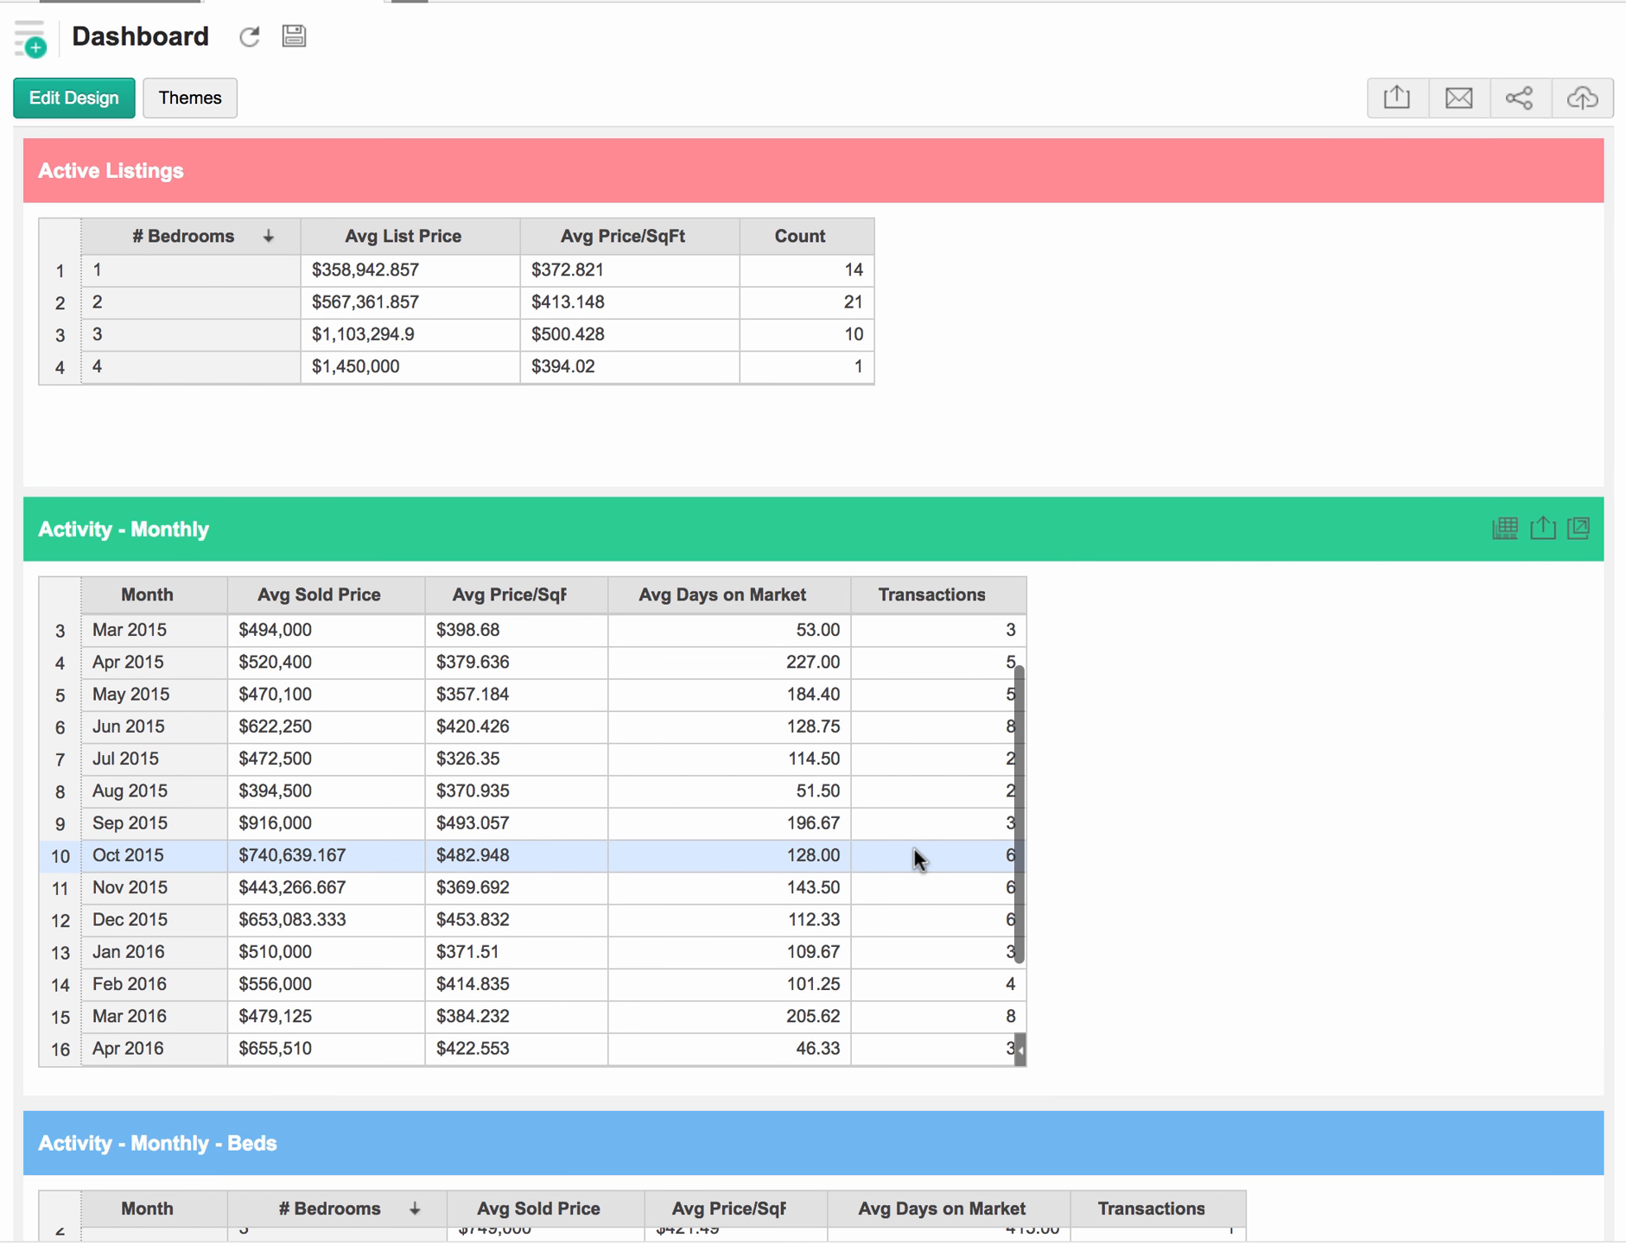
pyautogui.scroll(-3)
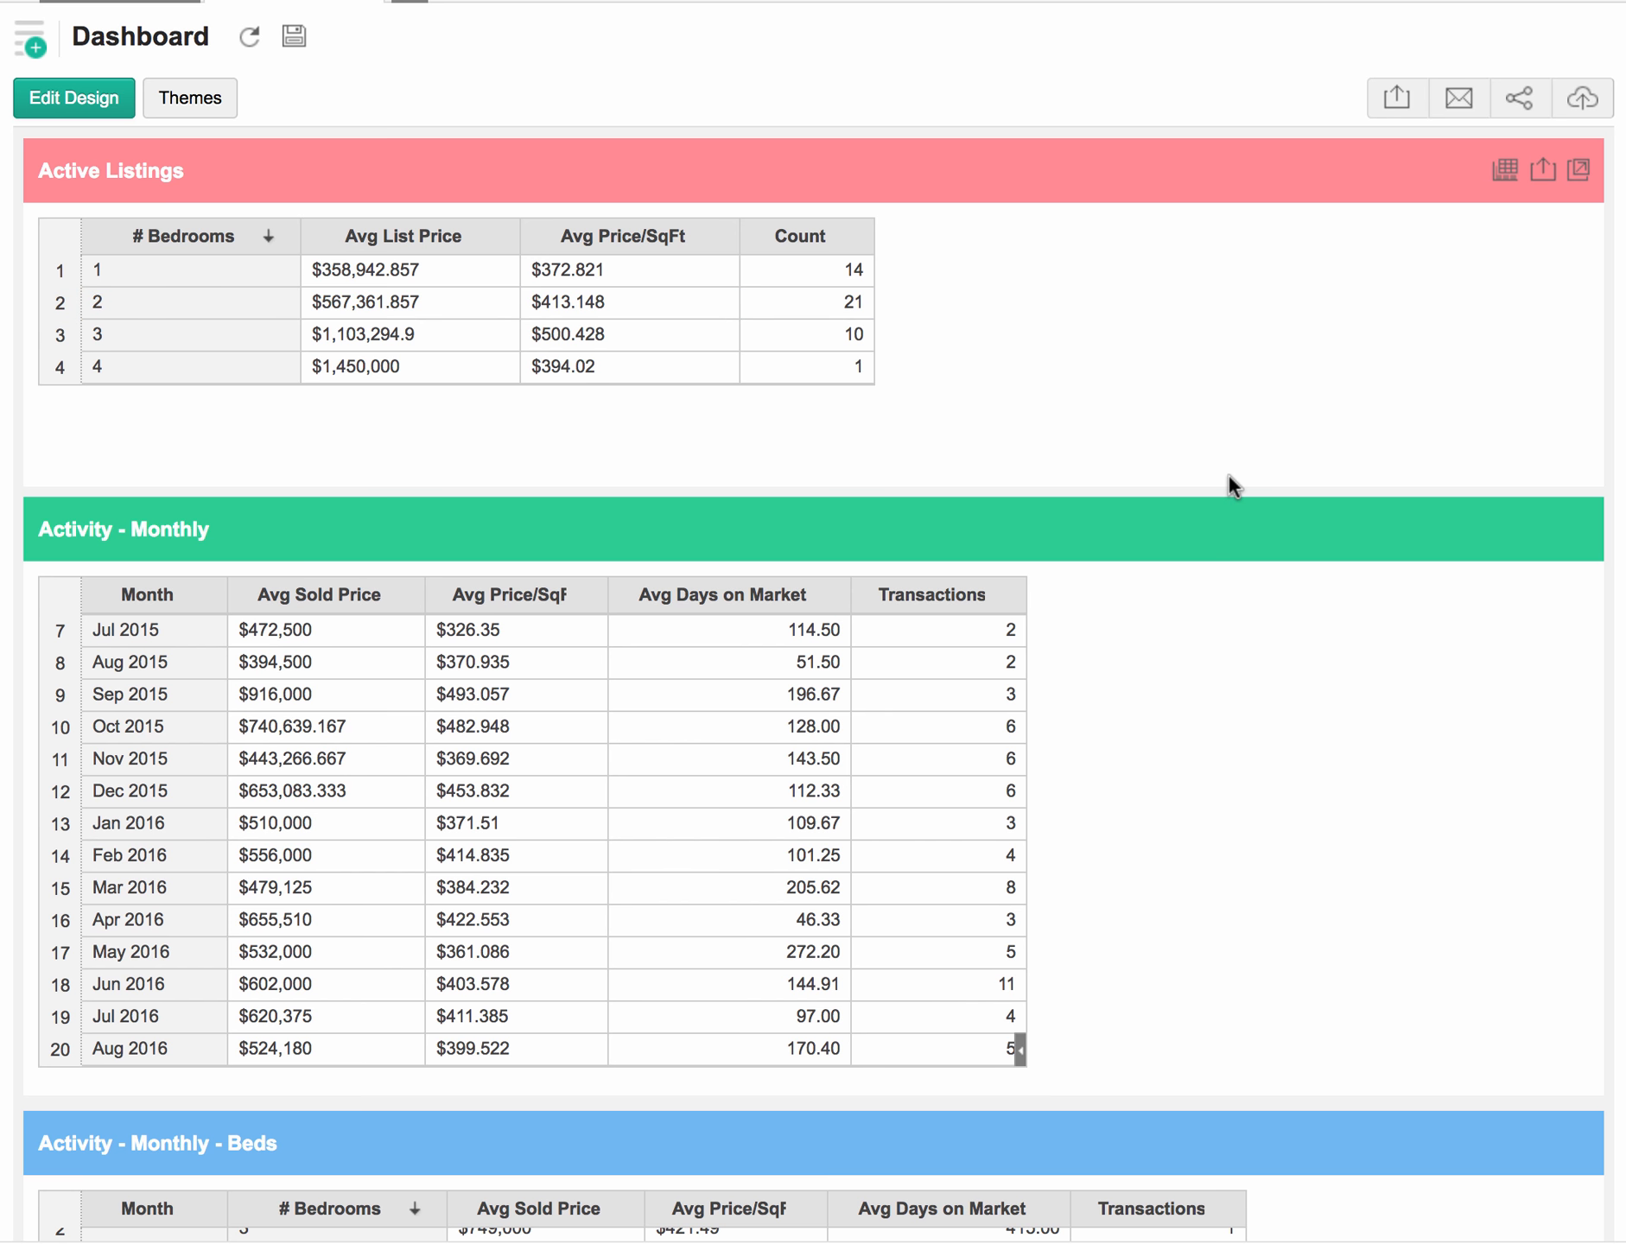
pyautogui.scroll(-3)
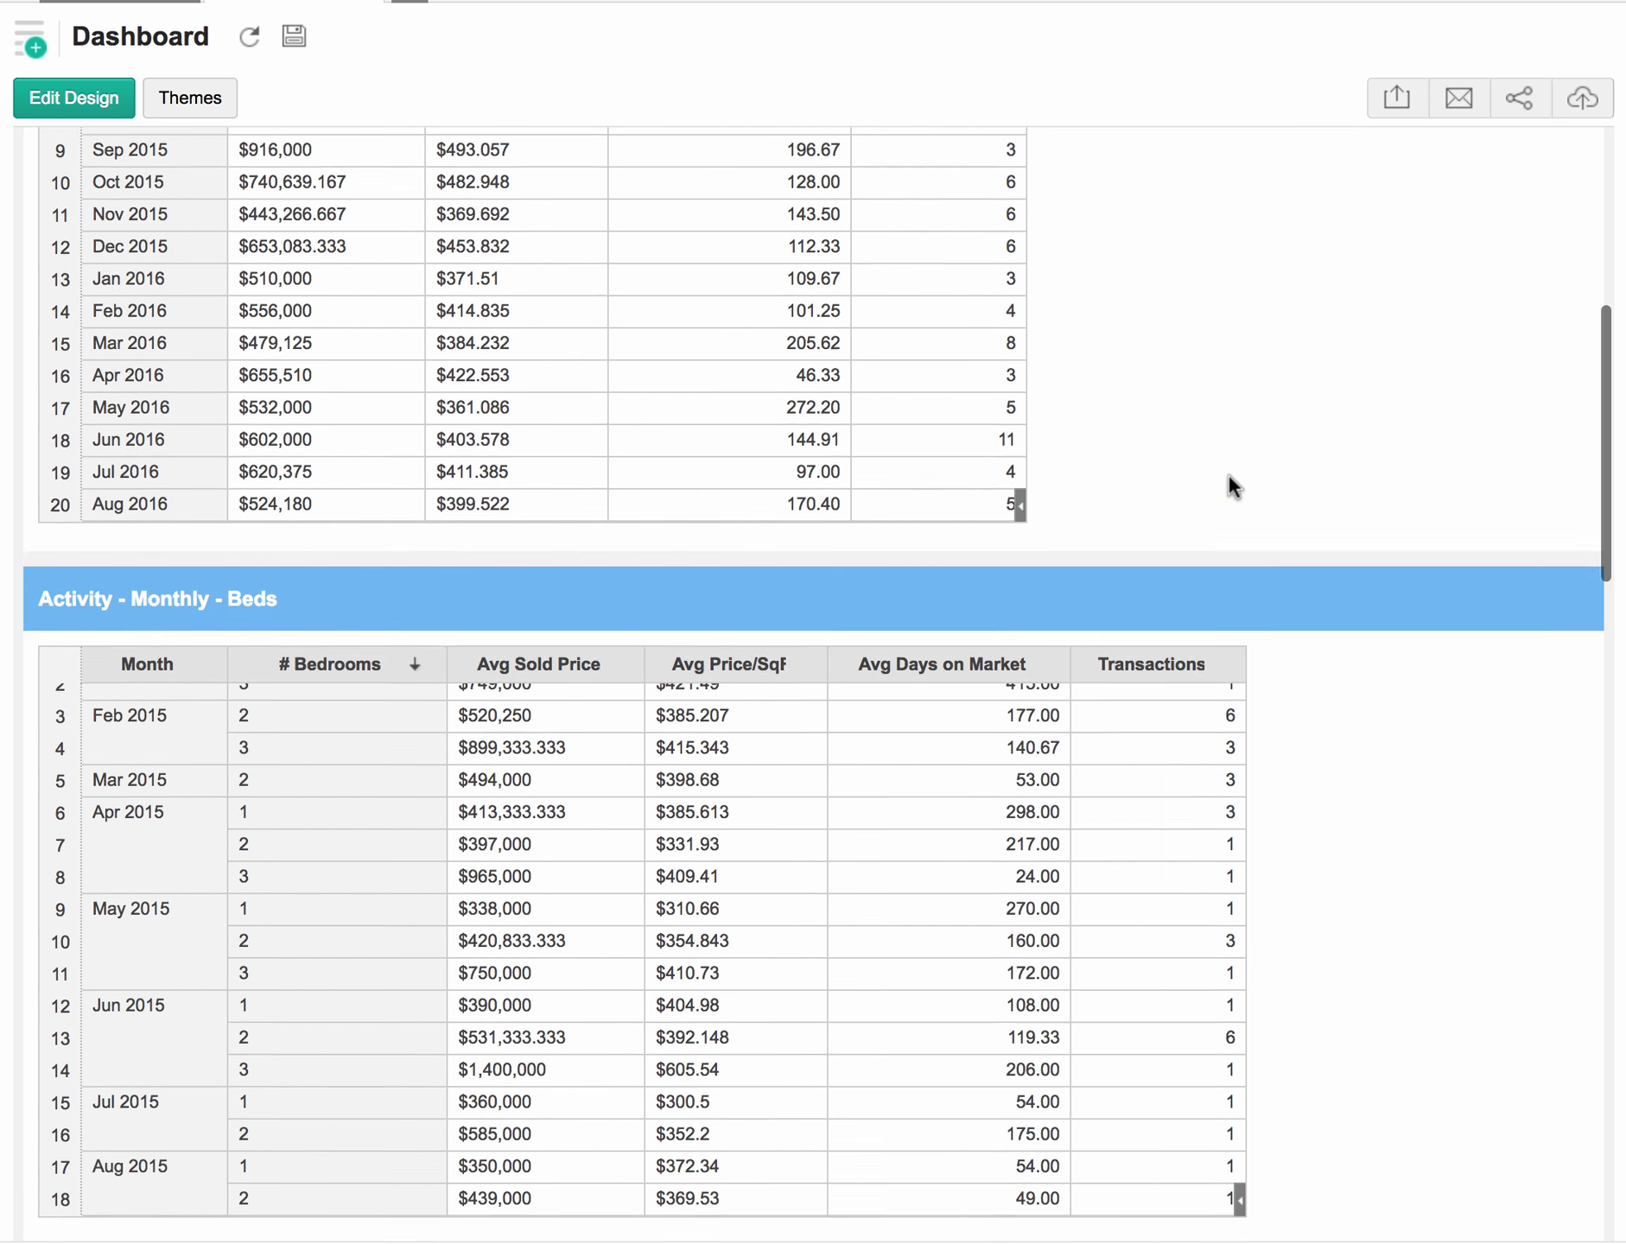
pyautogui.scroll(-3)
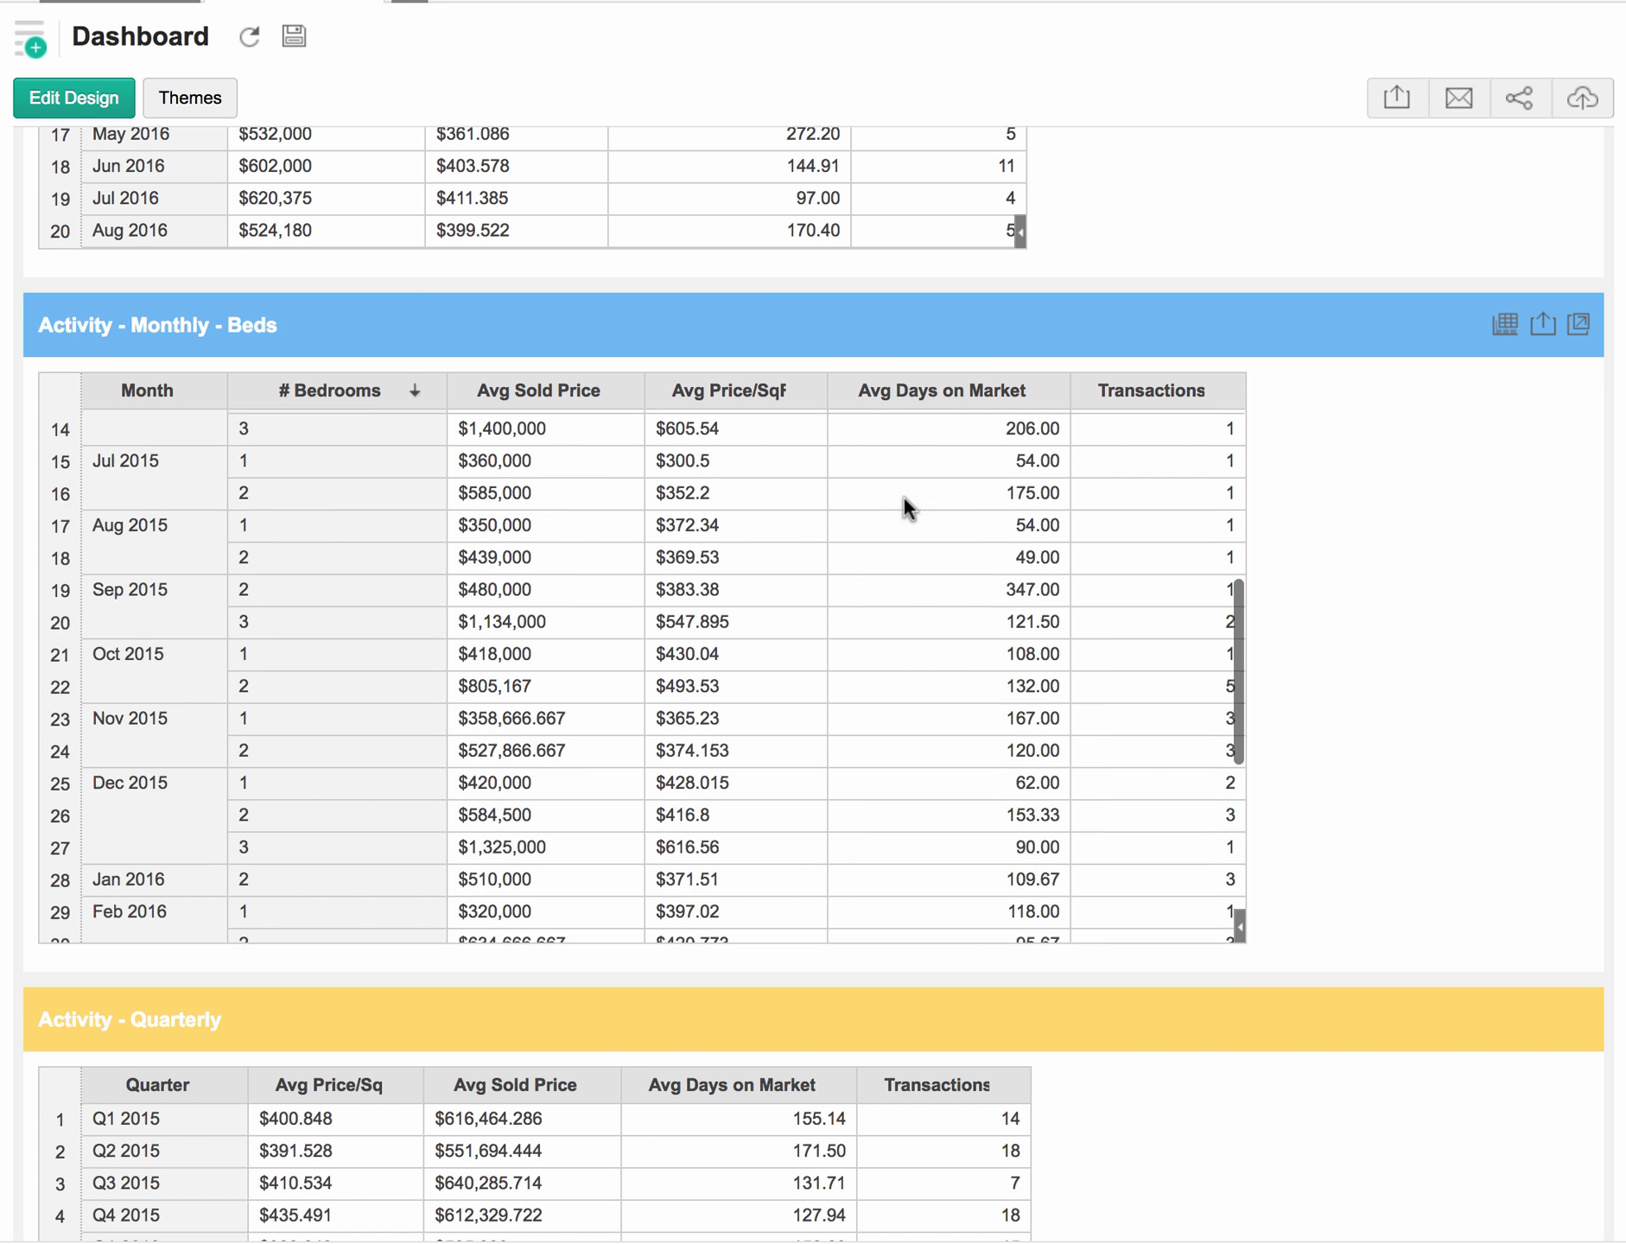
pyautogui.scroll(-3)
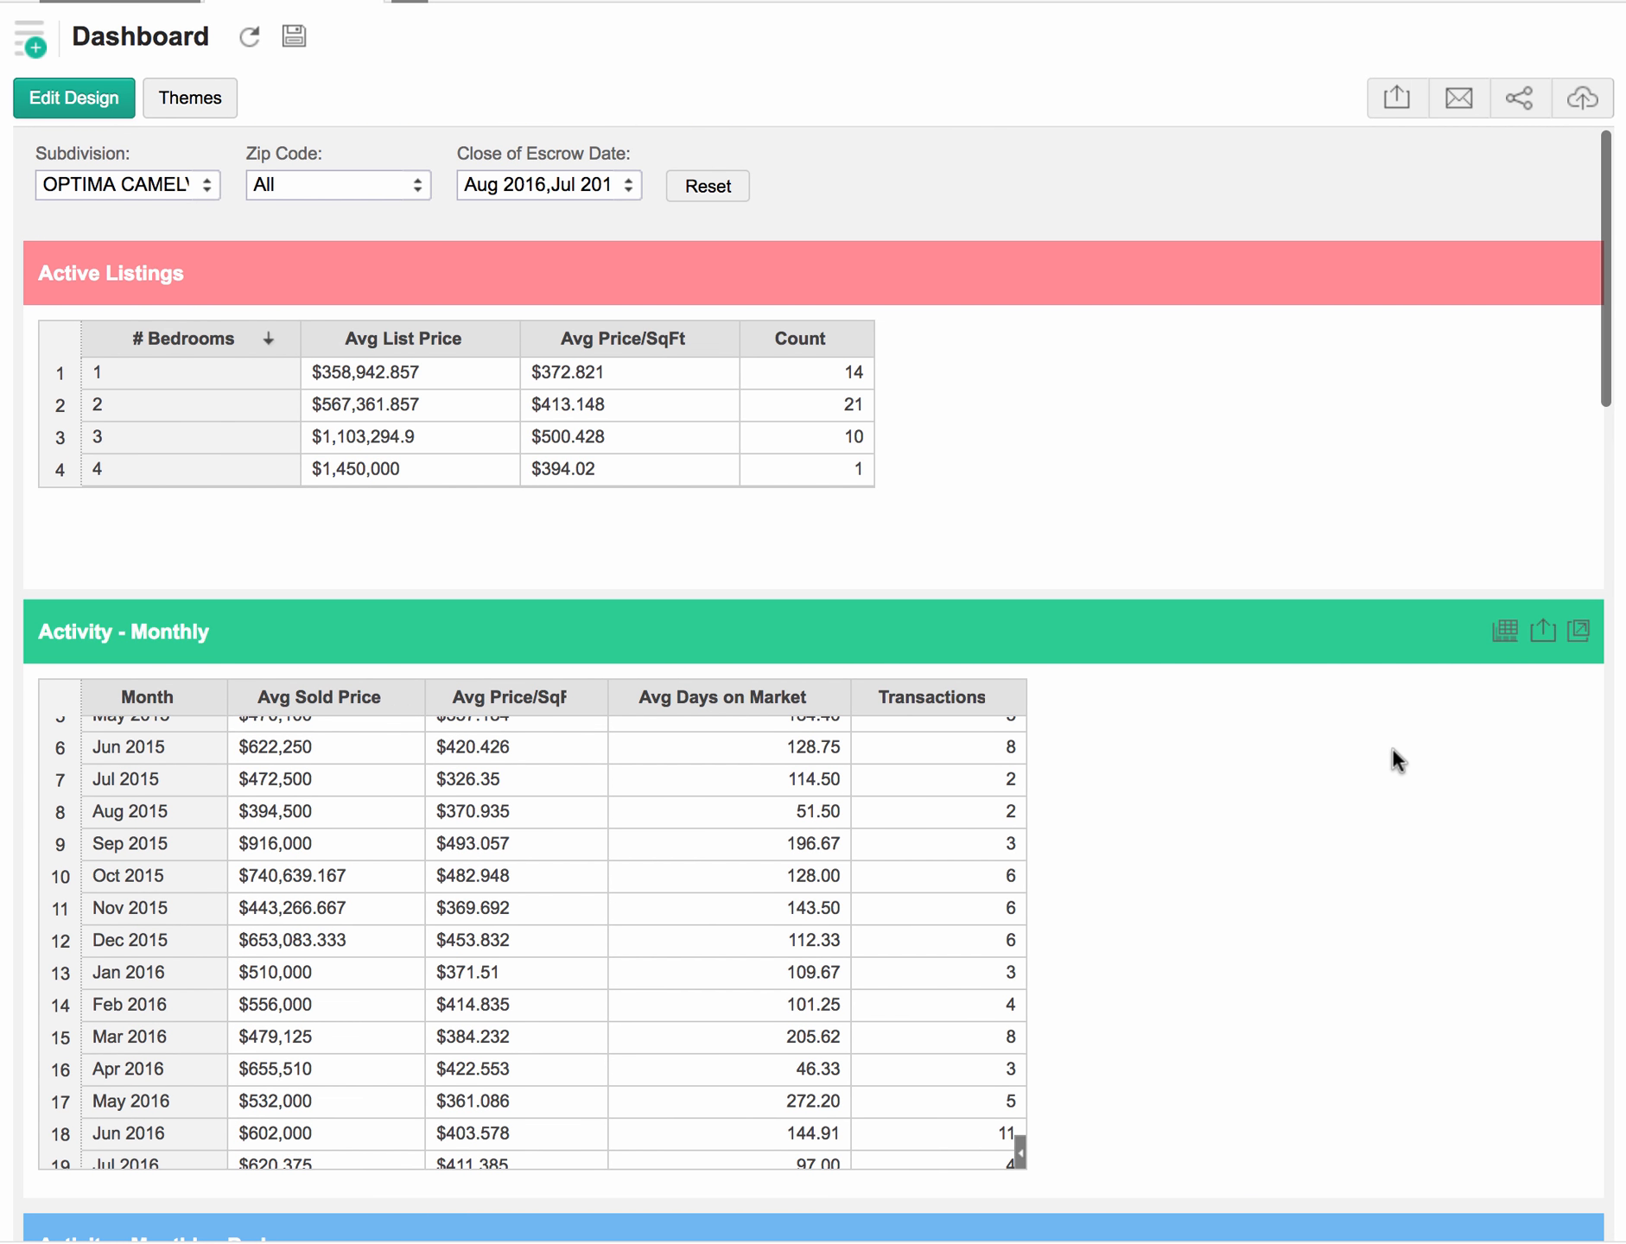
# Scroll down to the Transactions line chart at the dashboard bottom
pyautogui.scroll(-3)
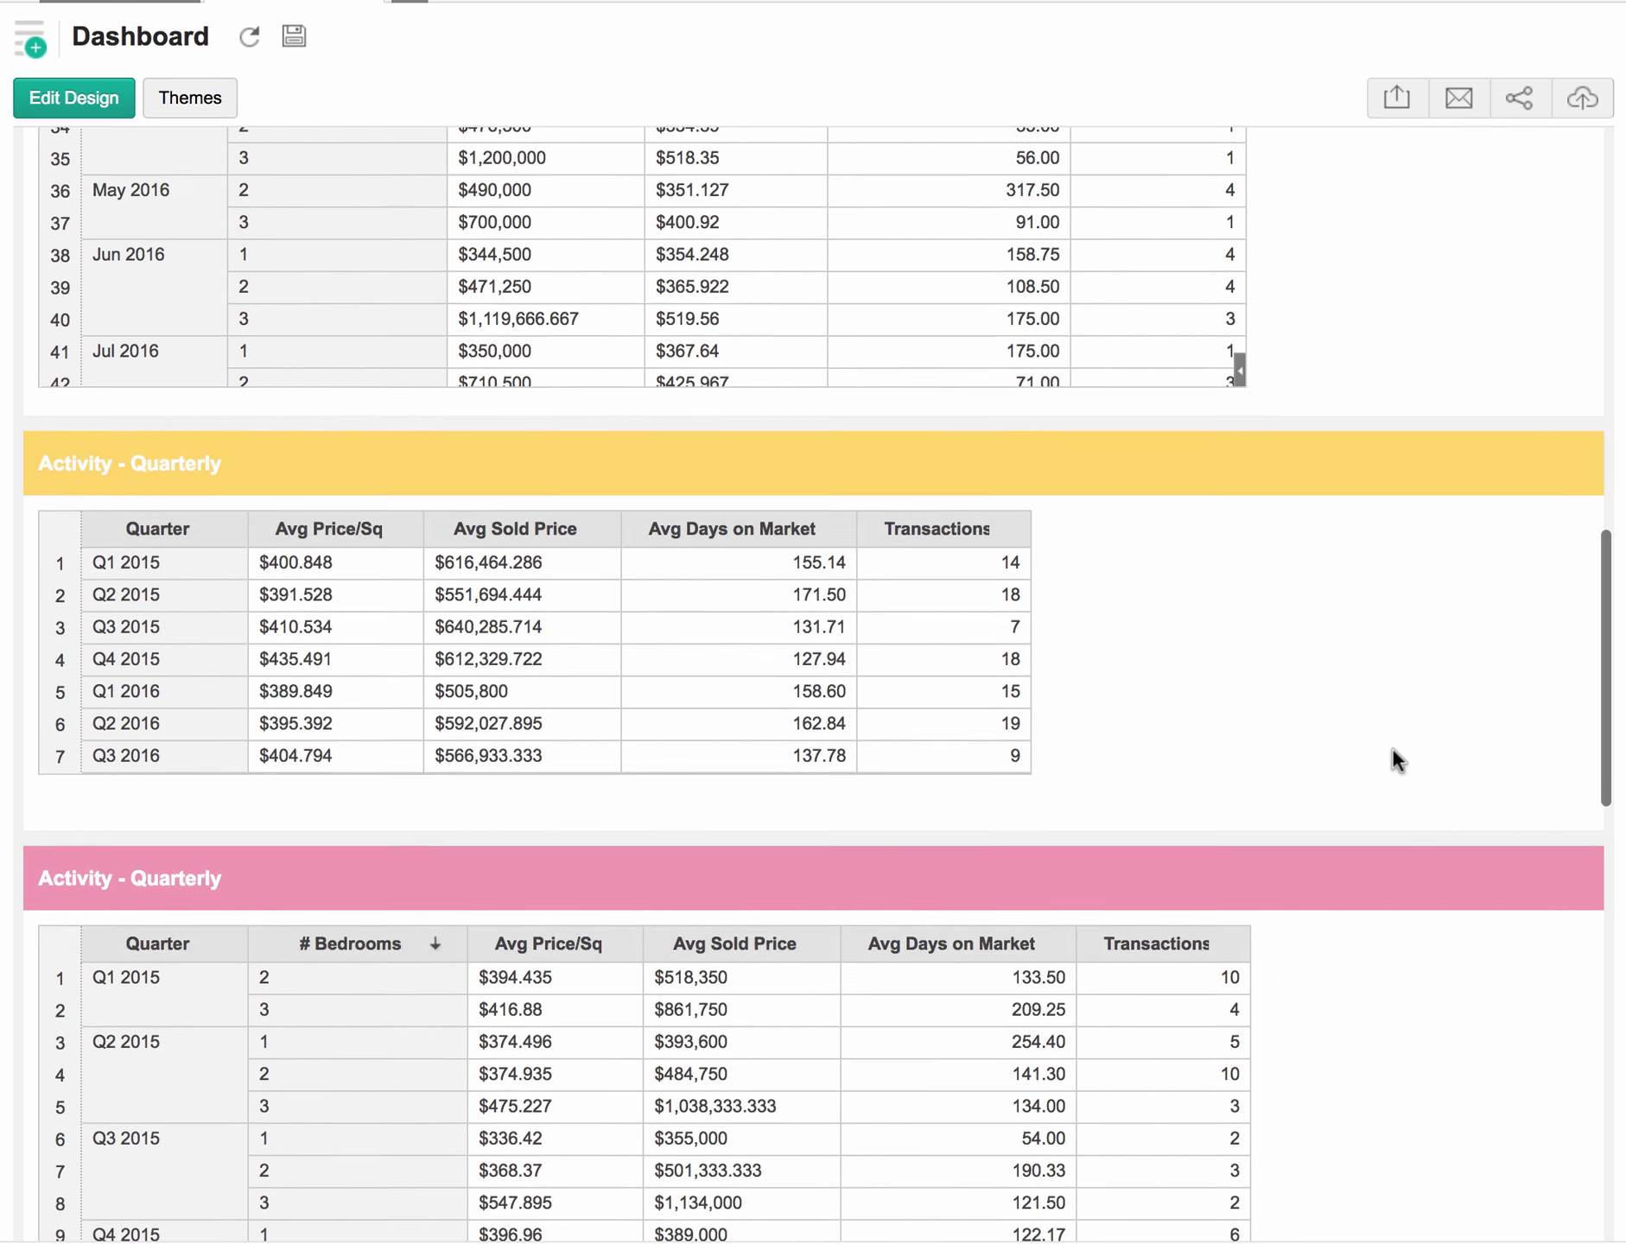
pyautogui.scroll(-3)
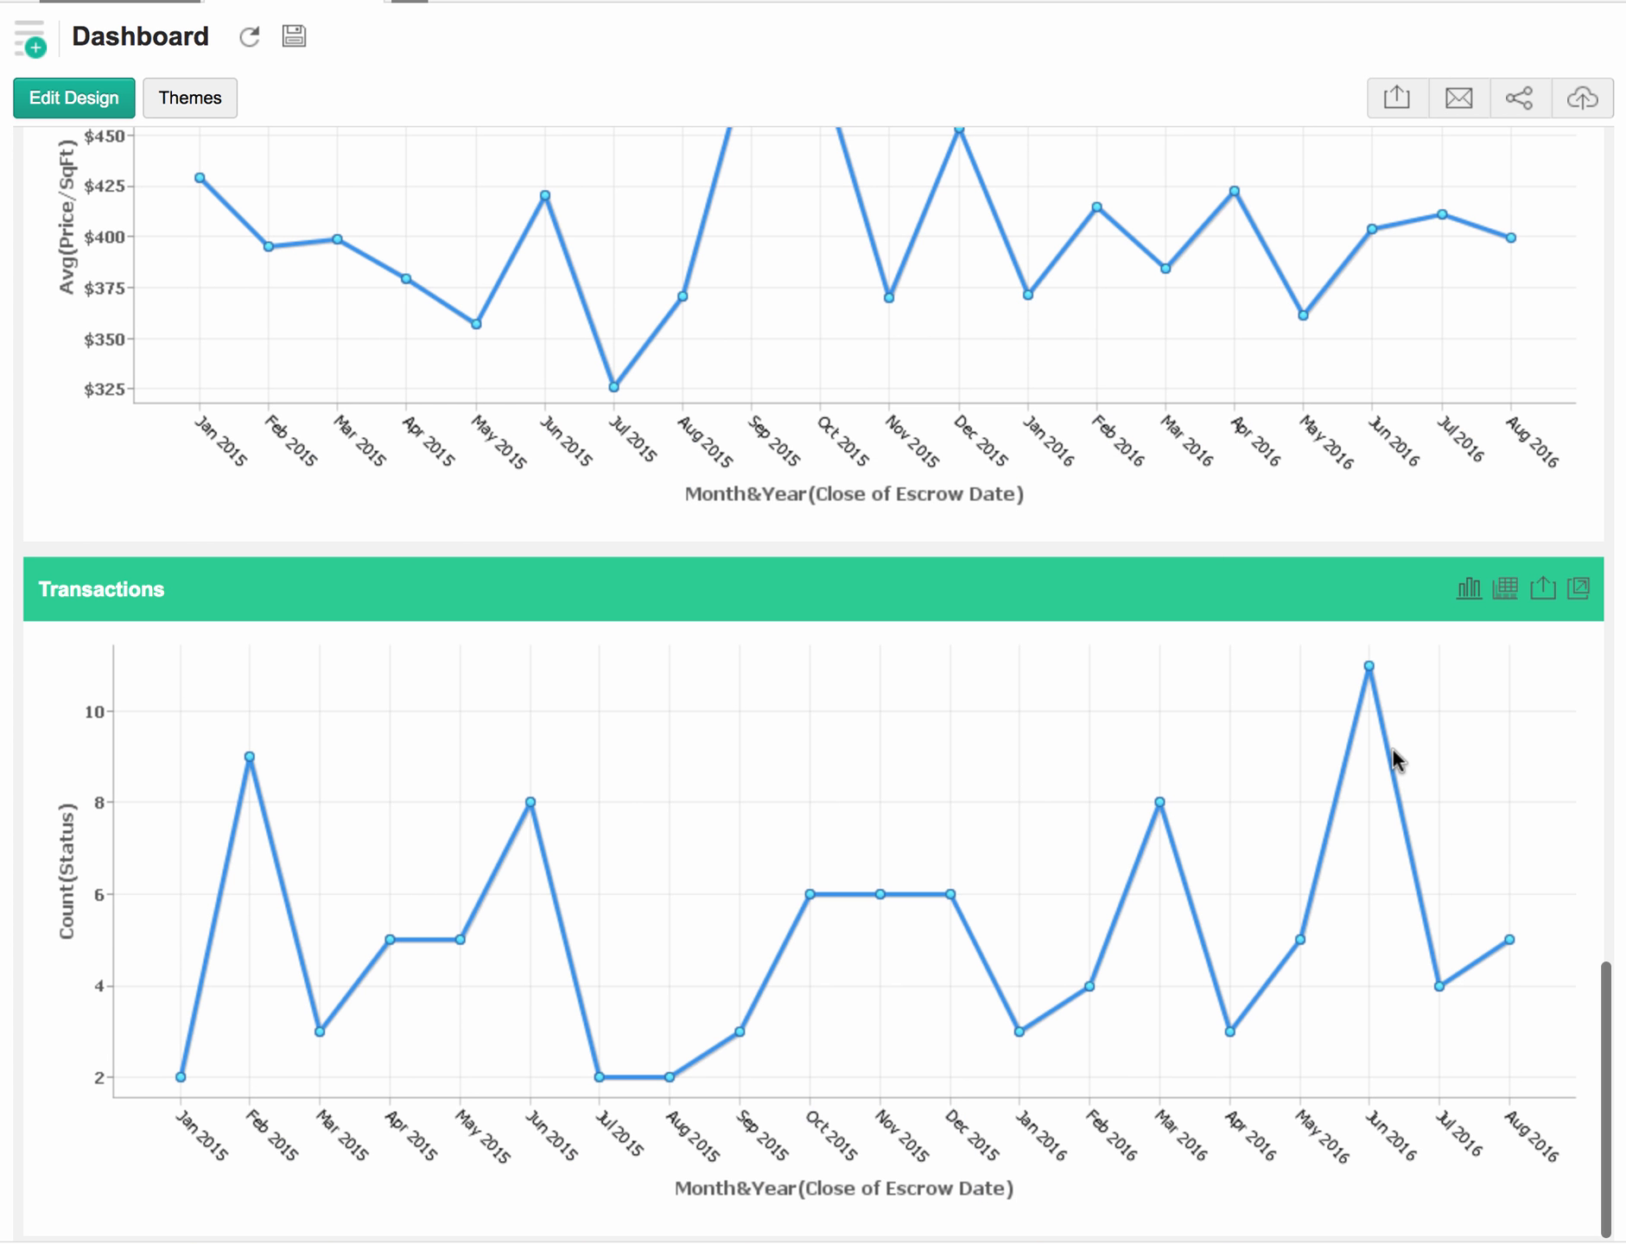
pyautogui.moveTo(1380, 699)
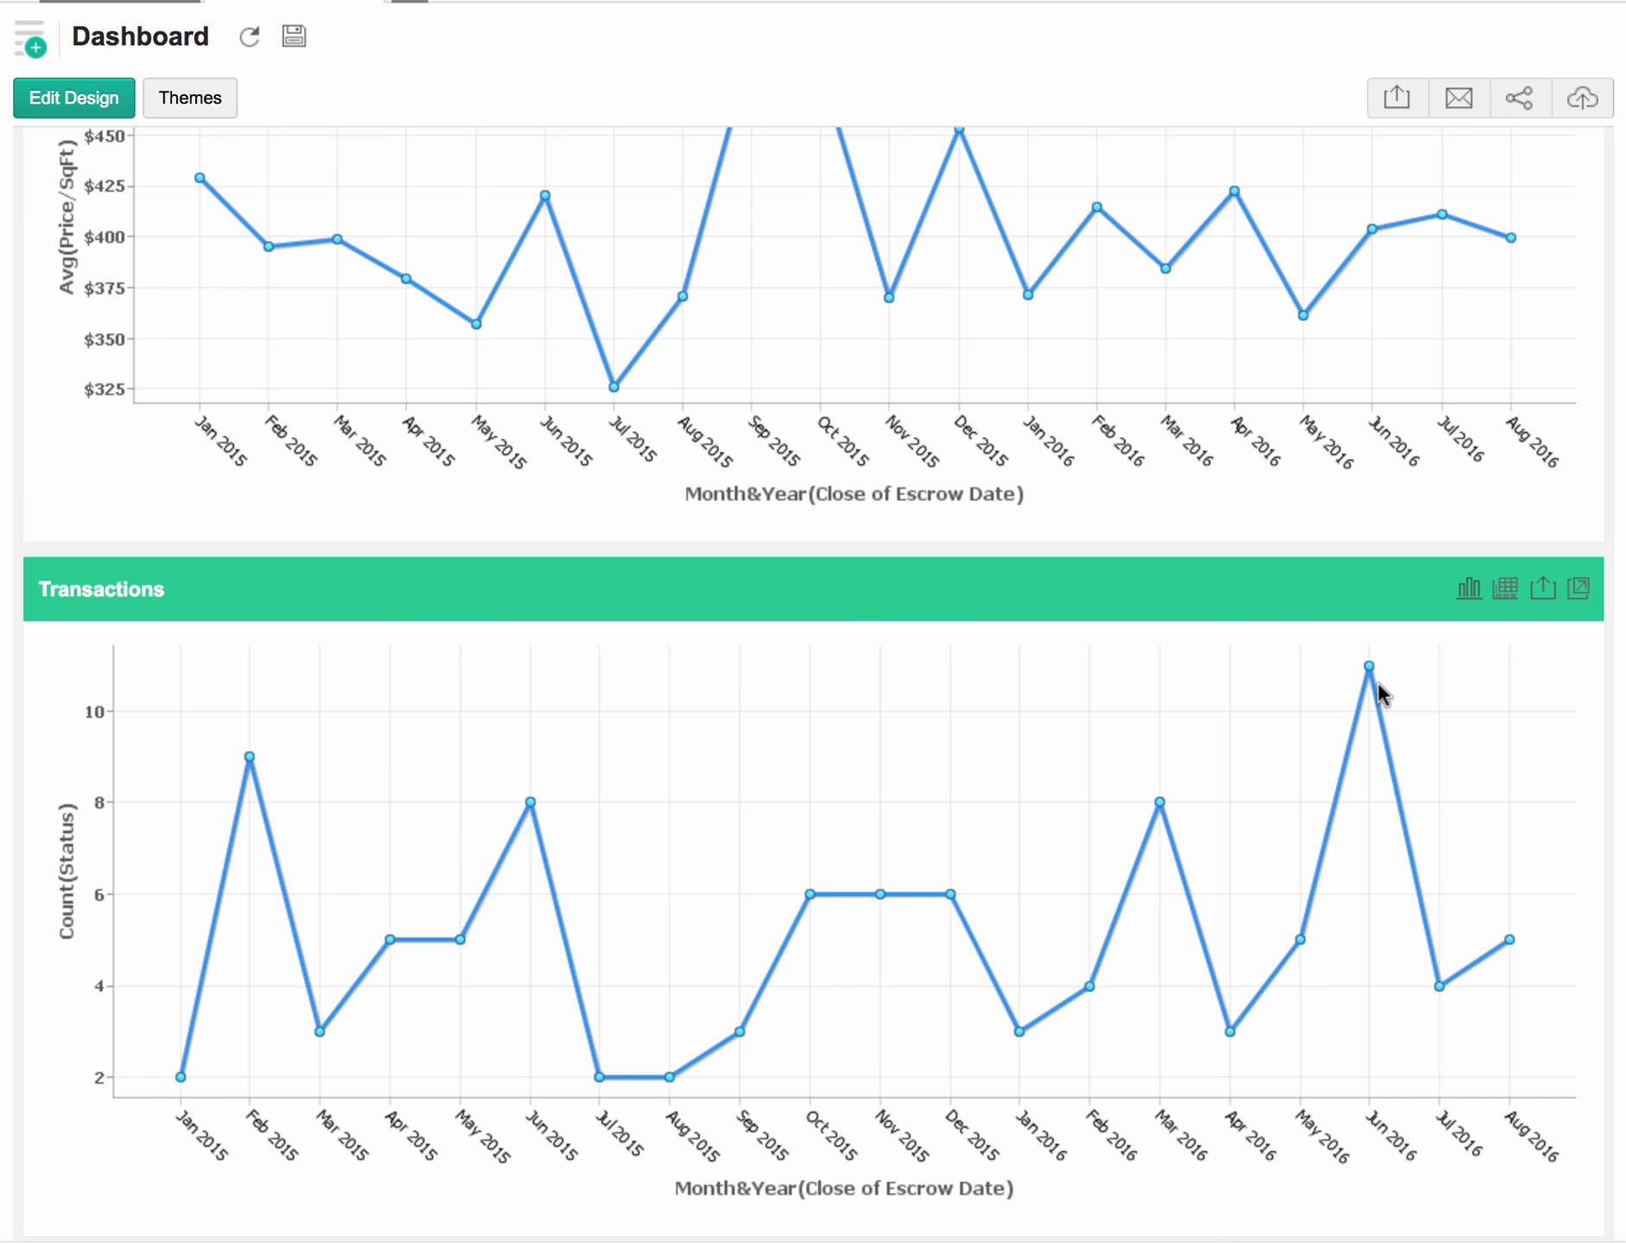
pyautogui.moveTo(1048, 591)
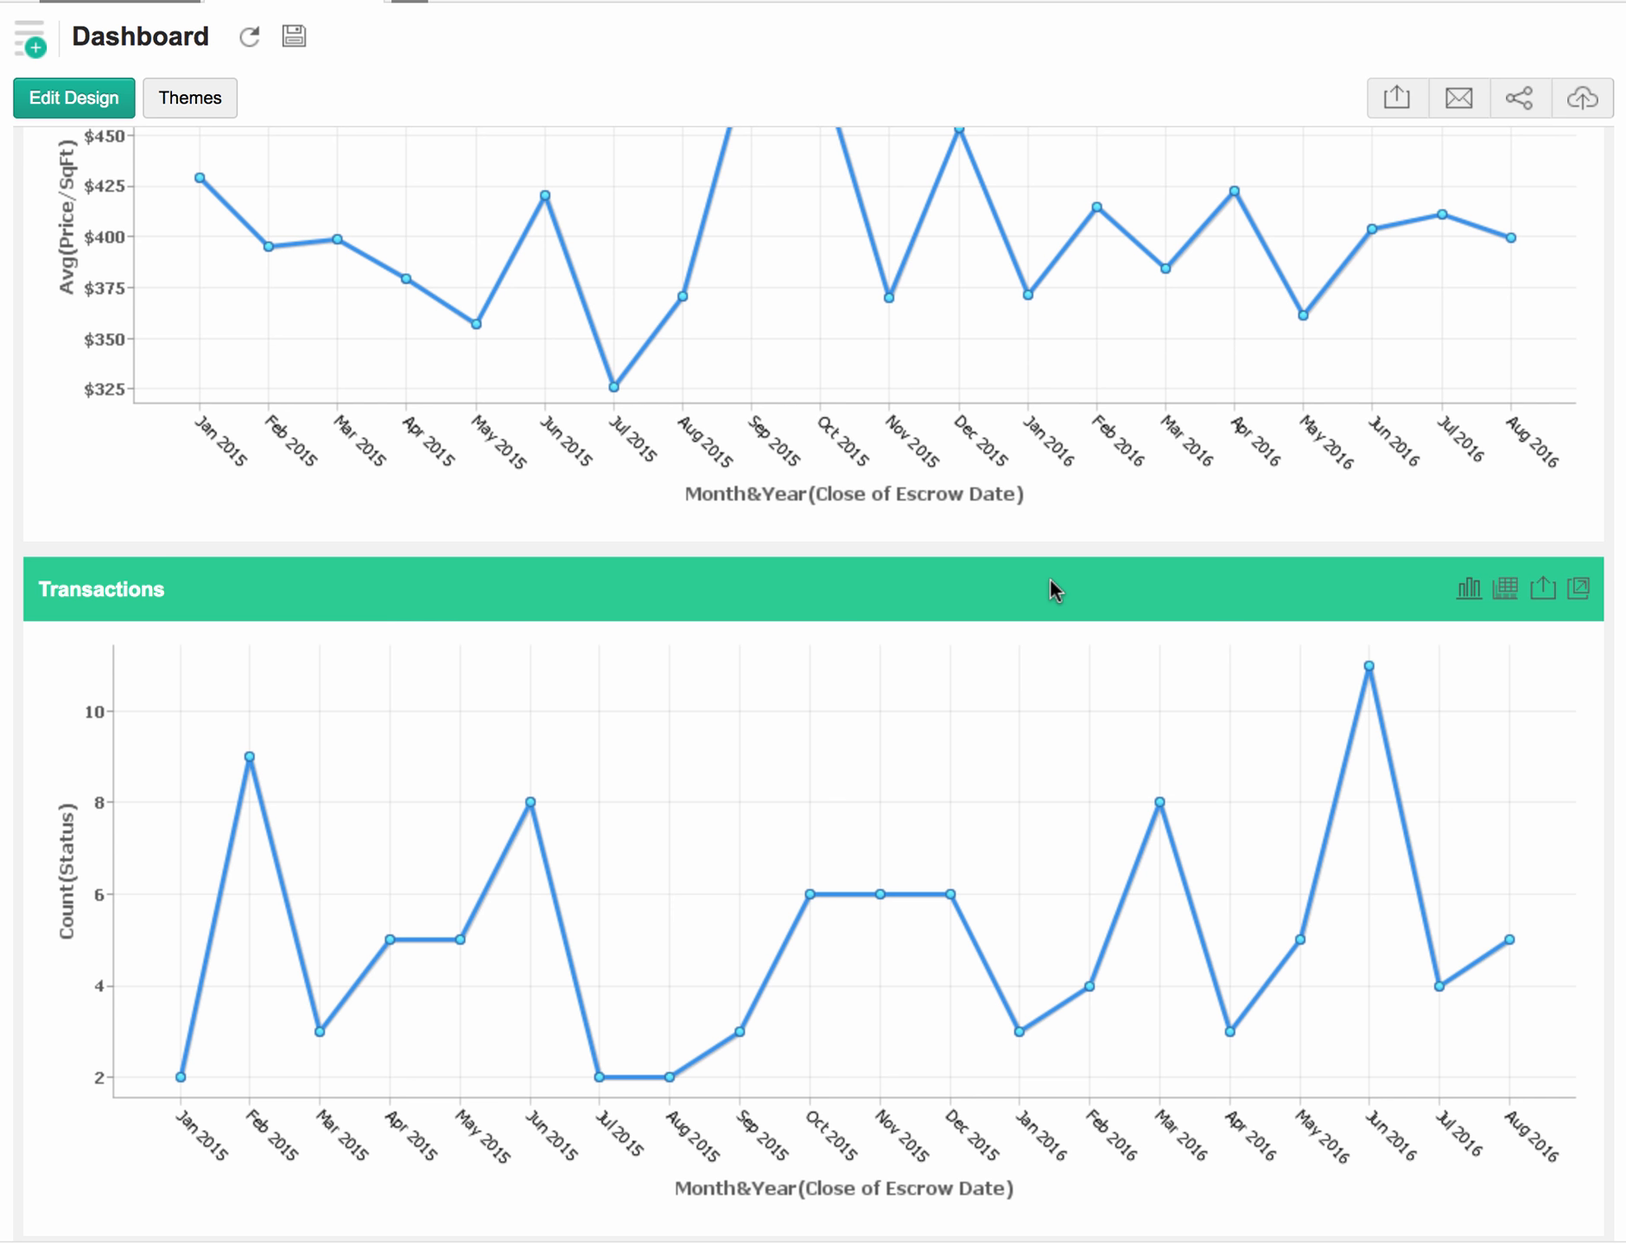
# Scroll back up to the filter bar and Active Listings report
pyautogui.scroll(-3)
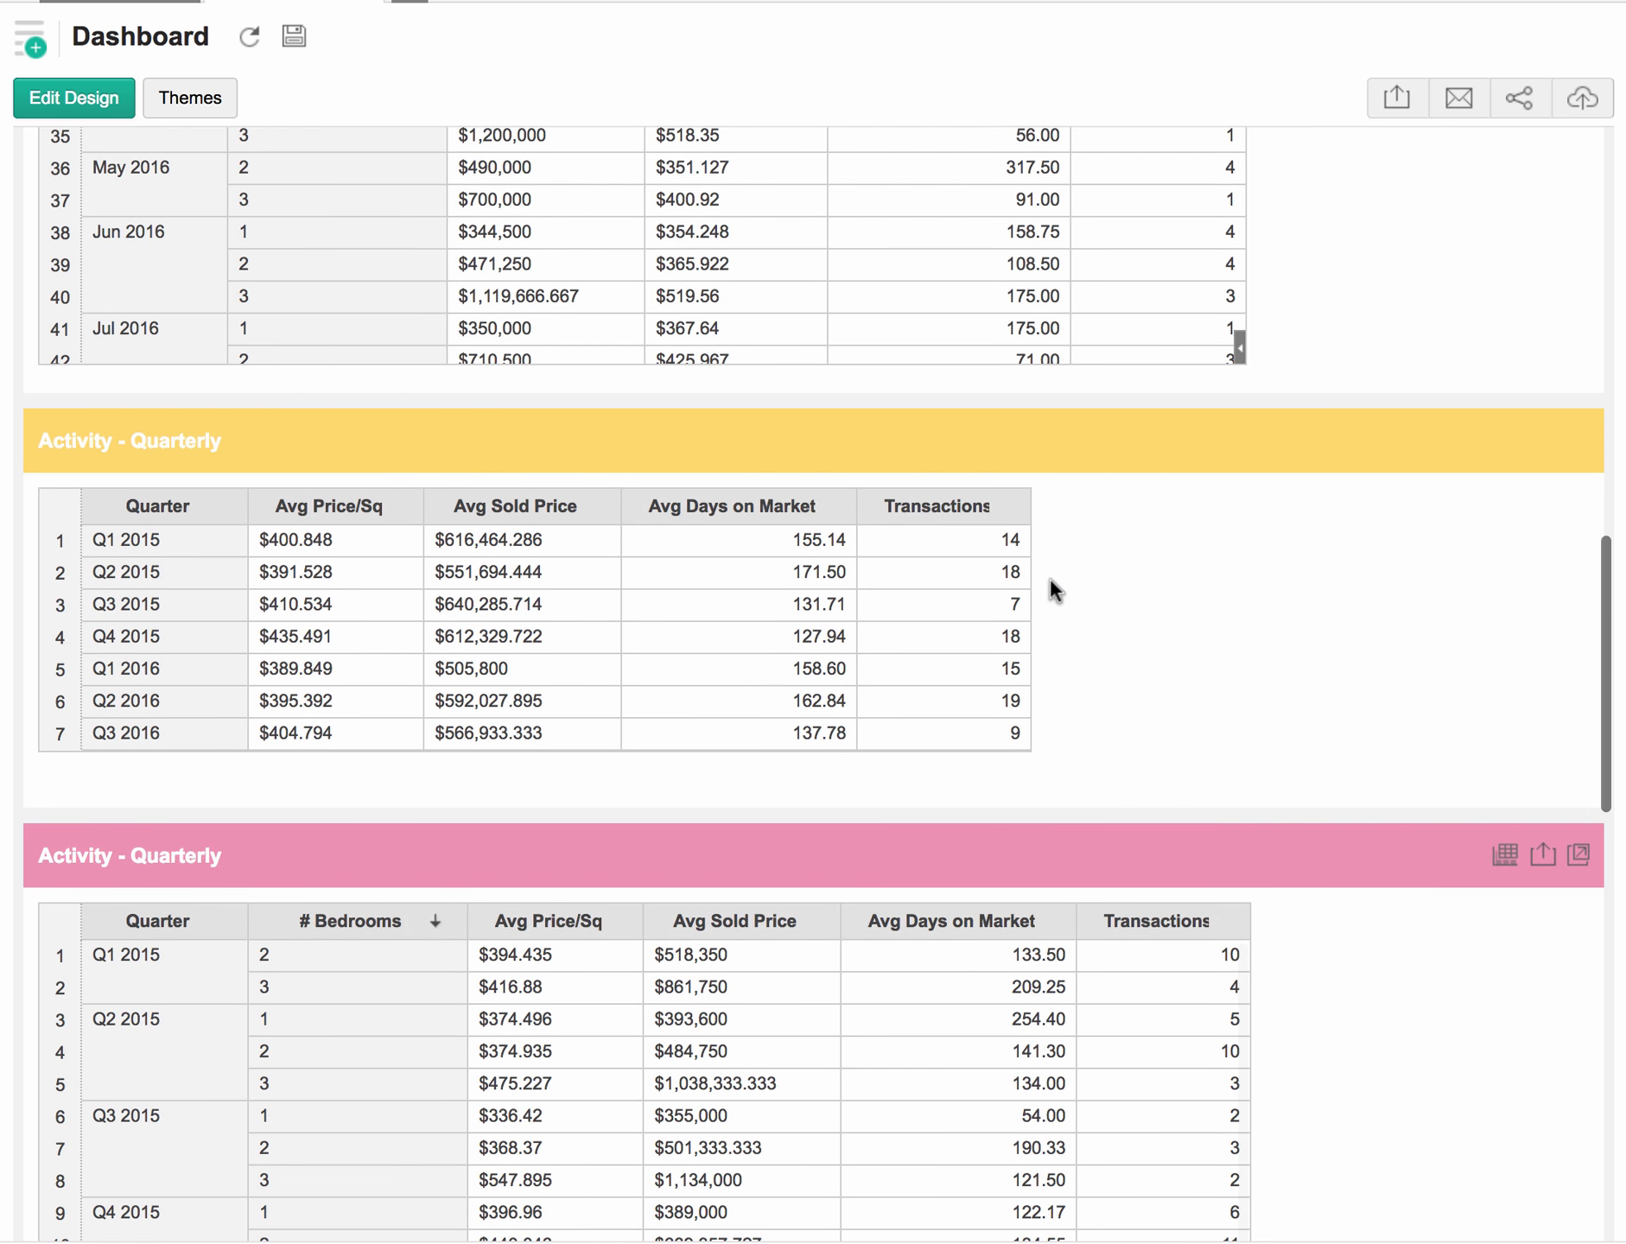
pyautogui.scroll(3)
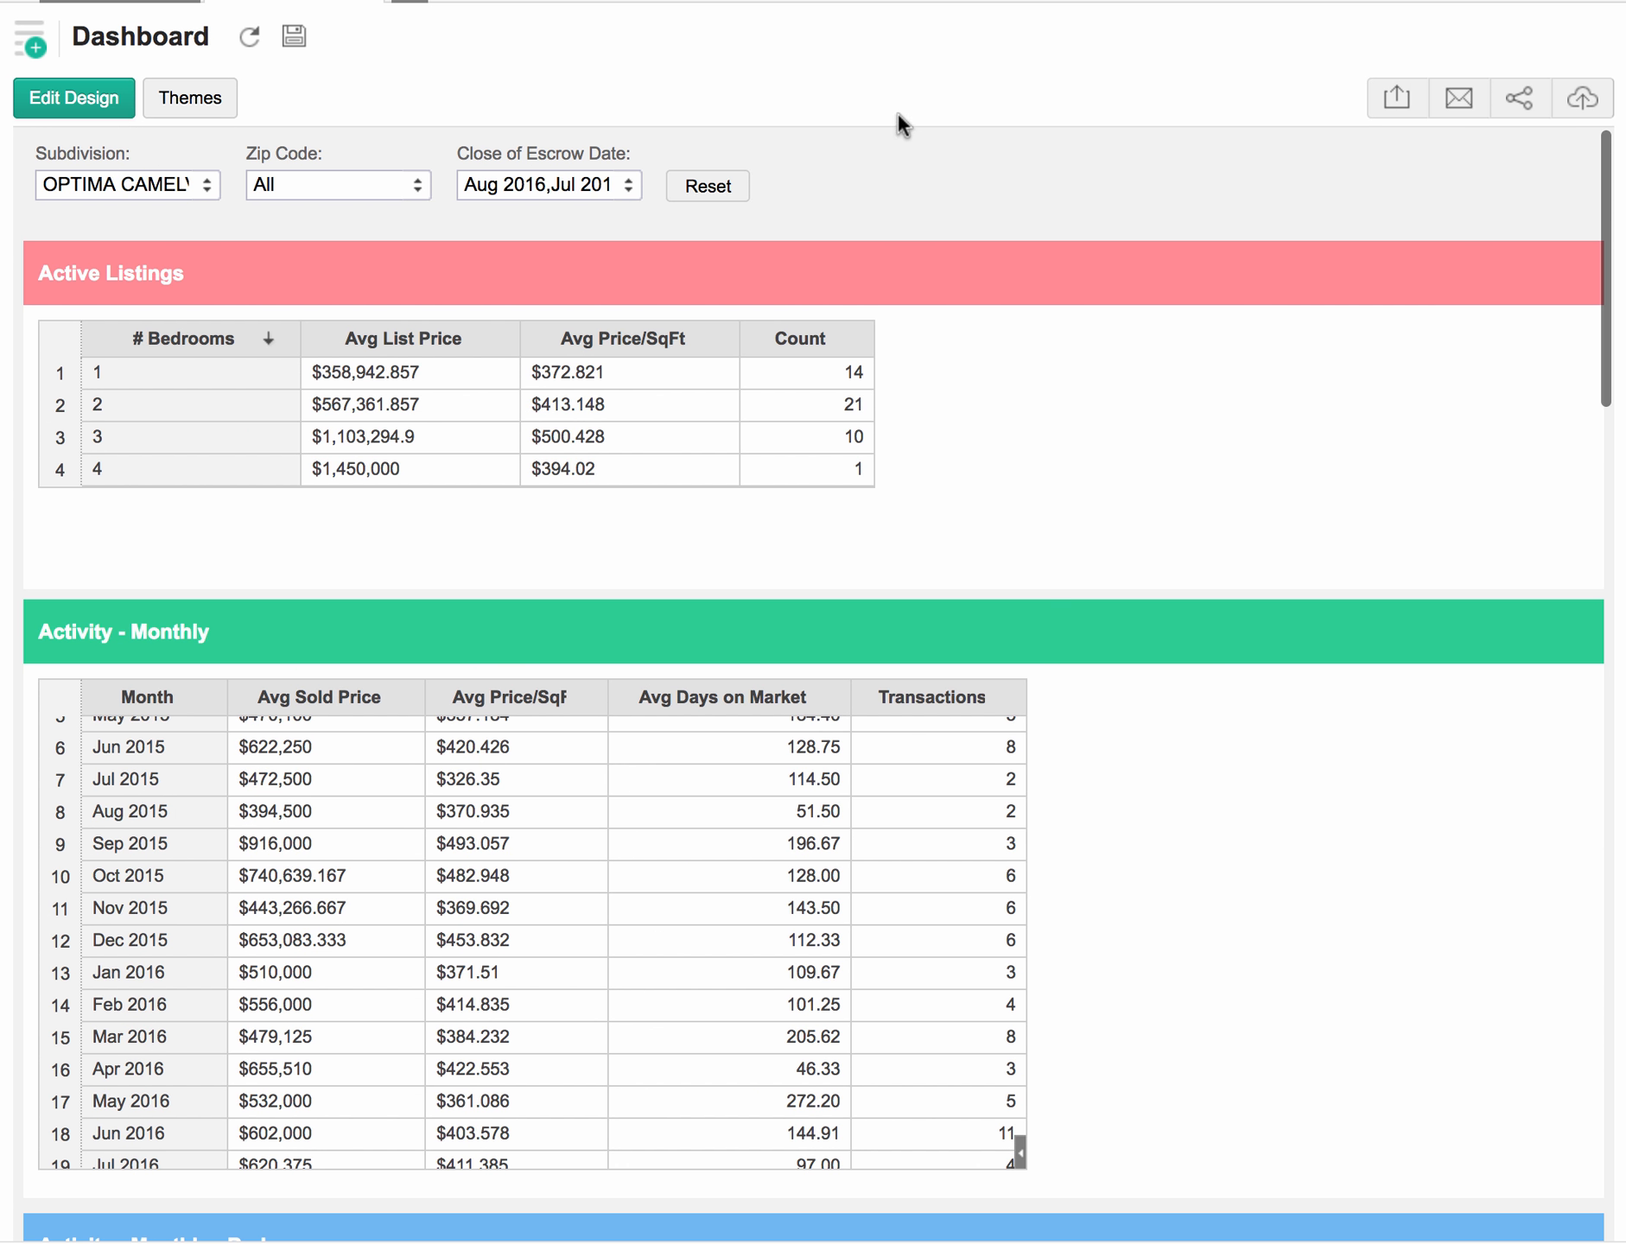